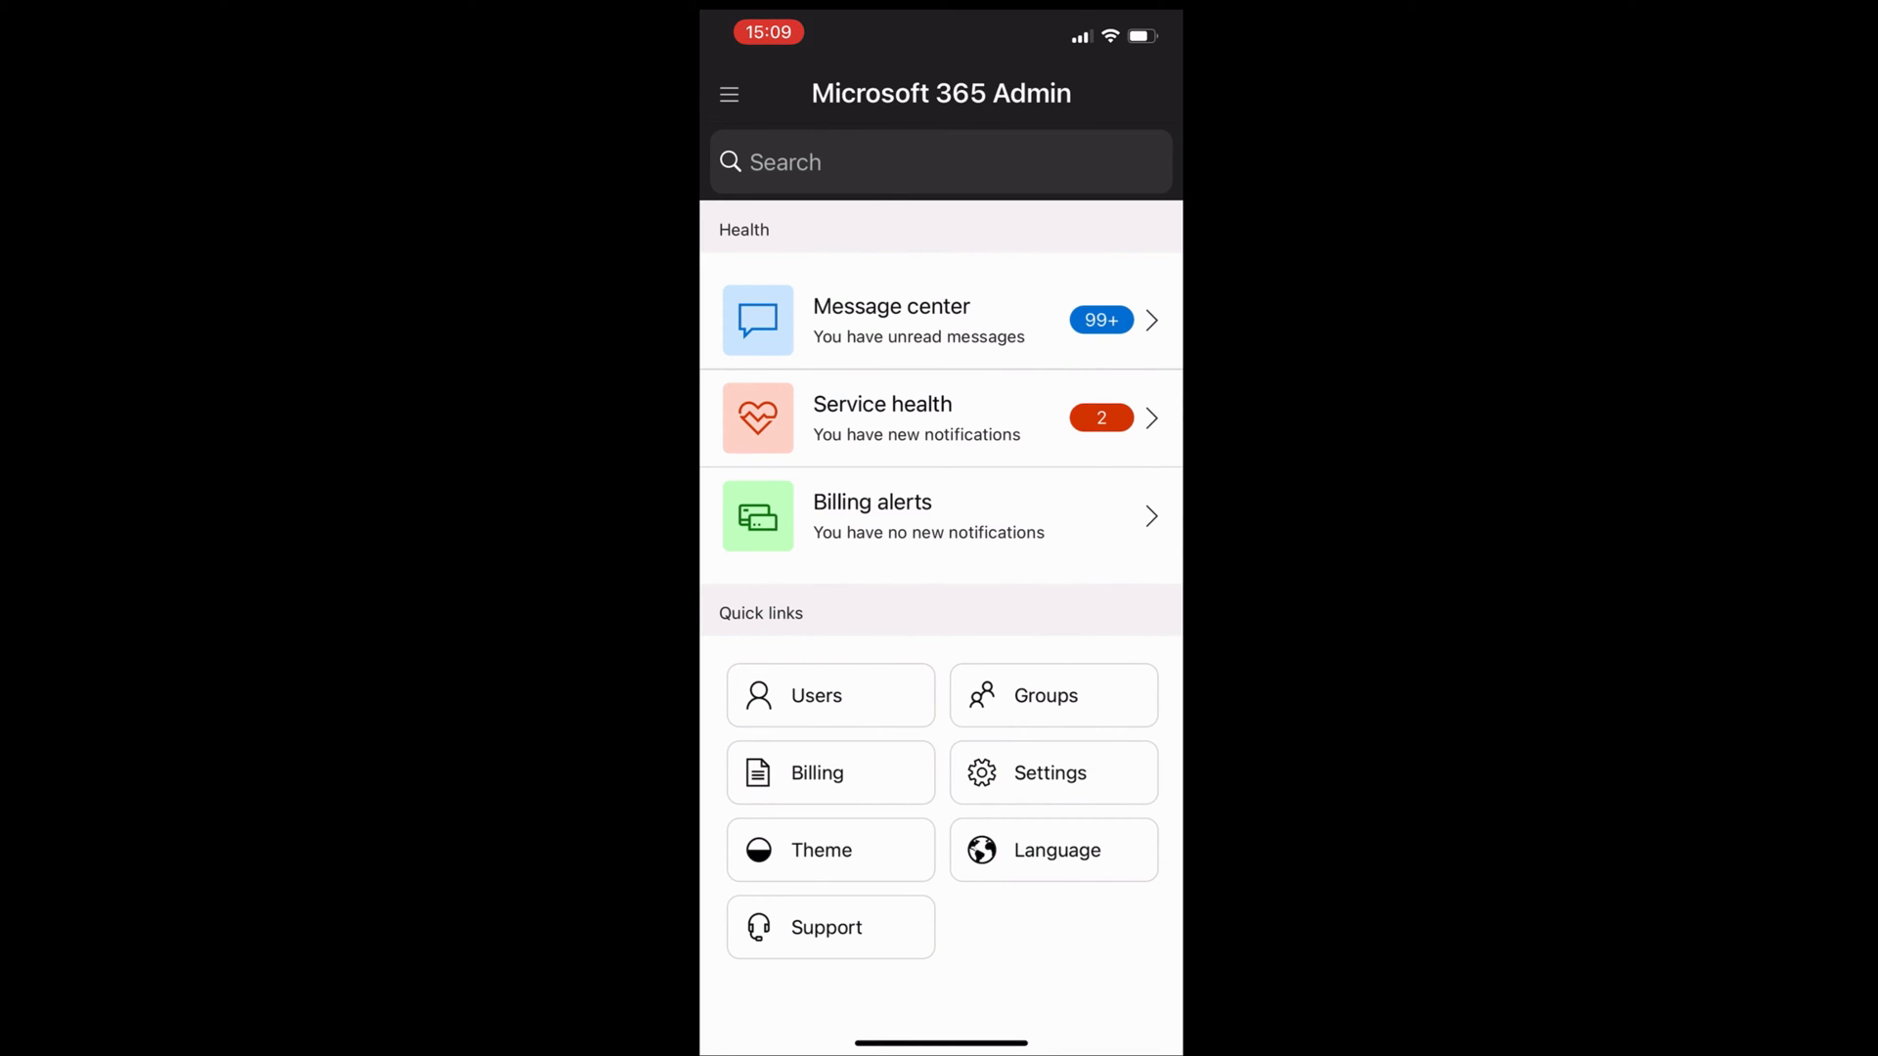
Read the Data Subject Request tool message, then return to the home dashboard.
left_click(918, 321)
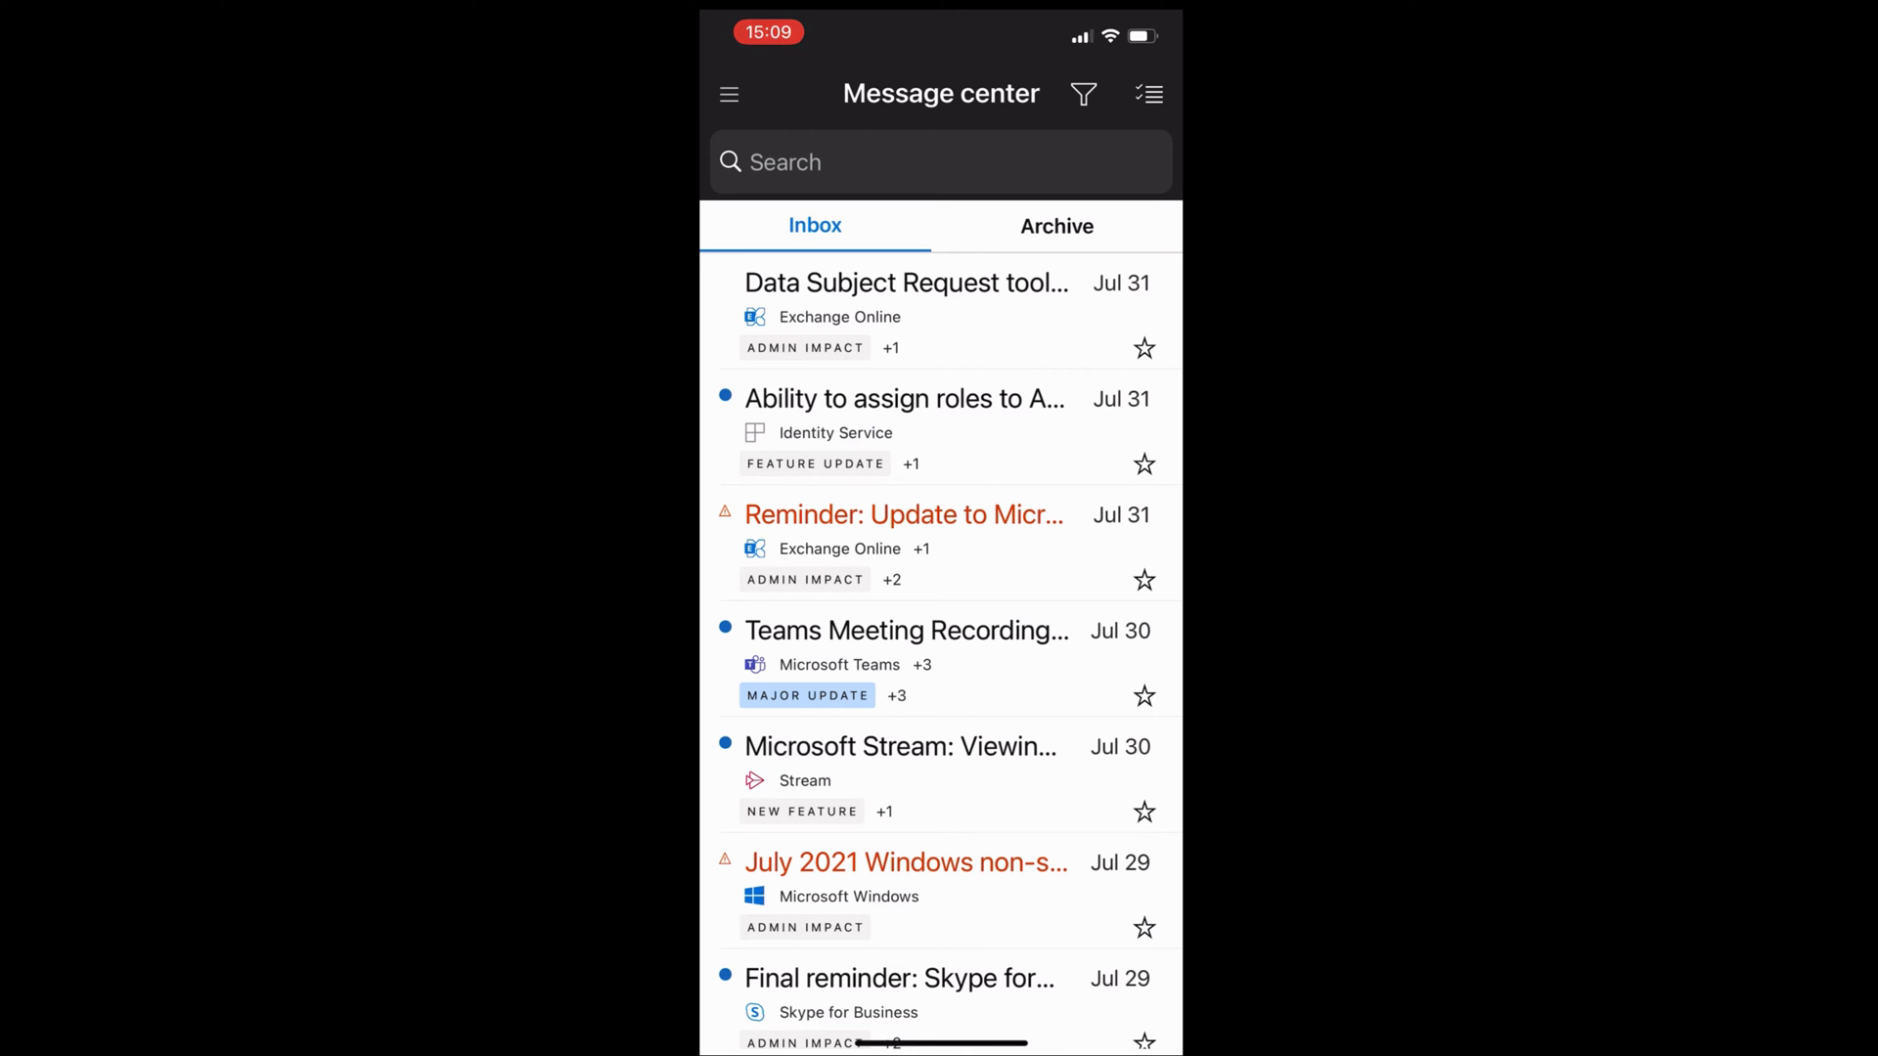
left_click(906, 282)
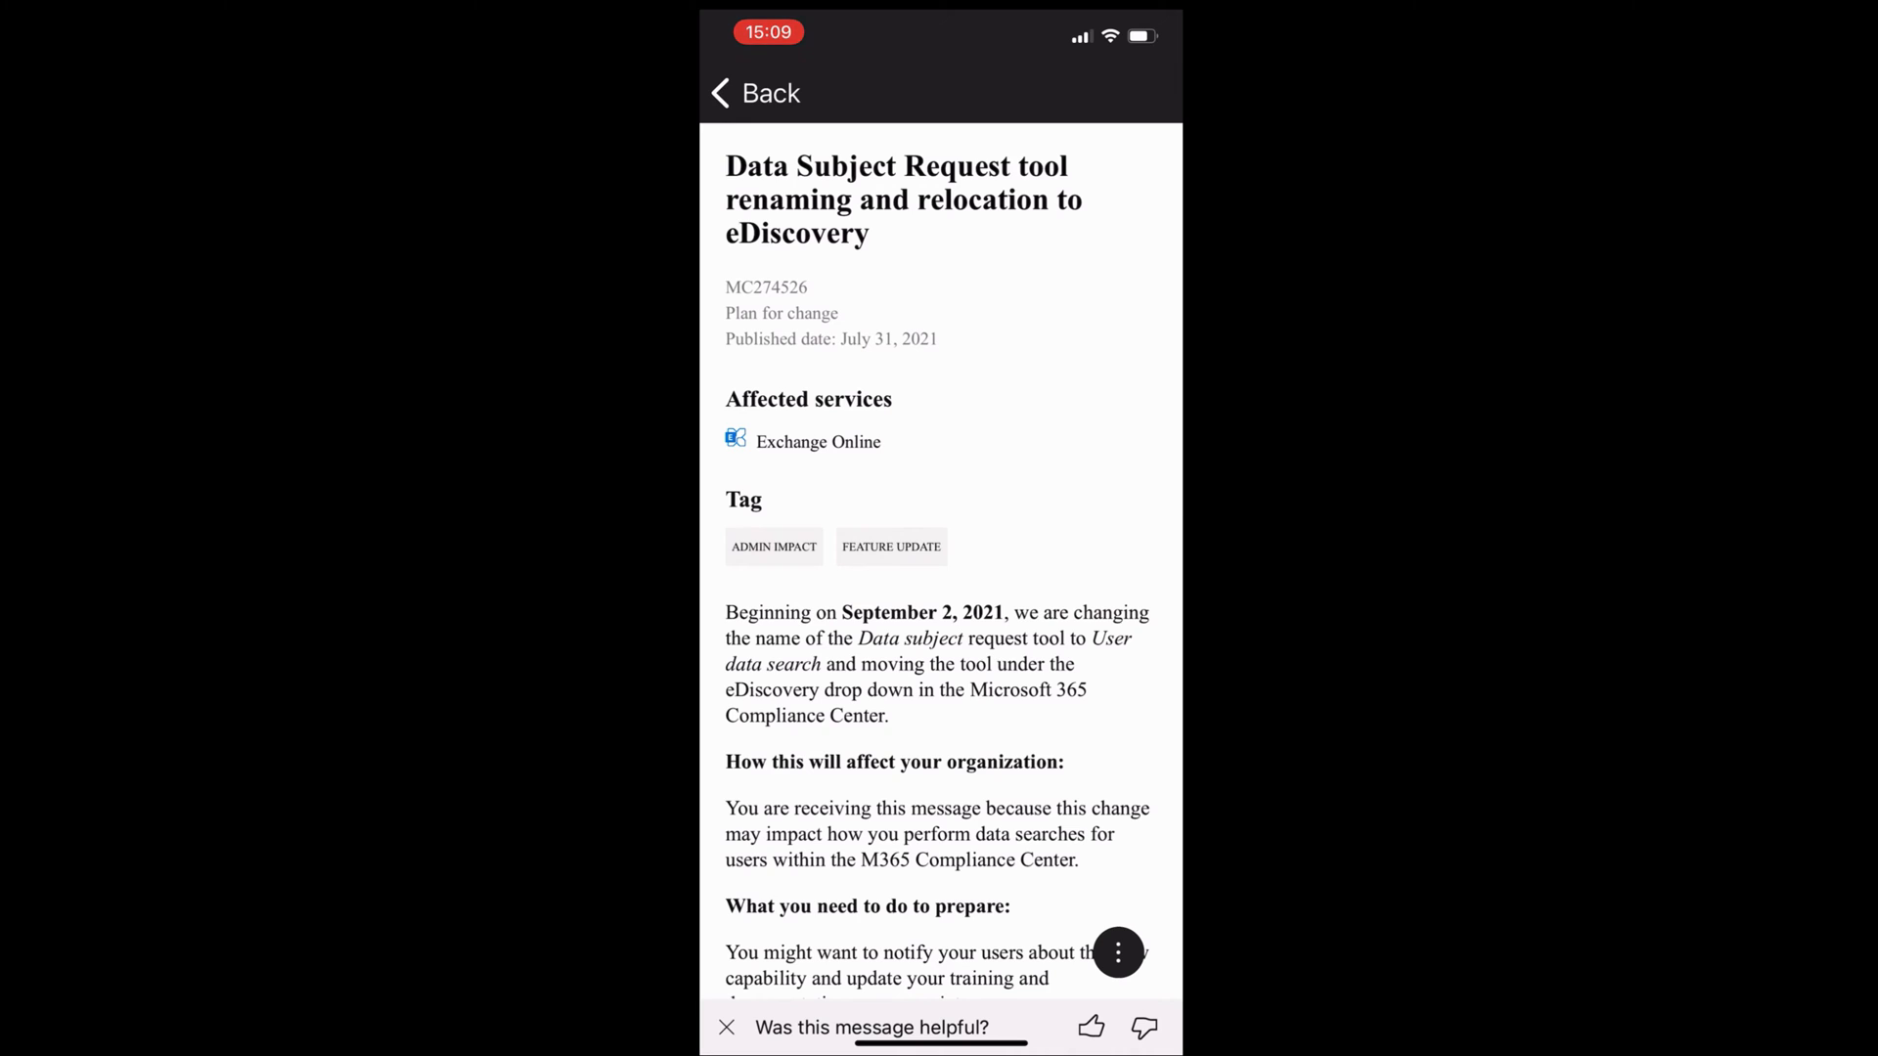
left_click(753, 93)
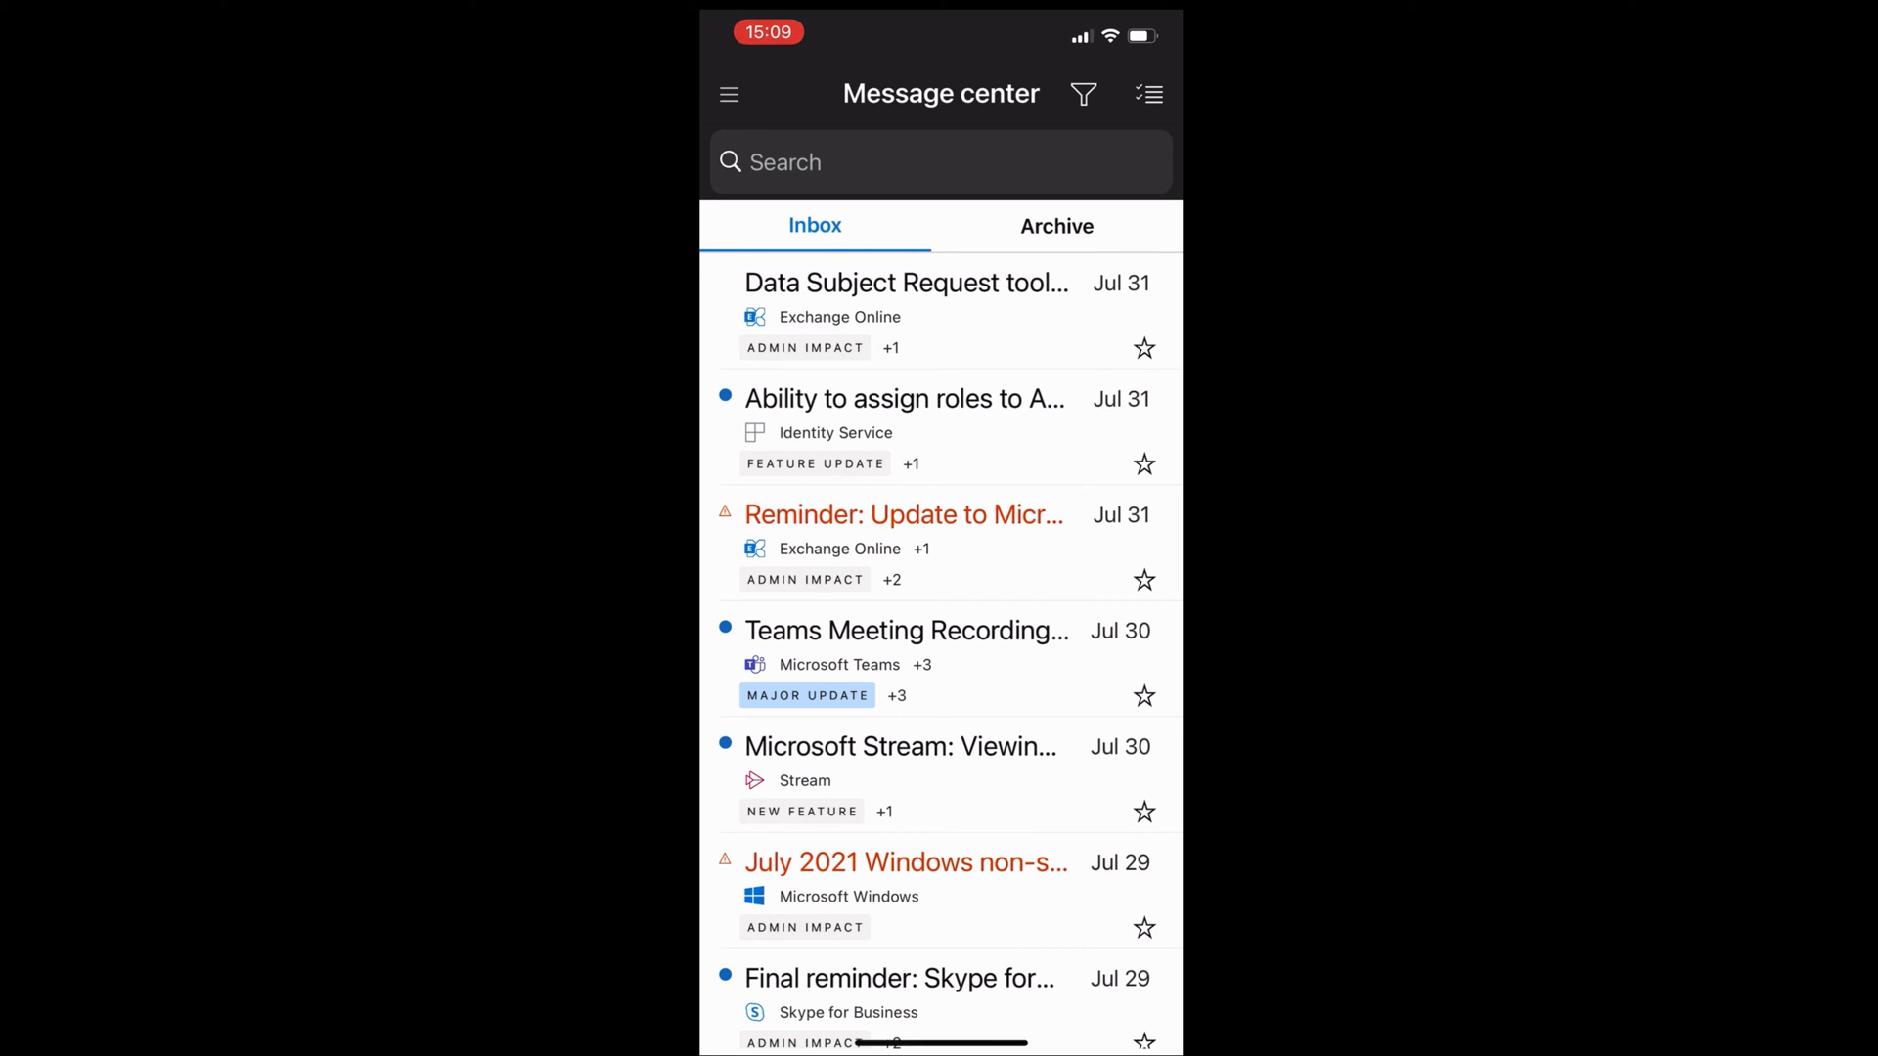
left_click(728, 93)
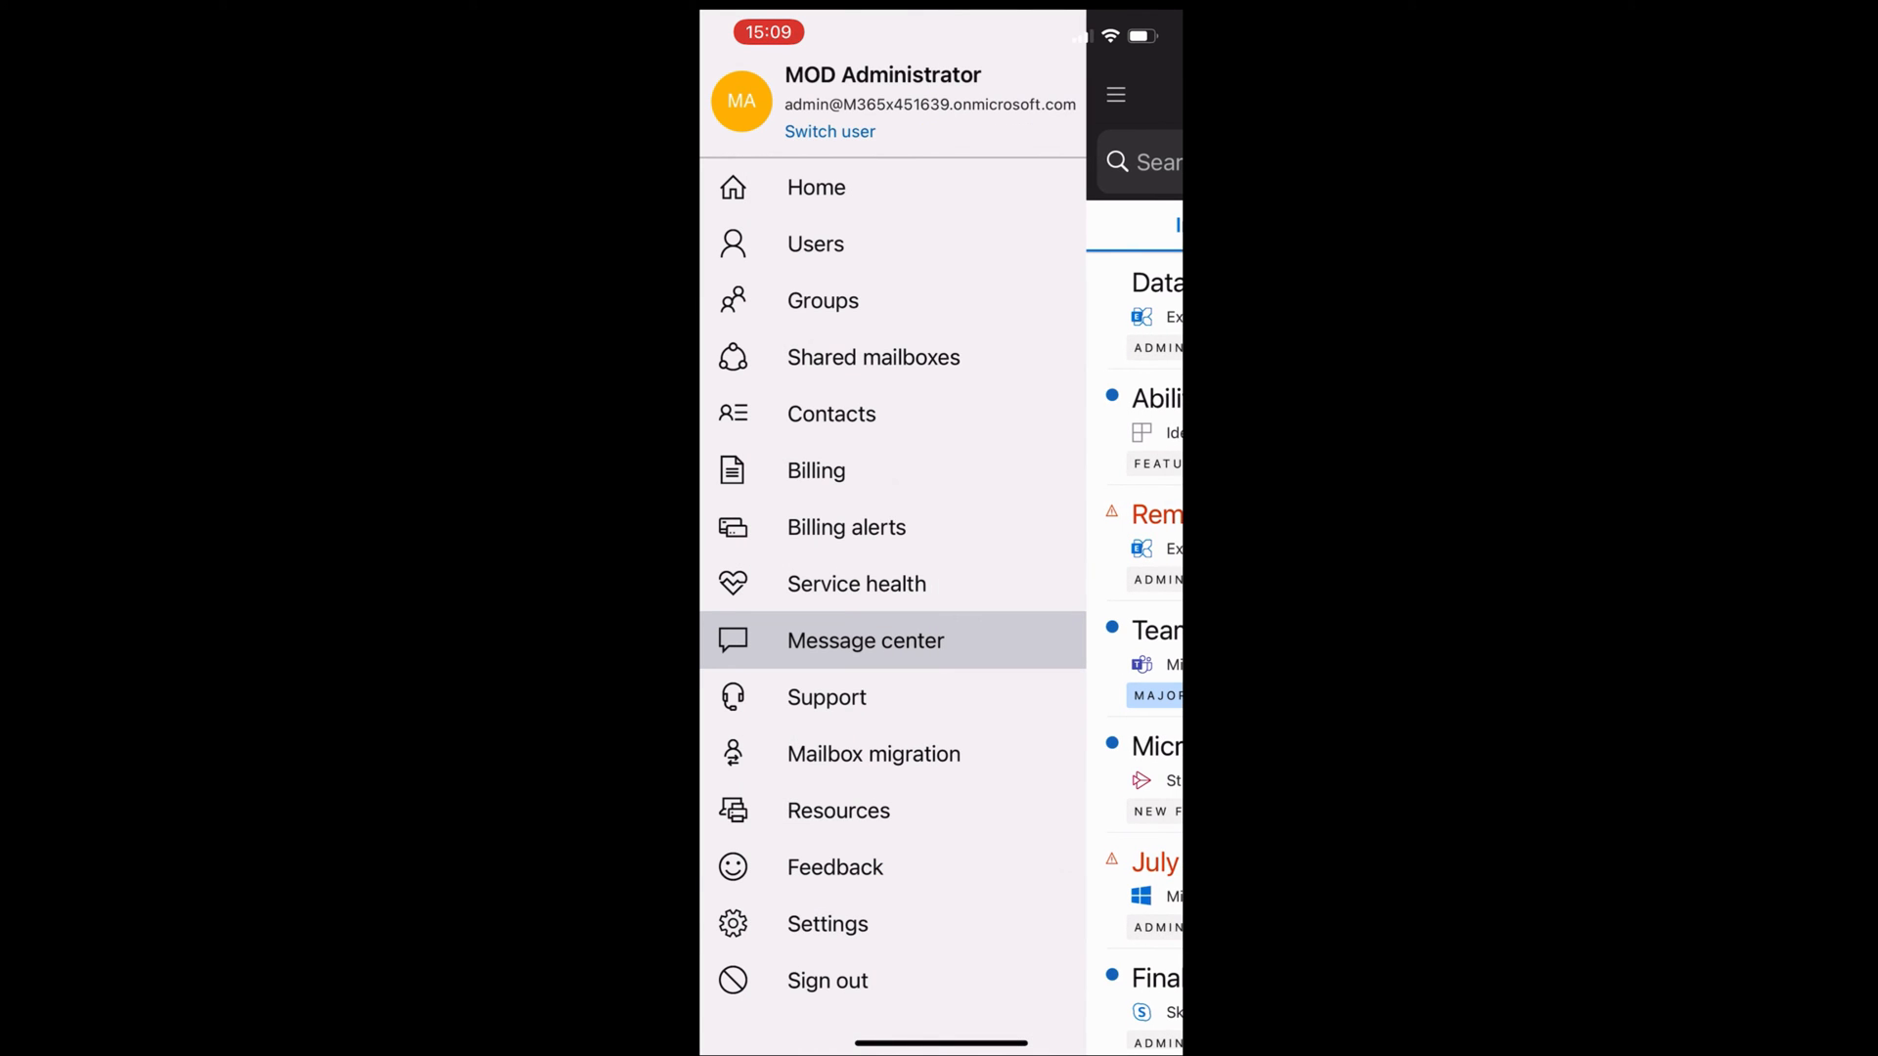
left_click(814, 188)
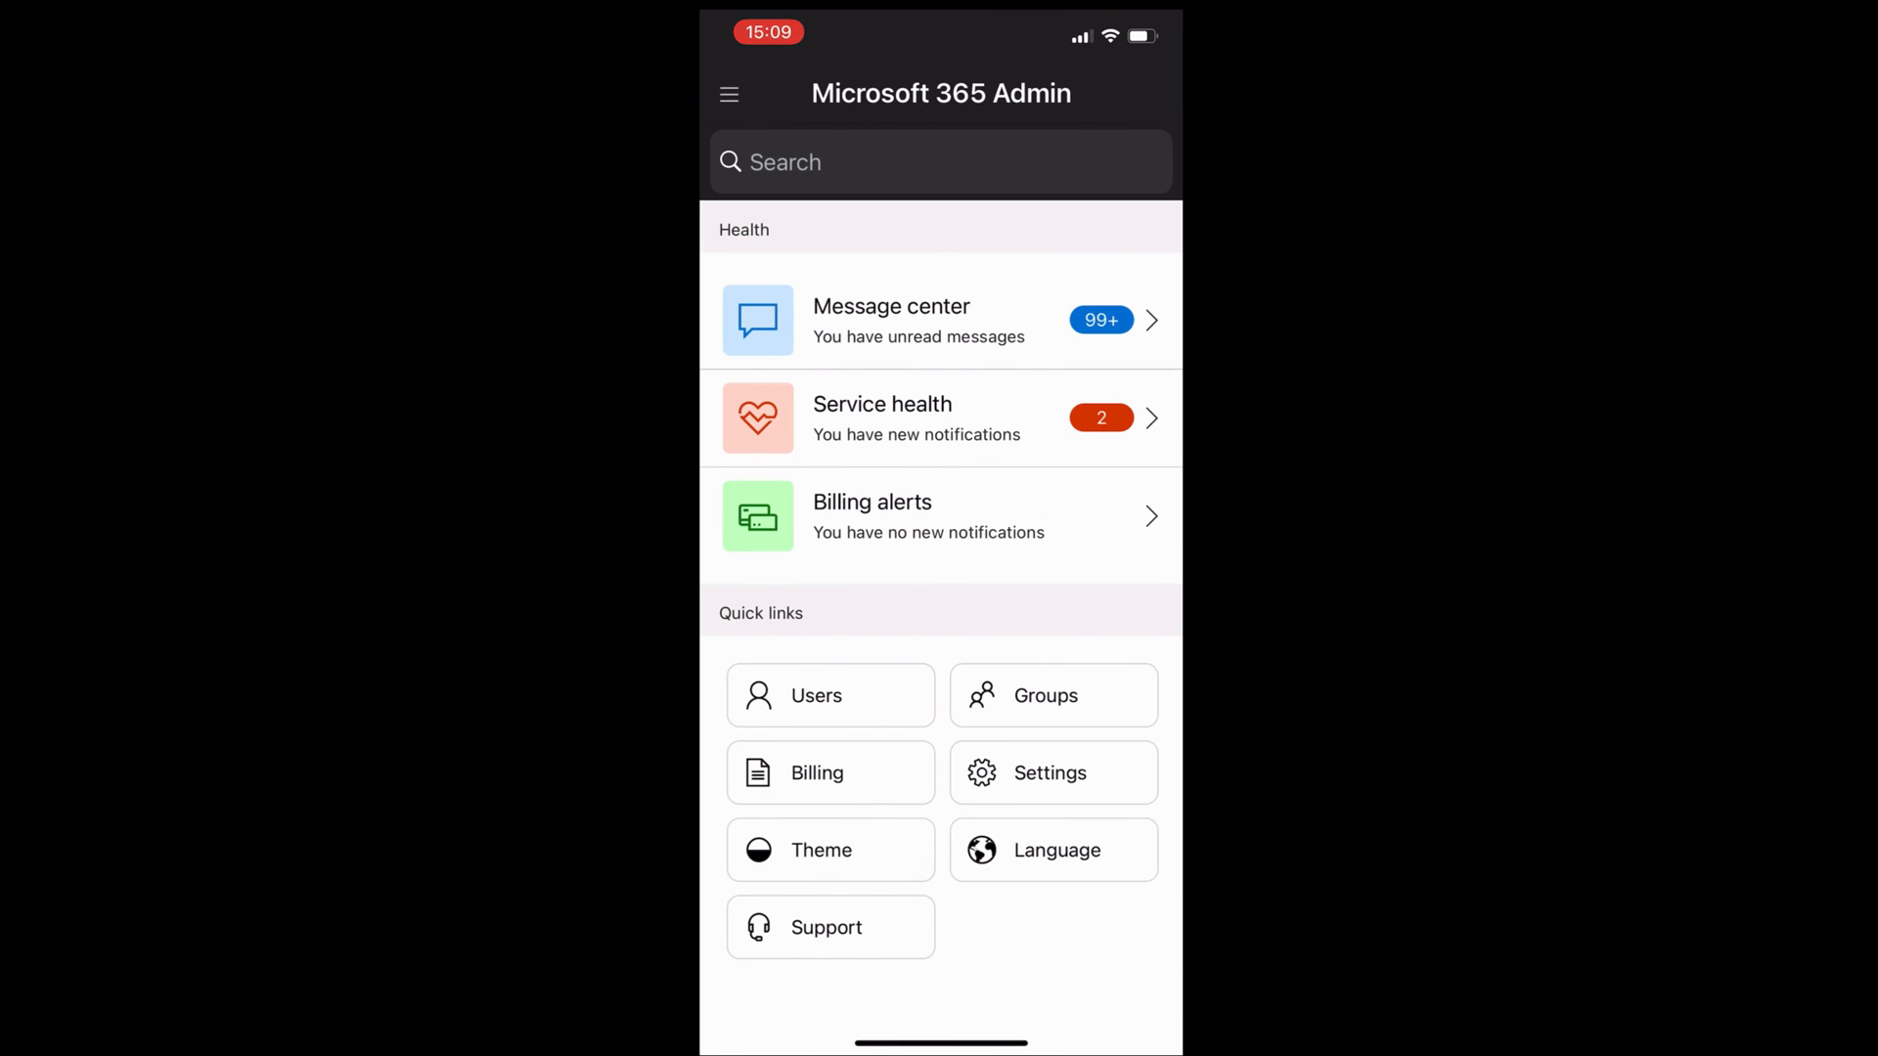
scroll("down", 3)
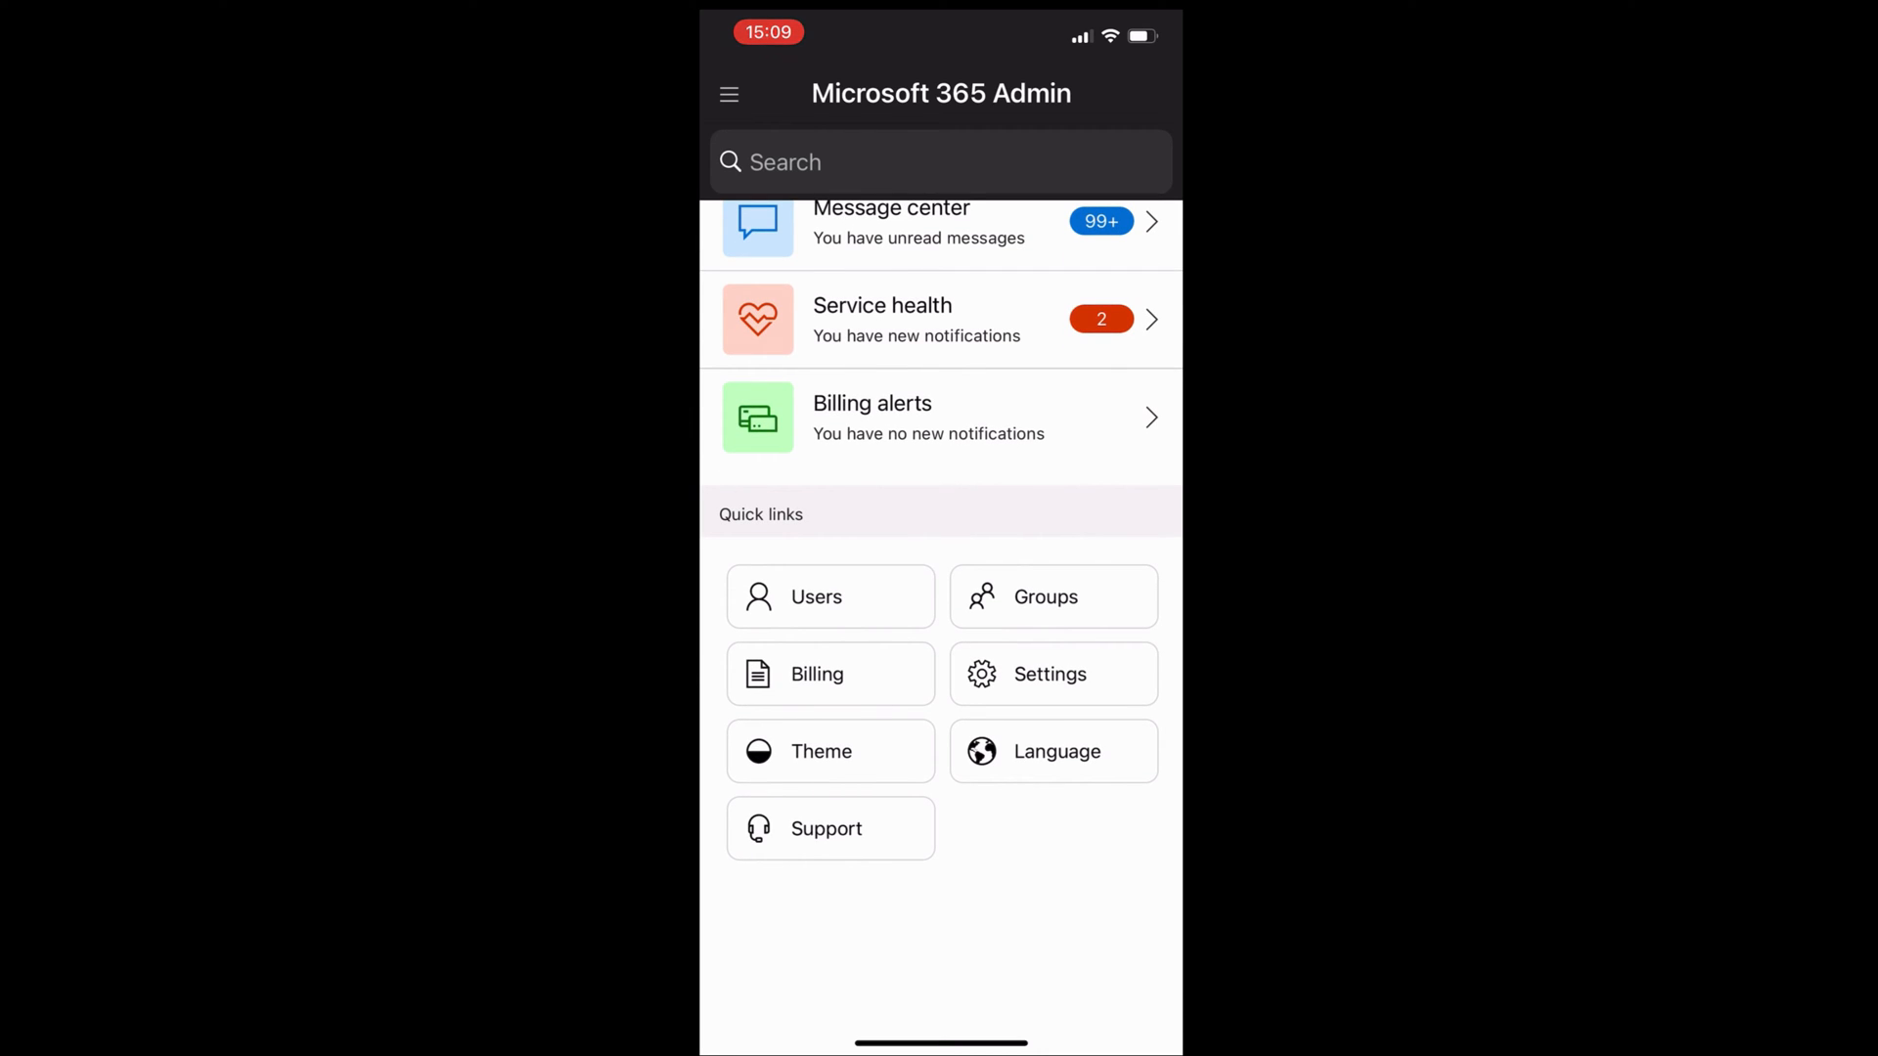
scroll("down", 3)
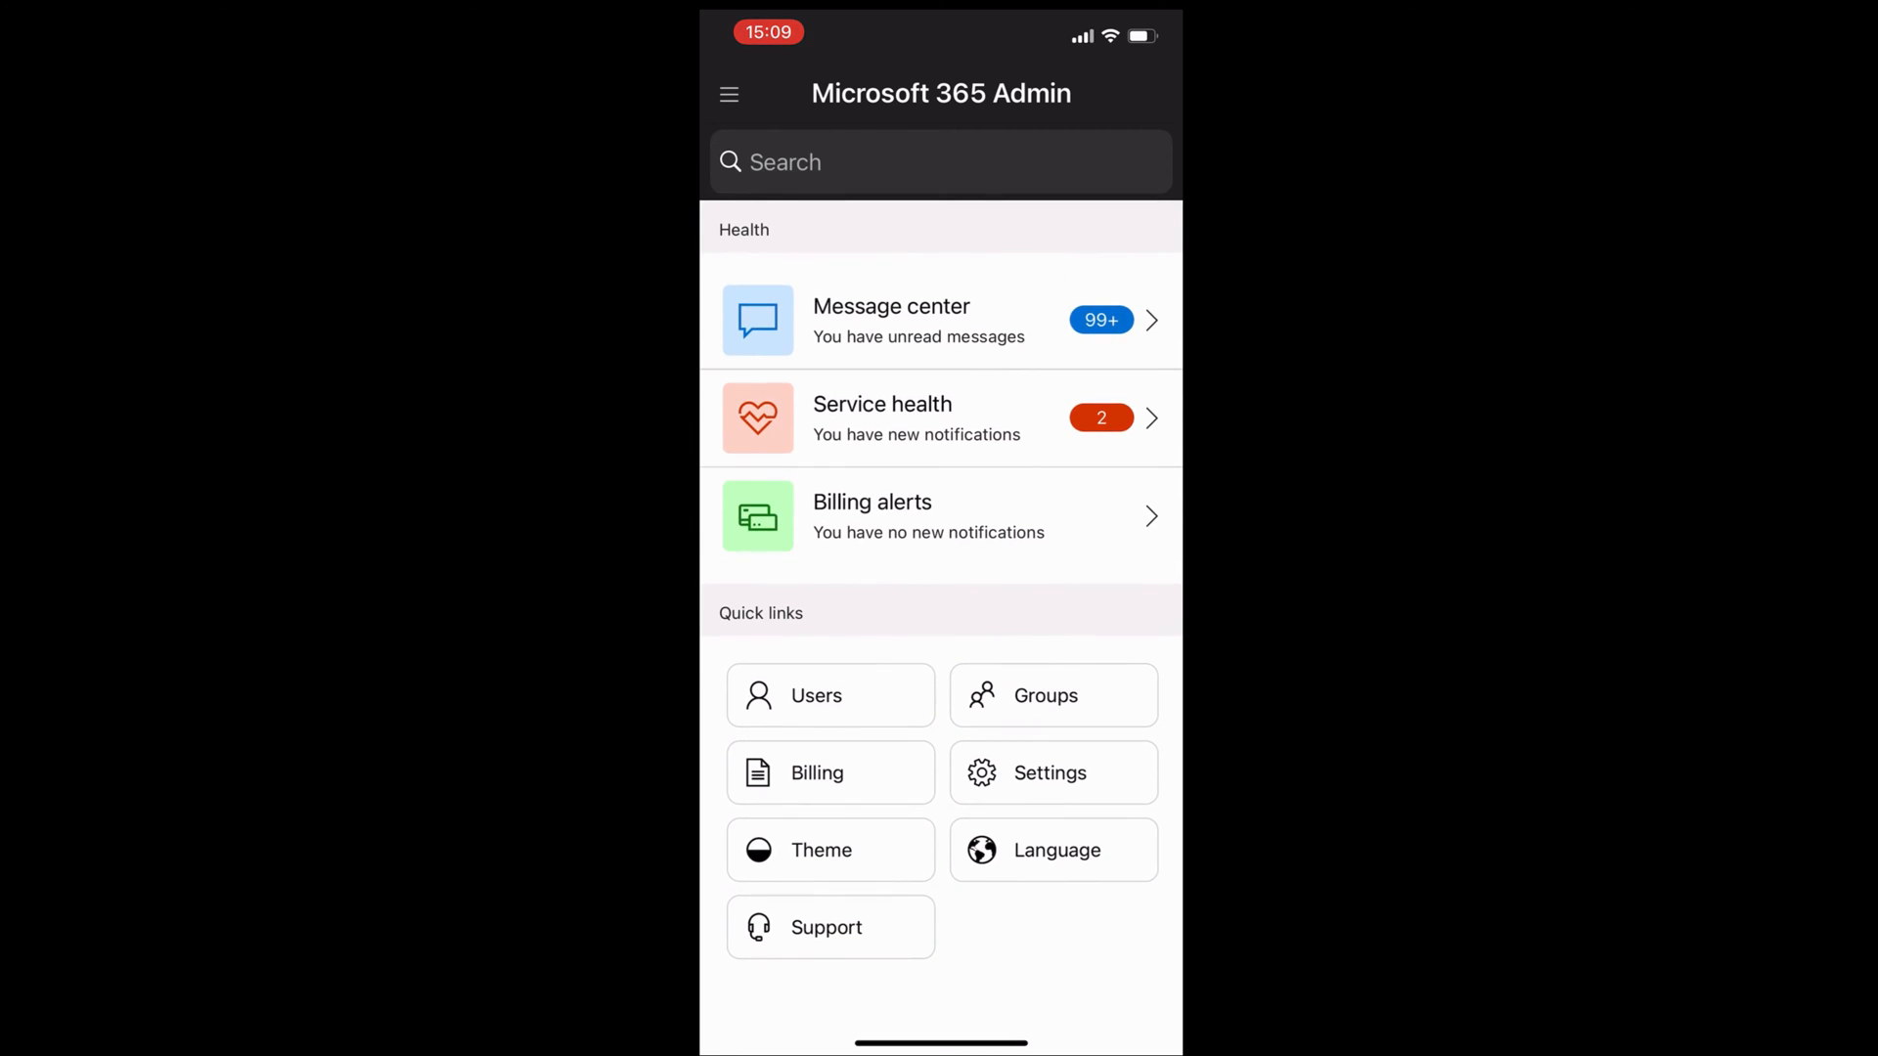
Open Users and filter licensed, unlicensed, then all users, scrolling the list.
left_click(728, 94)
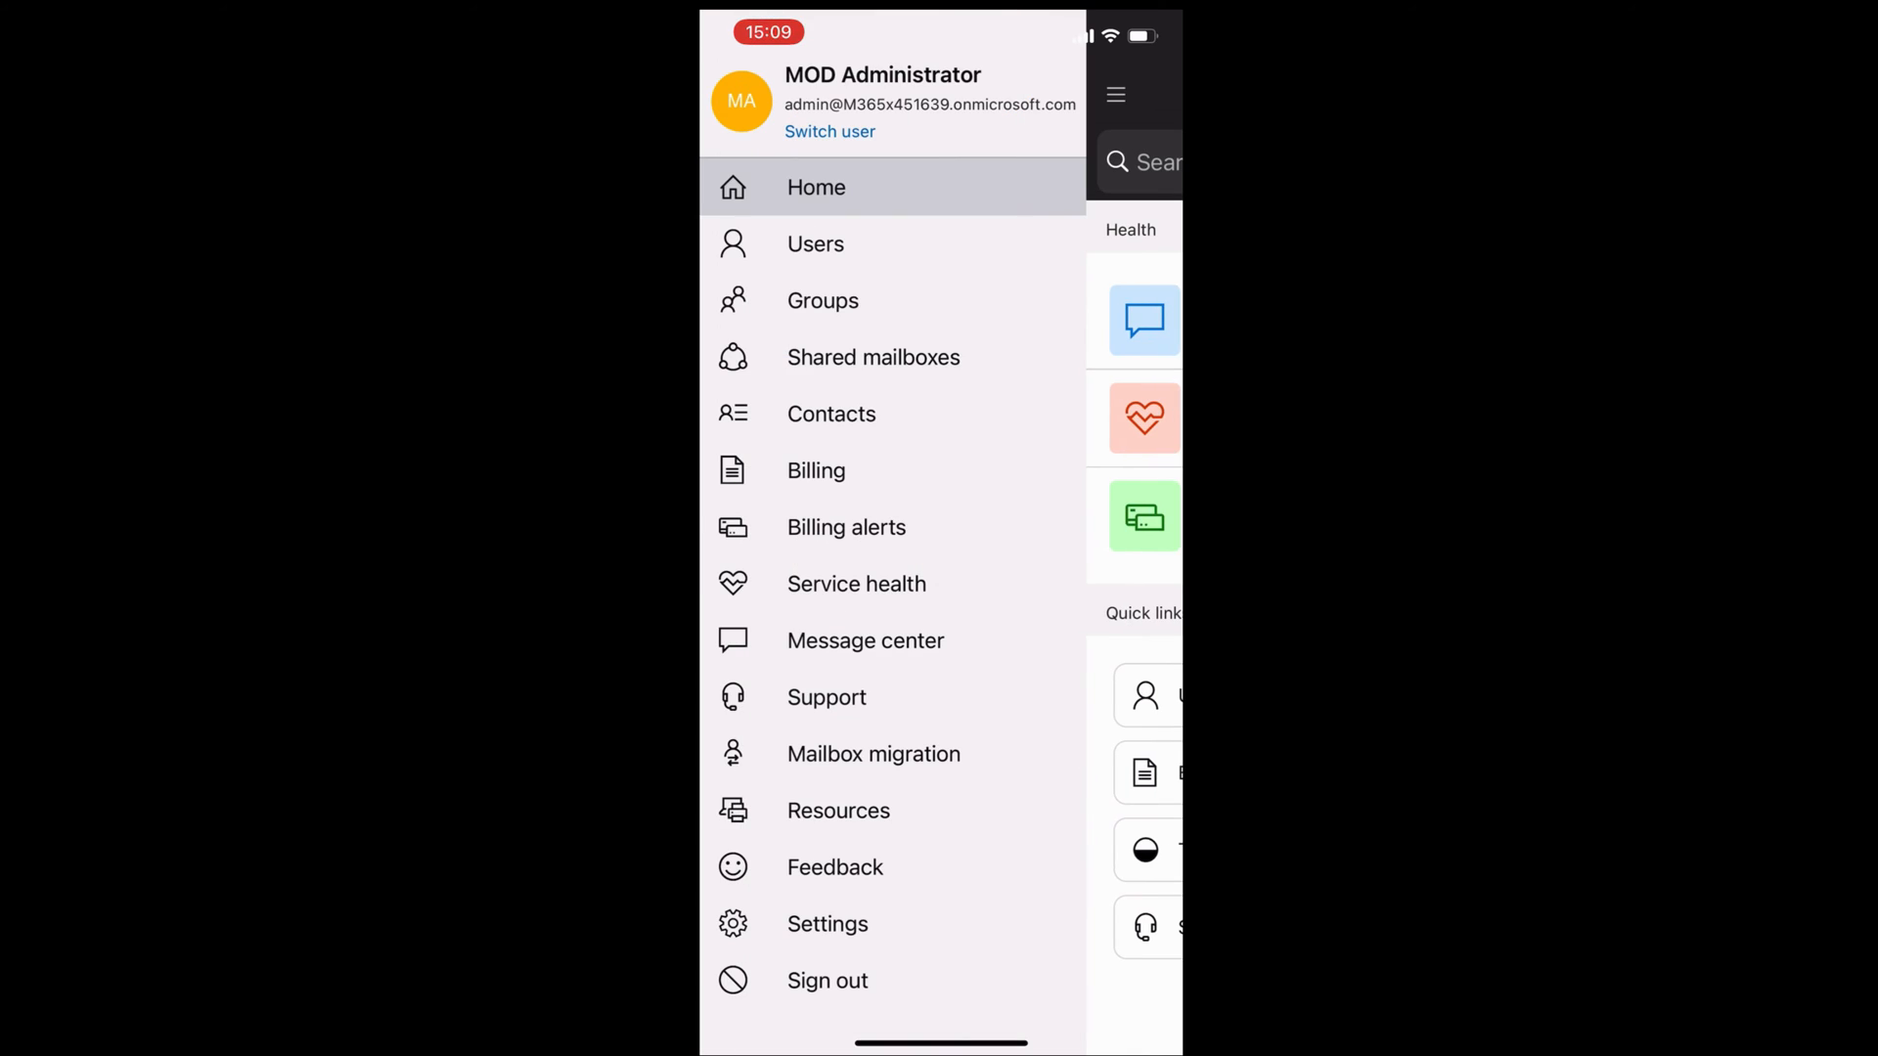
left_click(816, 244)
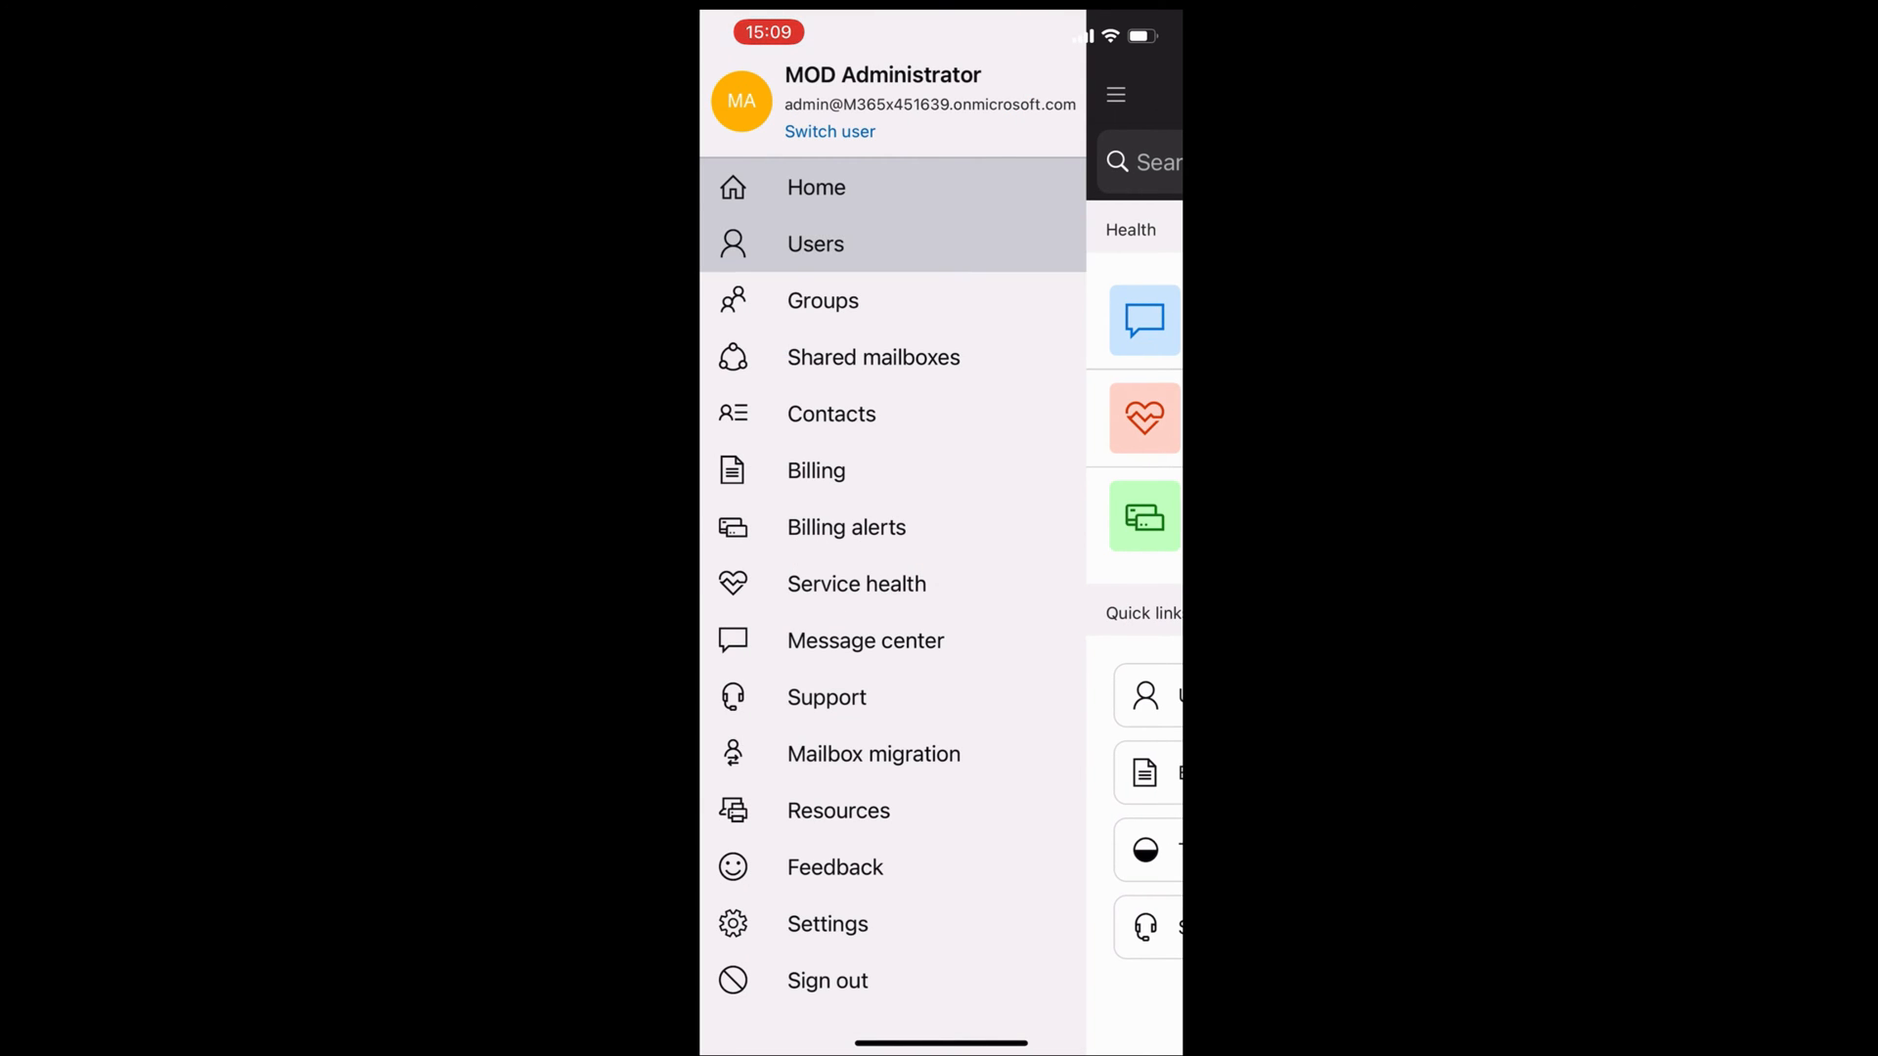
left_click(815, 243)
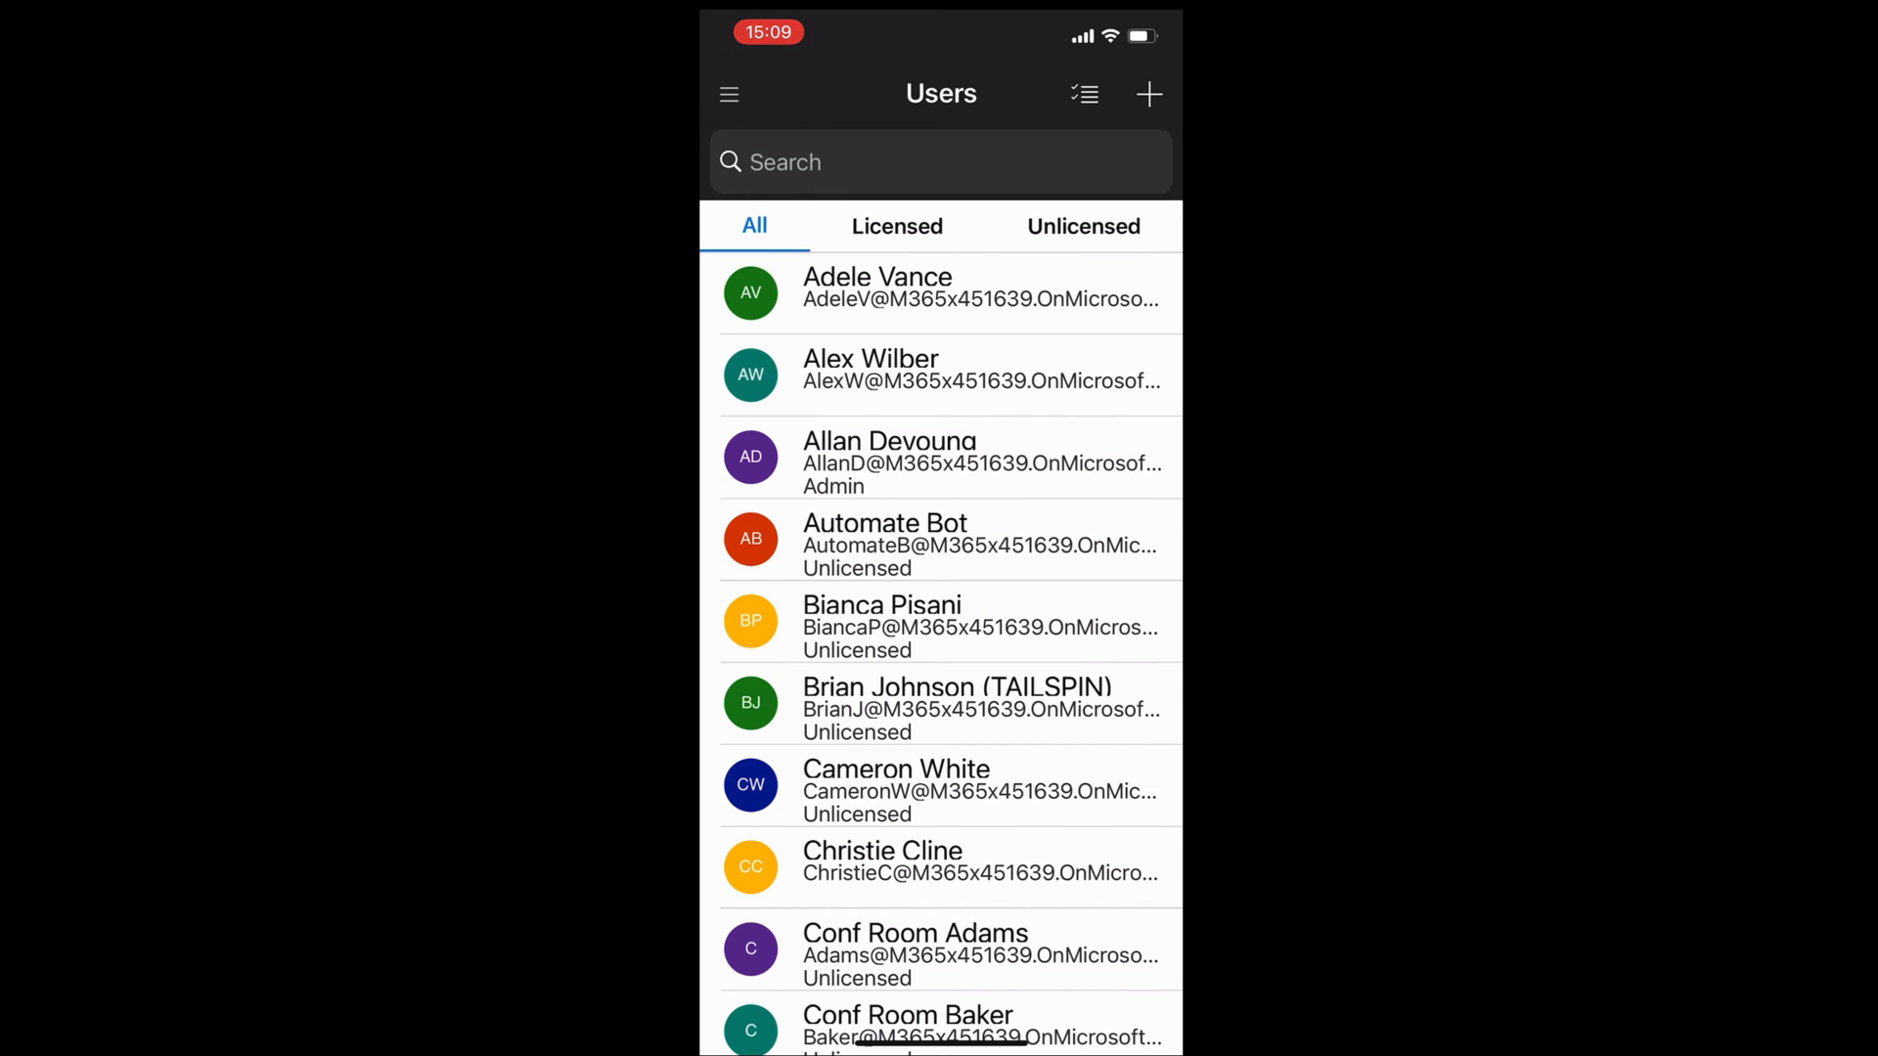
left_click(896, 226)
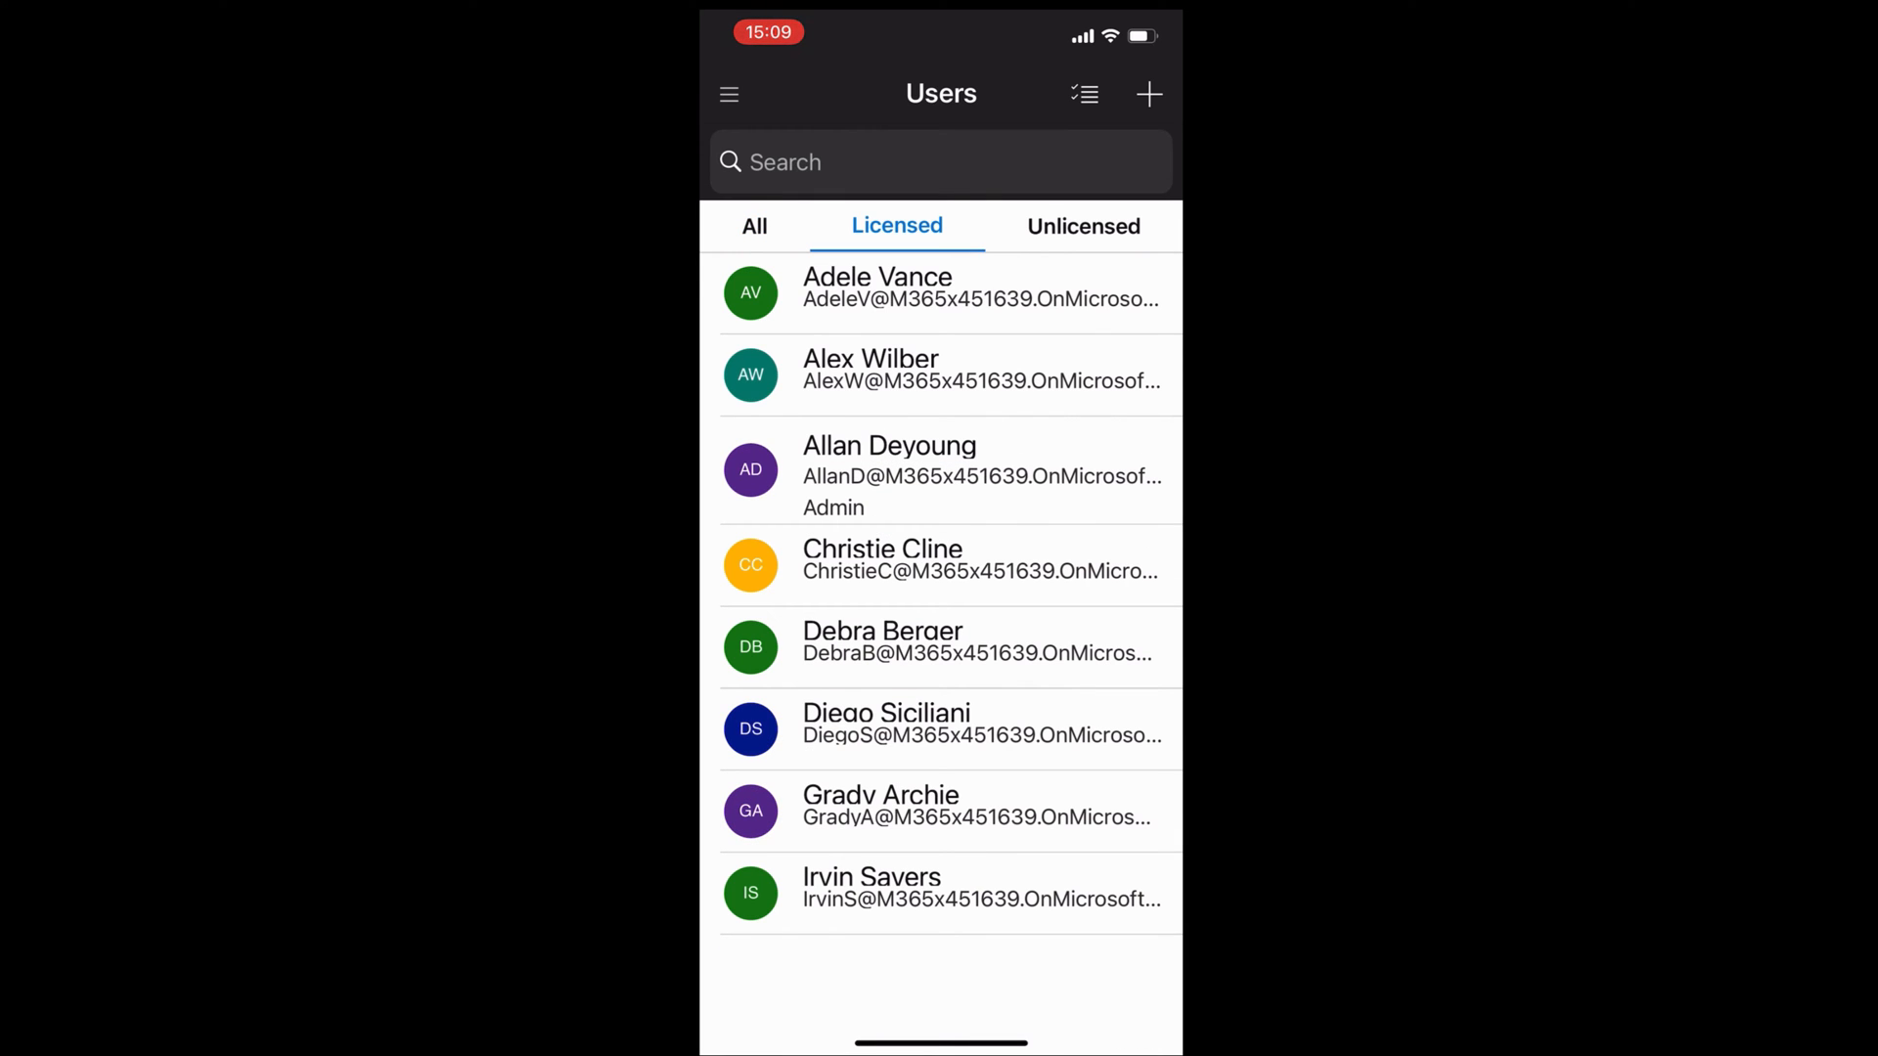
left_click(1083, 225)
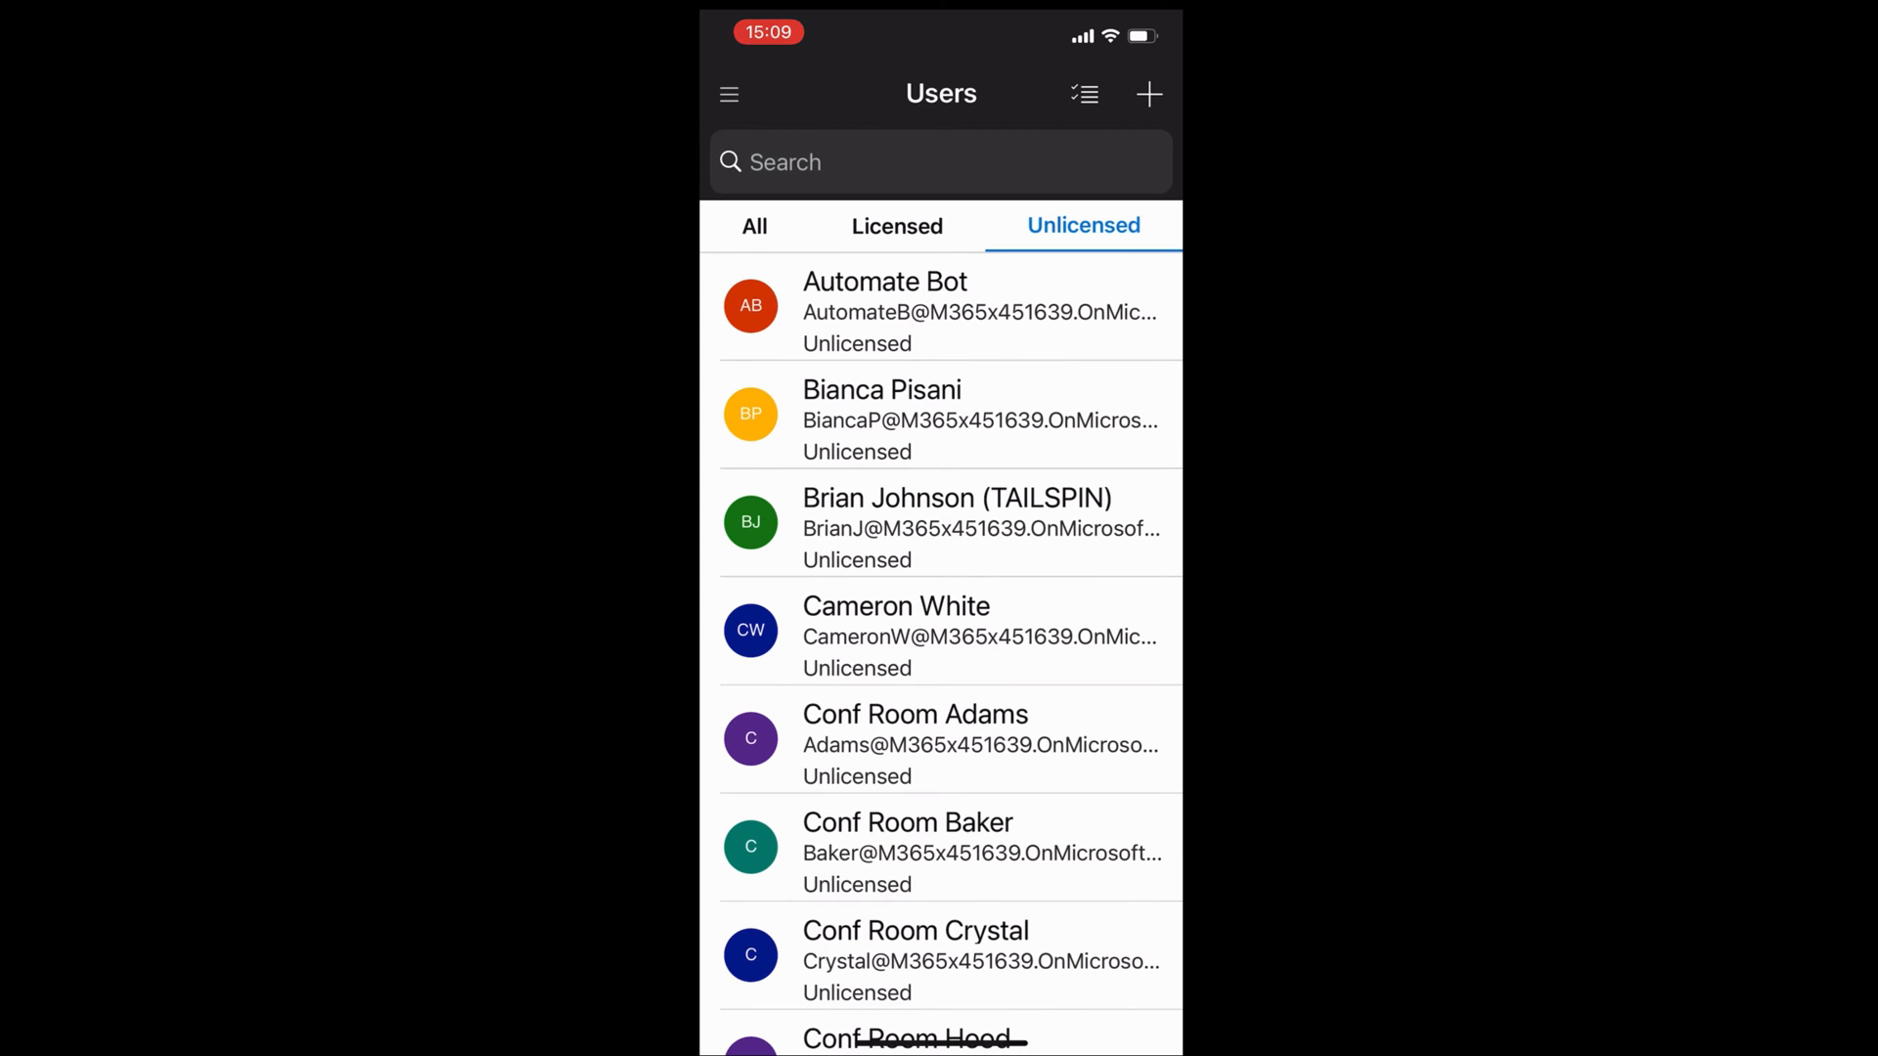
left_click(897, 226)
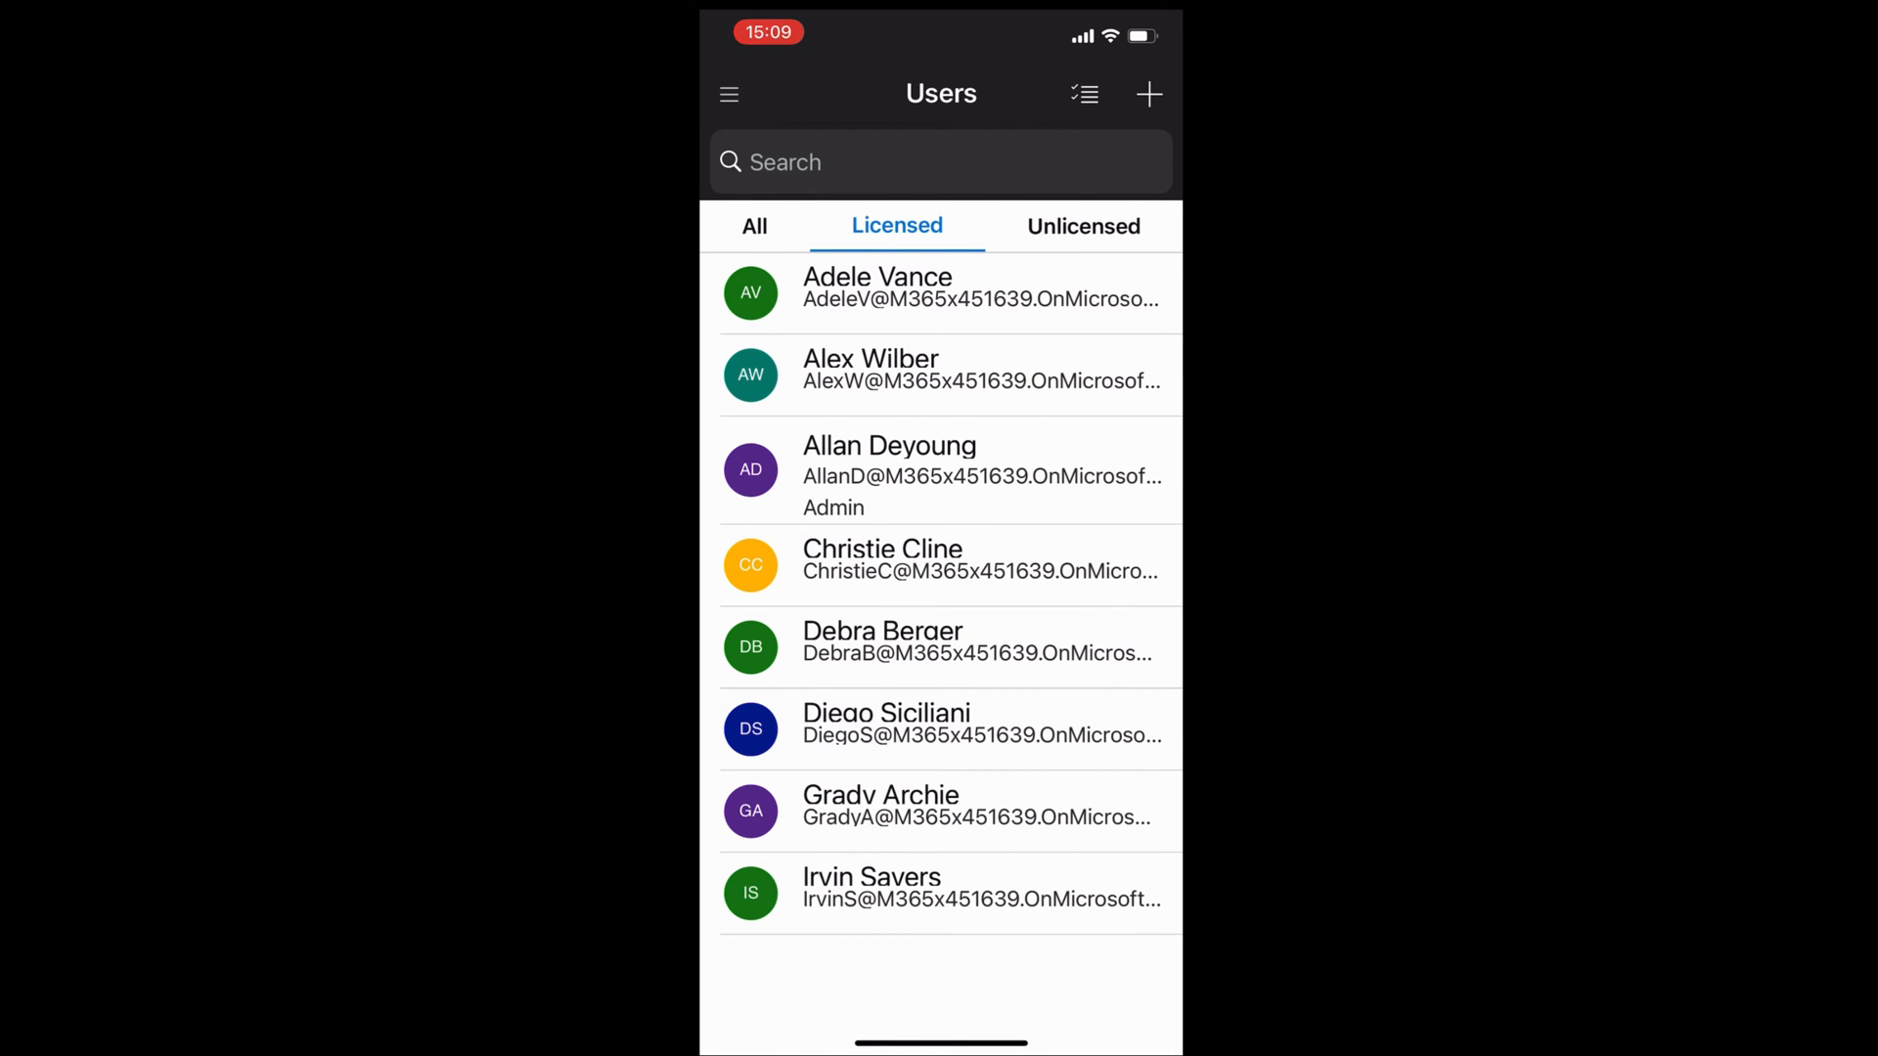
left_click(754, 225)
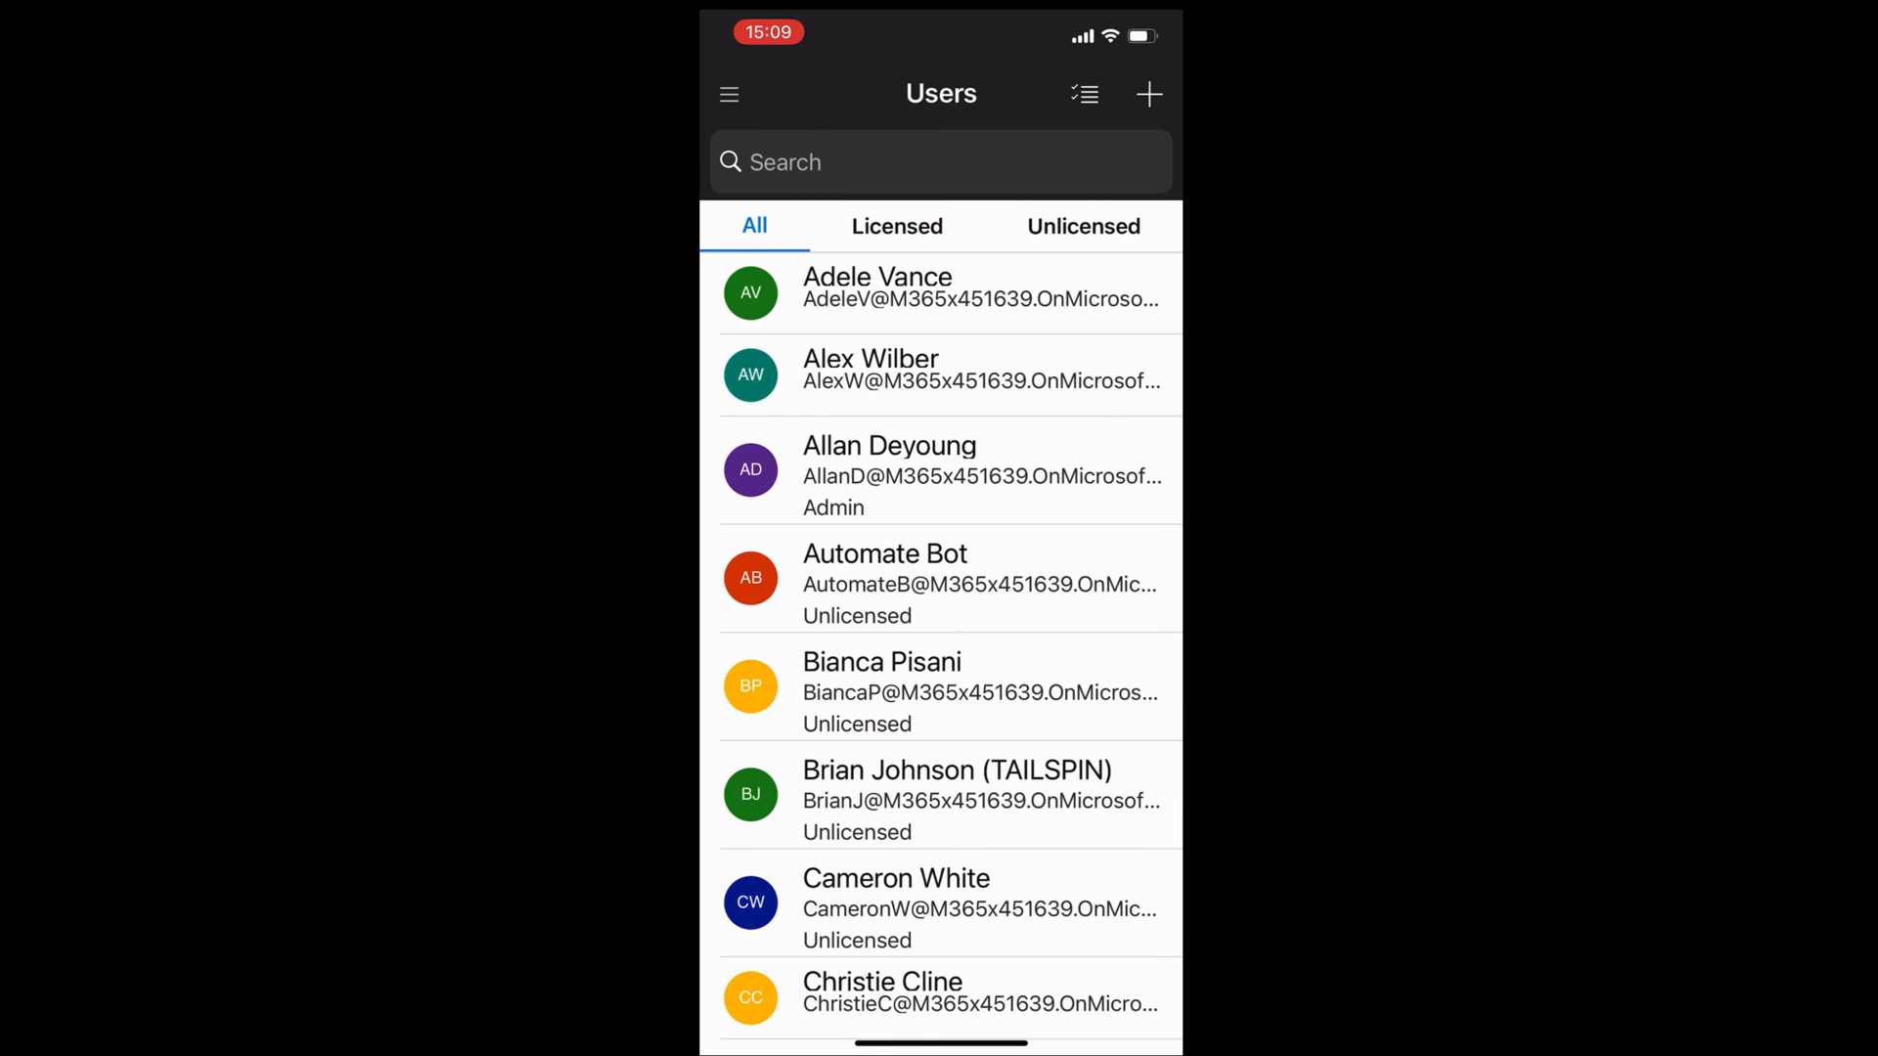
scroll("down", 3)
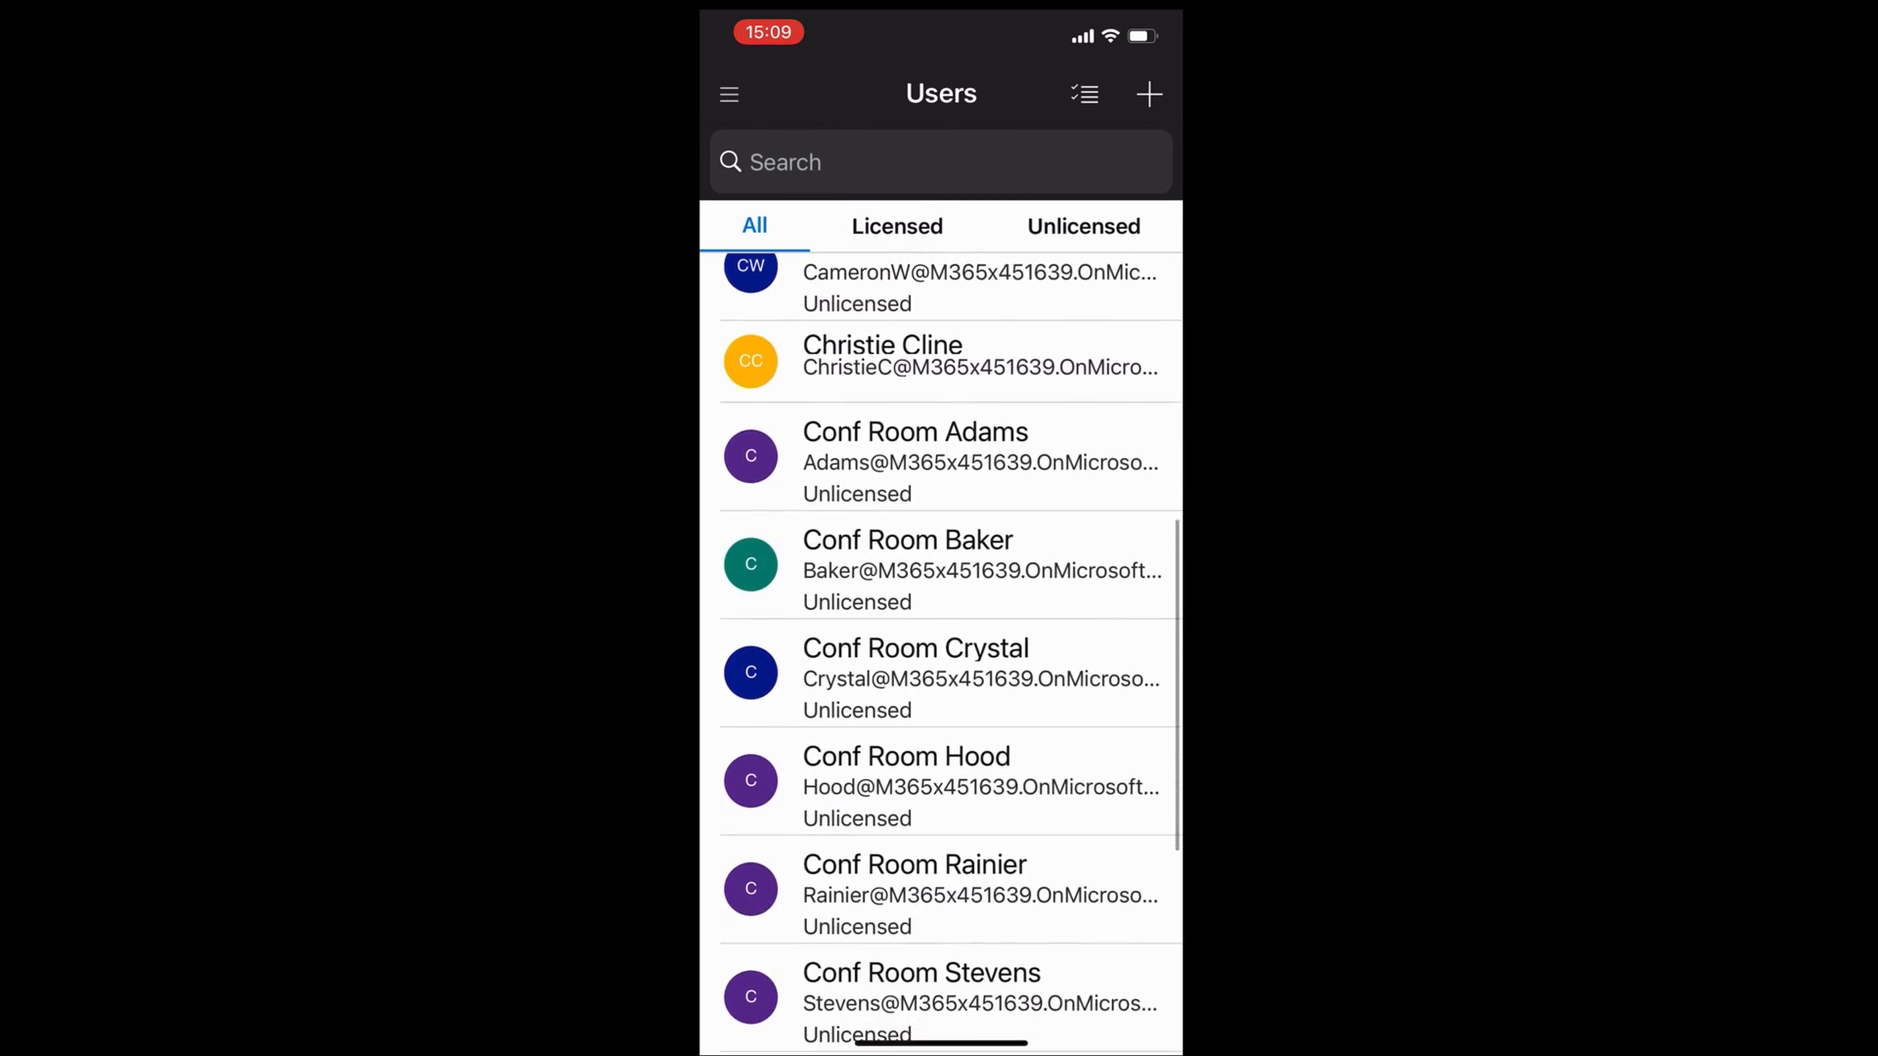
scroll("down", 3)
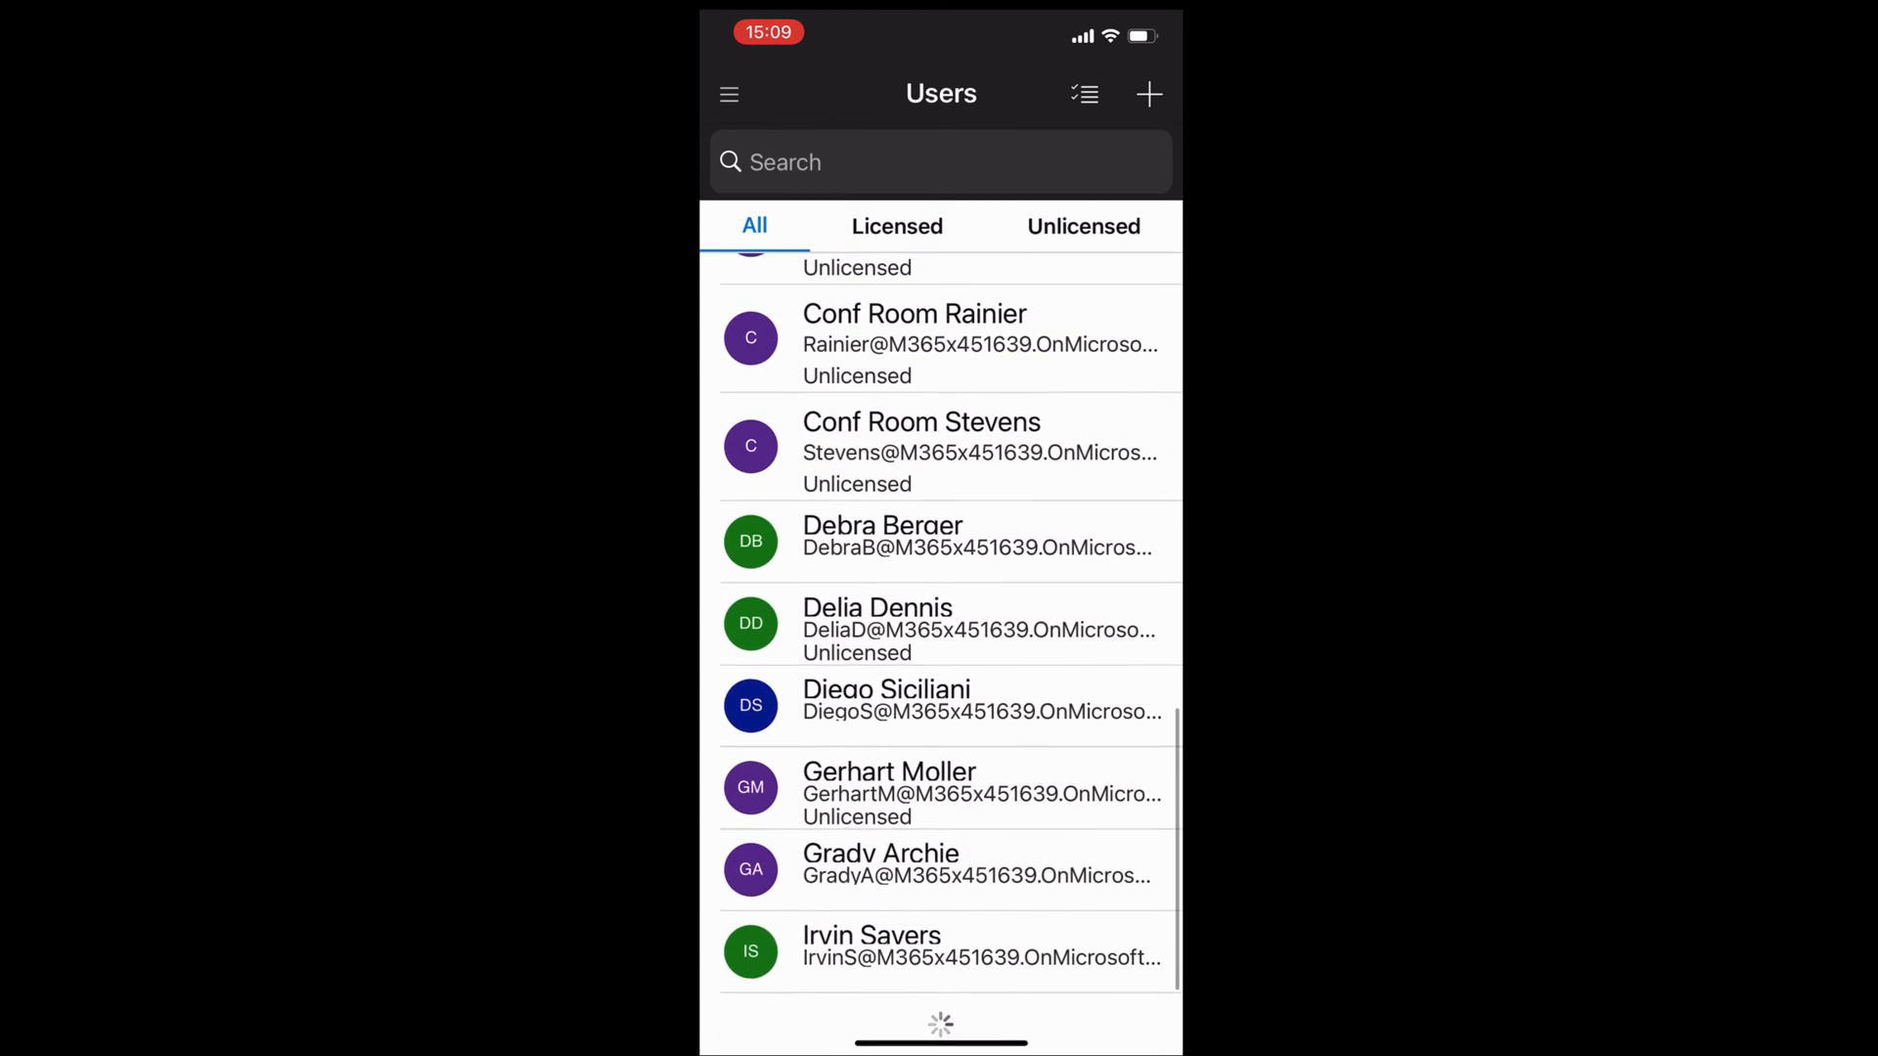
scroll("down", 3)
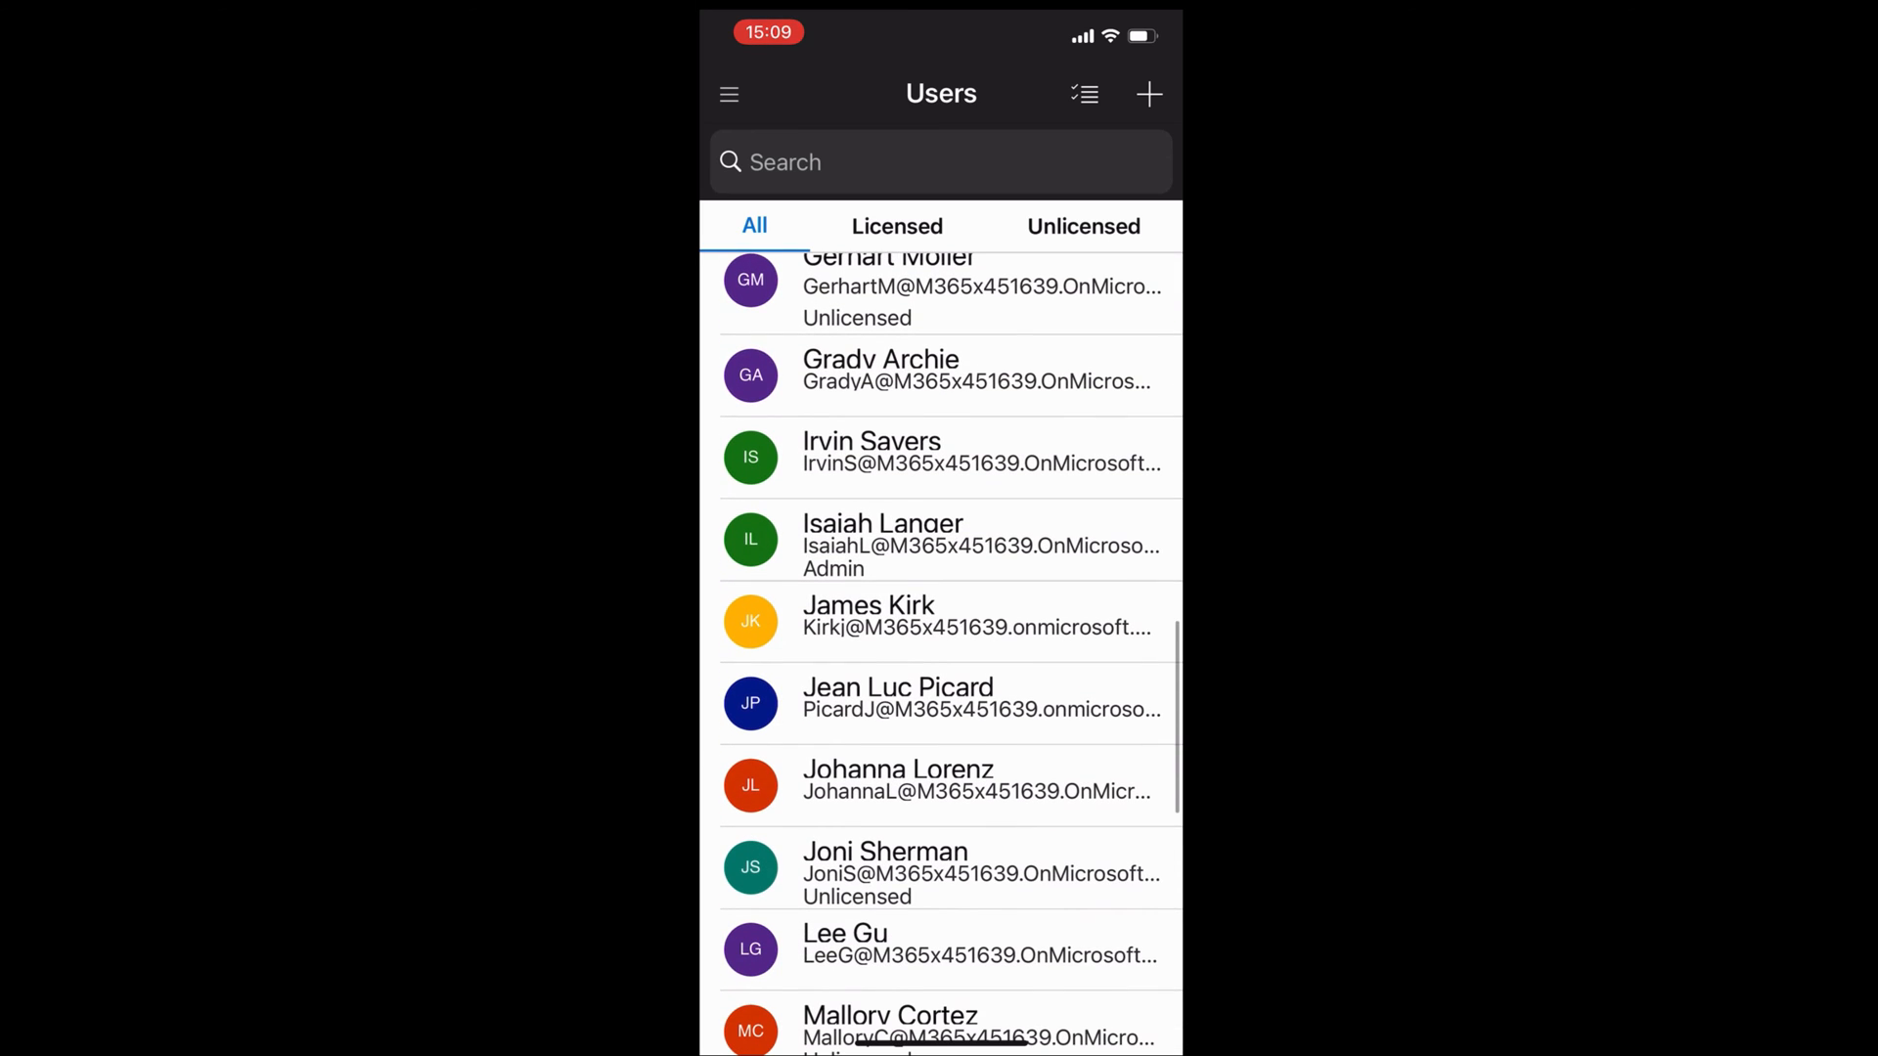
left_click(897, 698)
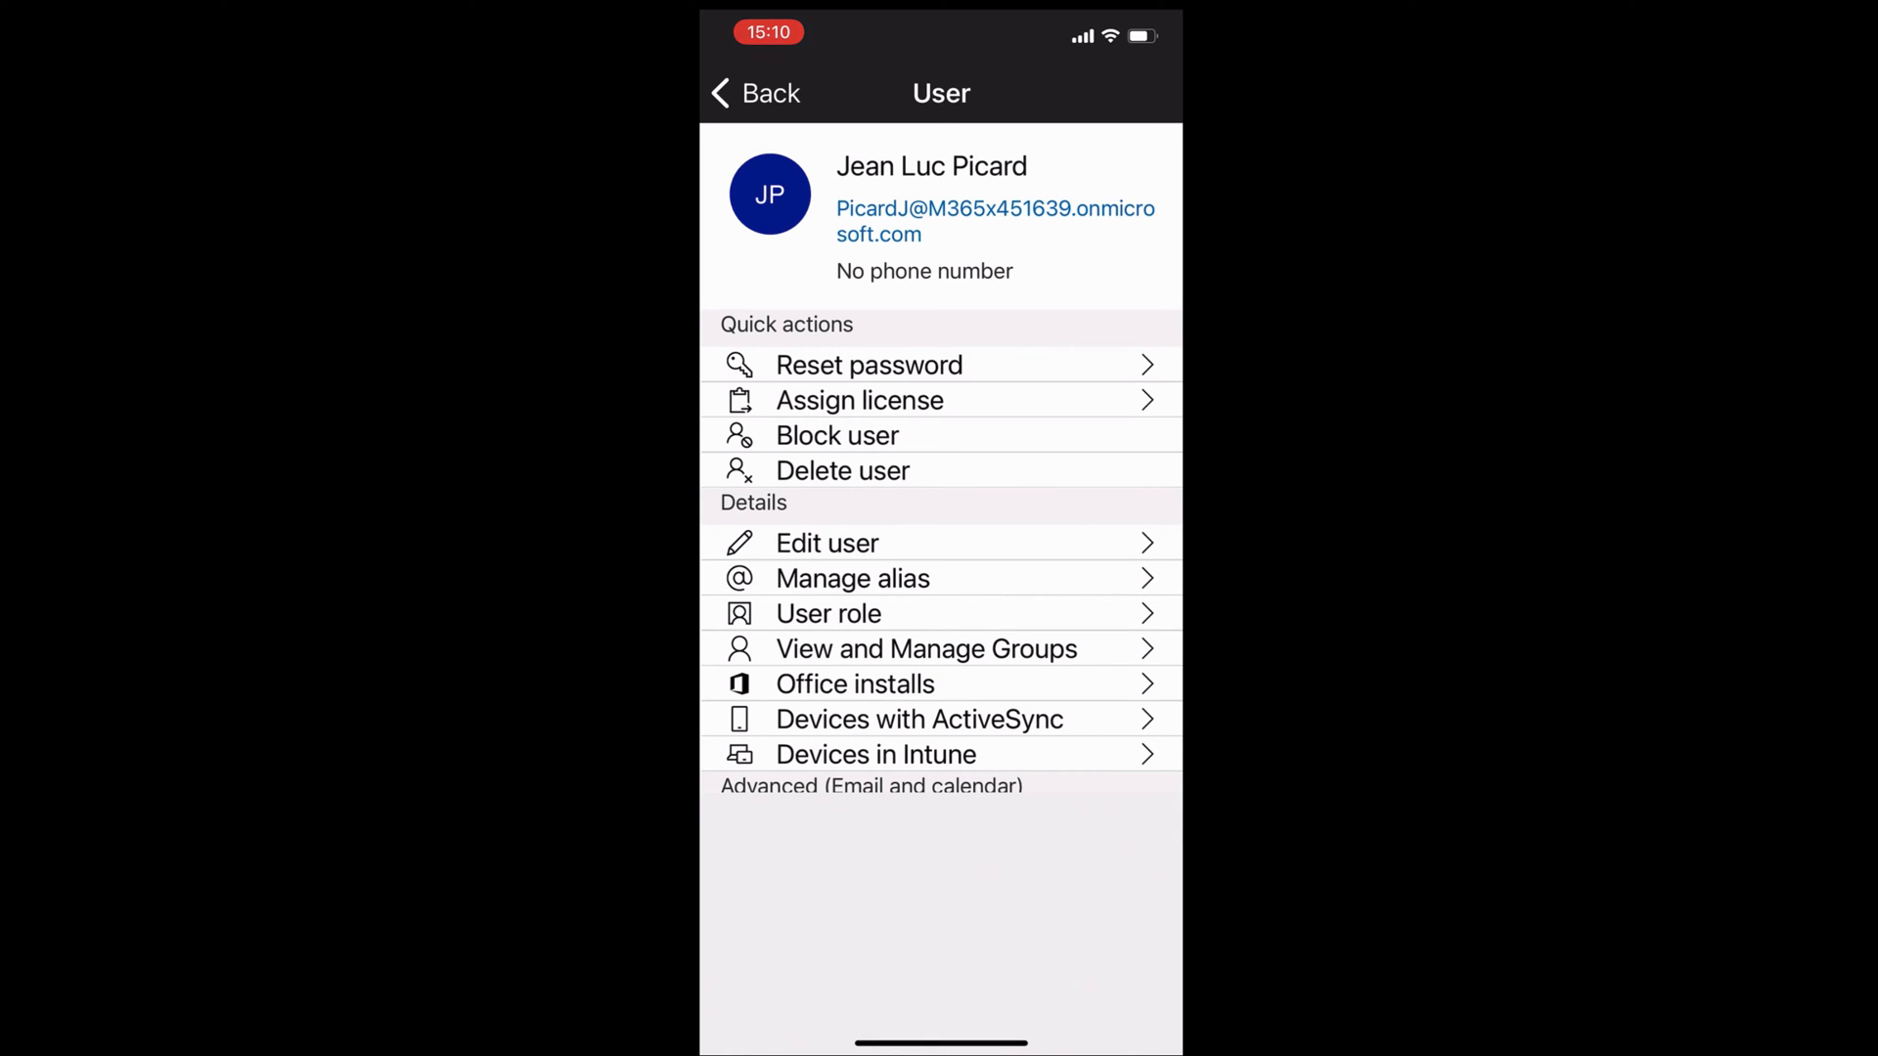
left_click(859, 400)
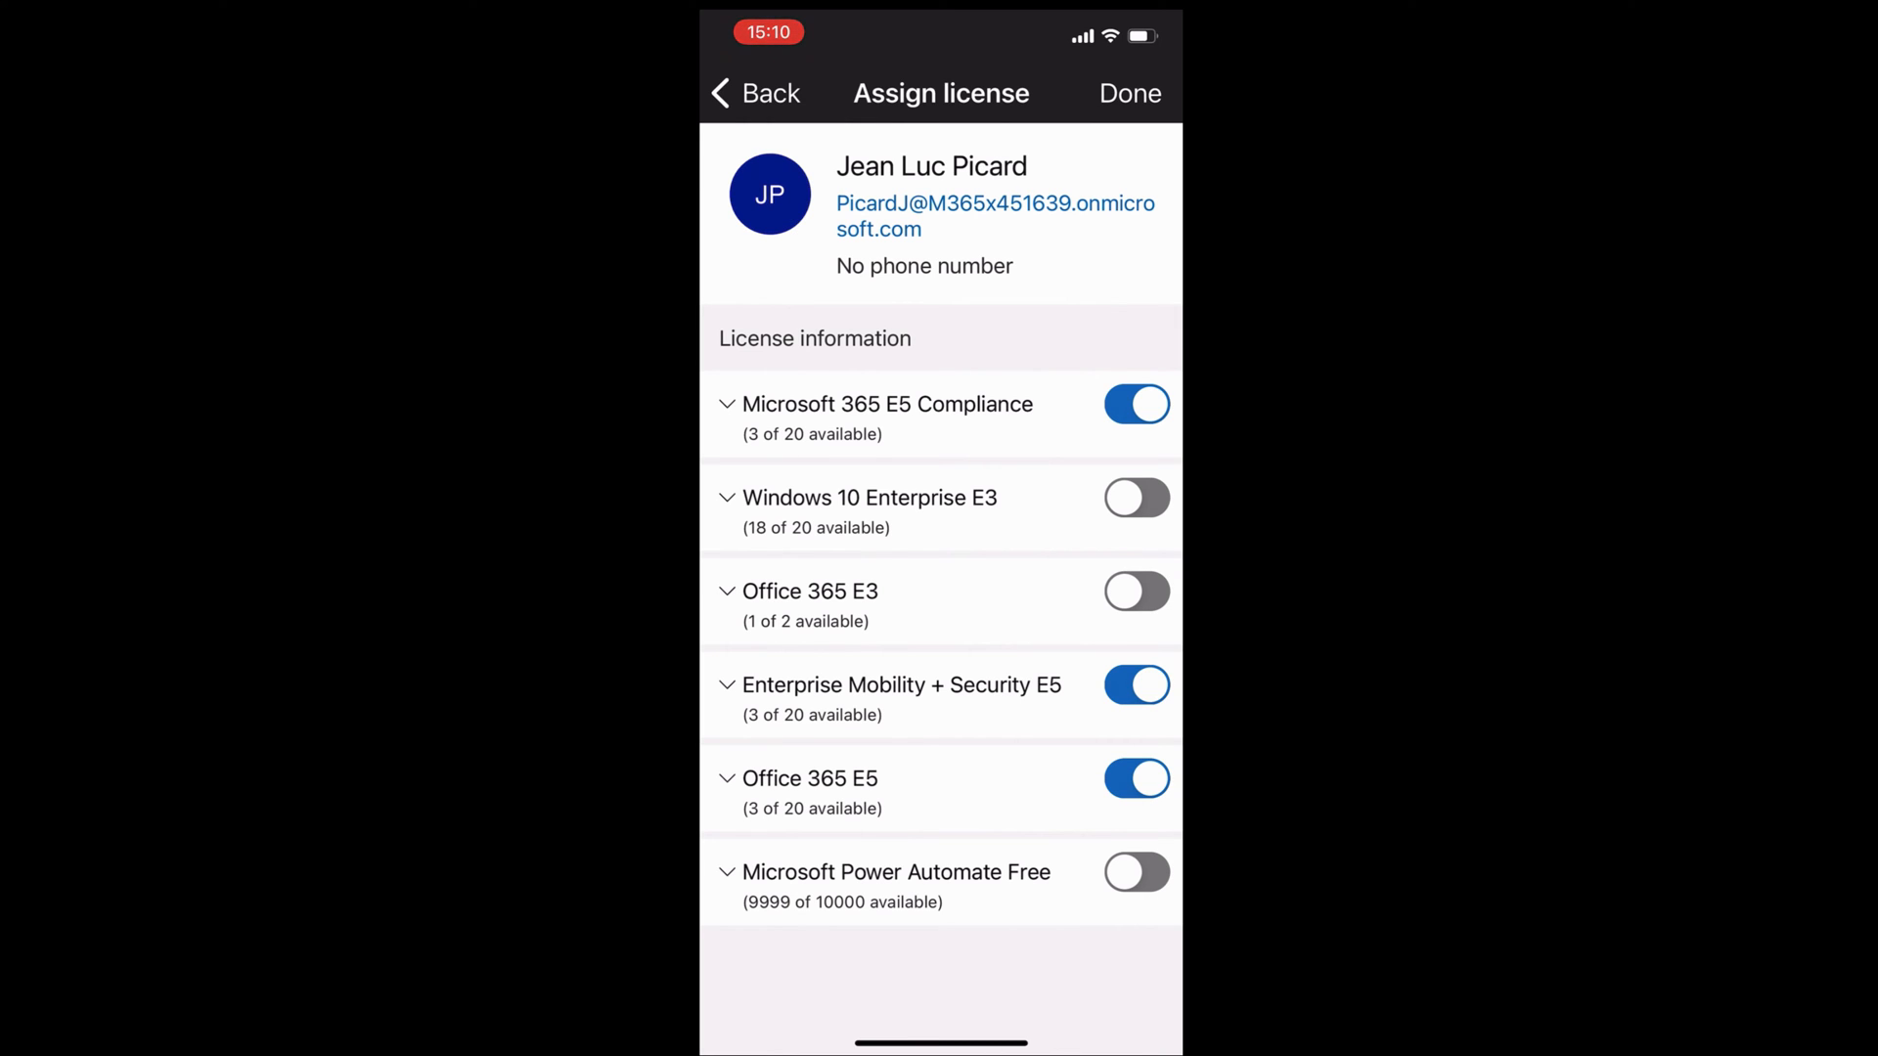
left_click(763, 92)
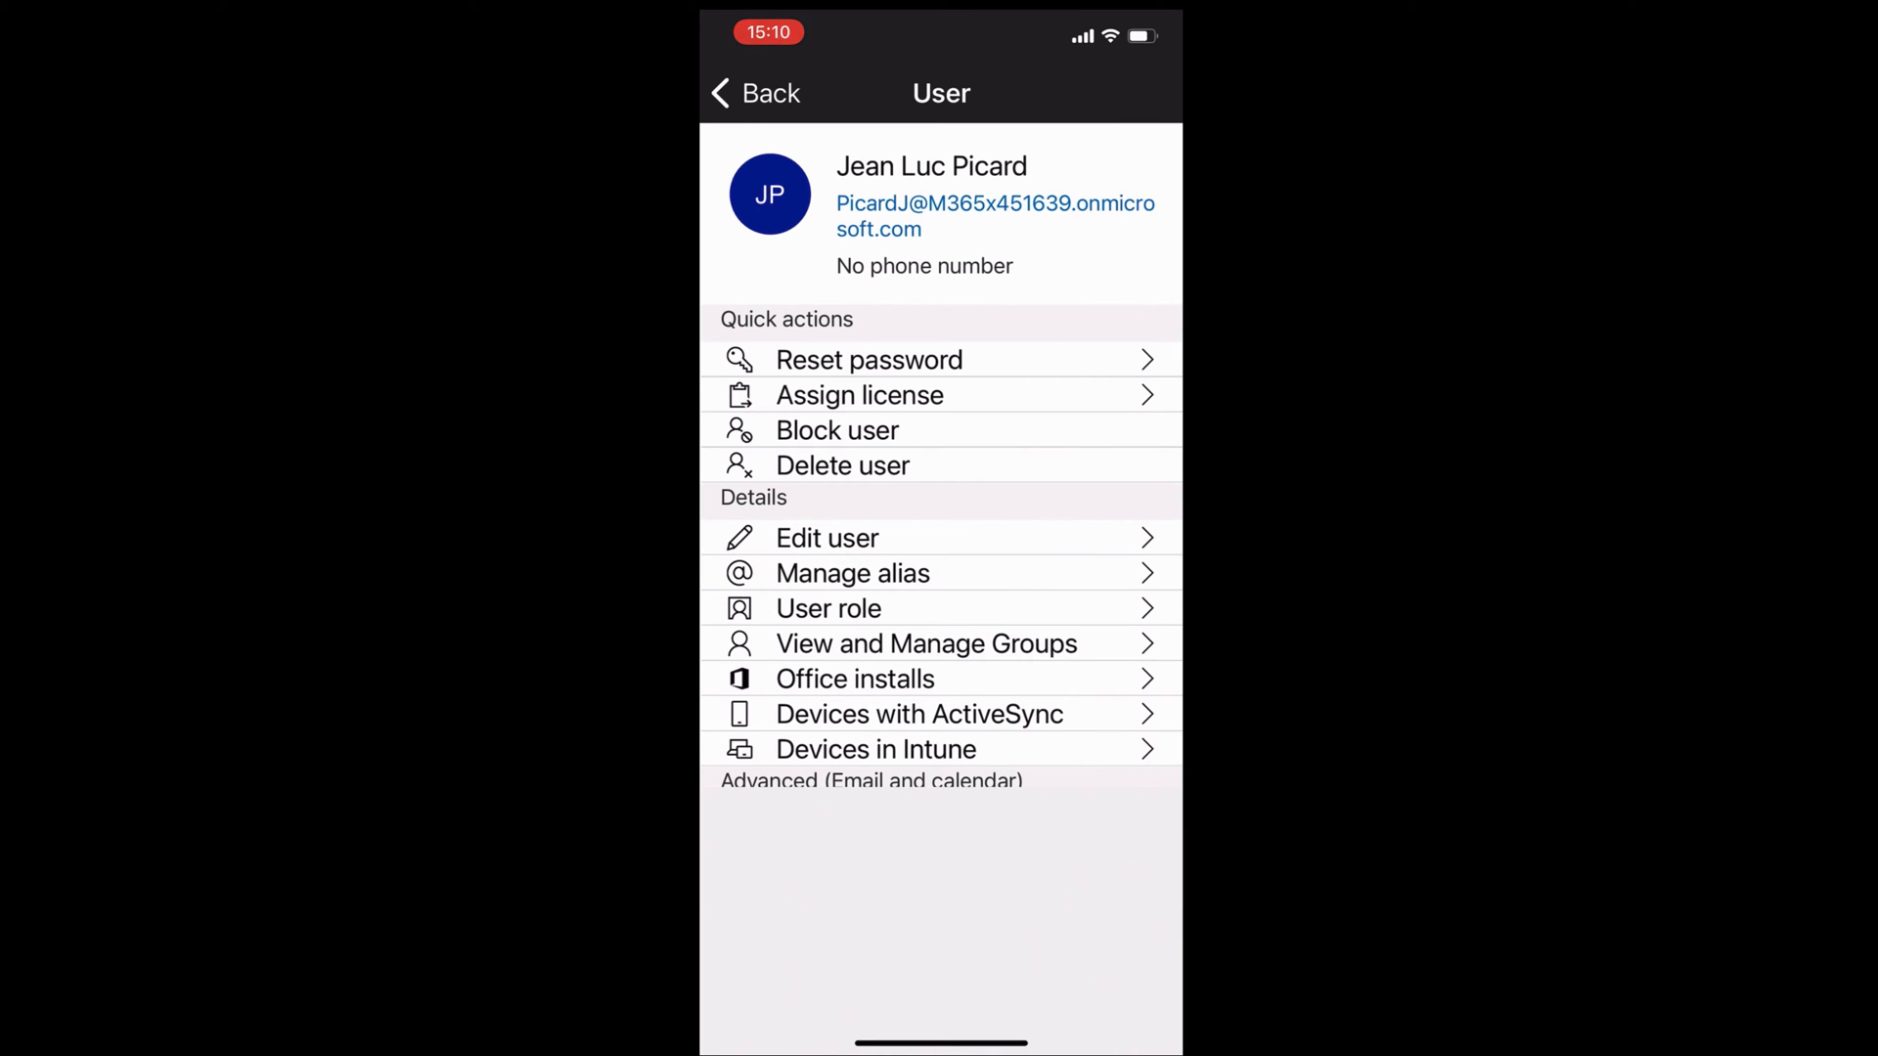
left_click(827, 608)
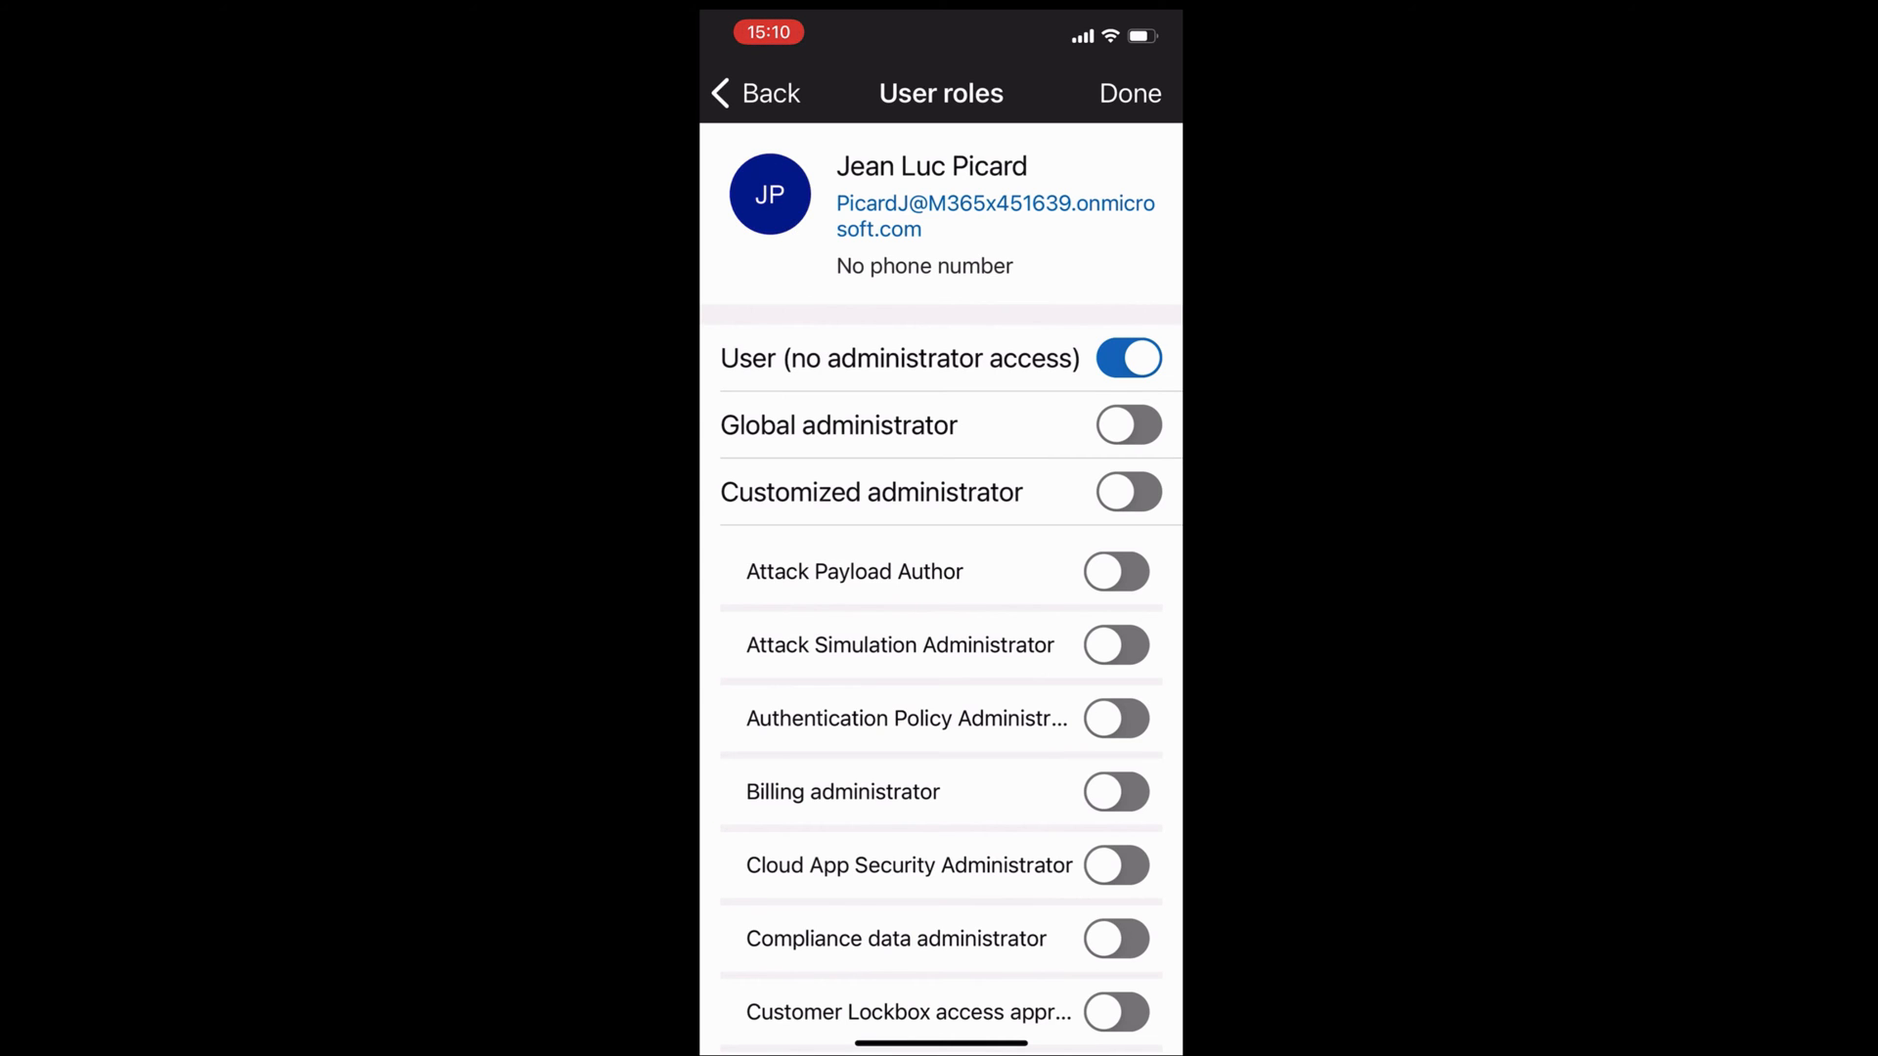
View Jean Luc Picard's Contoso group membership, then return to the Users list.
left_click(754, 93)
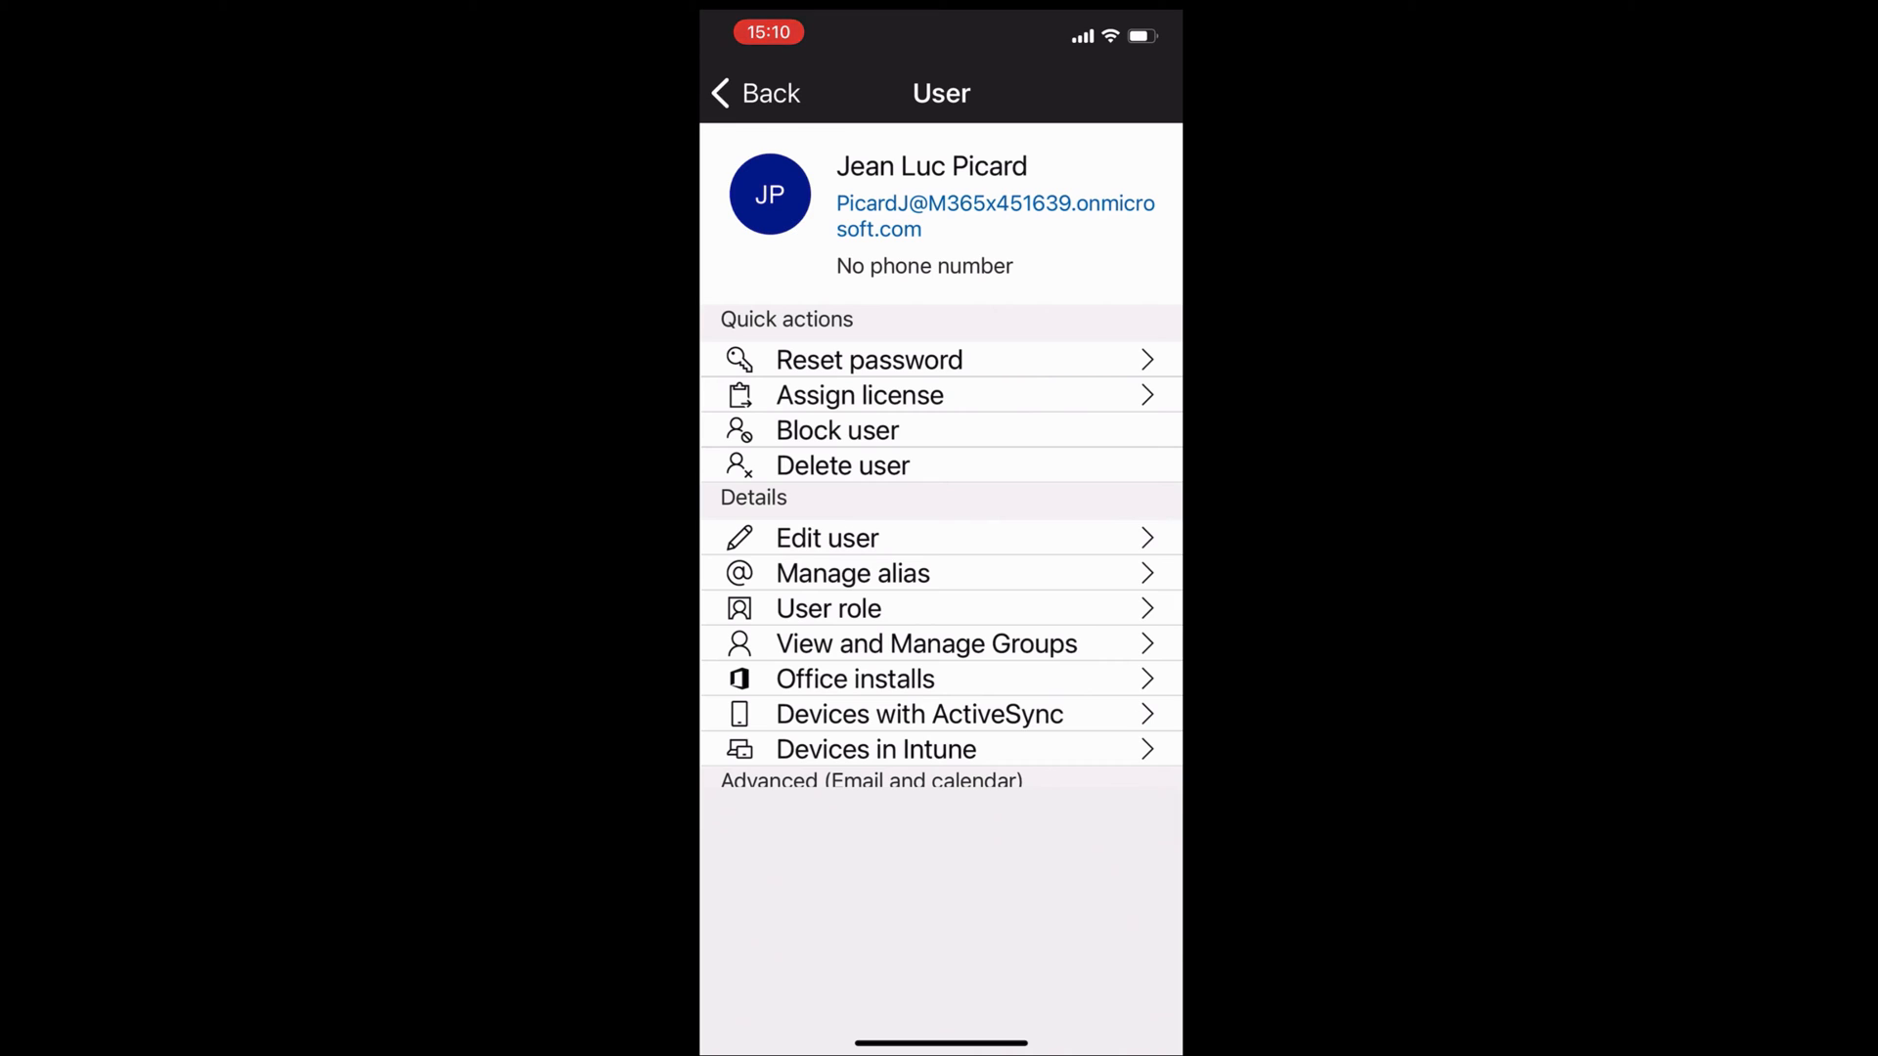
left_click(926, 644)
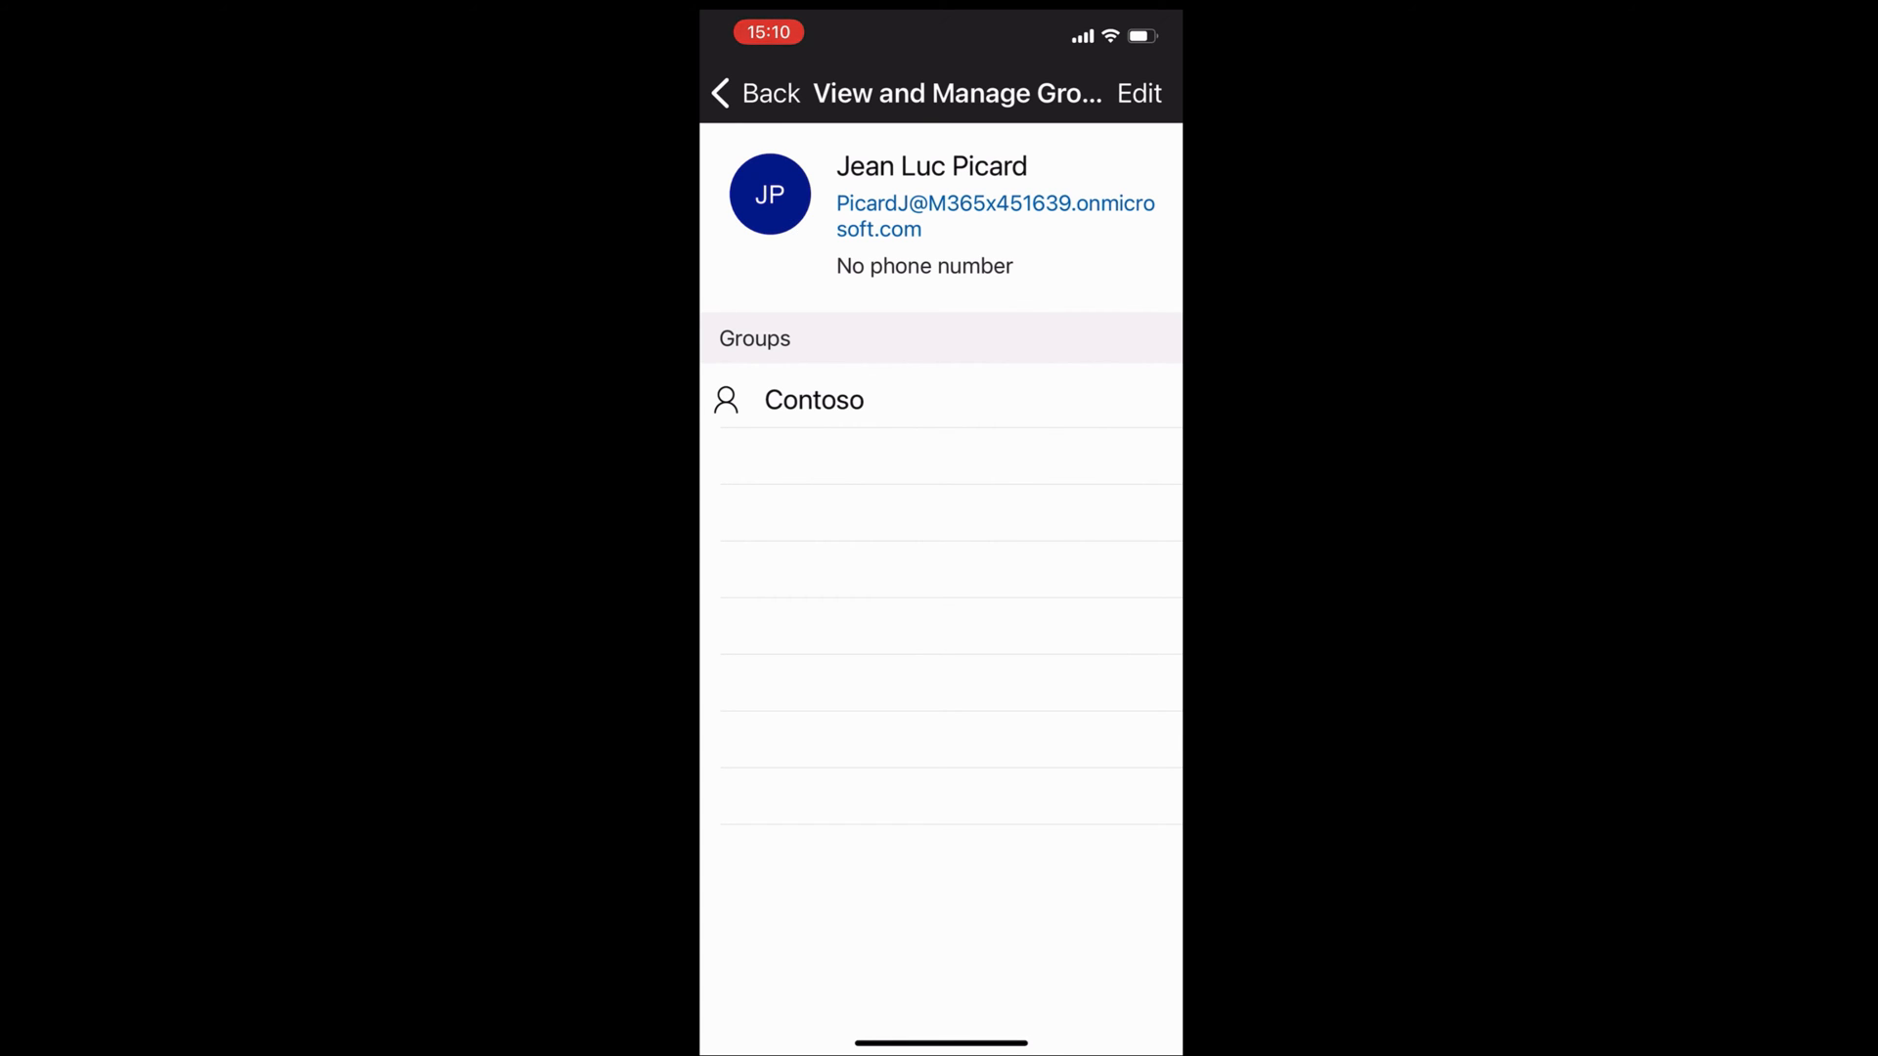
left_click(756, 94)
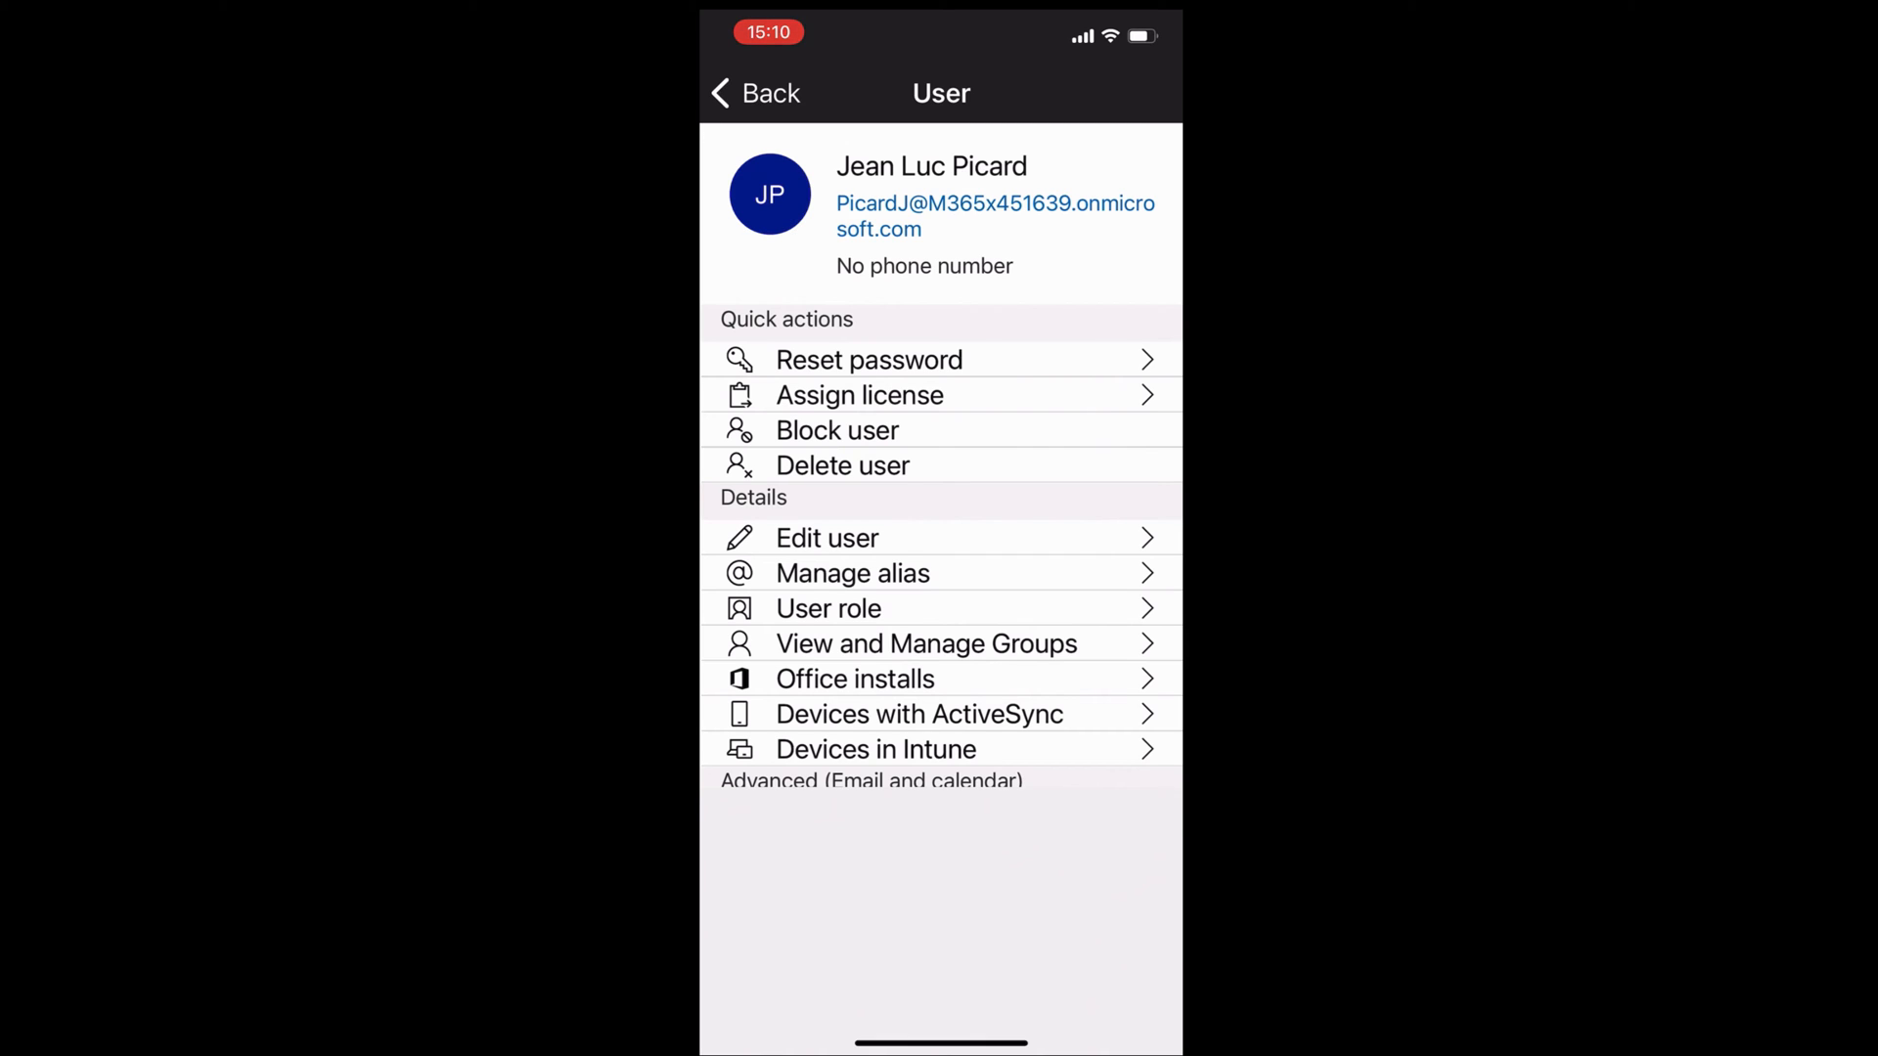
scroll("down", 3)
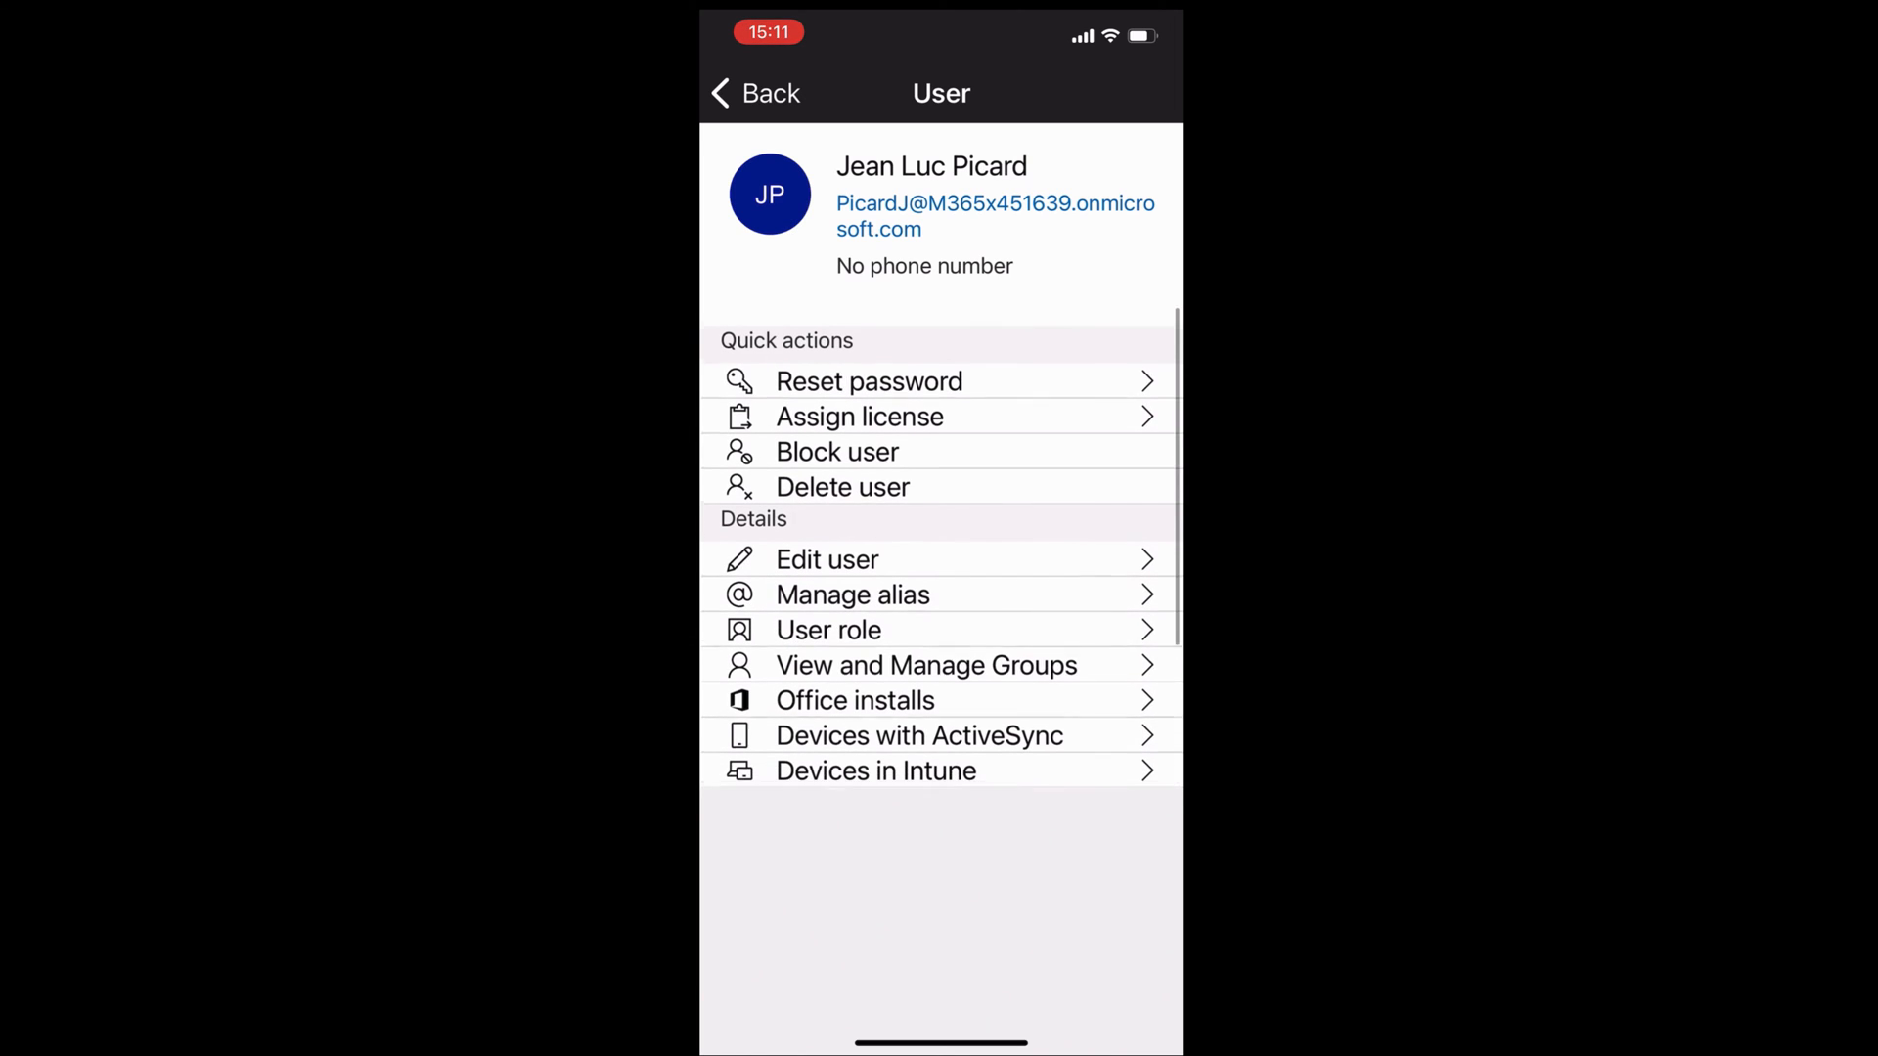
left_click(754, 92)
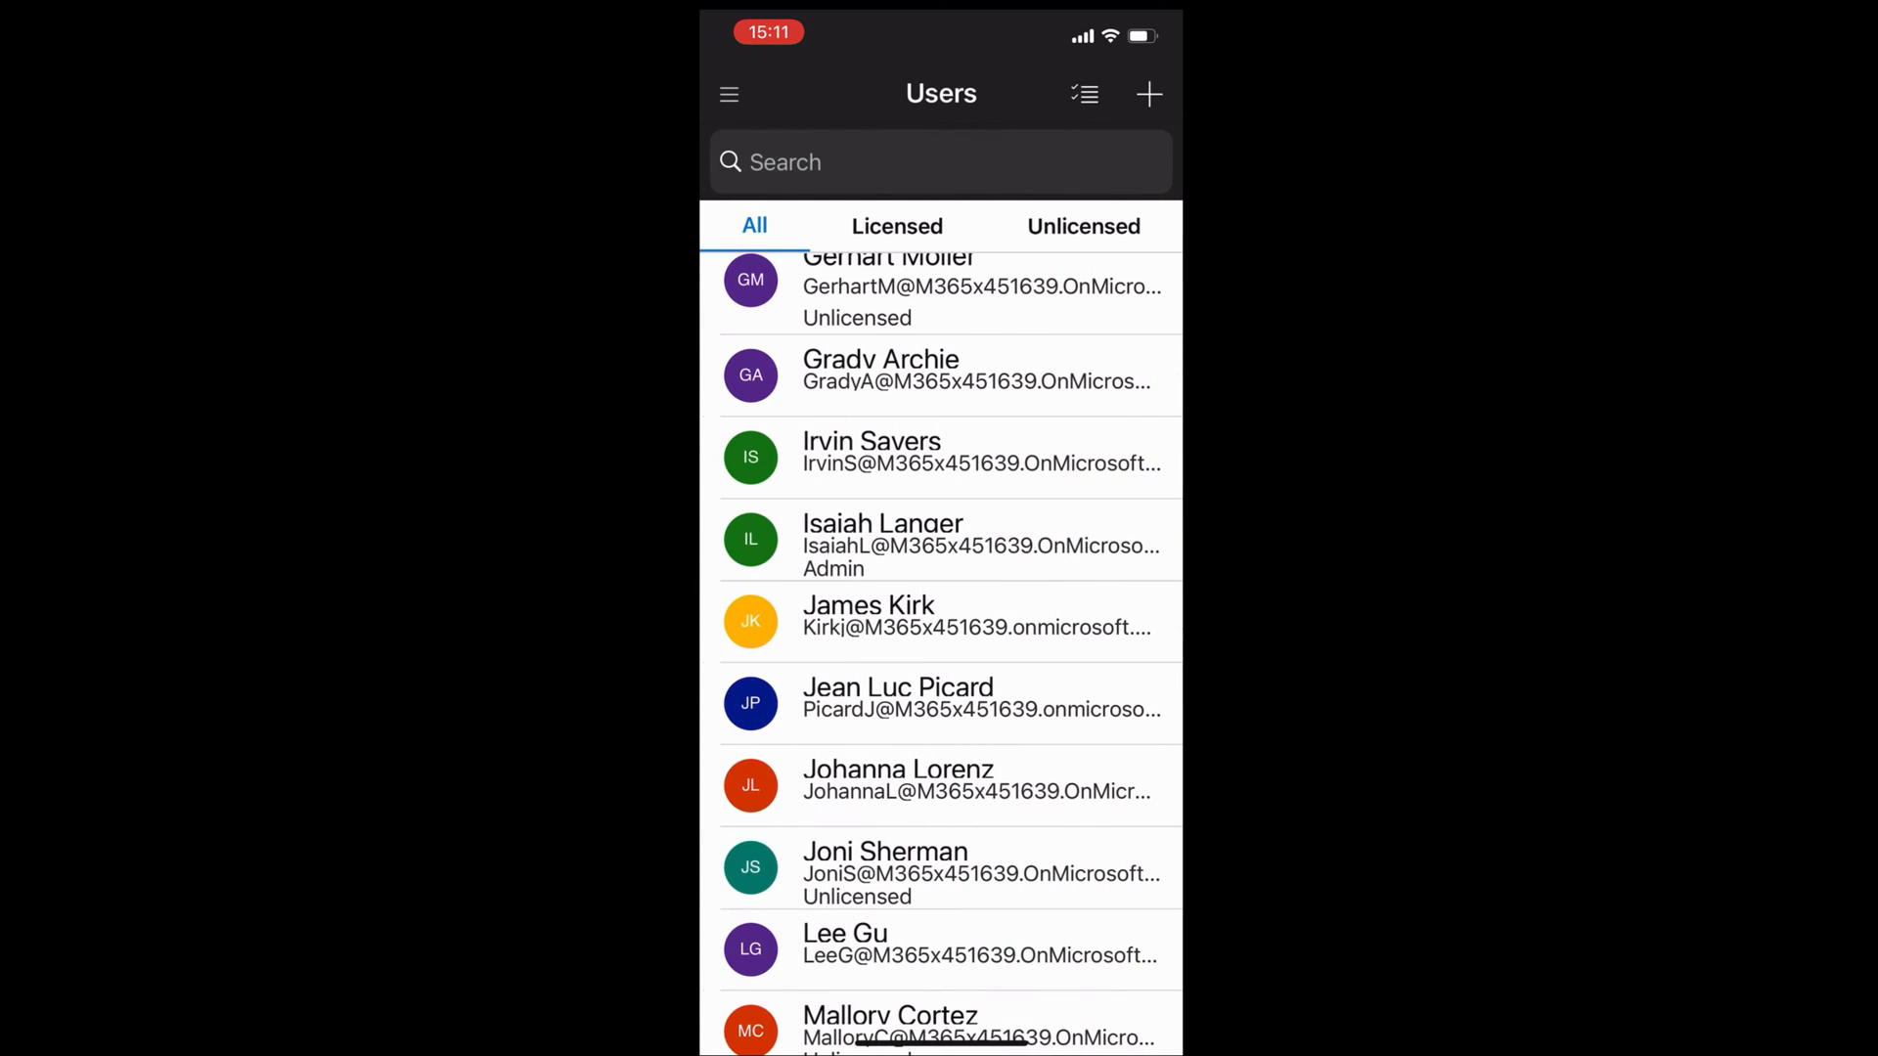
Add user John Snow with username snows and an Office 365 E3 license.
left_click(1148, 94)
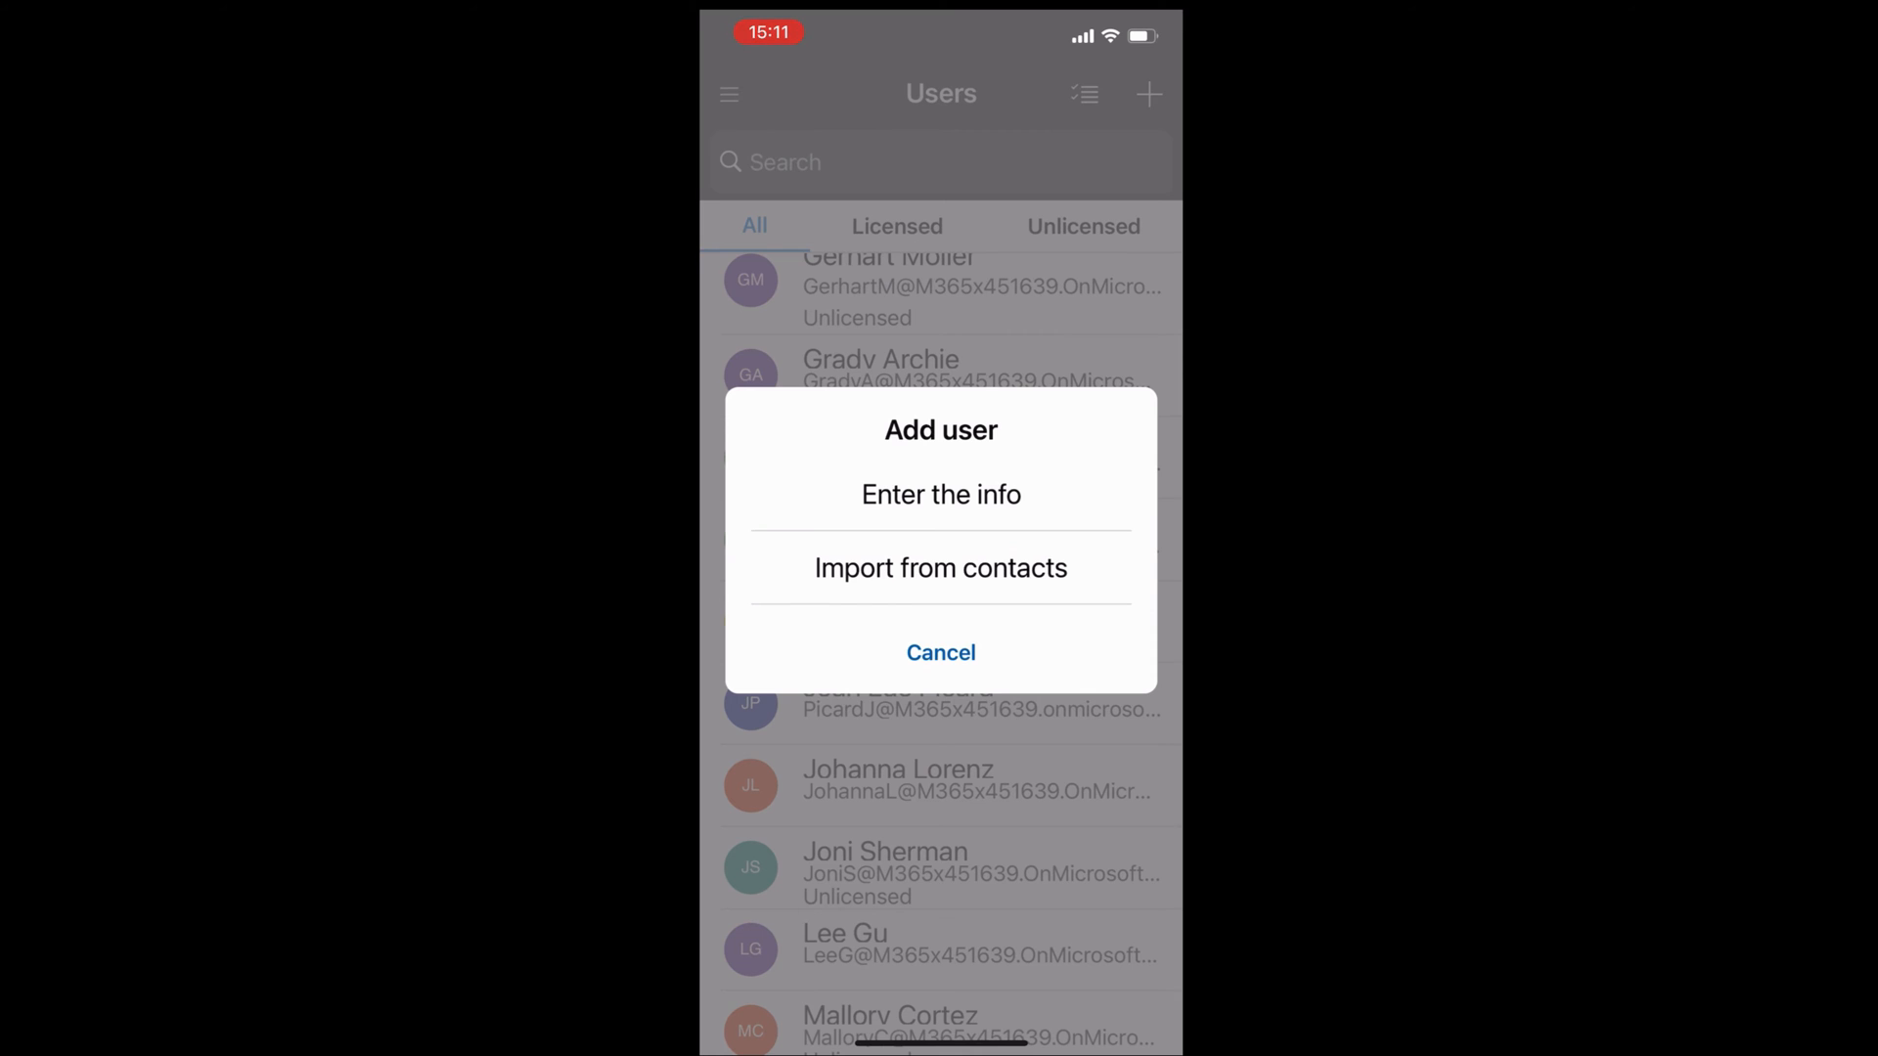
left_click(941, 495)
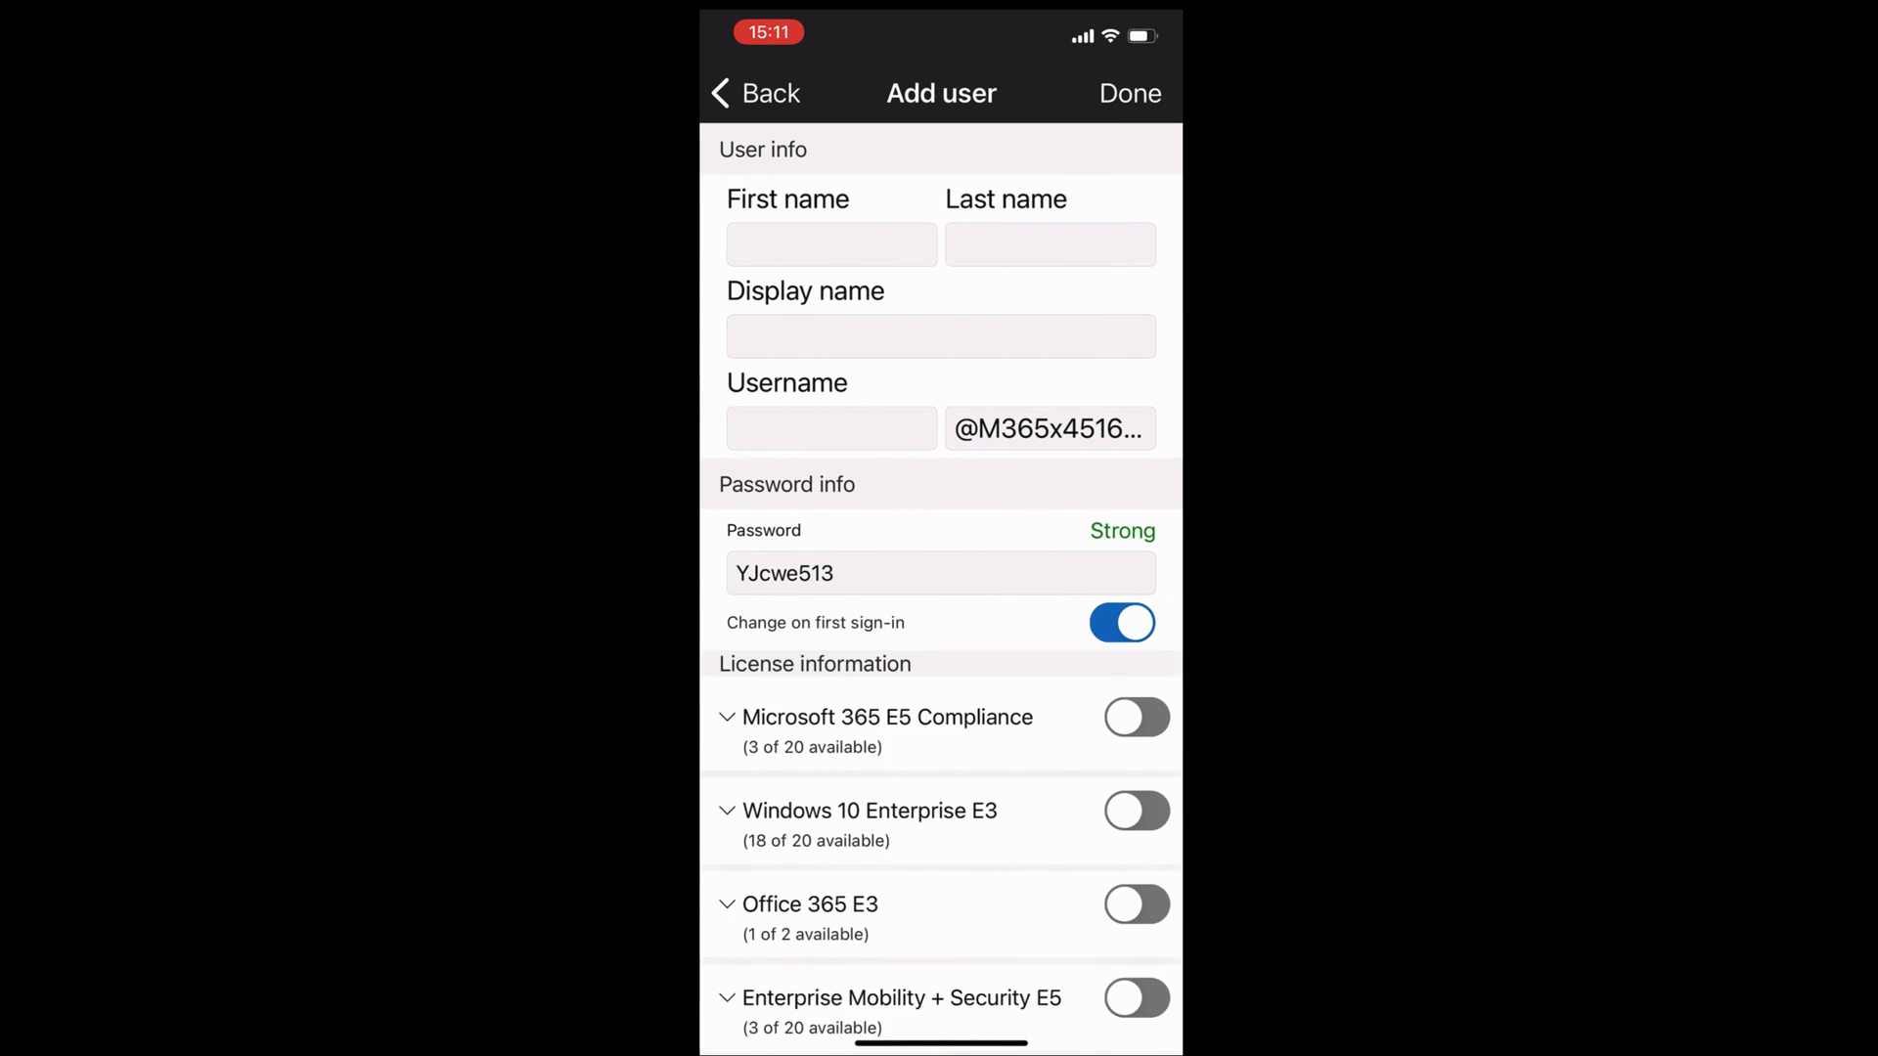
type("John")
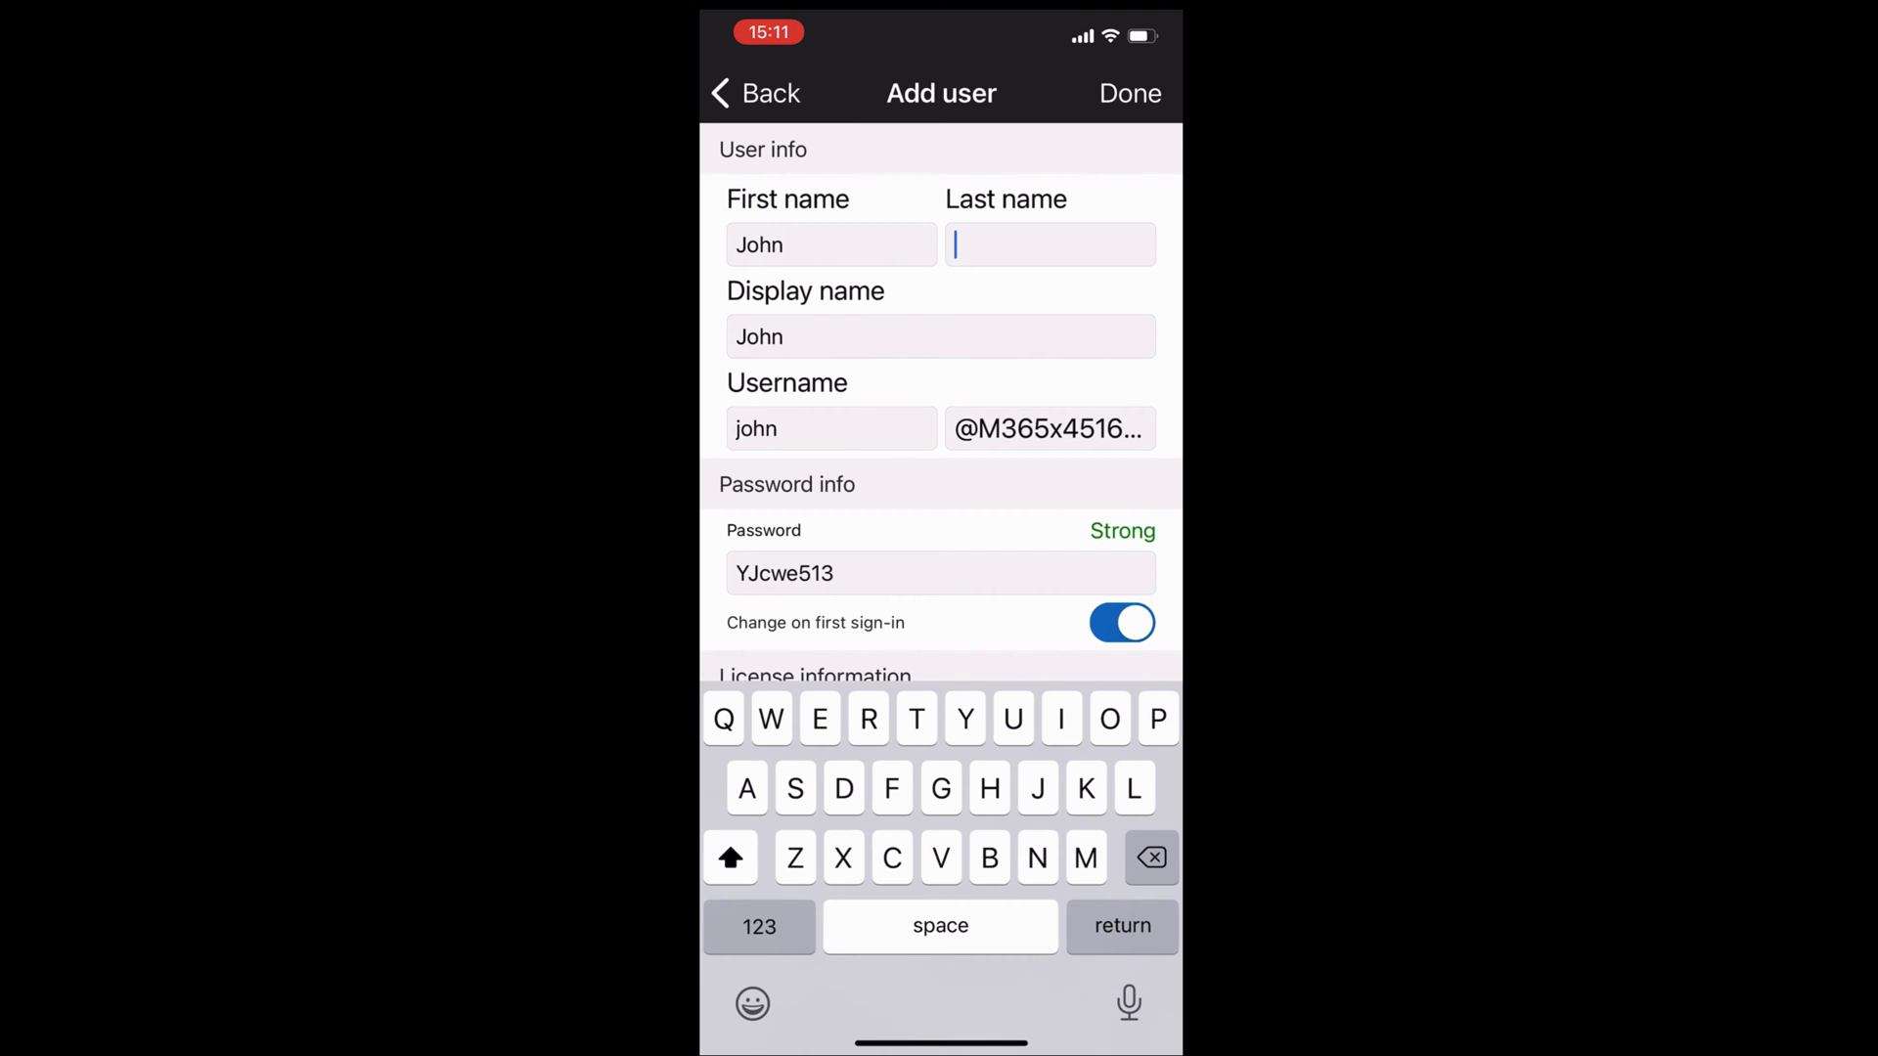
type("Snow")
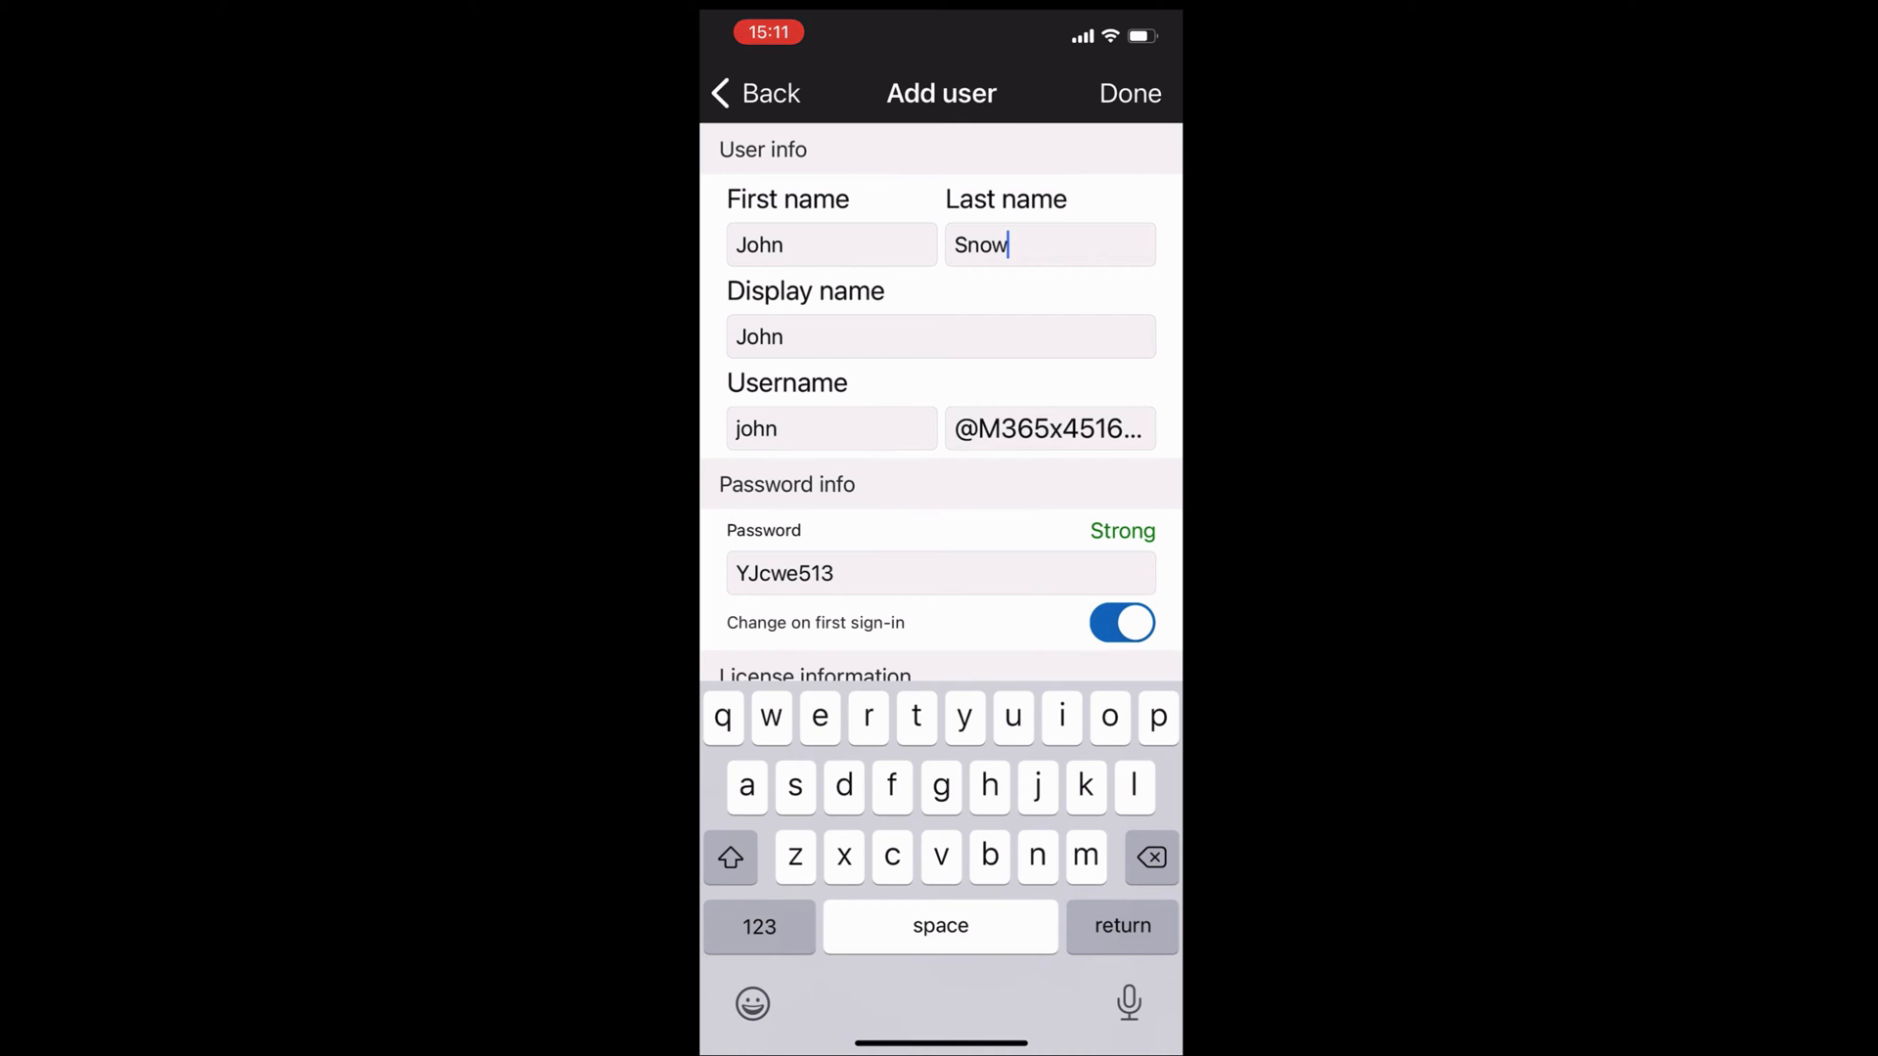
left_click(830, 428)
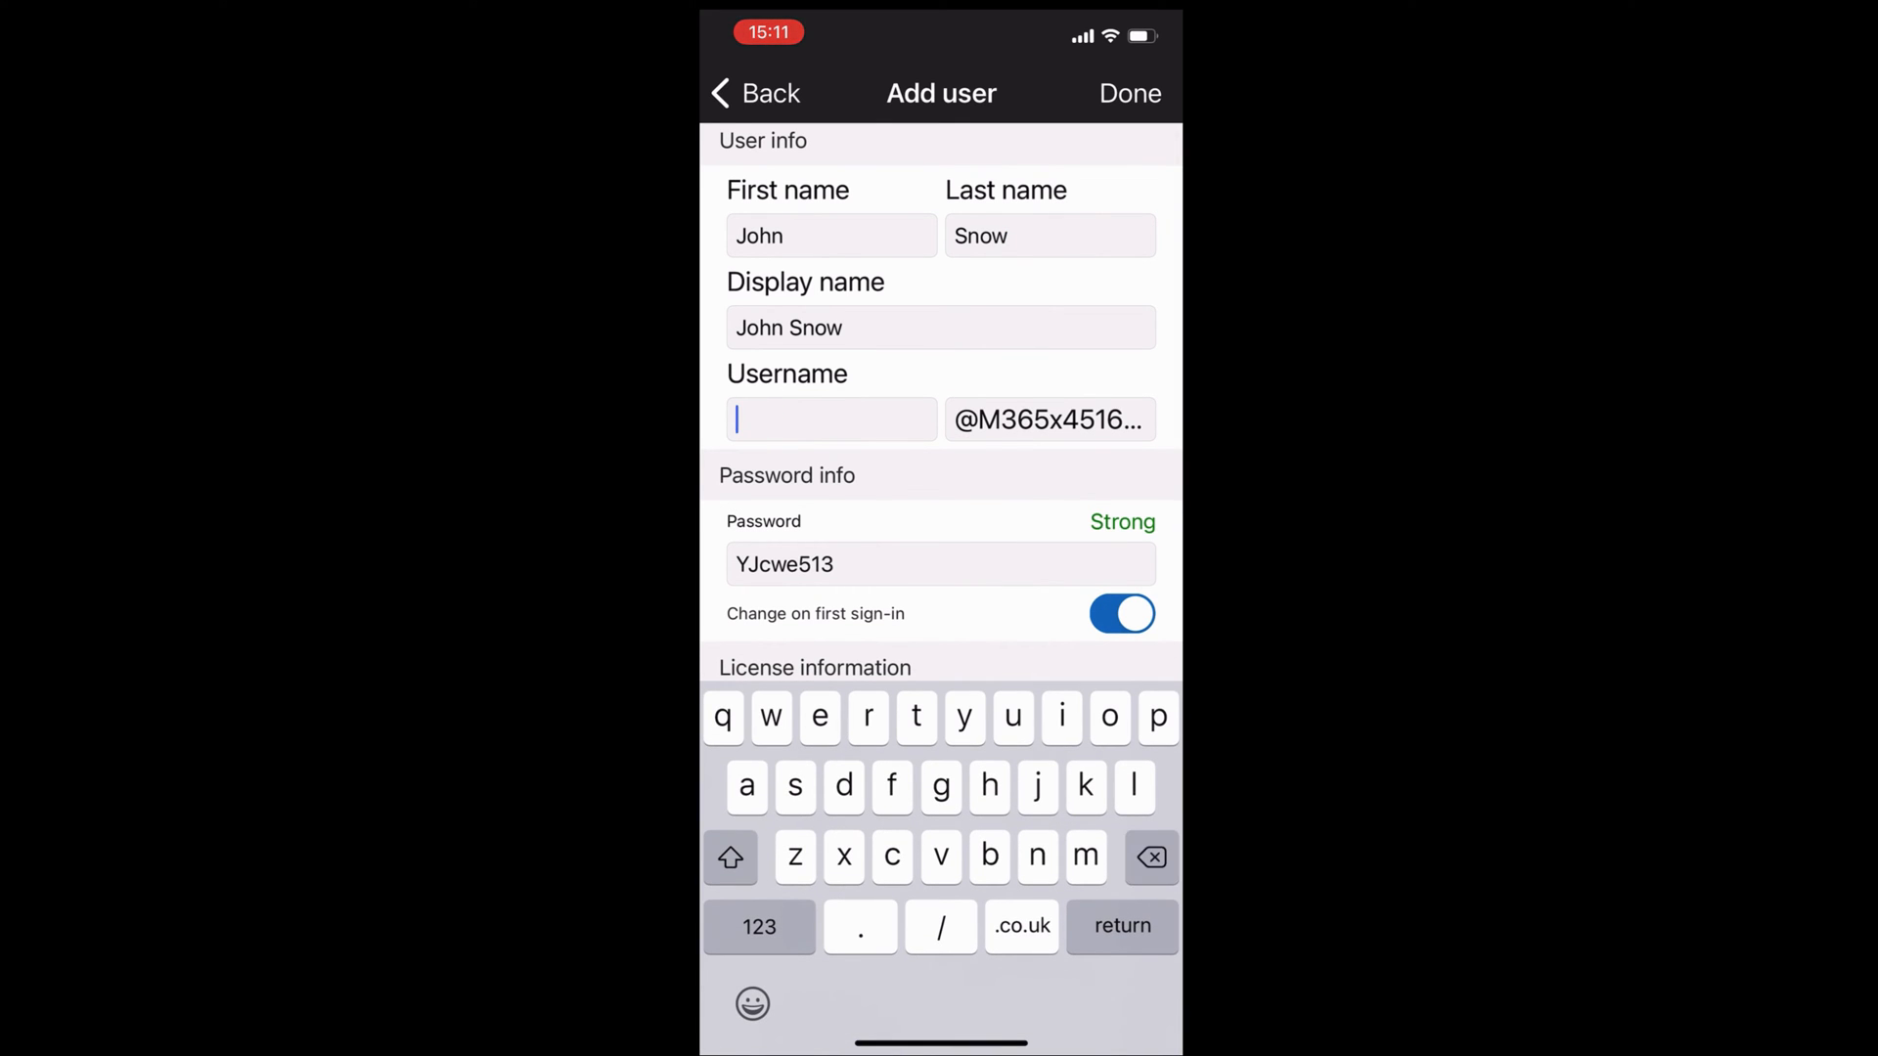
type("snow")
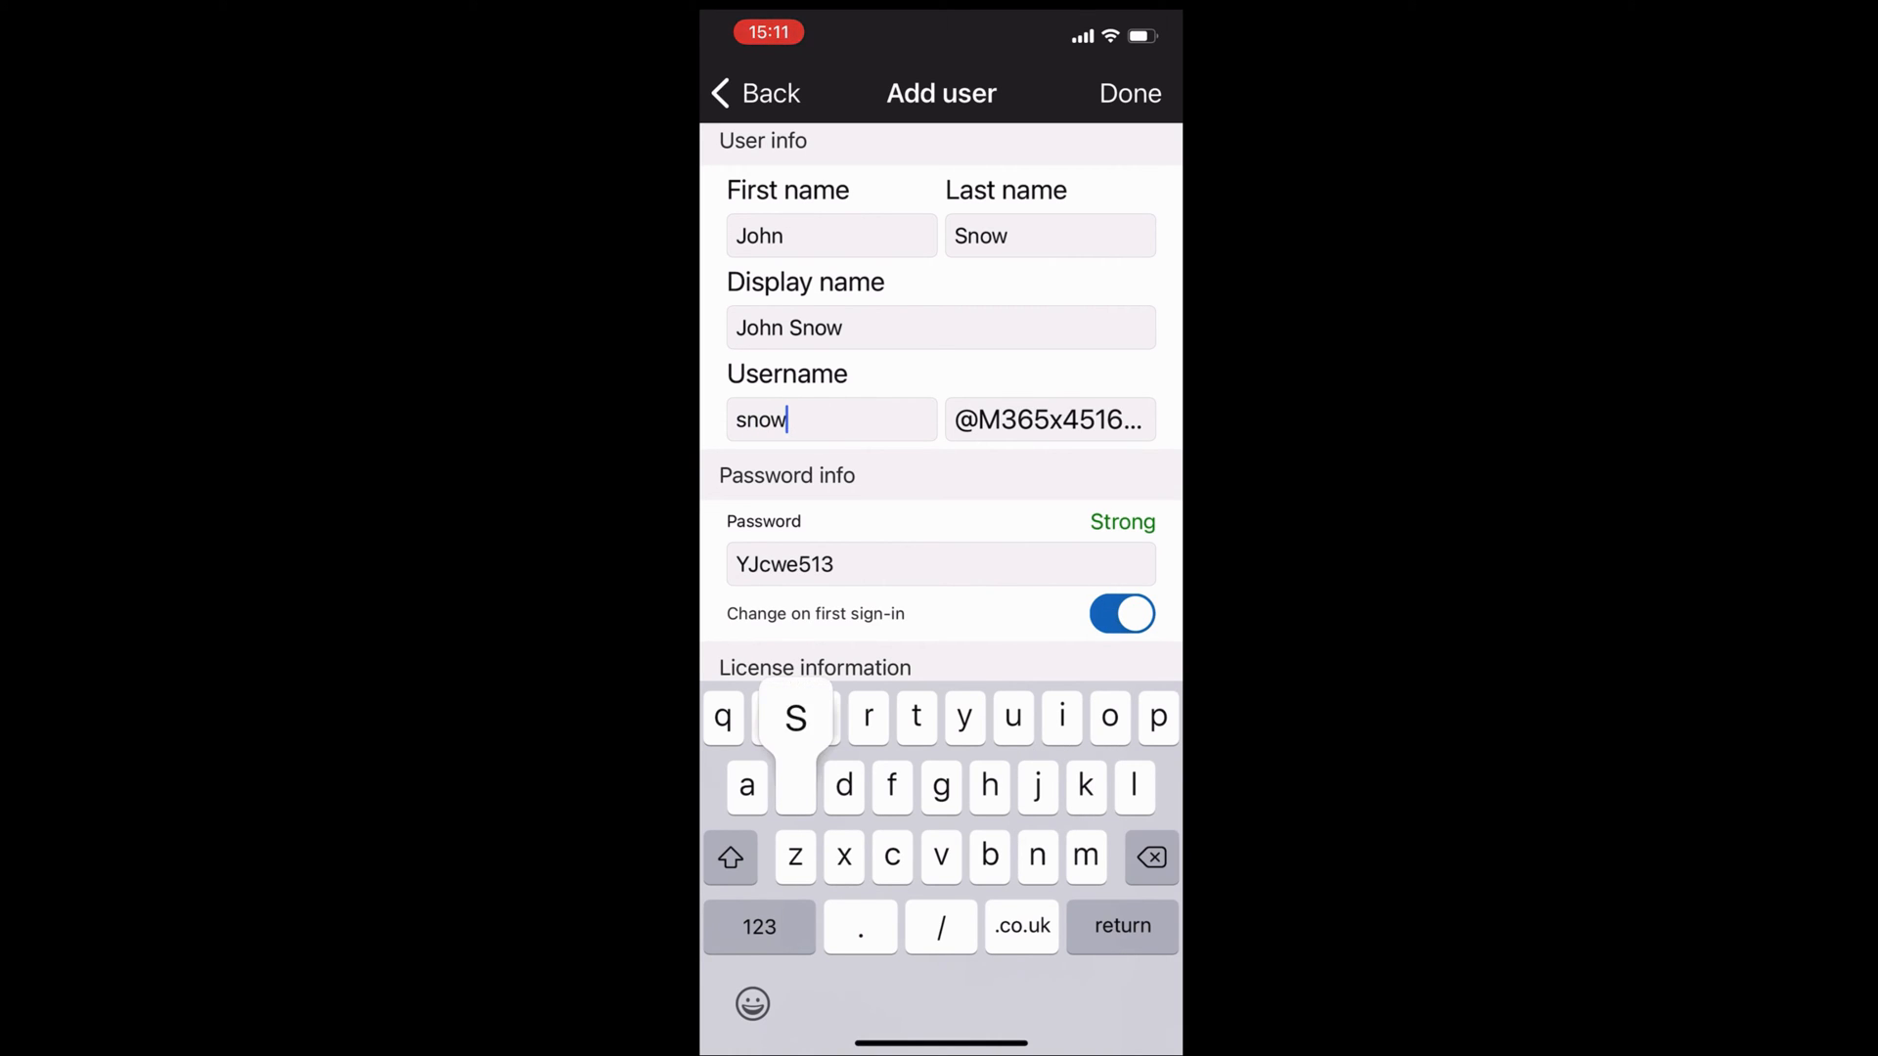
type("s")
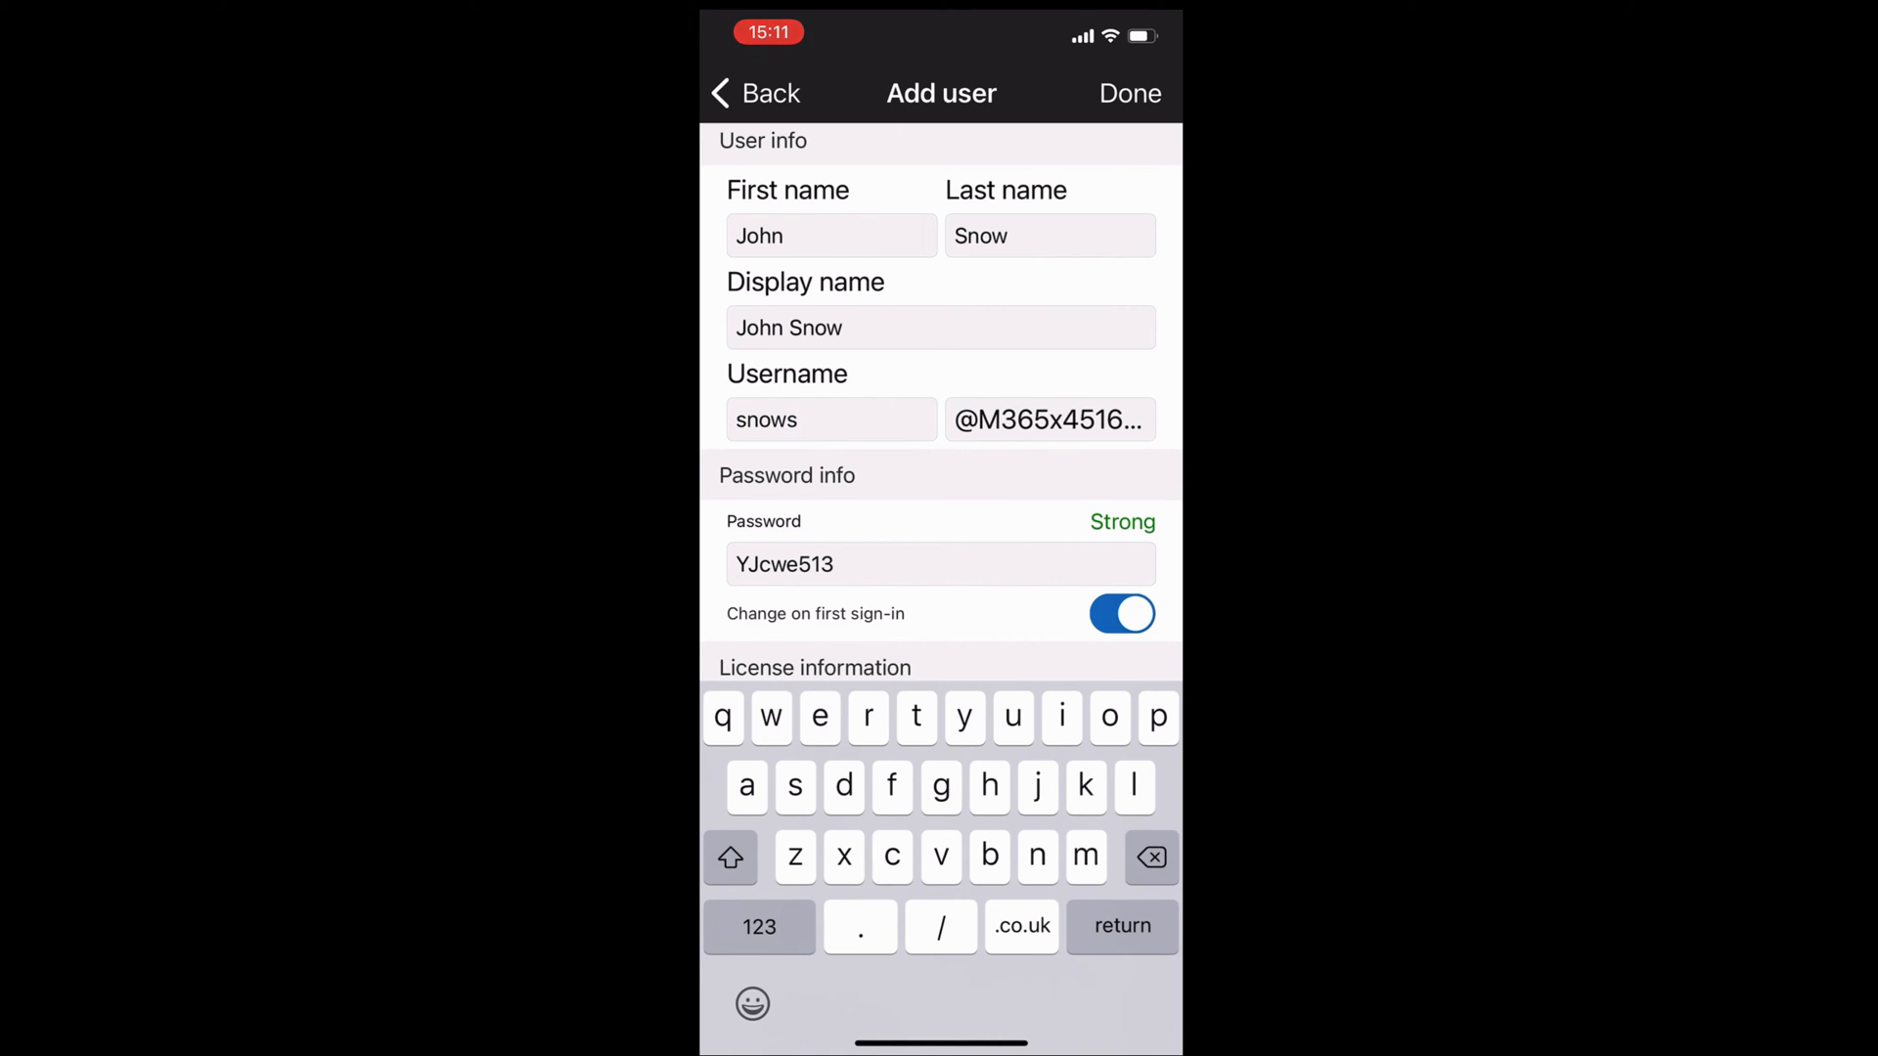
scroll("down", 3)
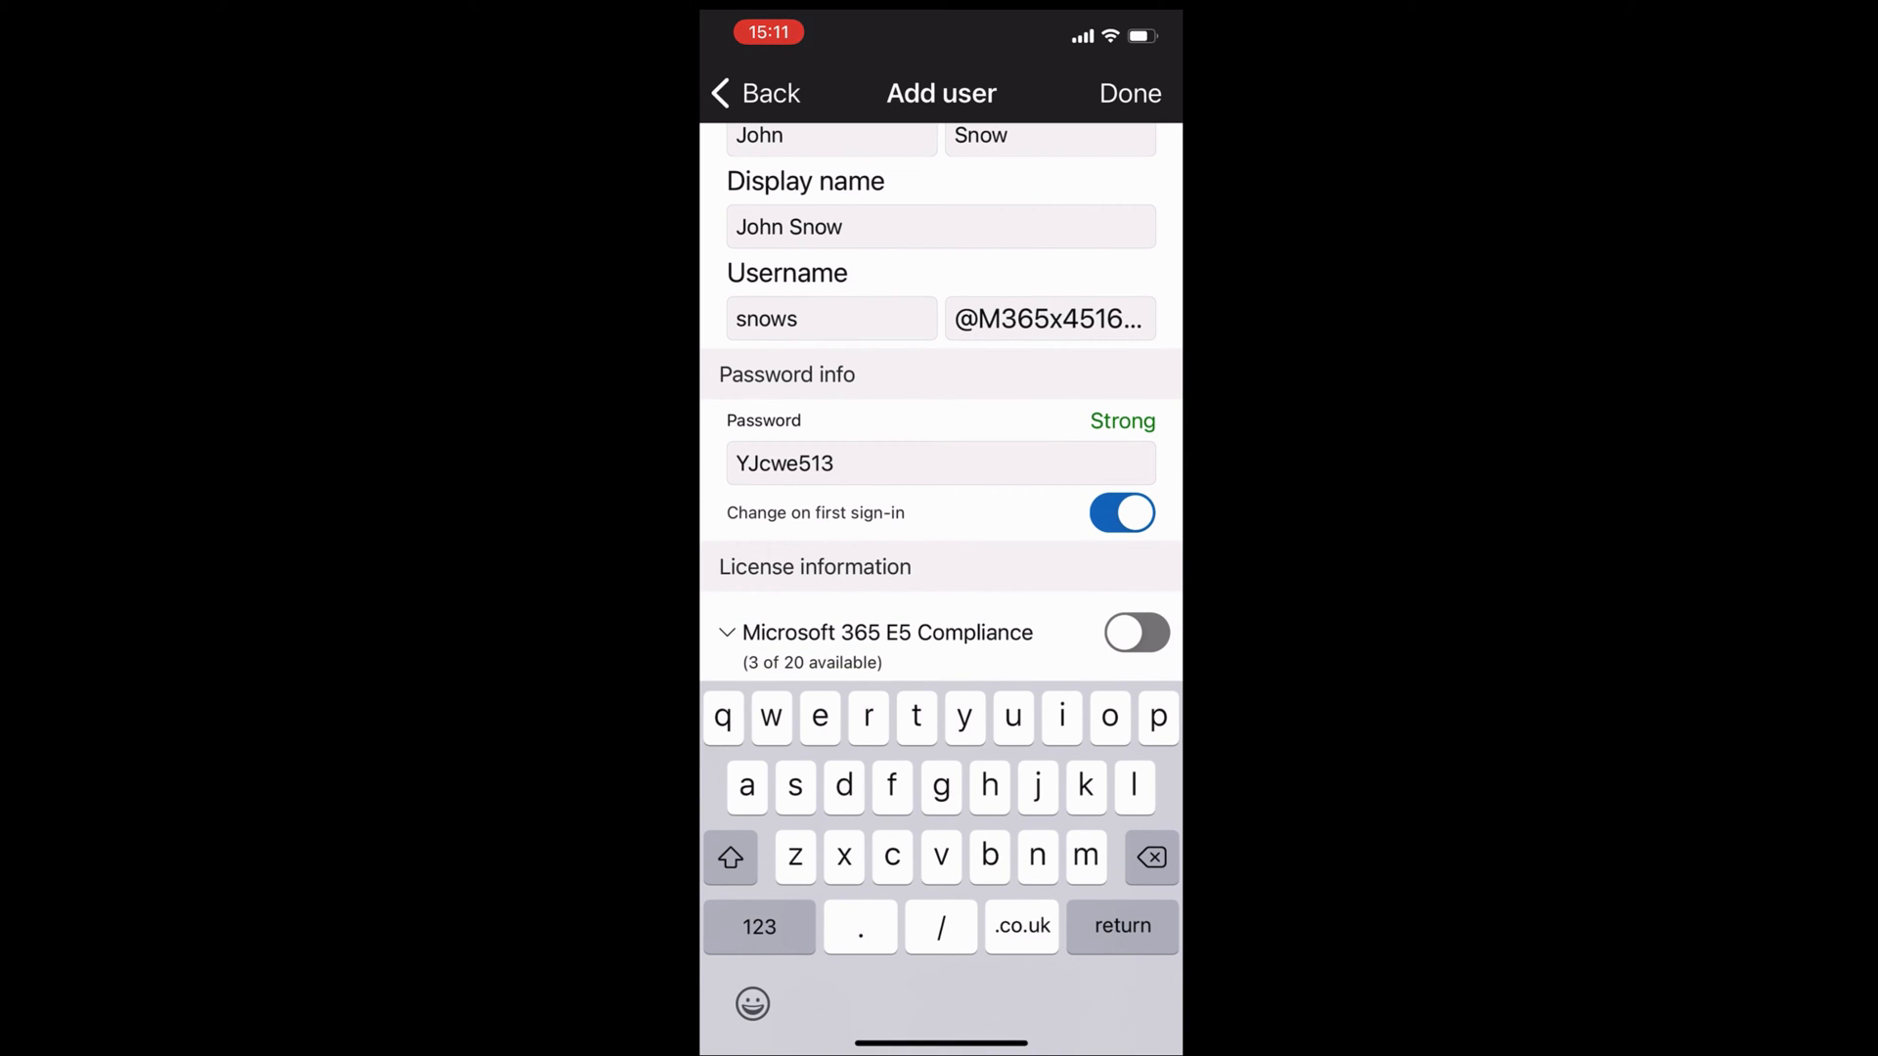
scroll("down", 3)
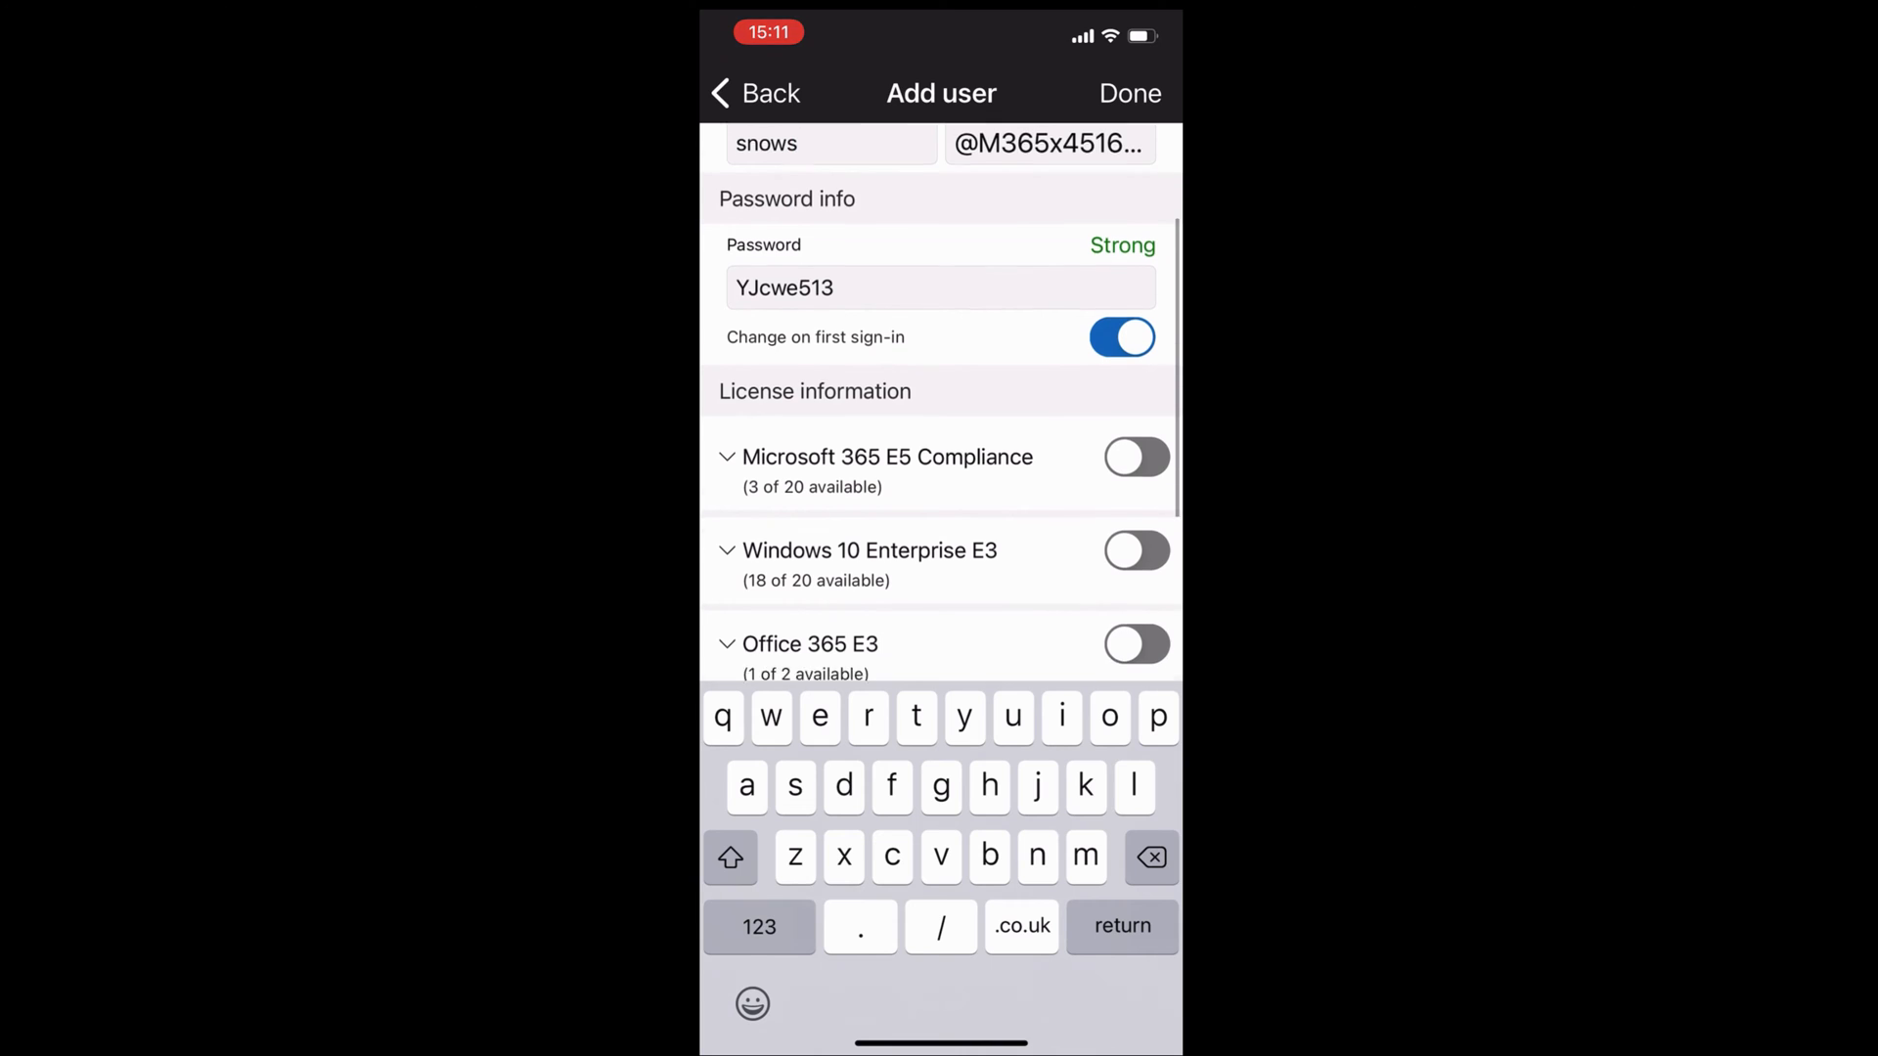
scroll("down", 3)
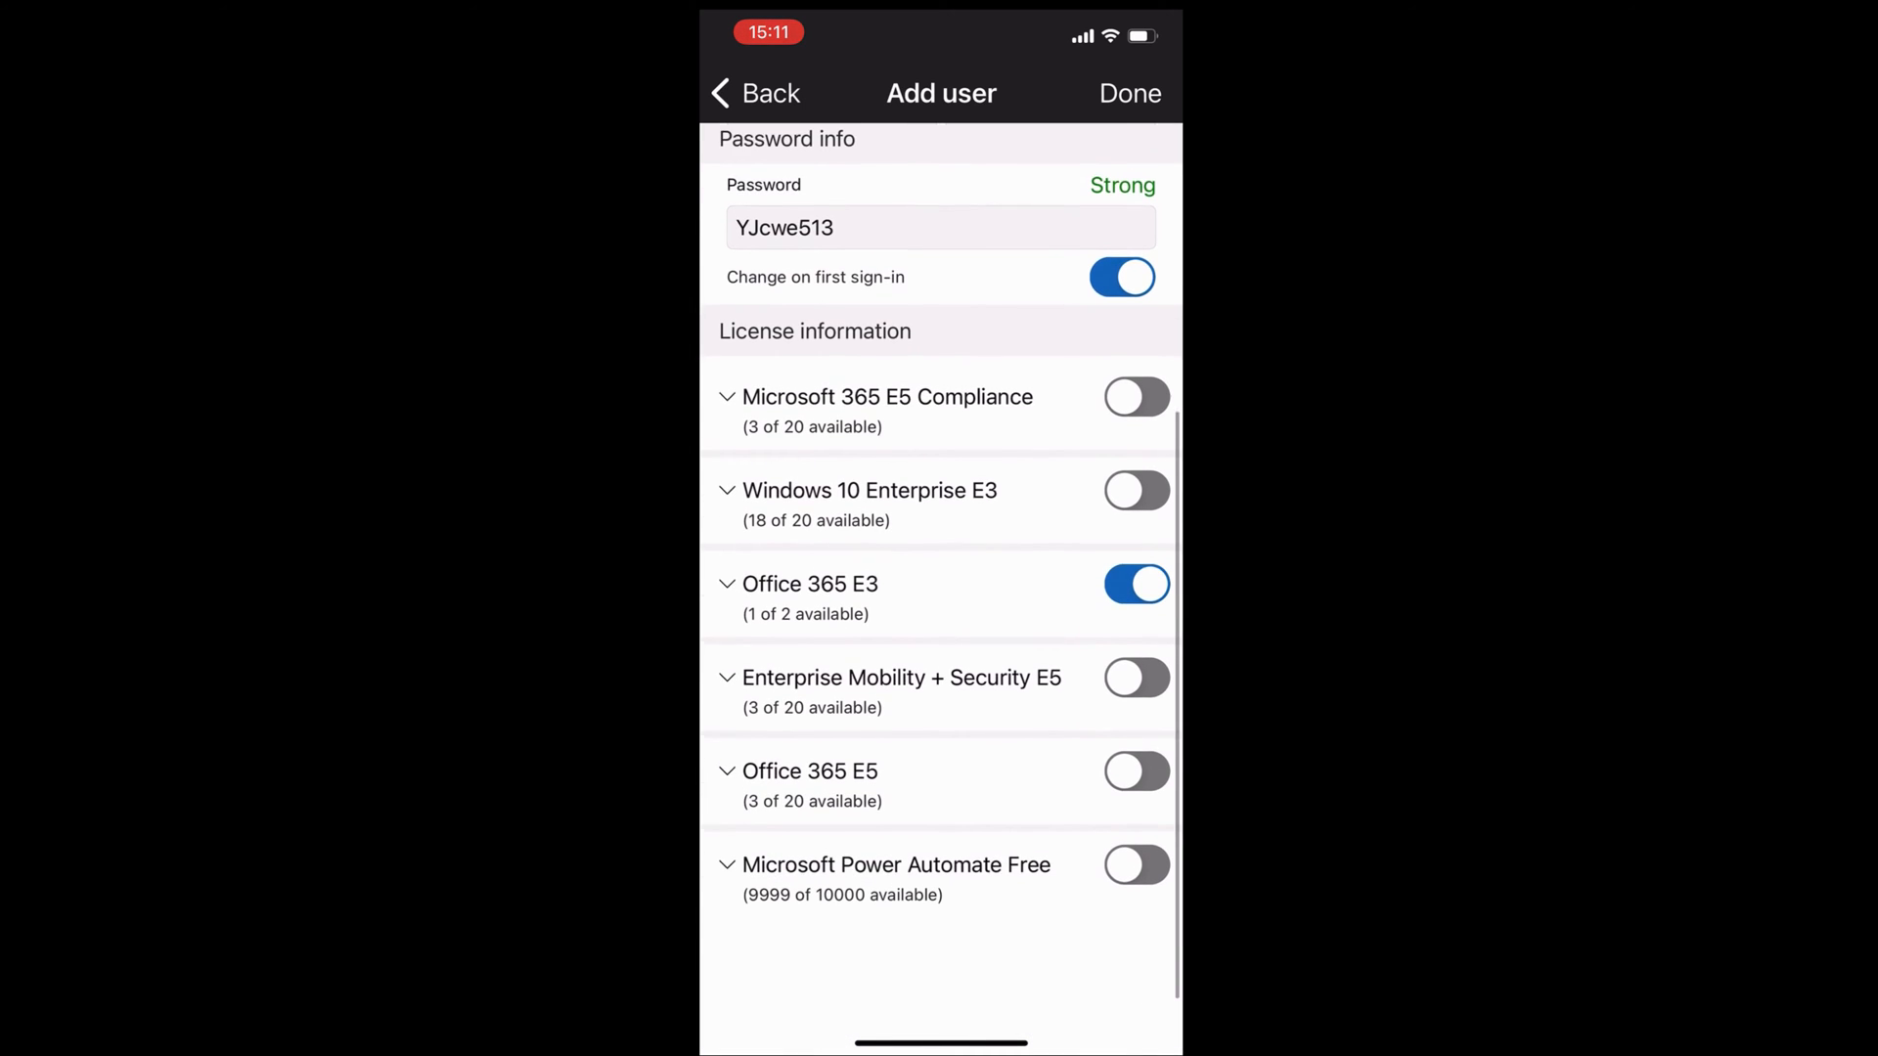
scroll("down", 3)
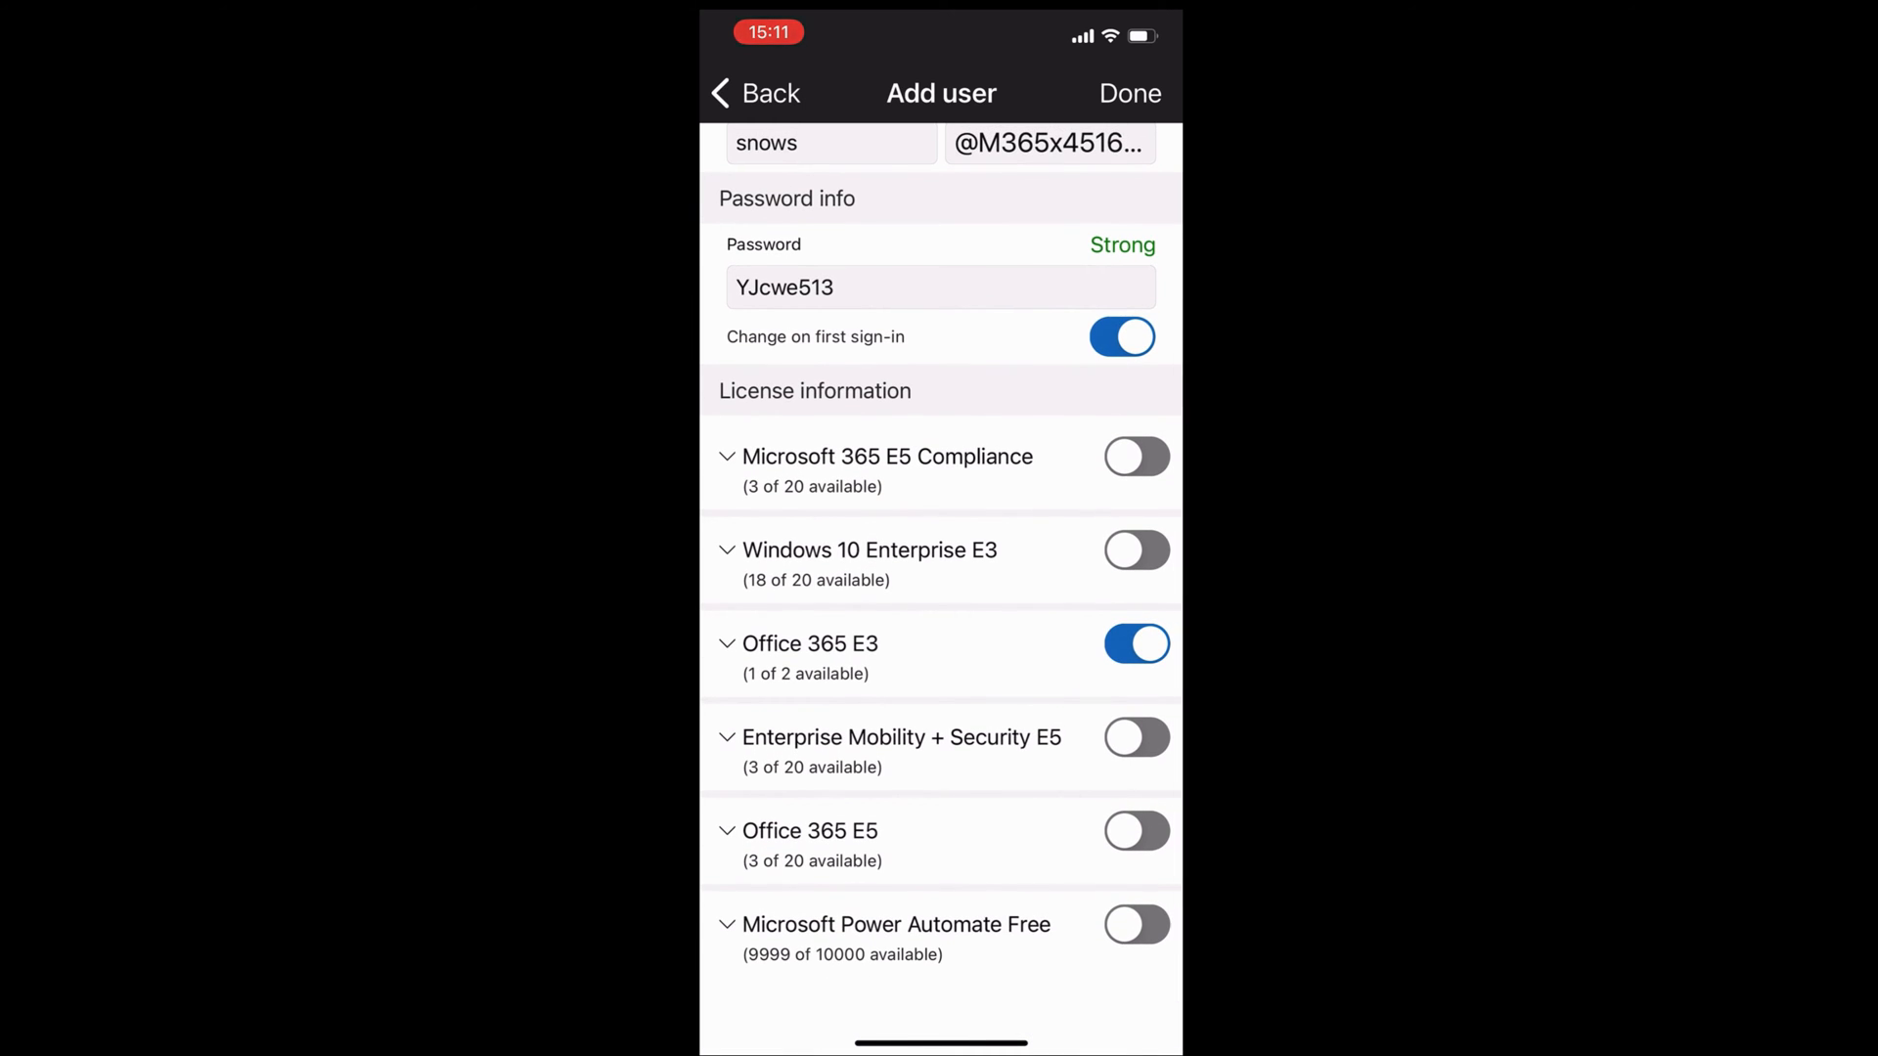
left_click(1136, 925)
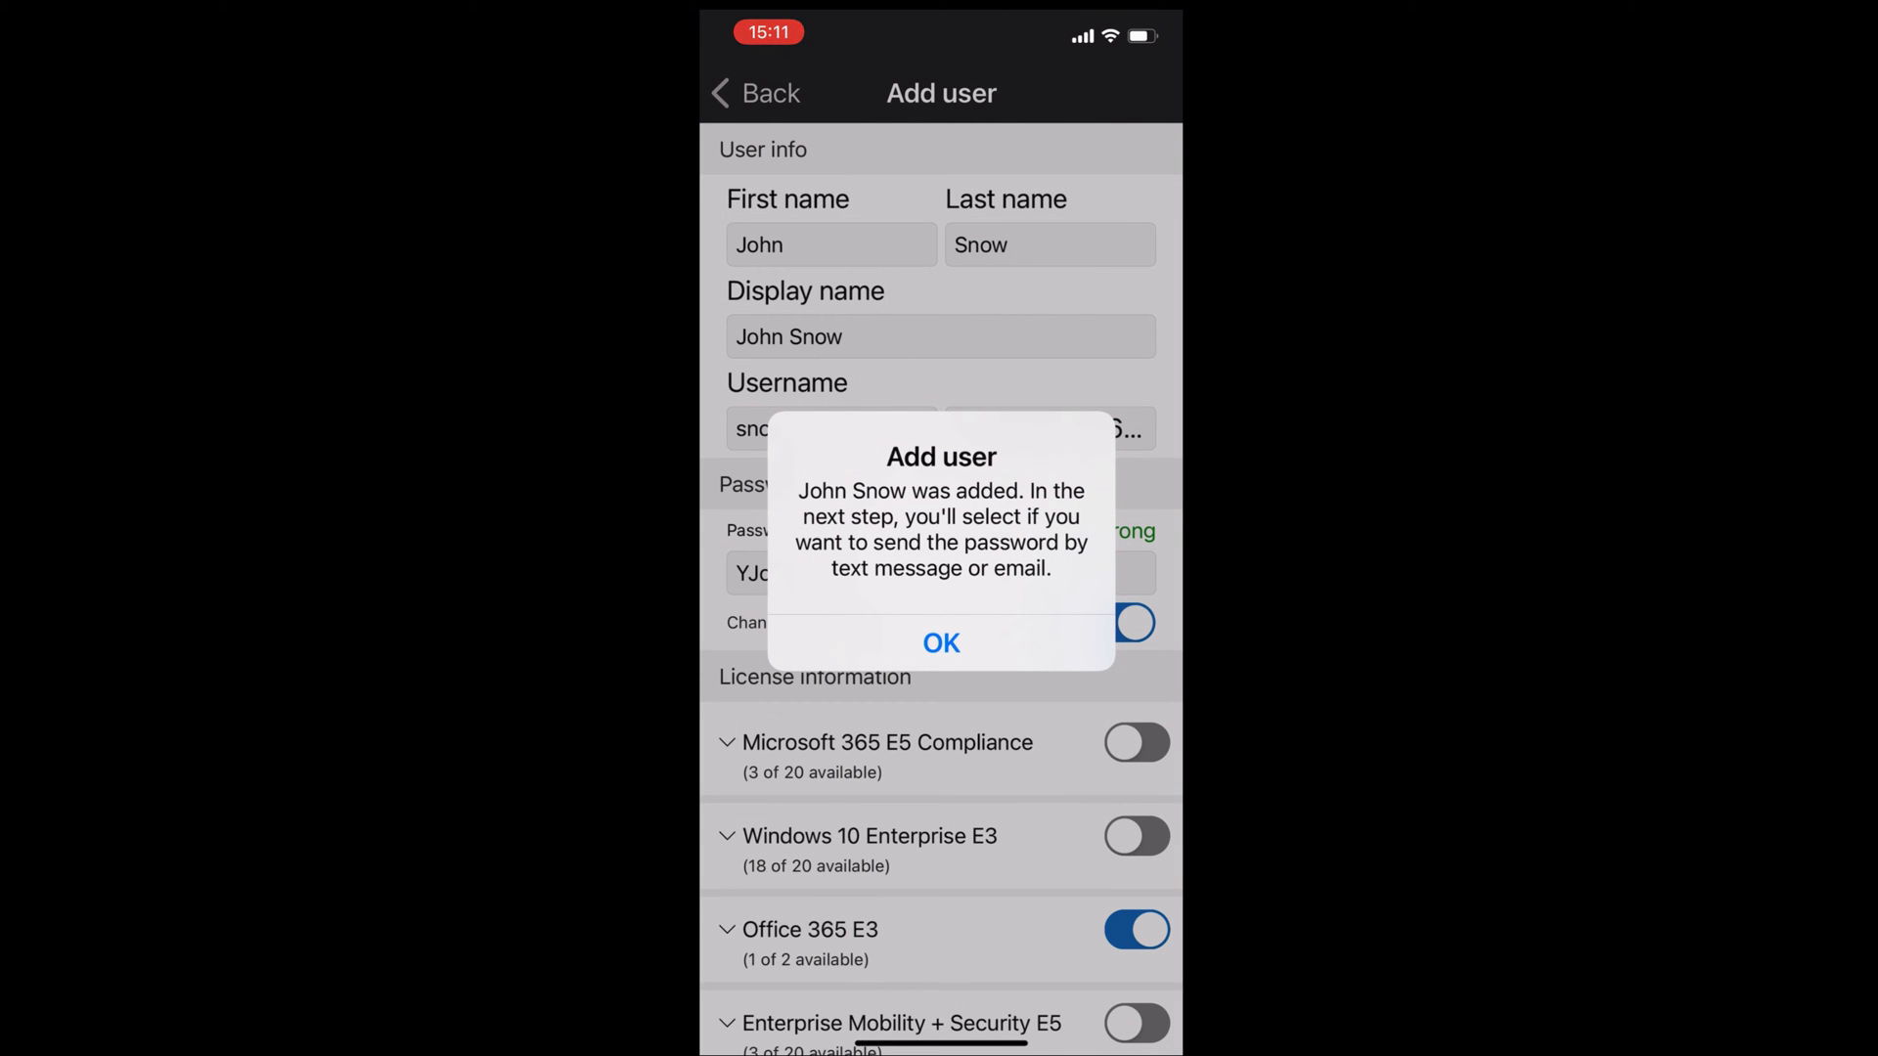
Acknowledge that John Snow was added and skip sharing his password.
left_click(941, 642)
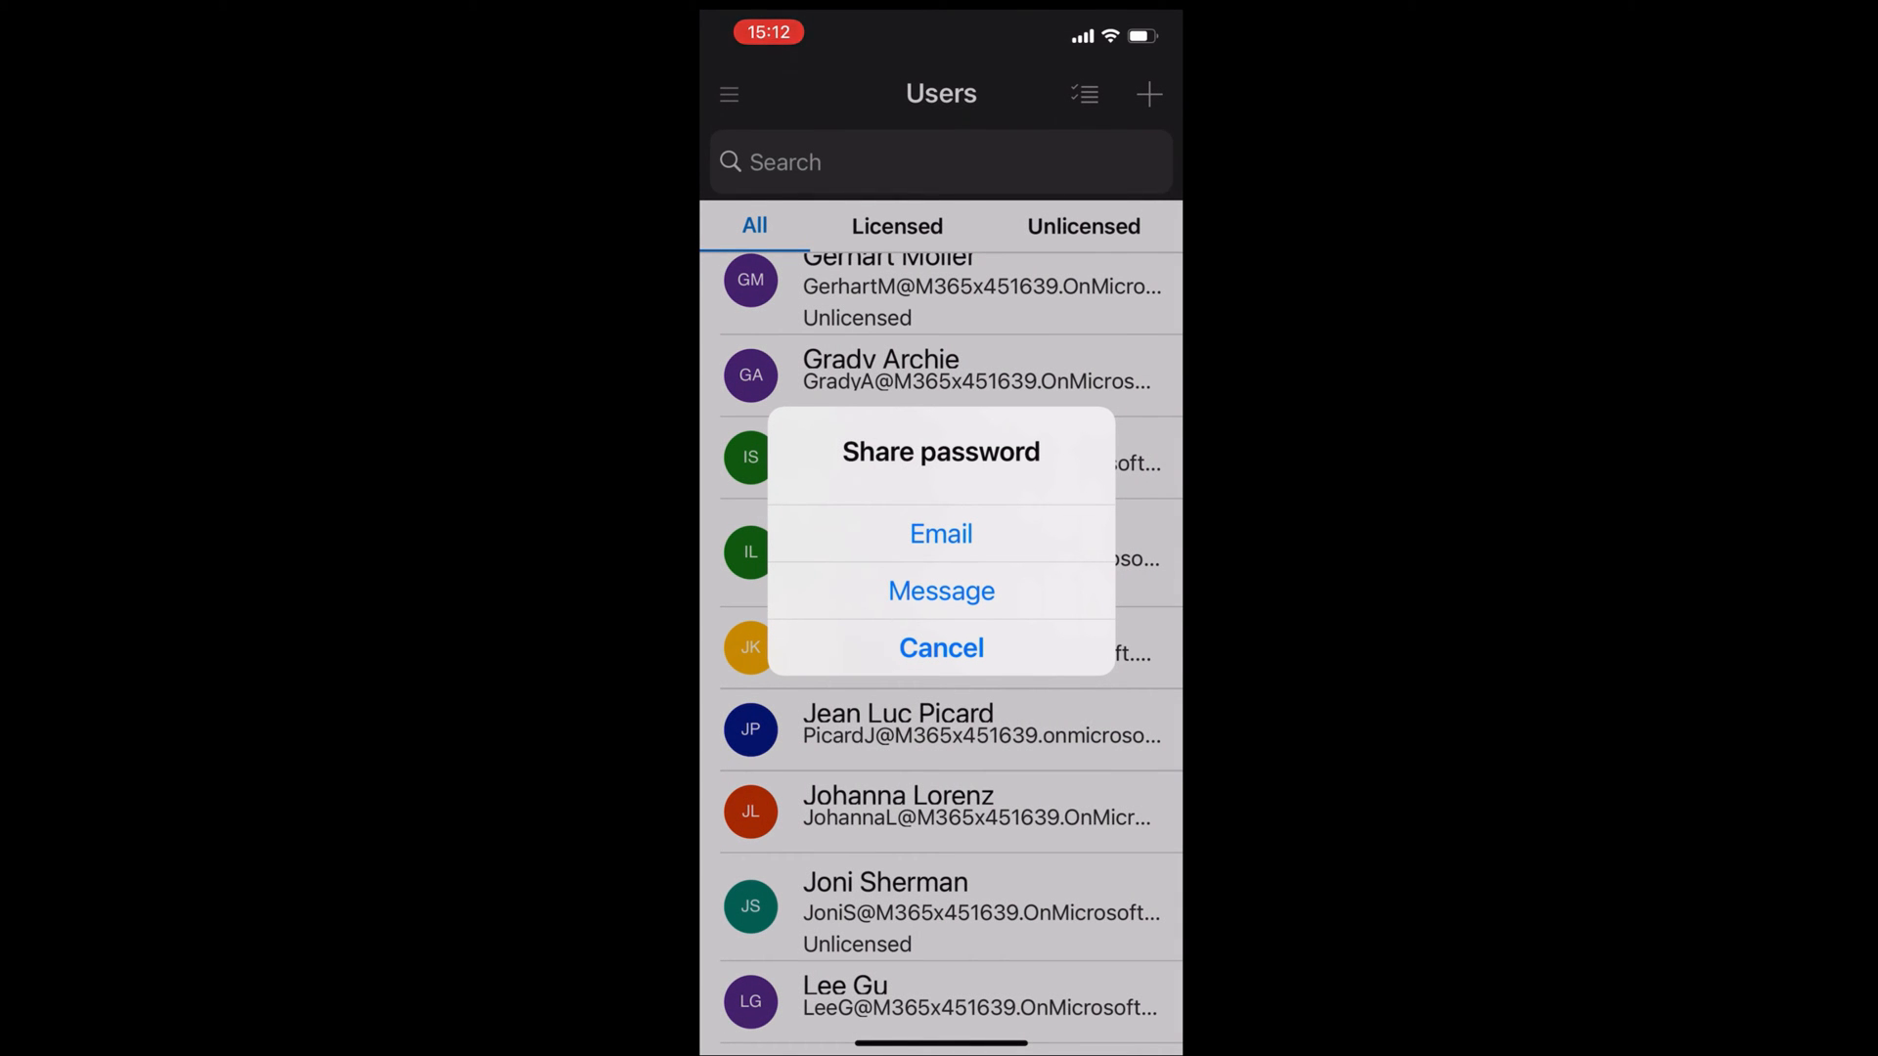
left_click(940, 648)
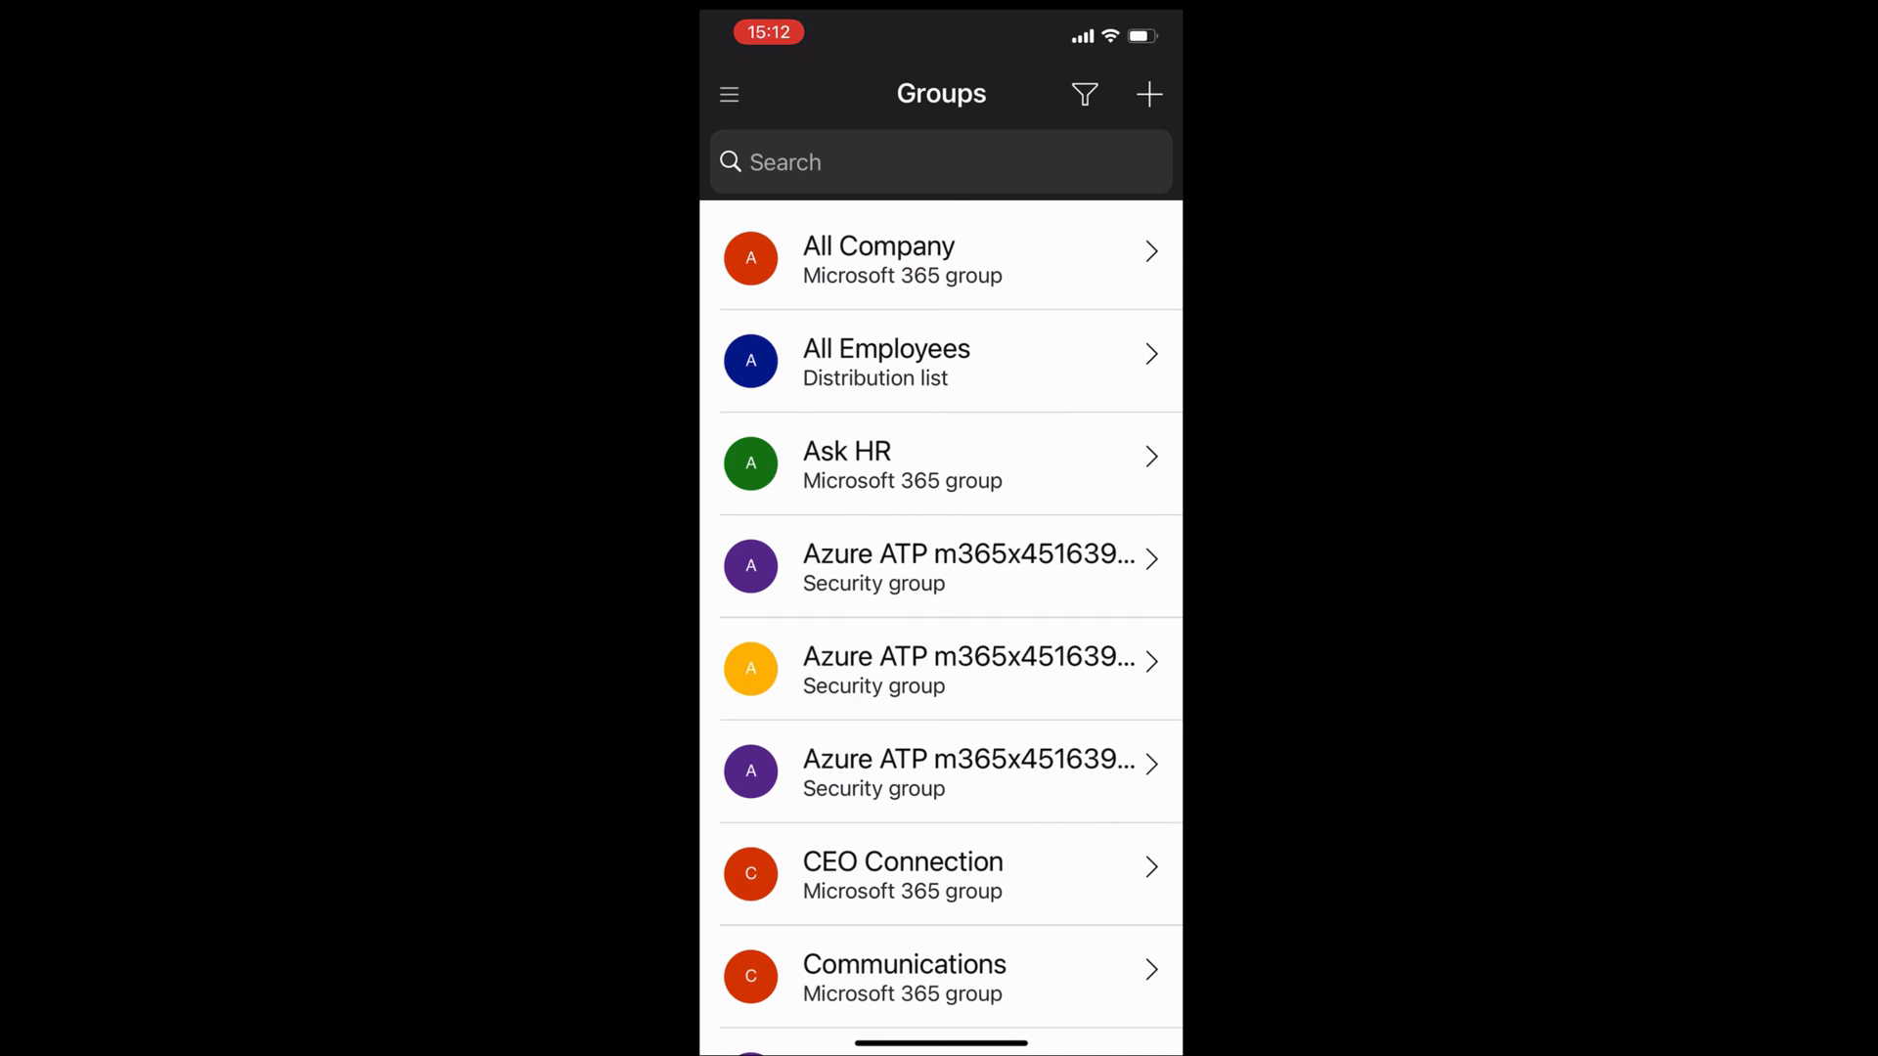
Browse the Groups list, then start adding a new group.
scroll("down", 3)
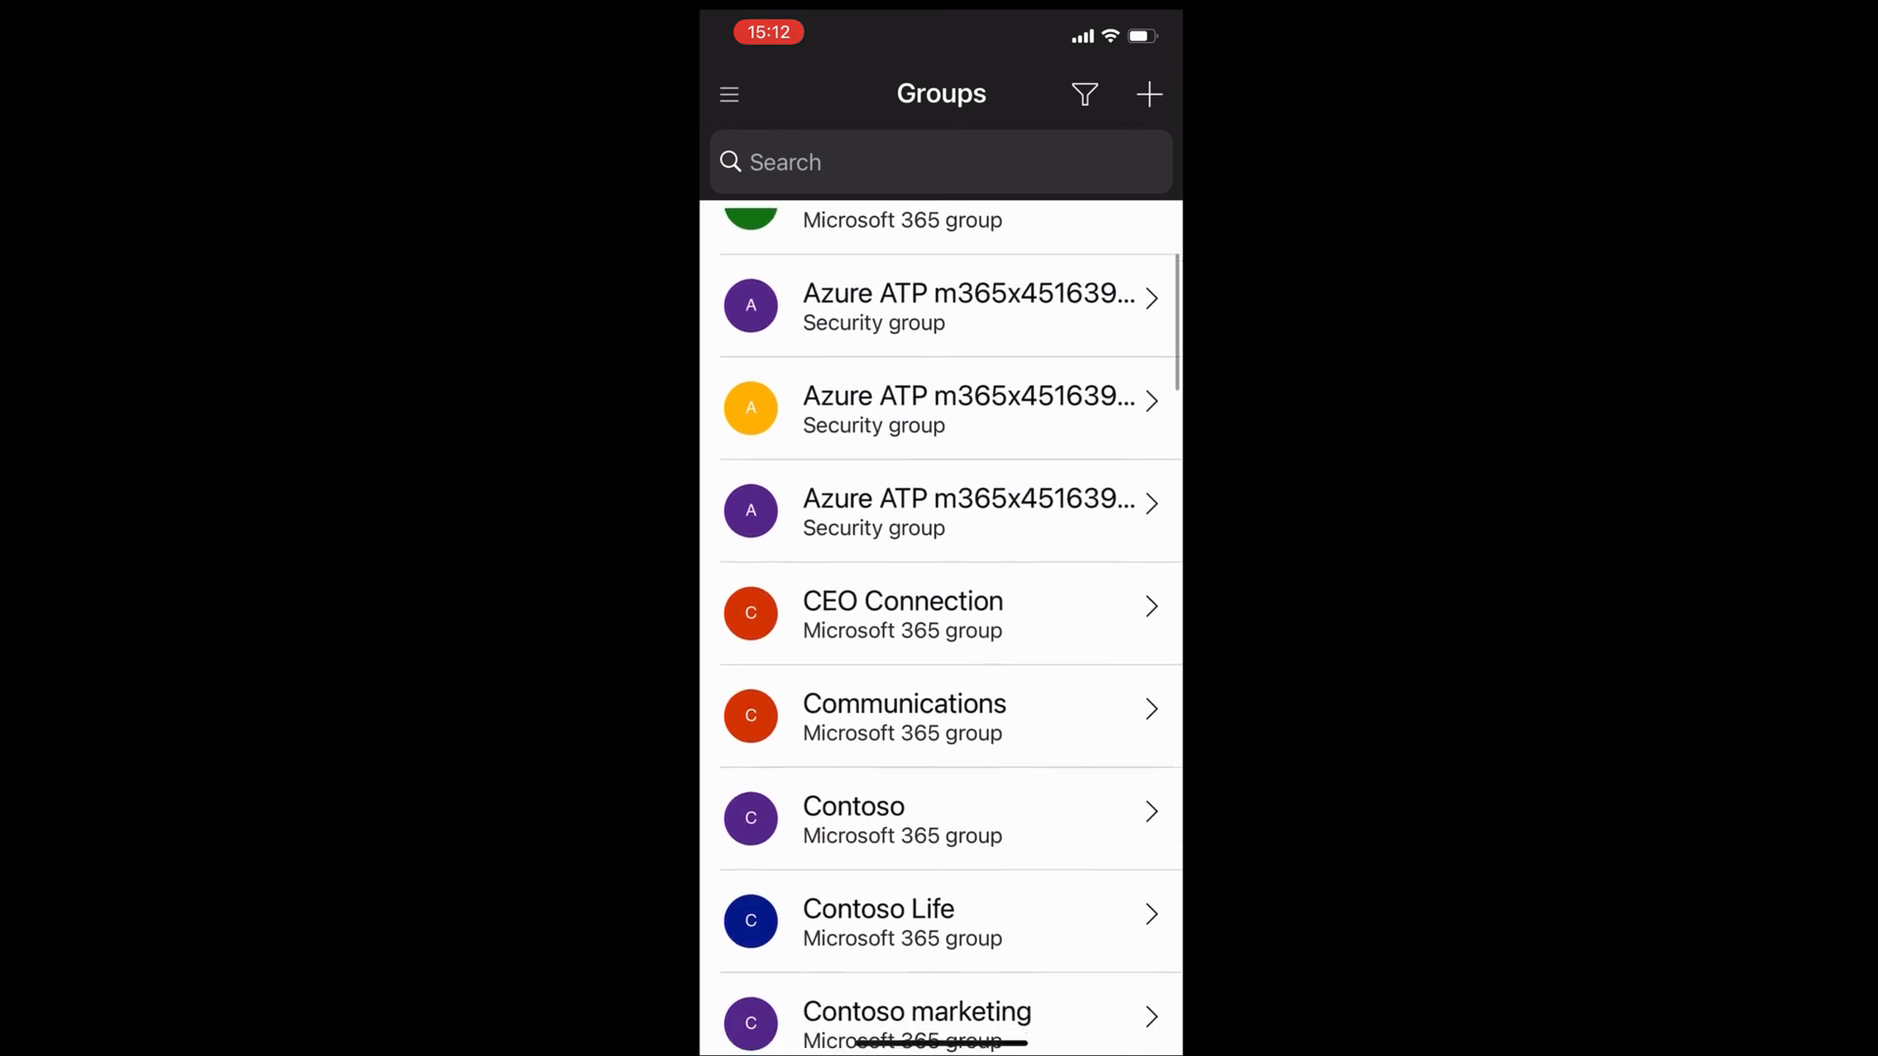
scroll("down", 3)
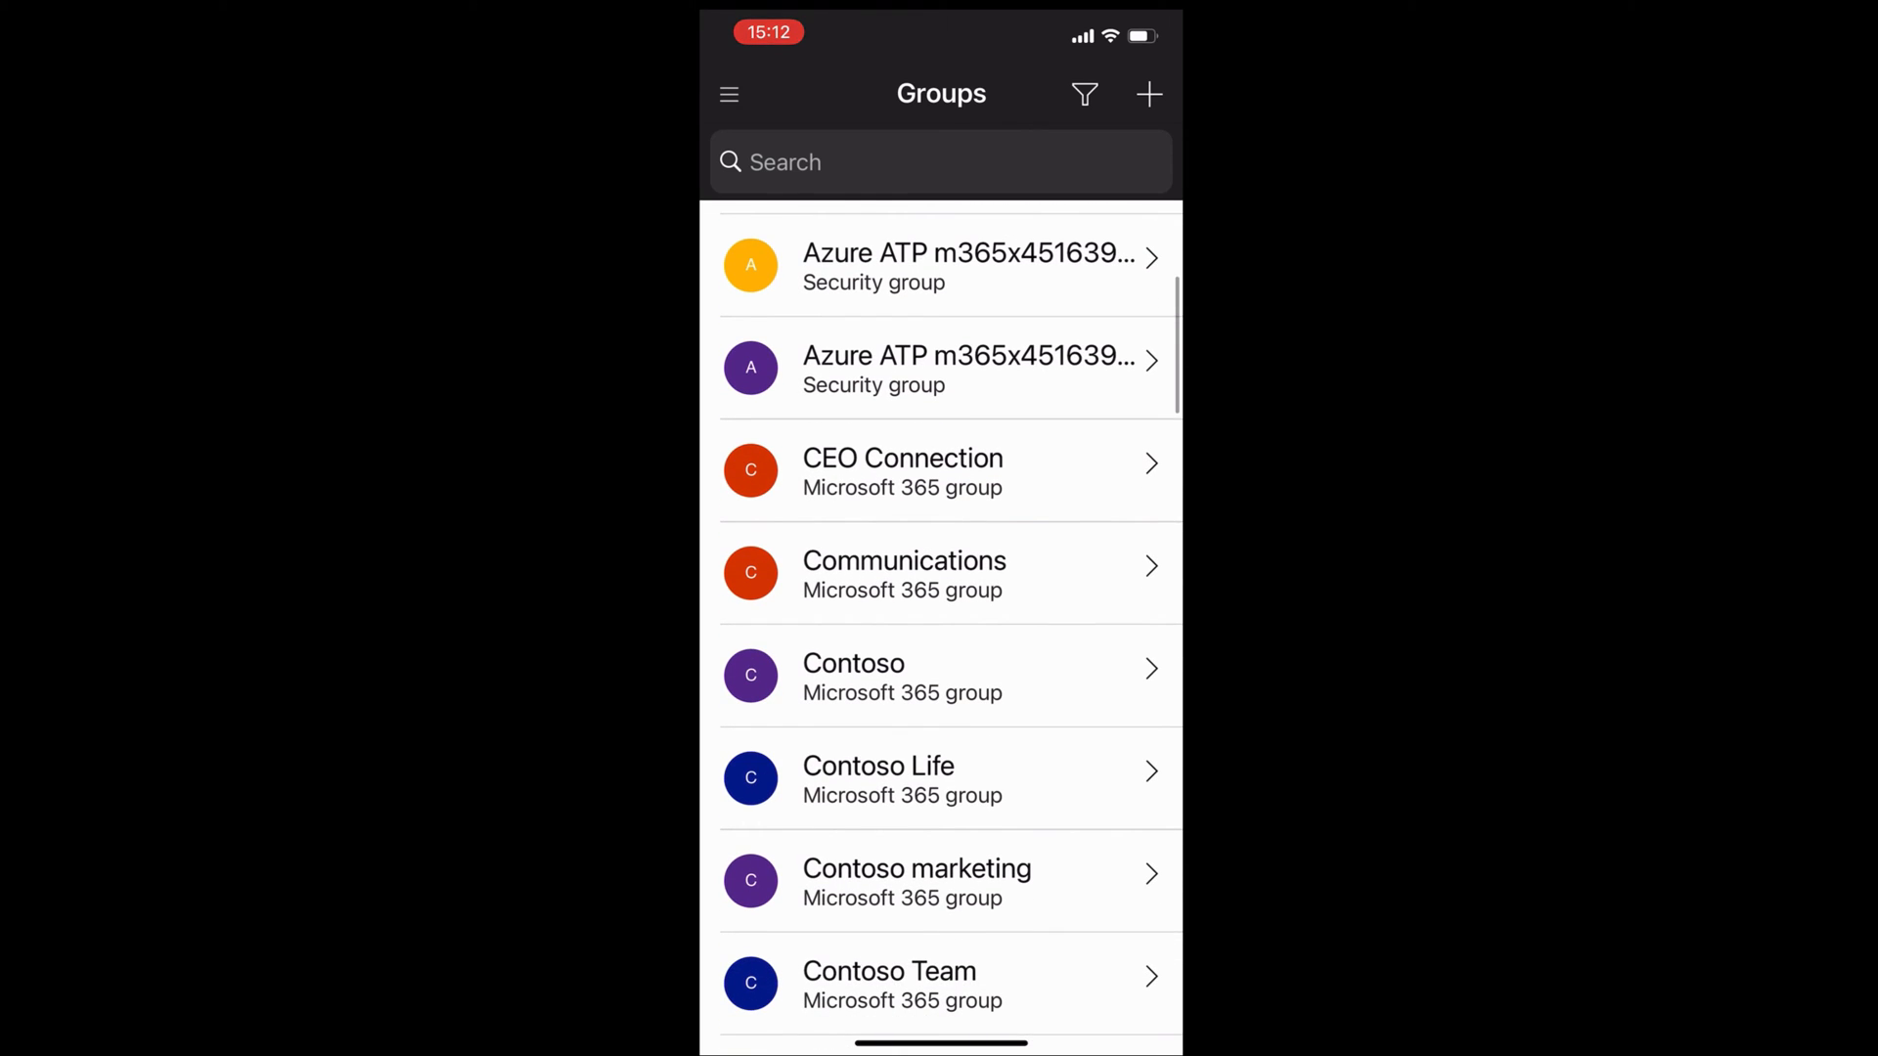
scroll("down", 3)
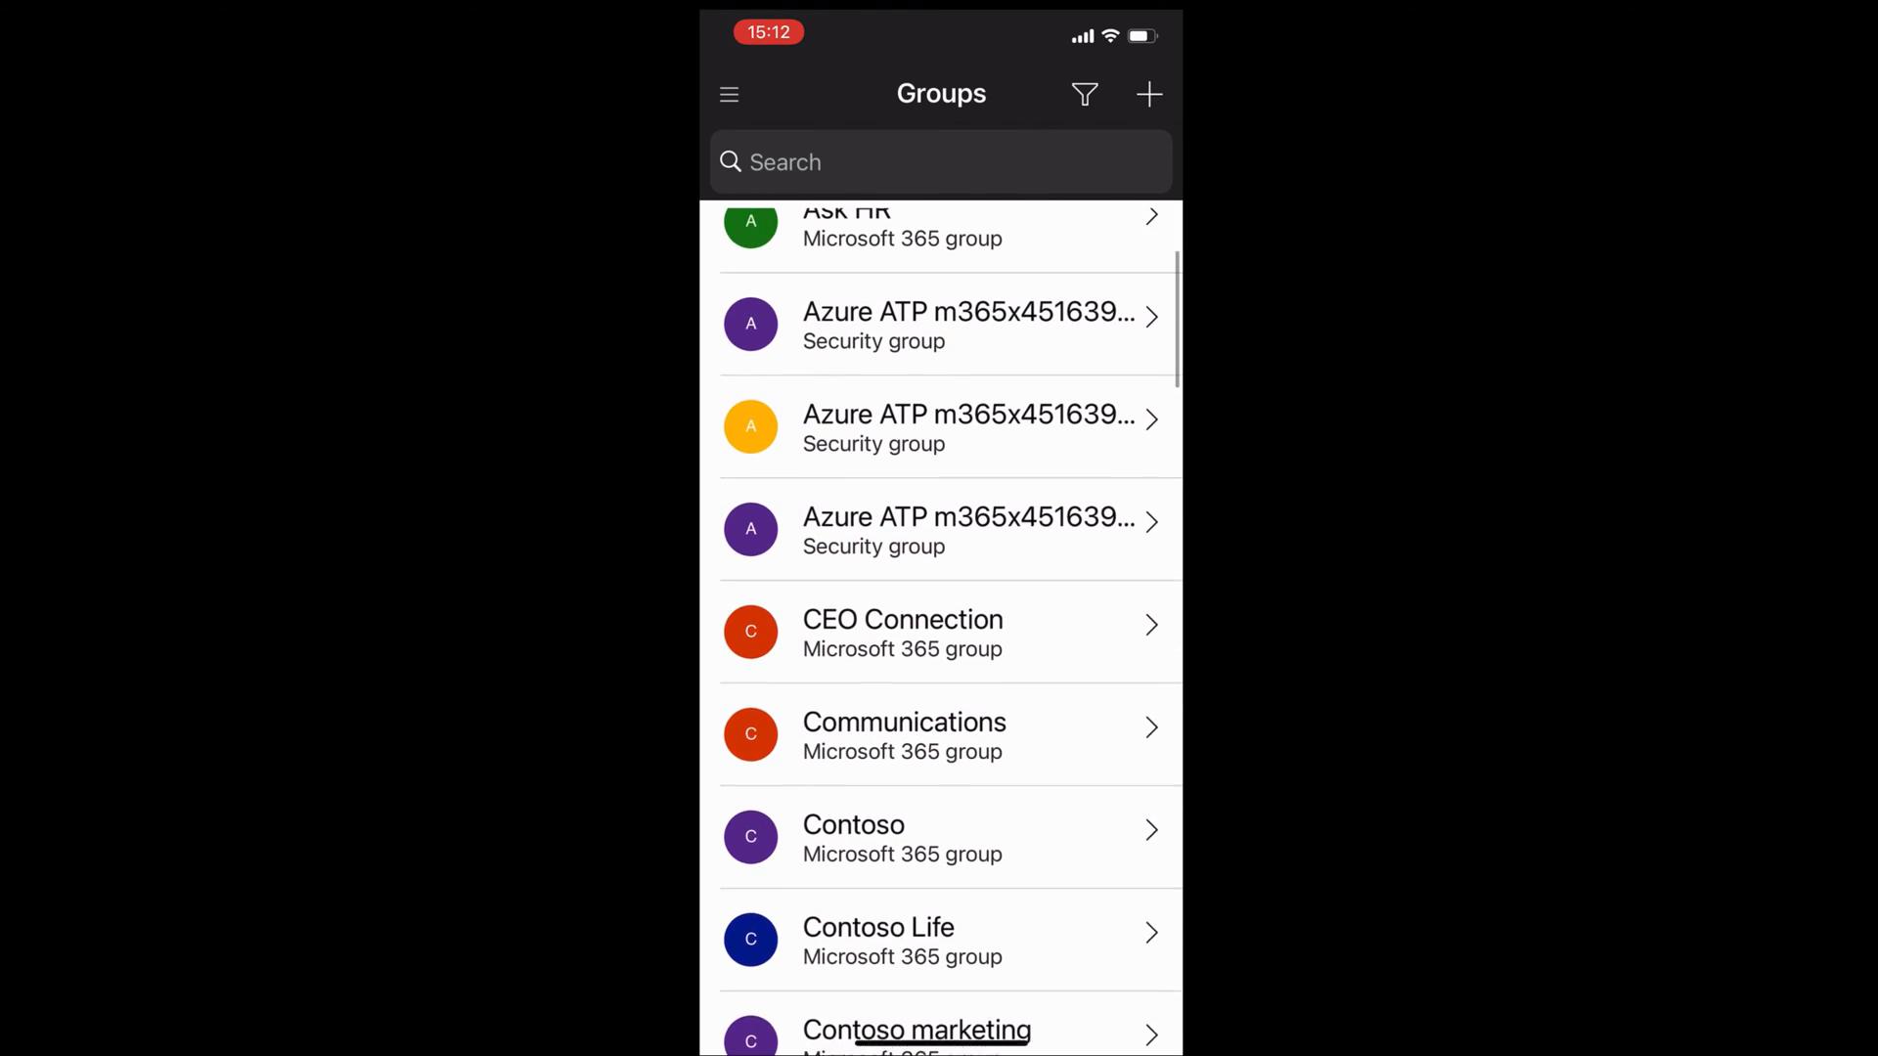
scroll("down", 3)
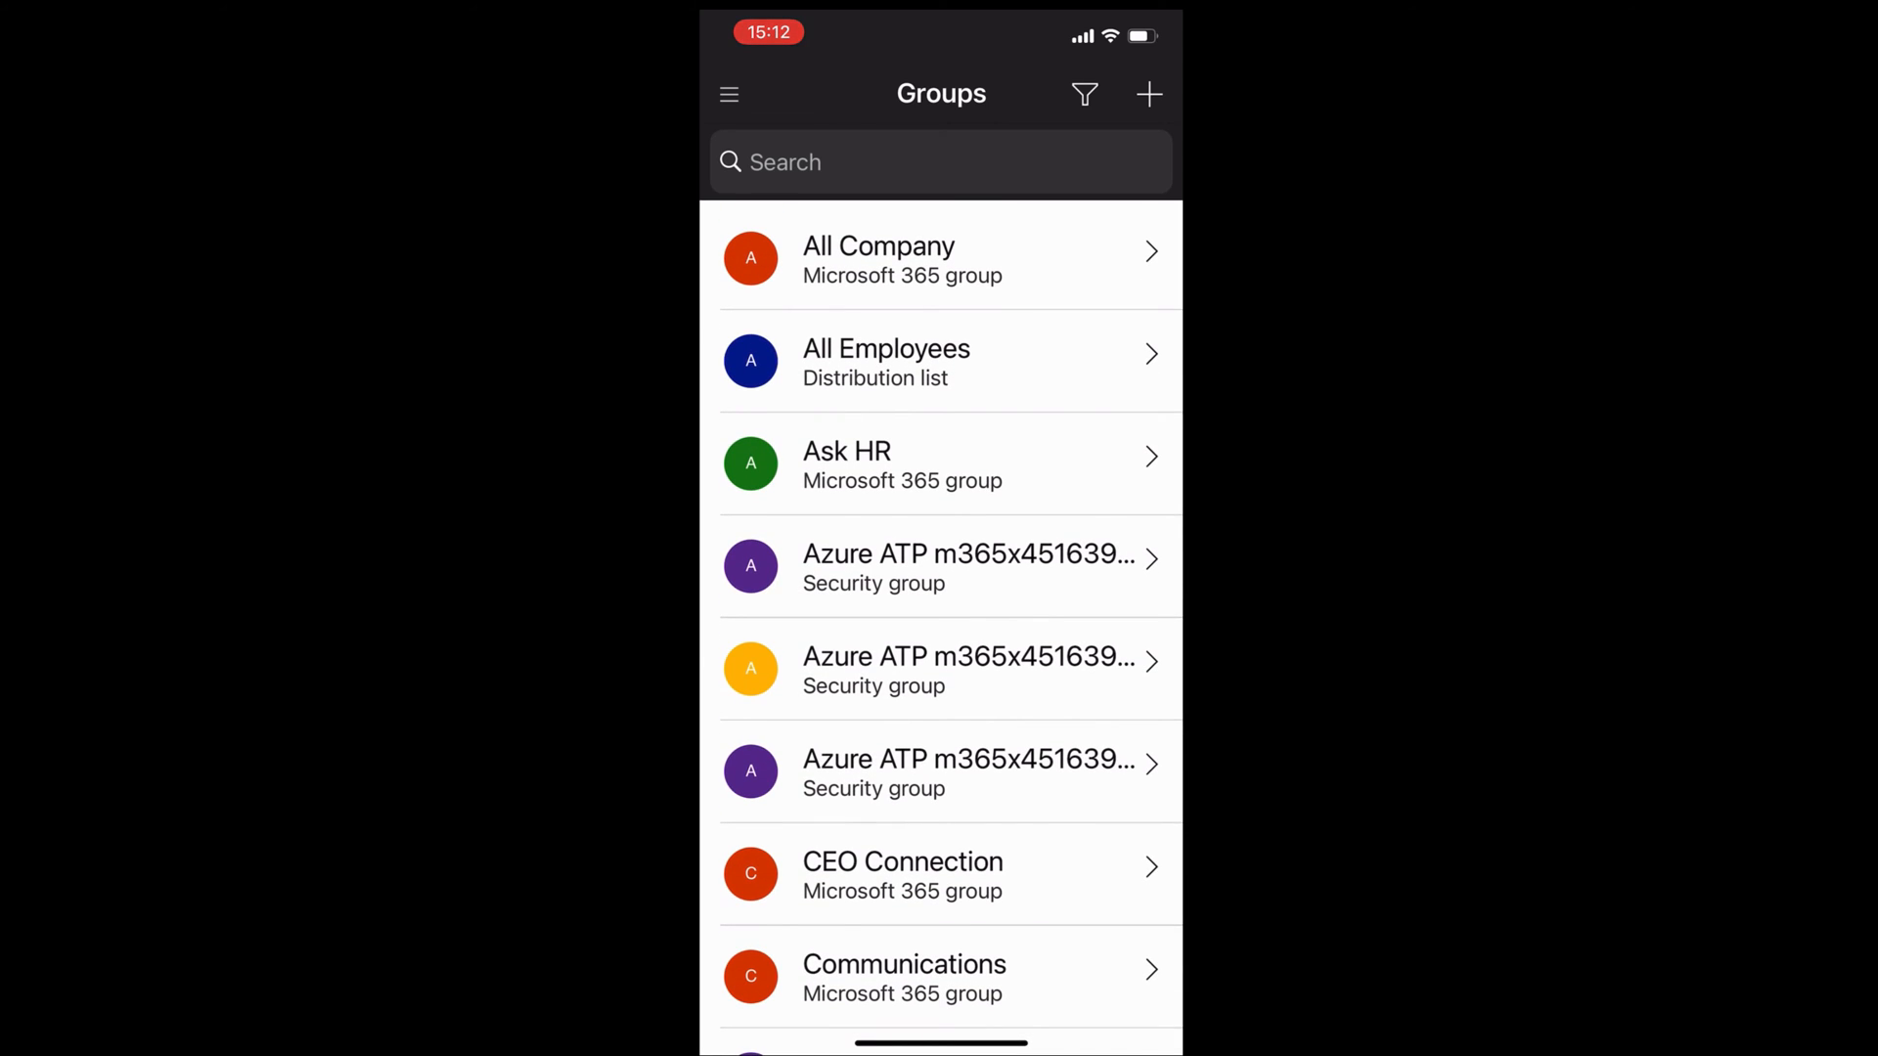
left_click(1149, 94)
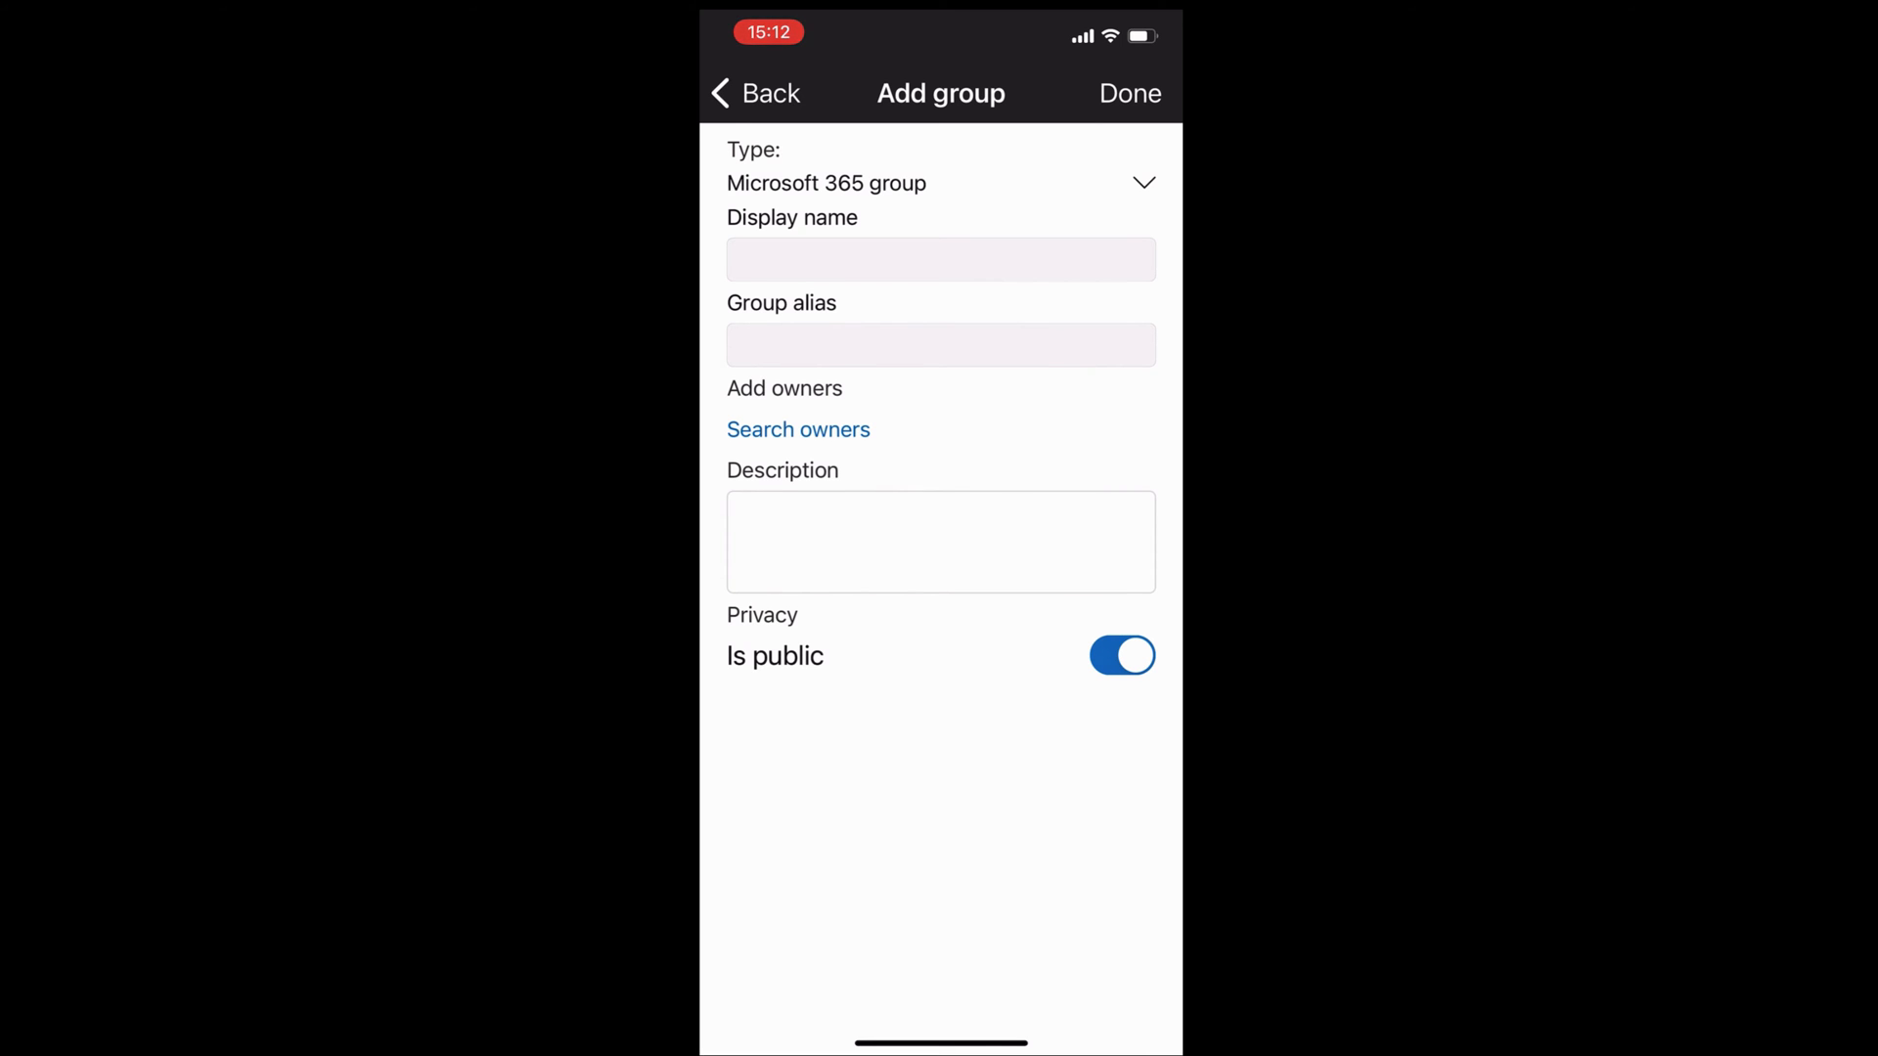
Keep the Microsoft 365 group type and name the group 'Marketing dept' (alias marketingdept).
left_click(940, 183)
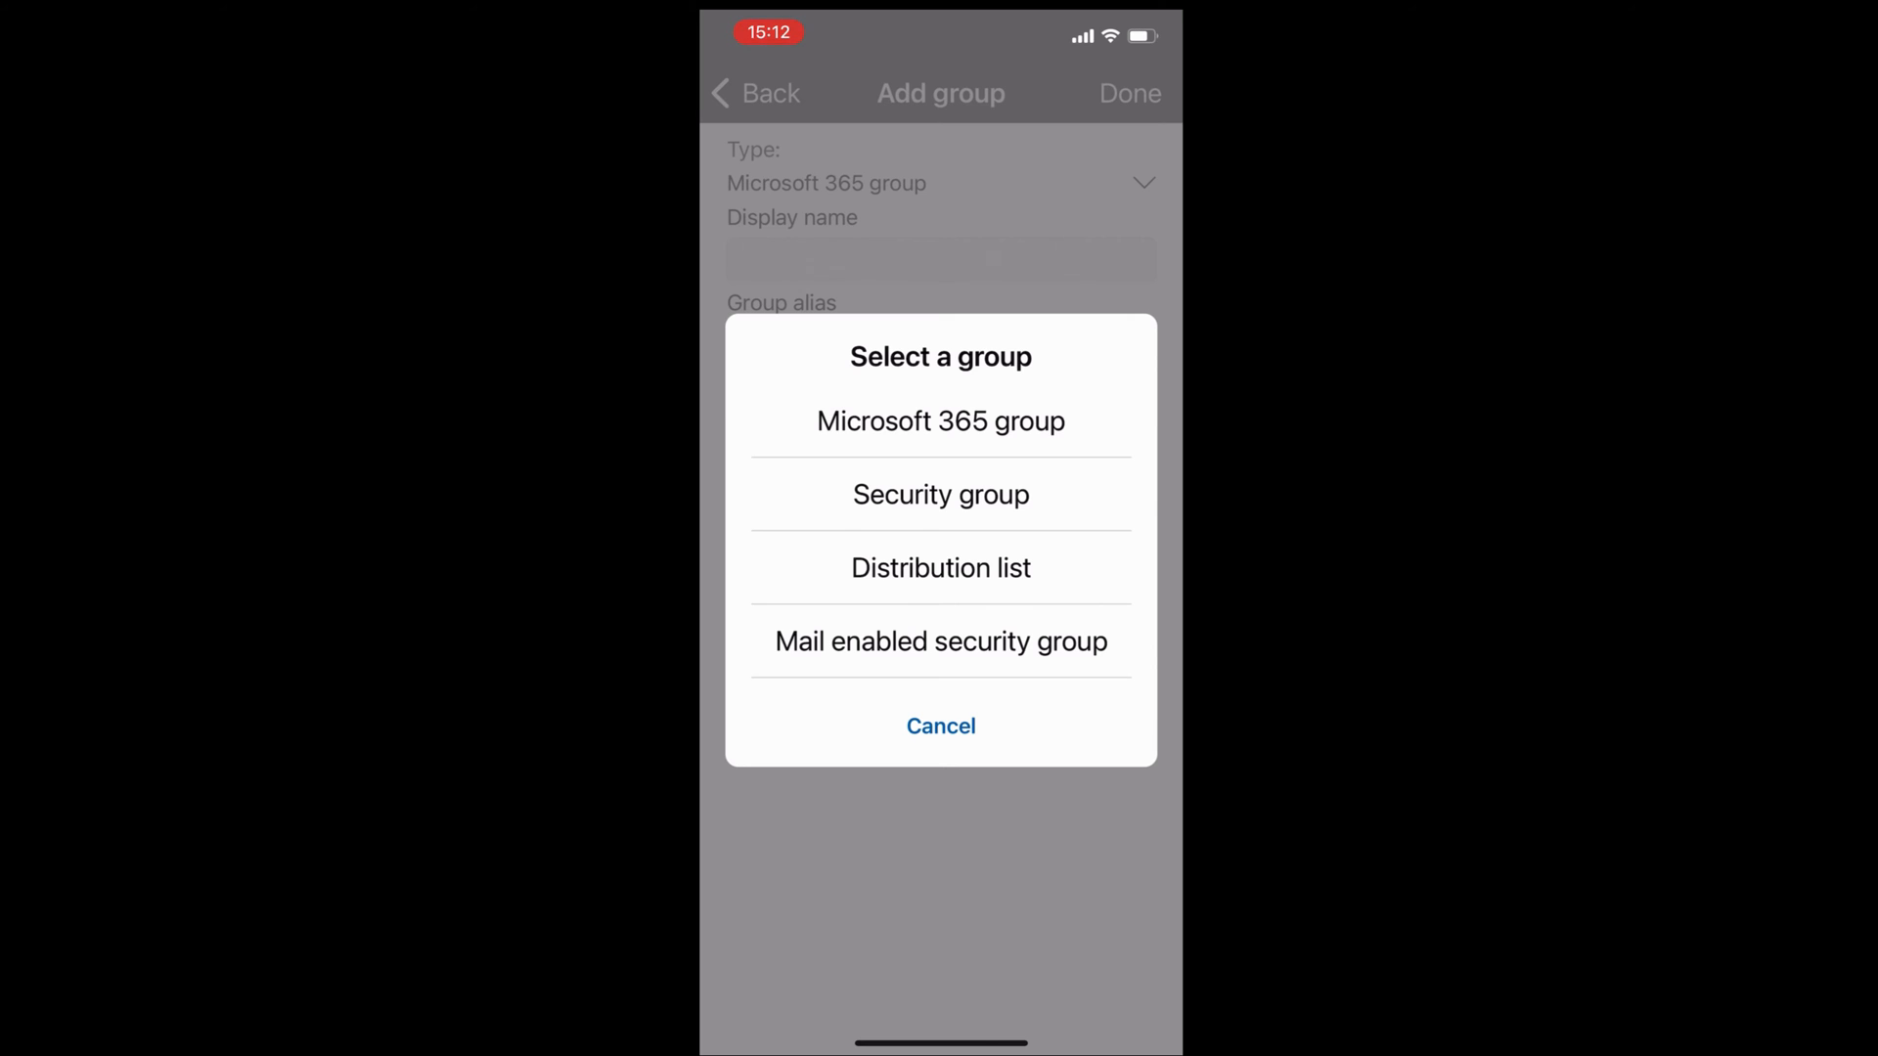
left_click(941, 421)
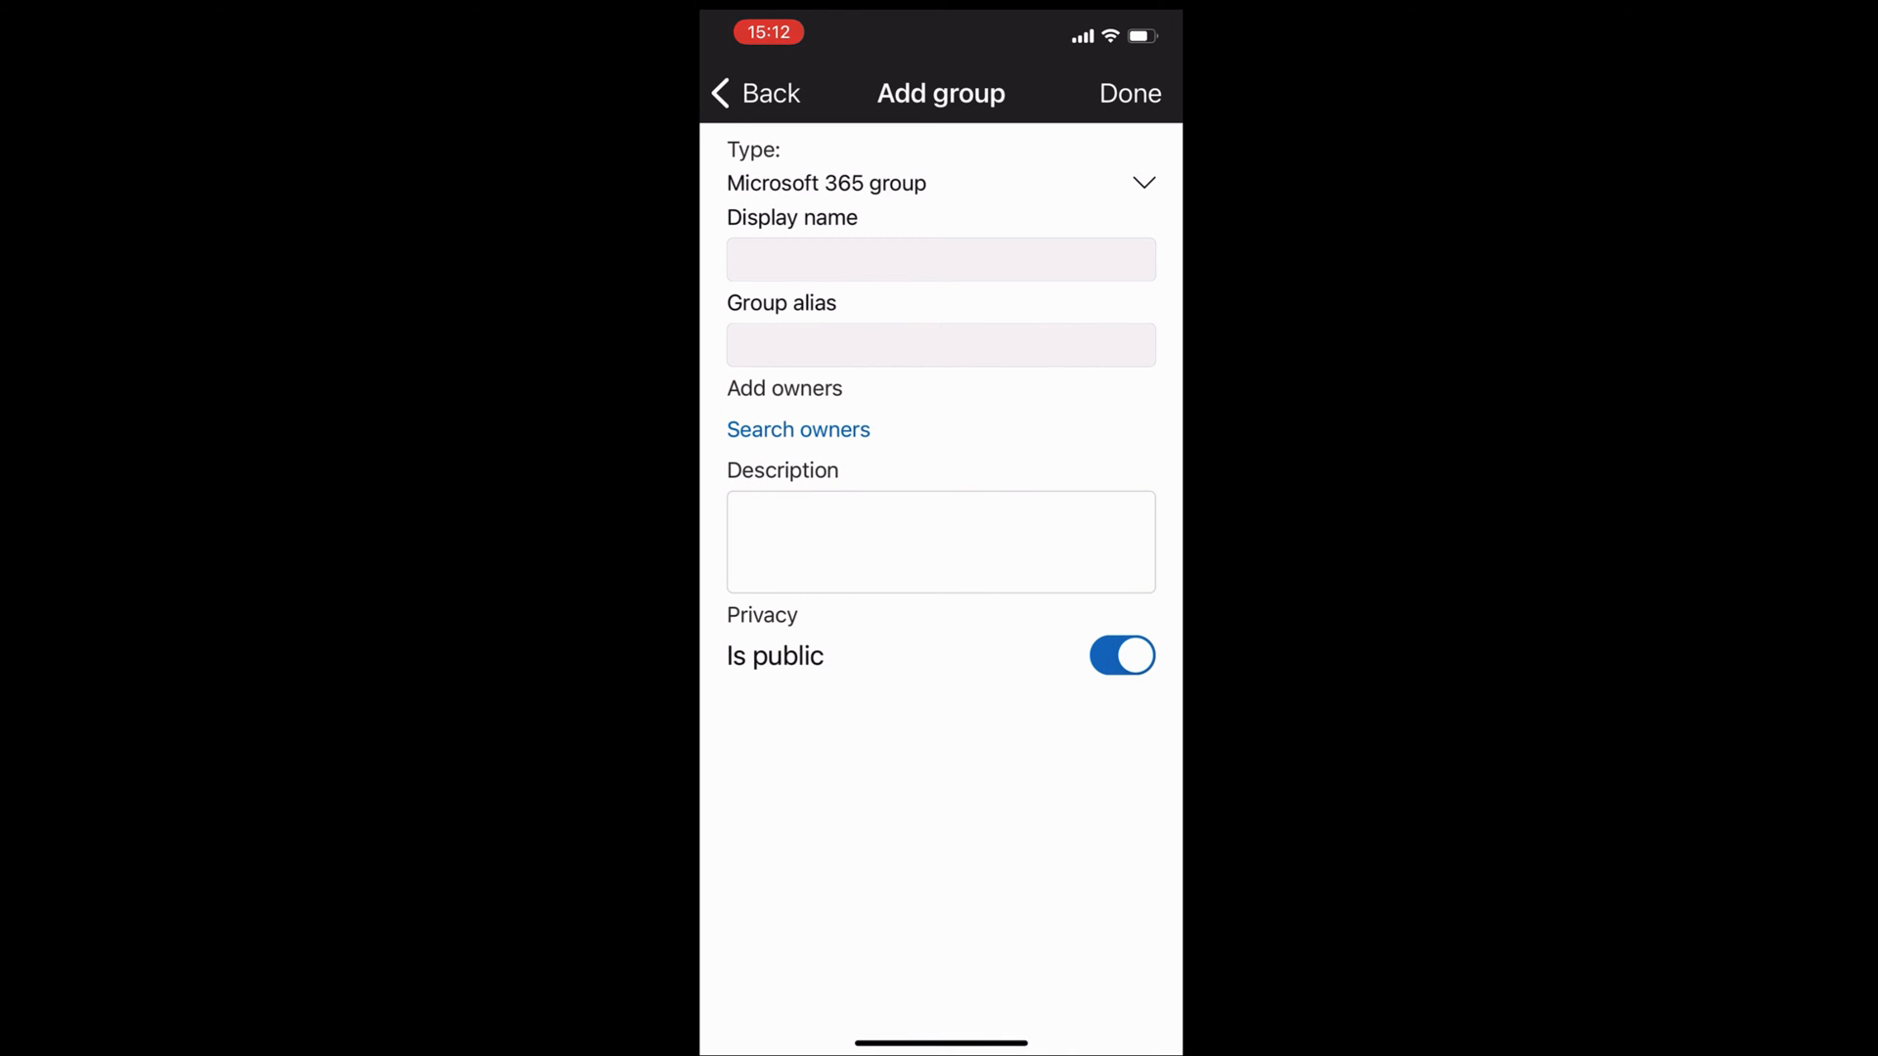
left_click(940, 259)
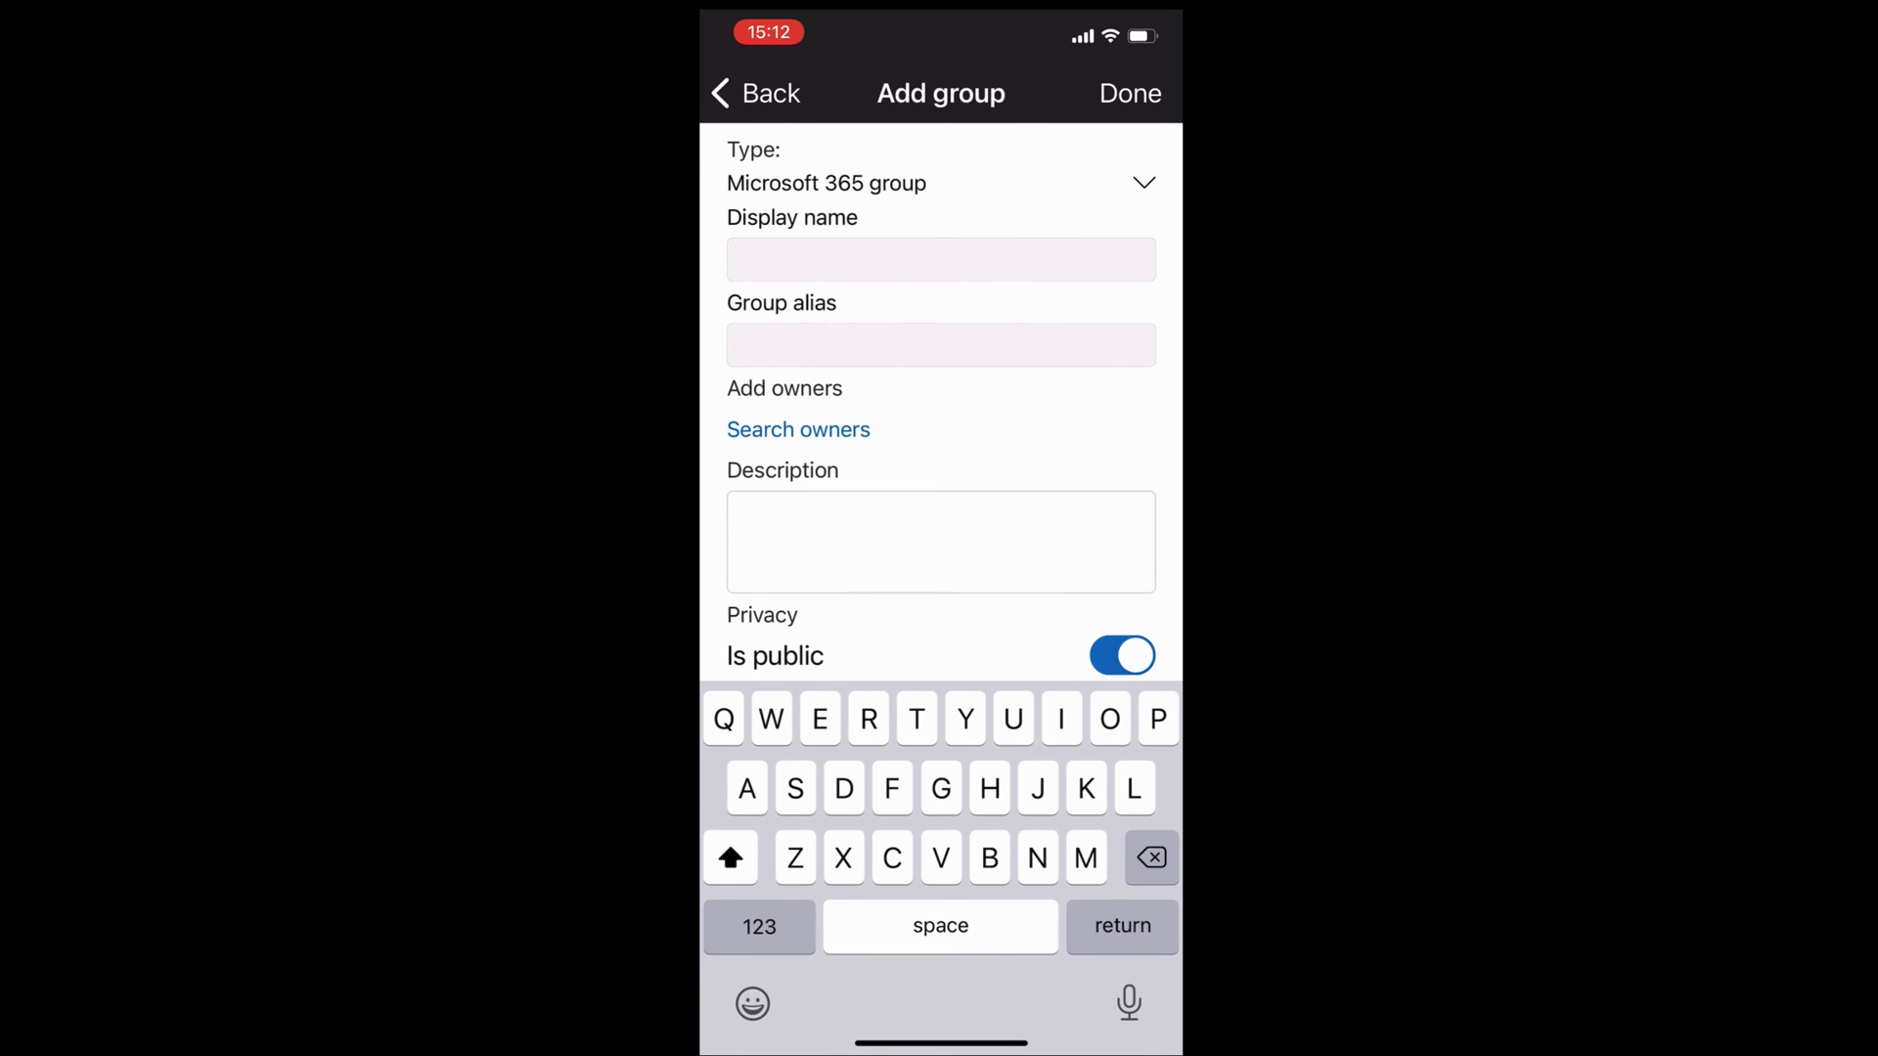
left_click(940, 260)
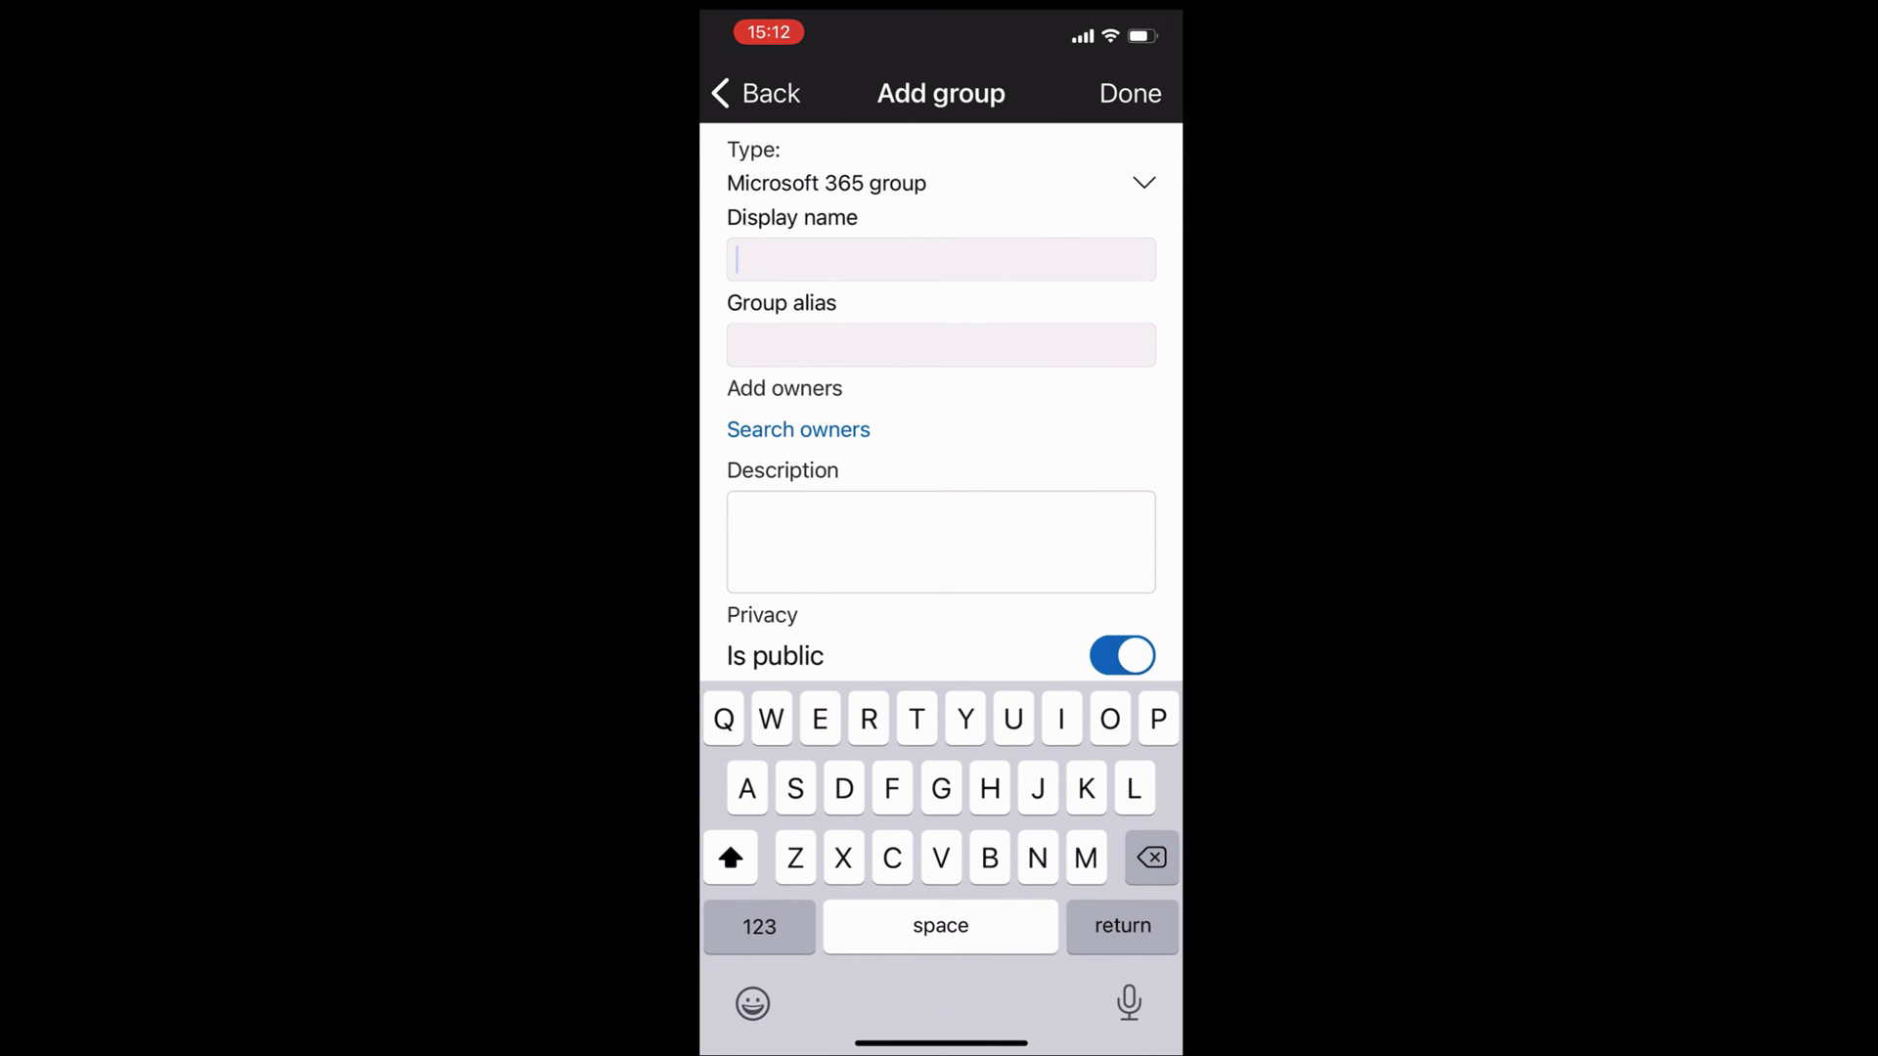
type("Market")
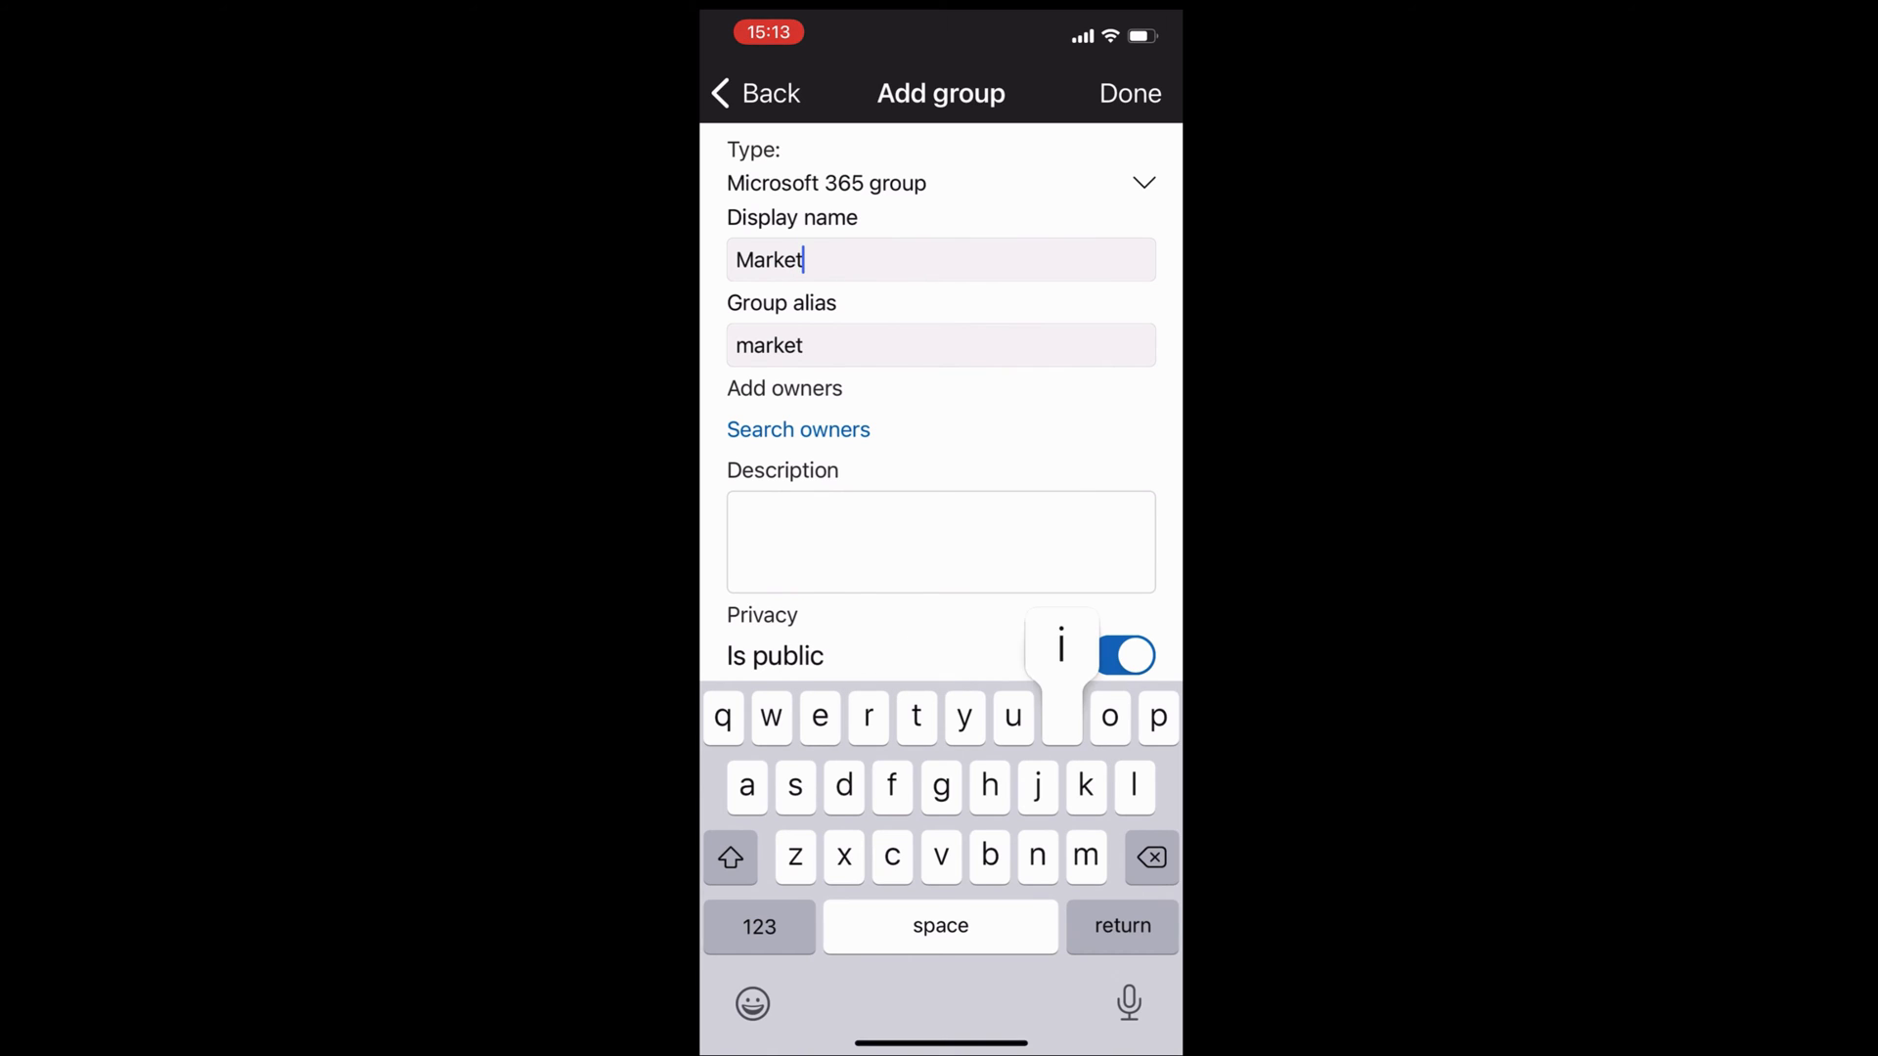
type("ing")
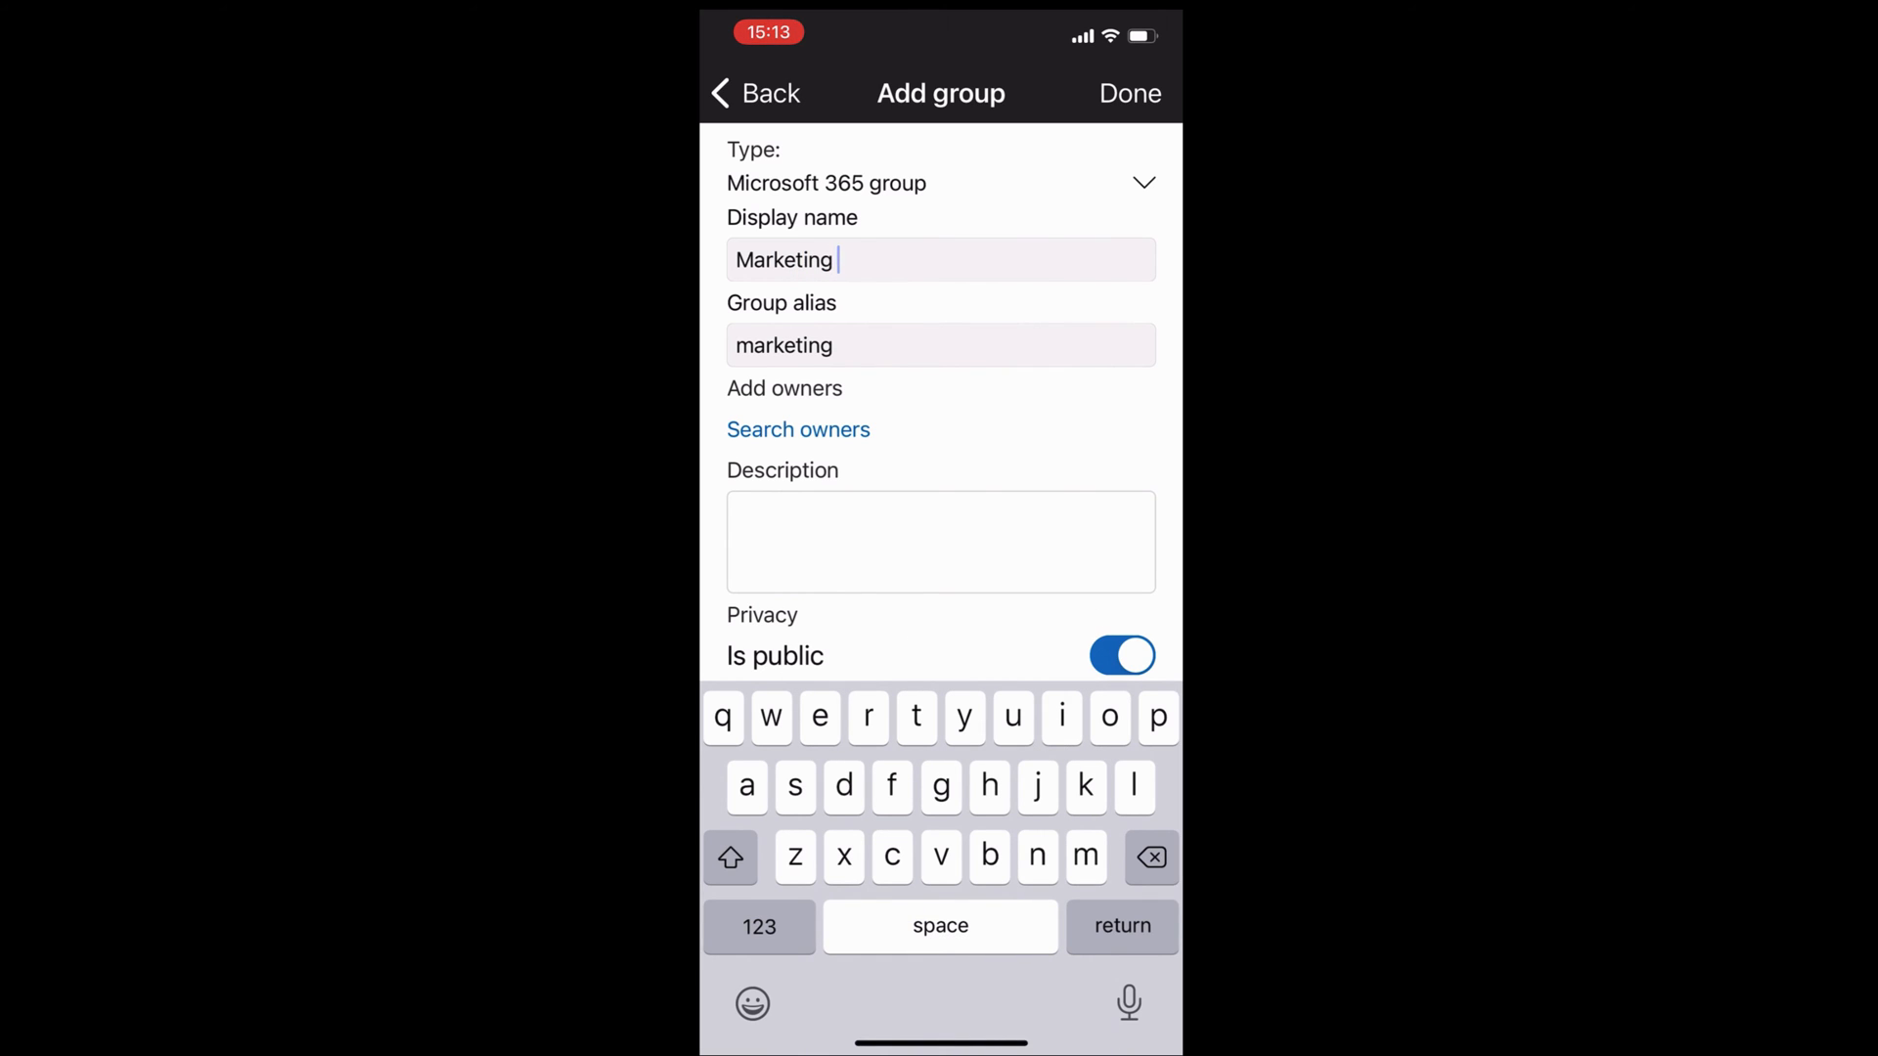
type("dept")
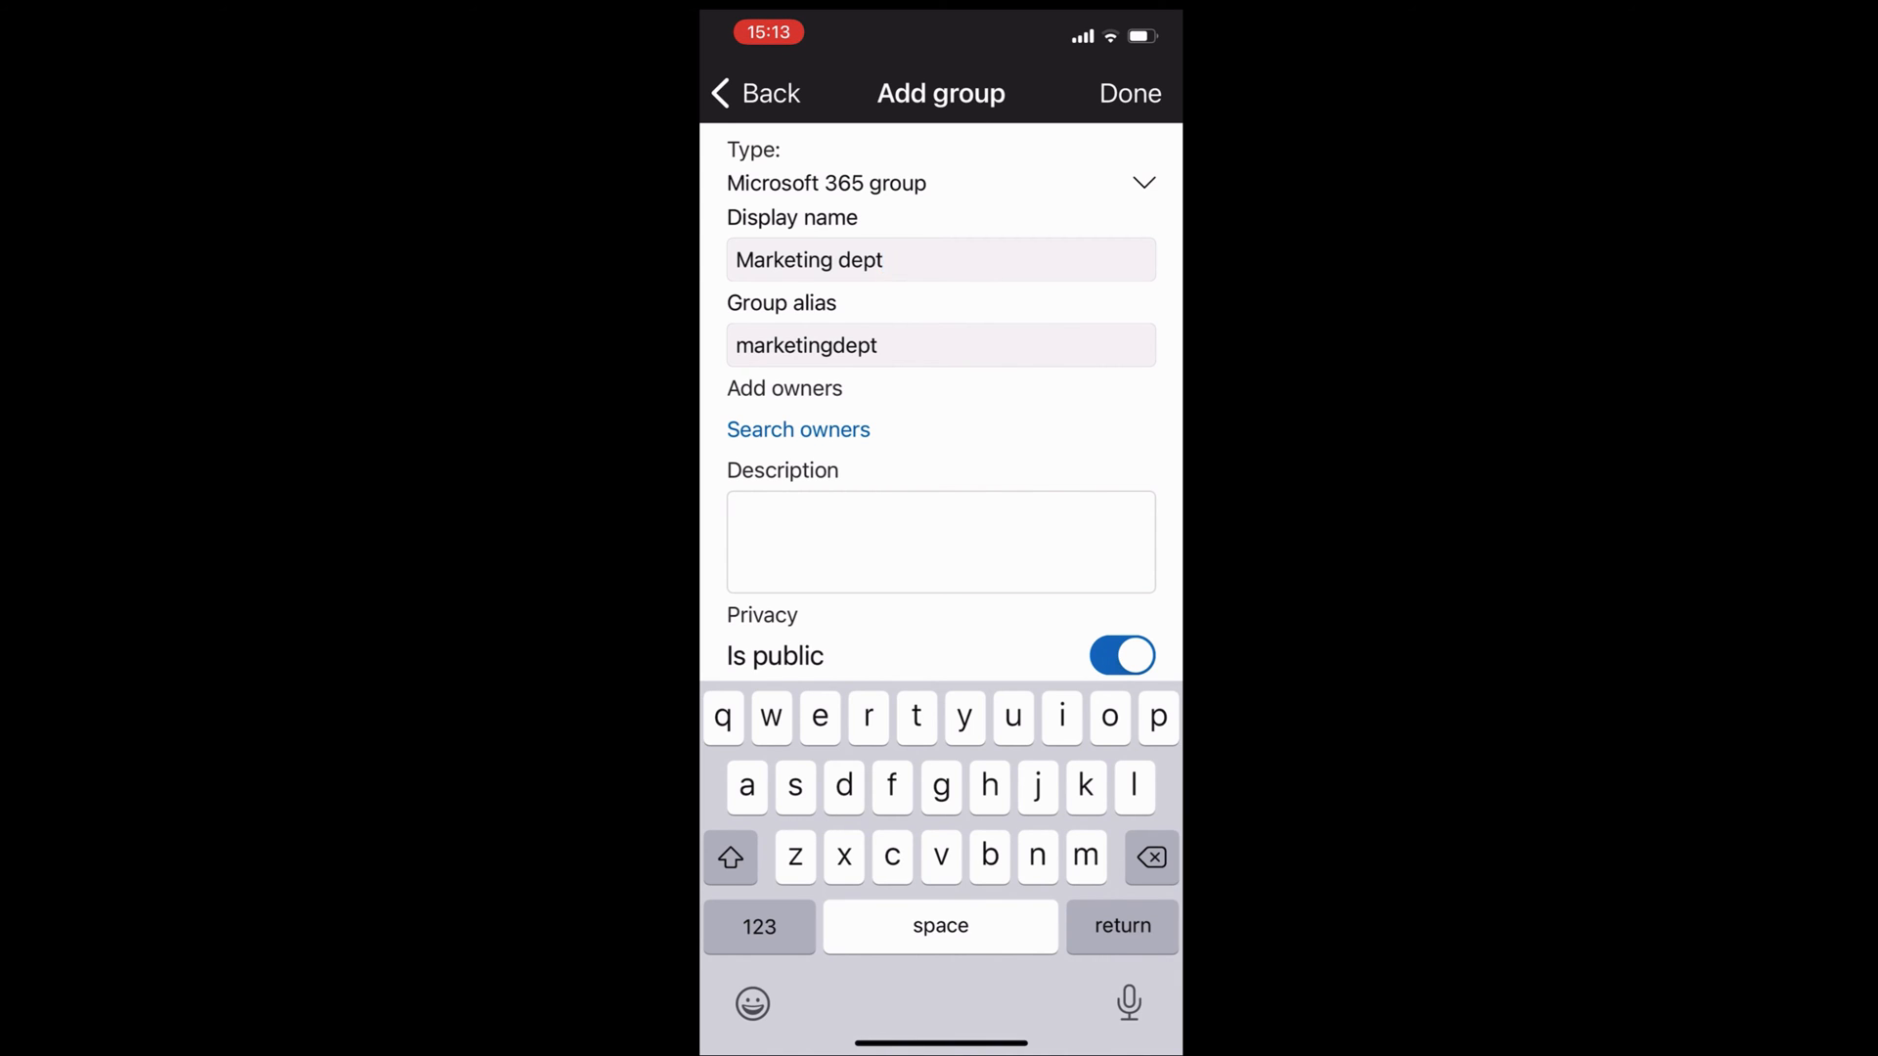
left_click(798, 429)
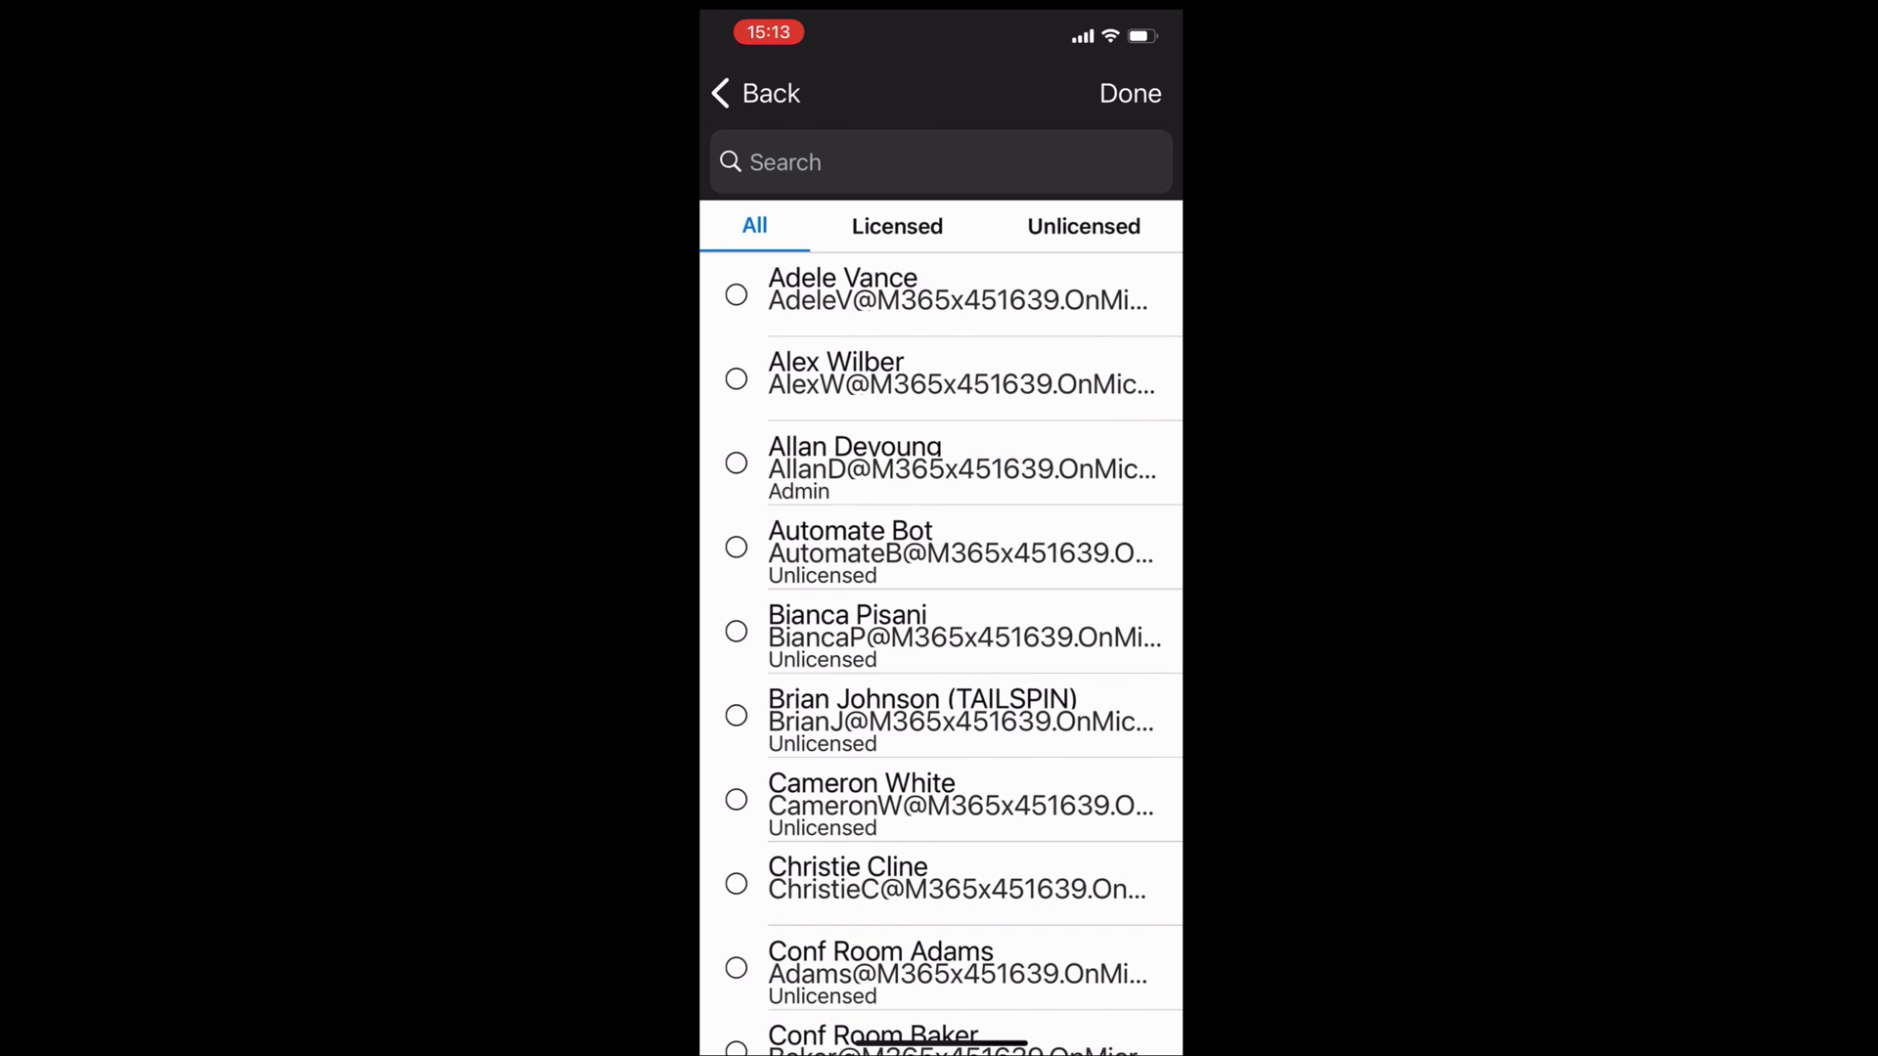
Search for 'Megan' and add Megan Bowen as the group's owner.
left_click(898, 162)
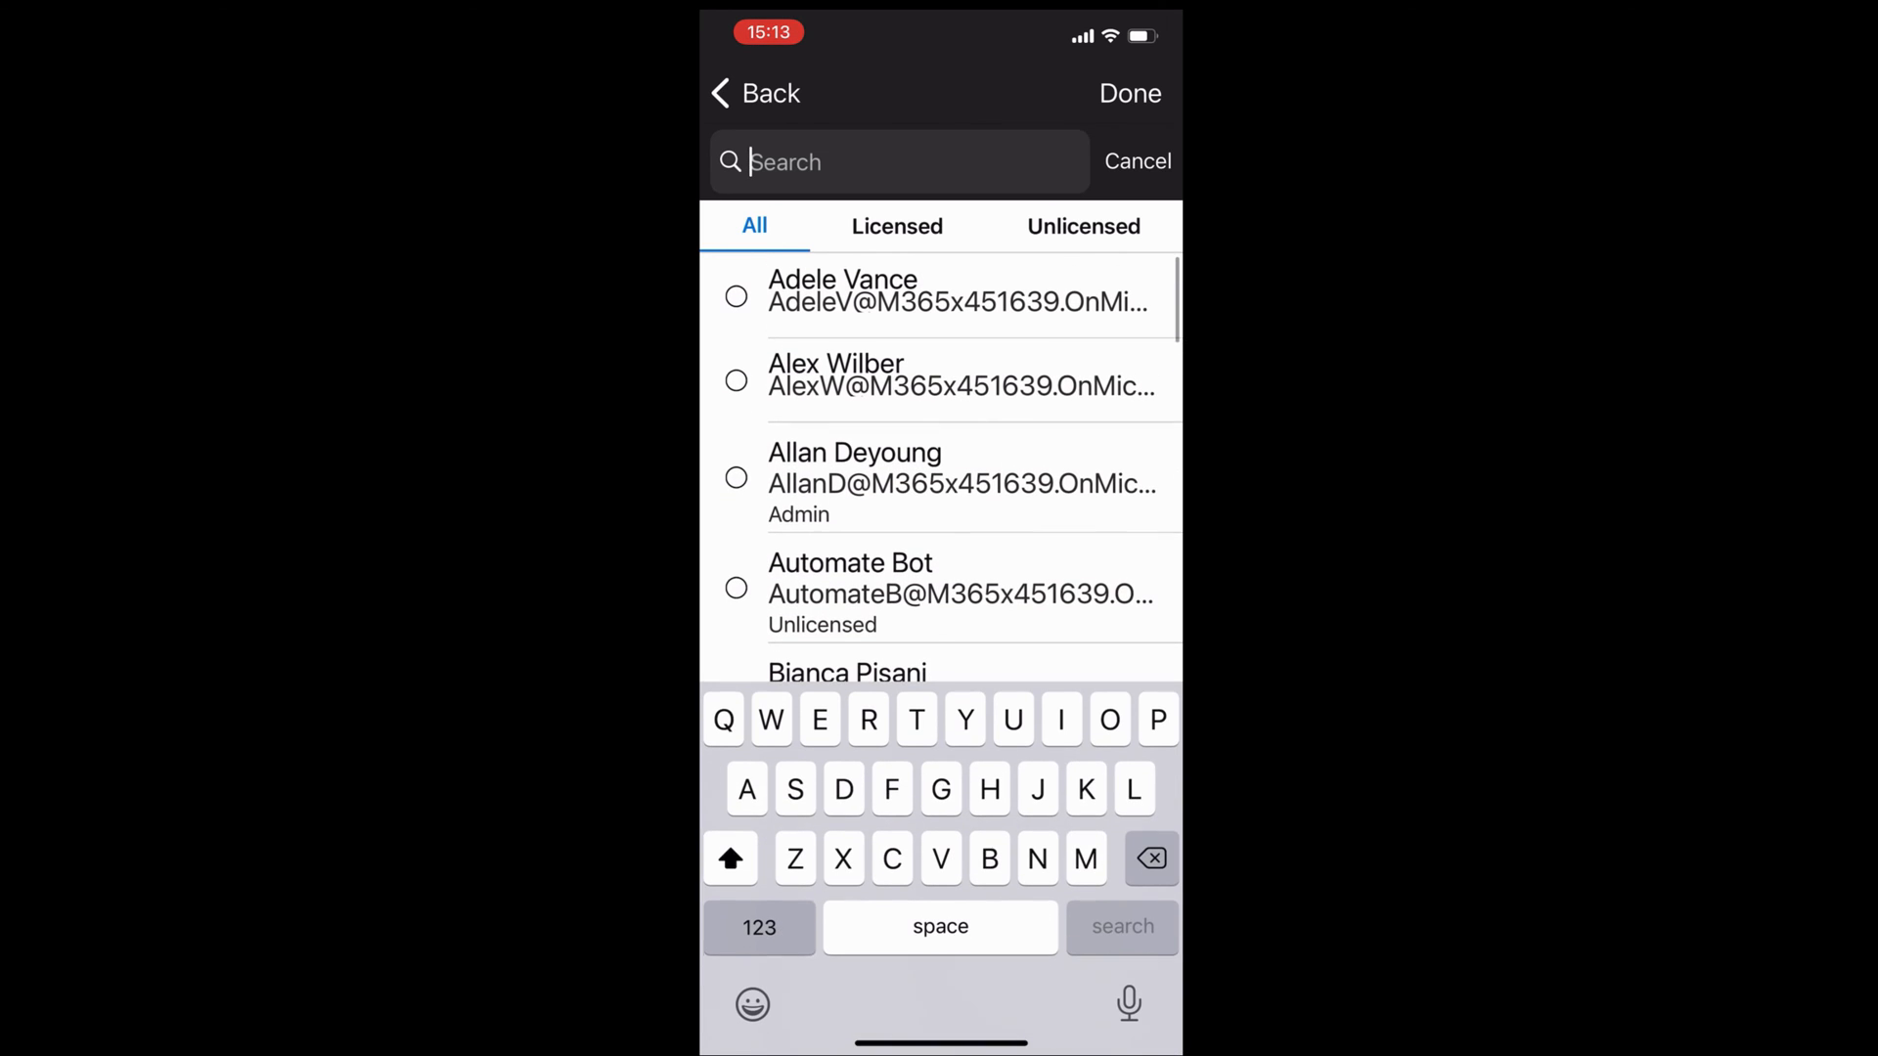
type("Meg")
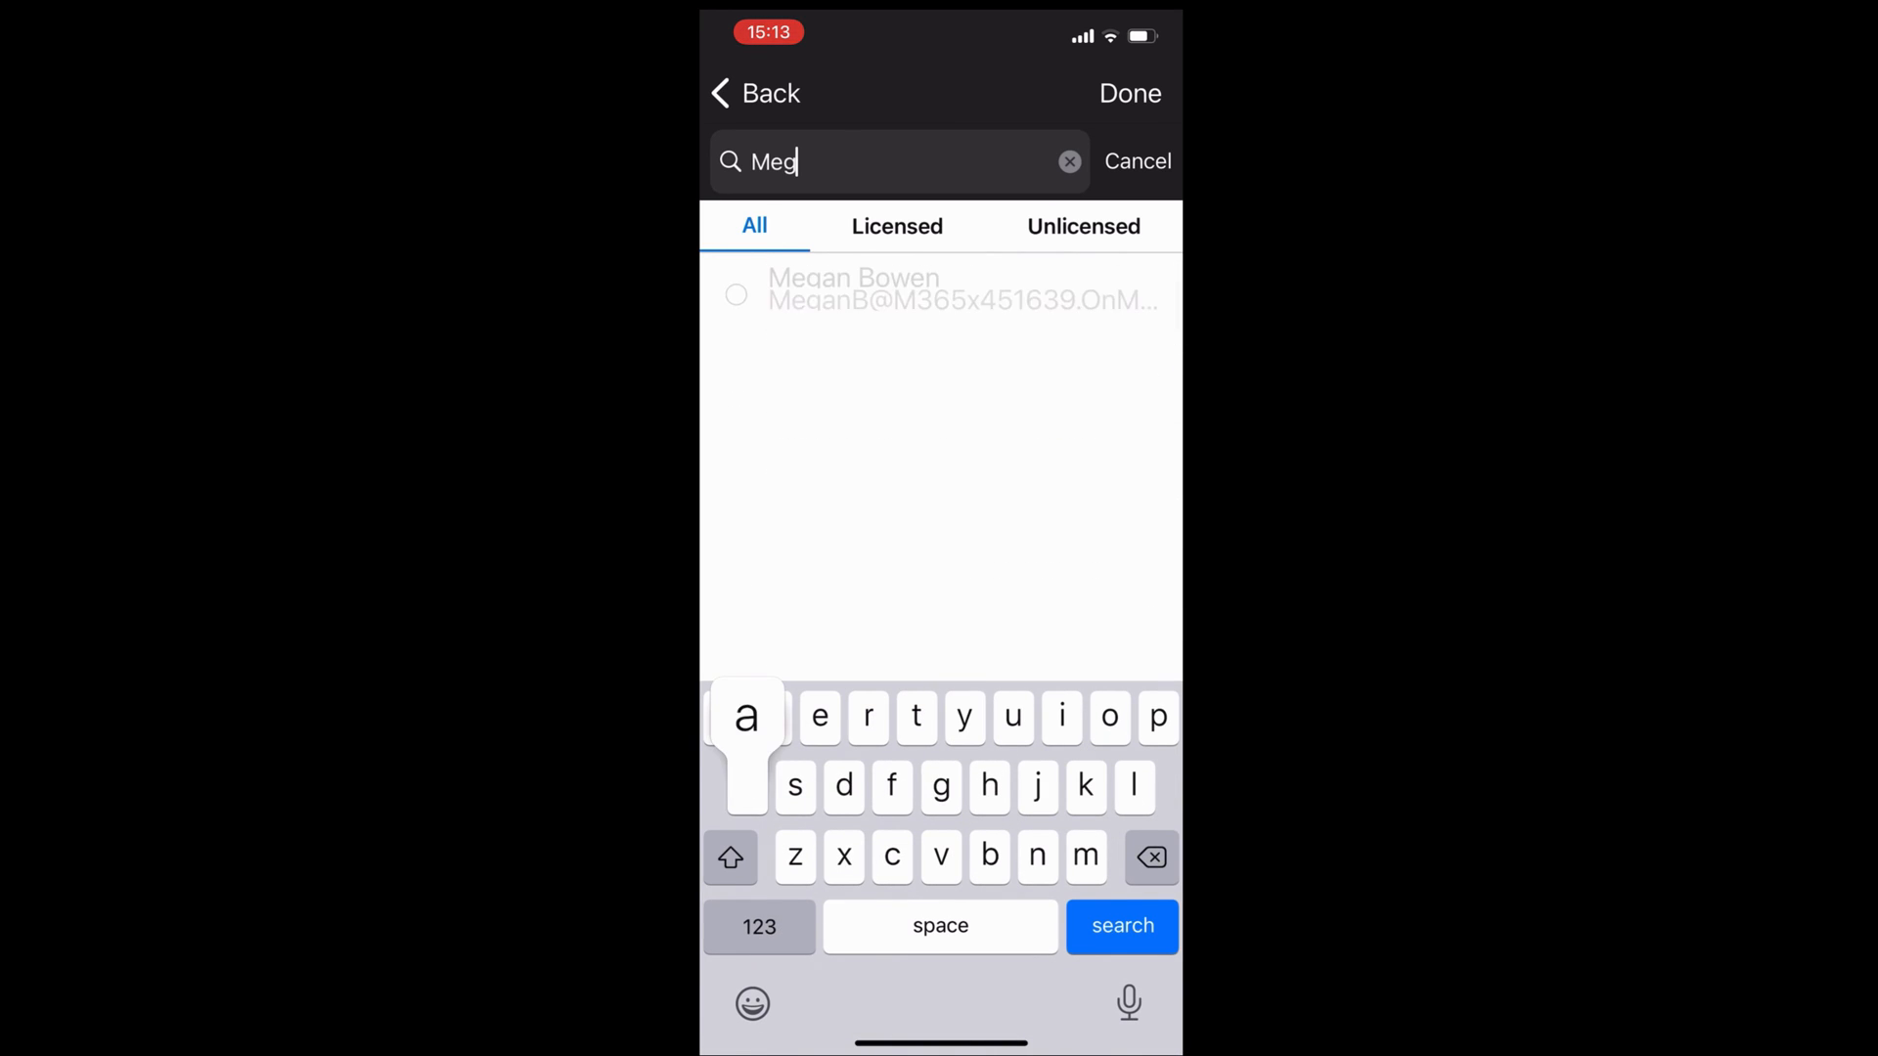
type("an")
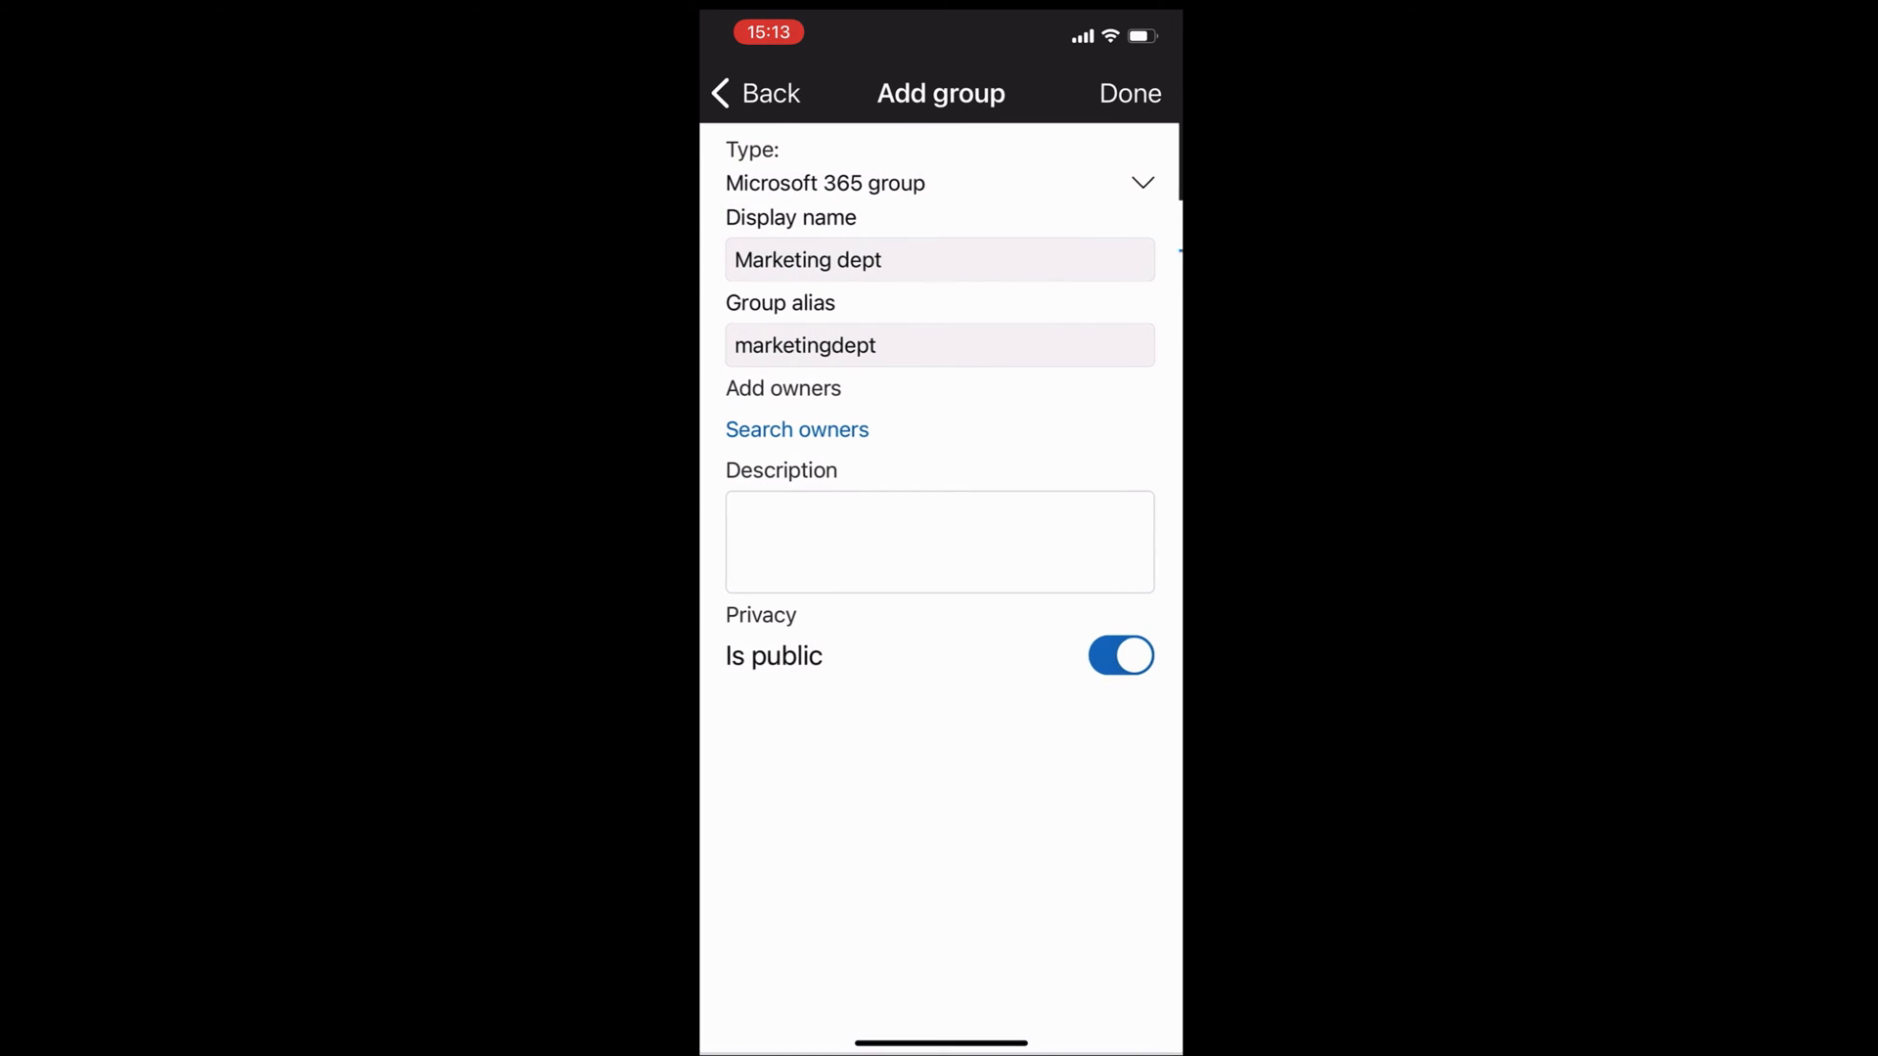
left_click(797, 429)
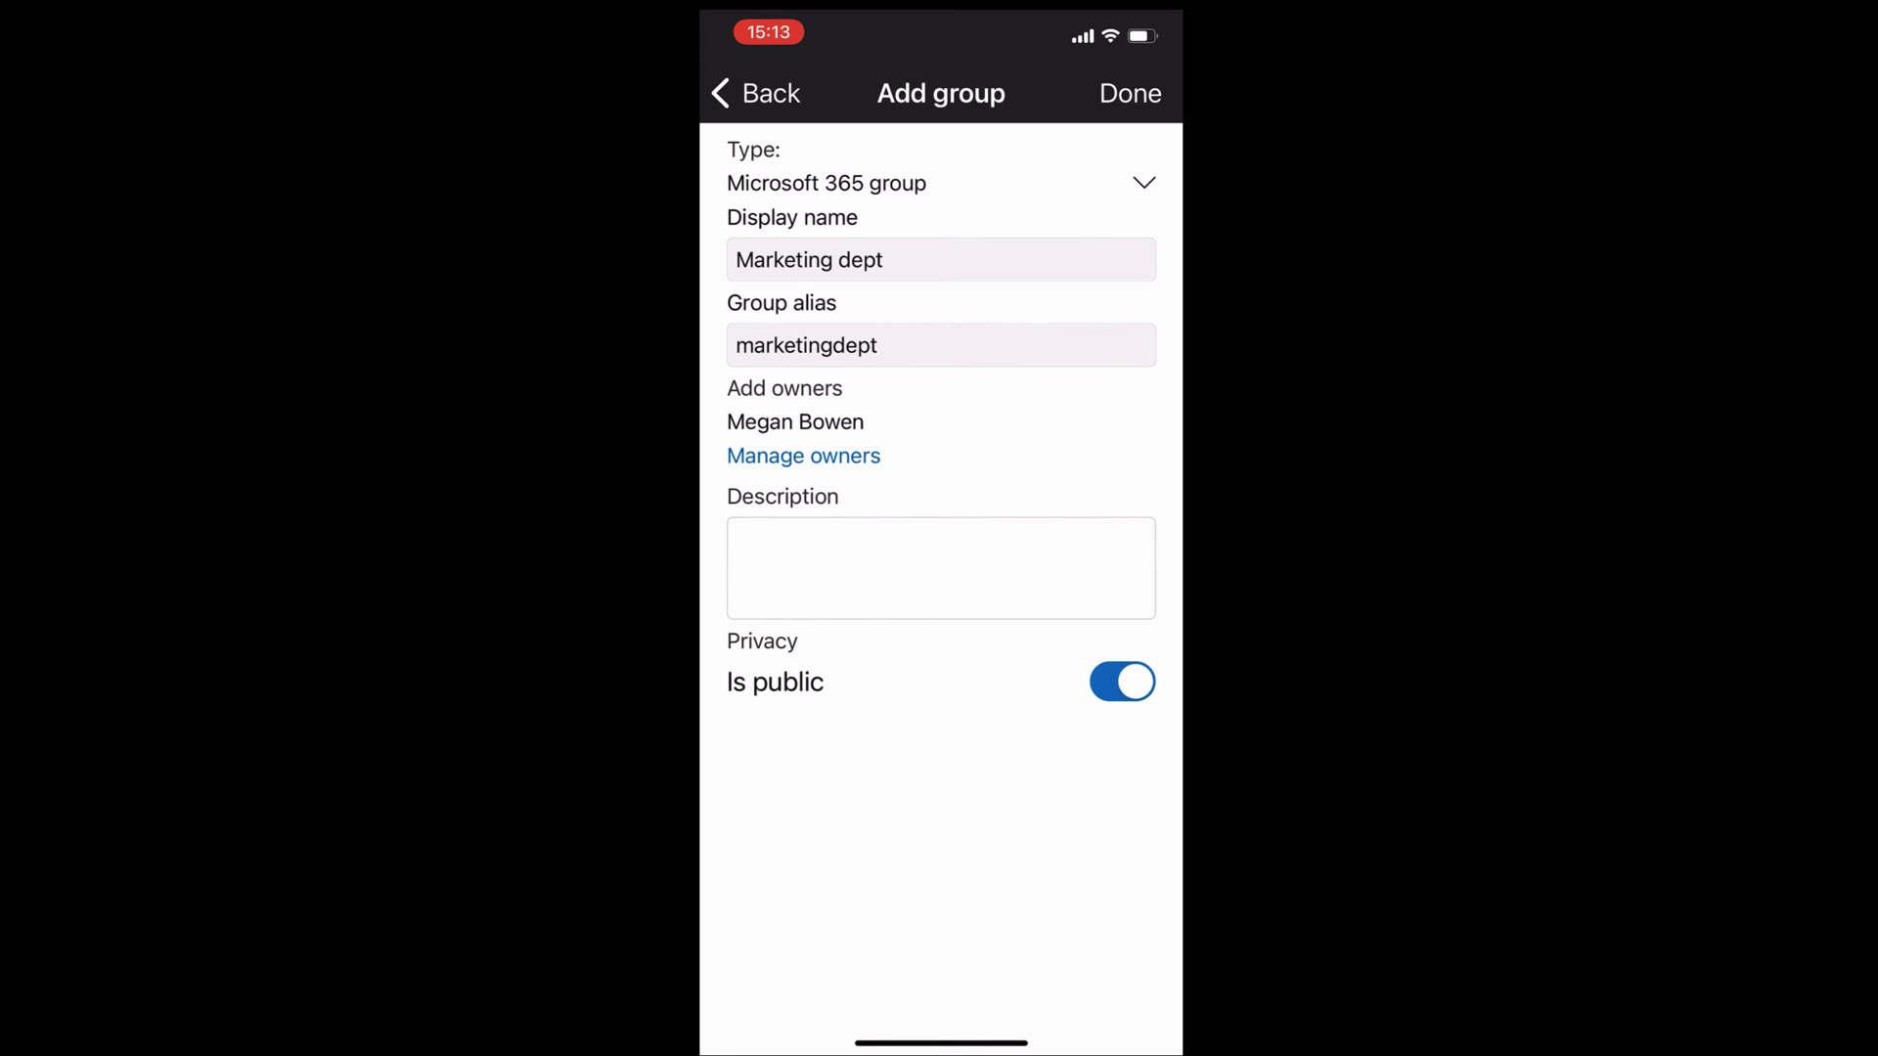
Toggle the group private and back to public, then create it and dismiss the confirmation.
left_click(1122, 682)
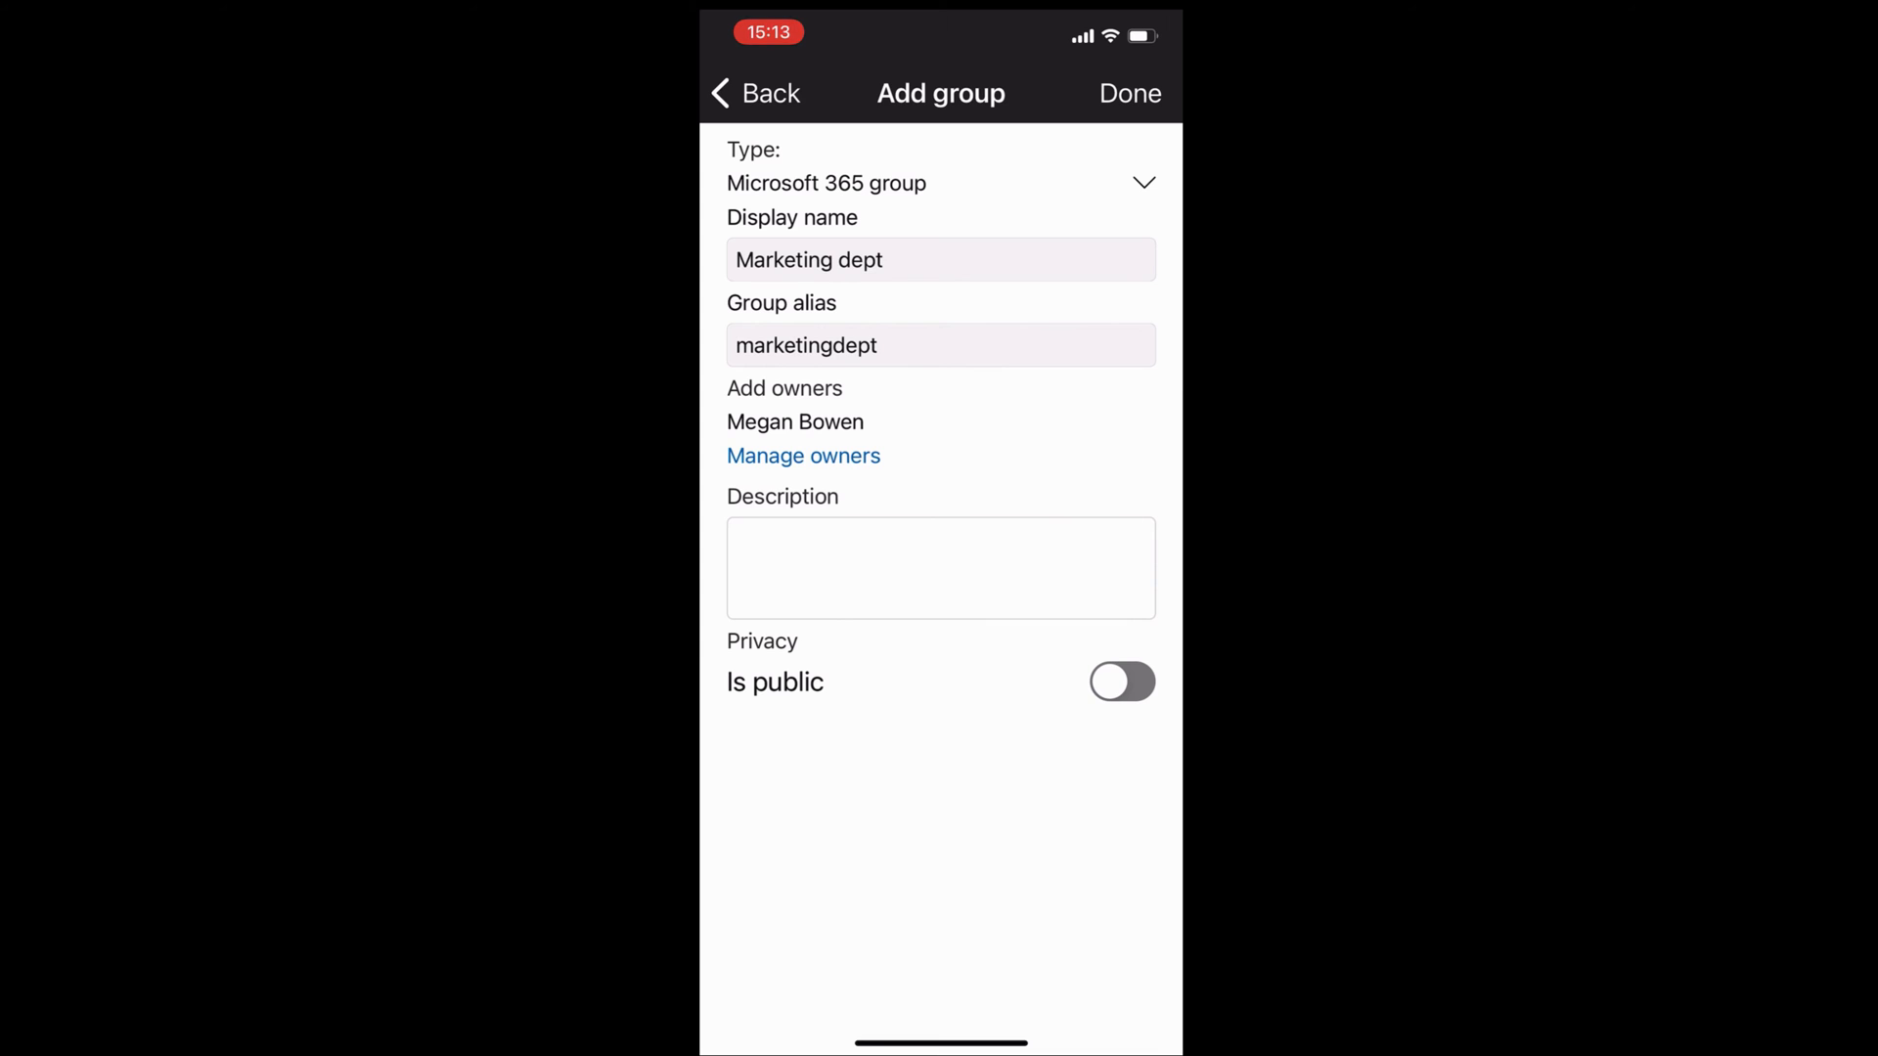
left_click(1122, 681)
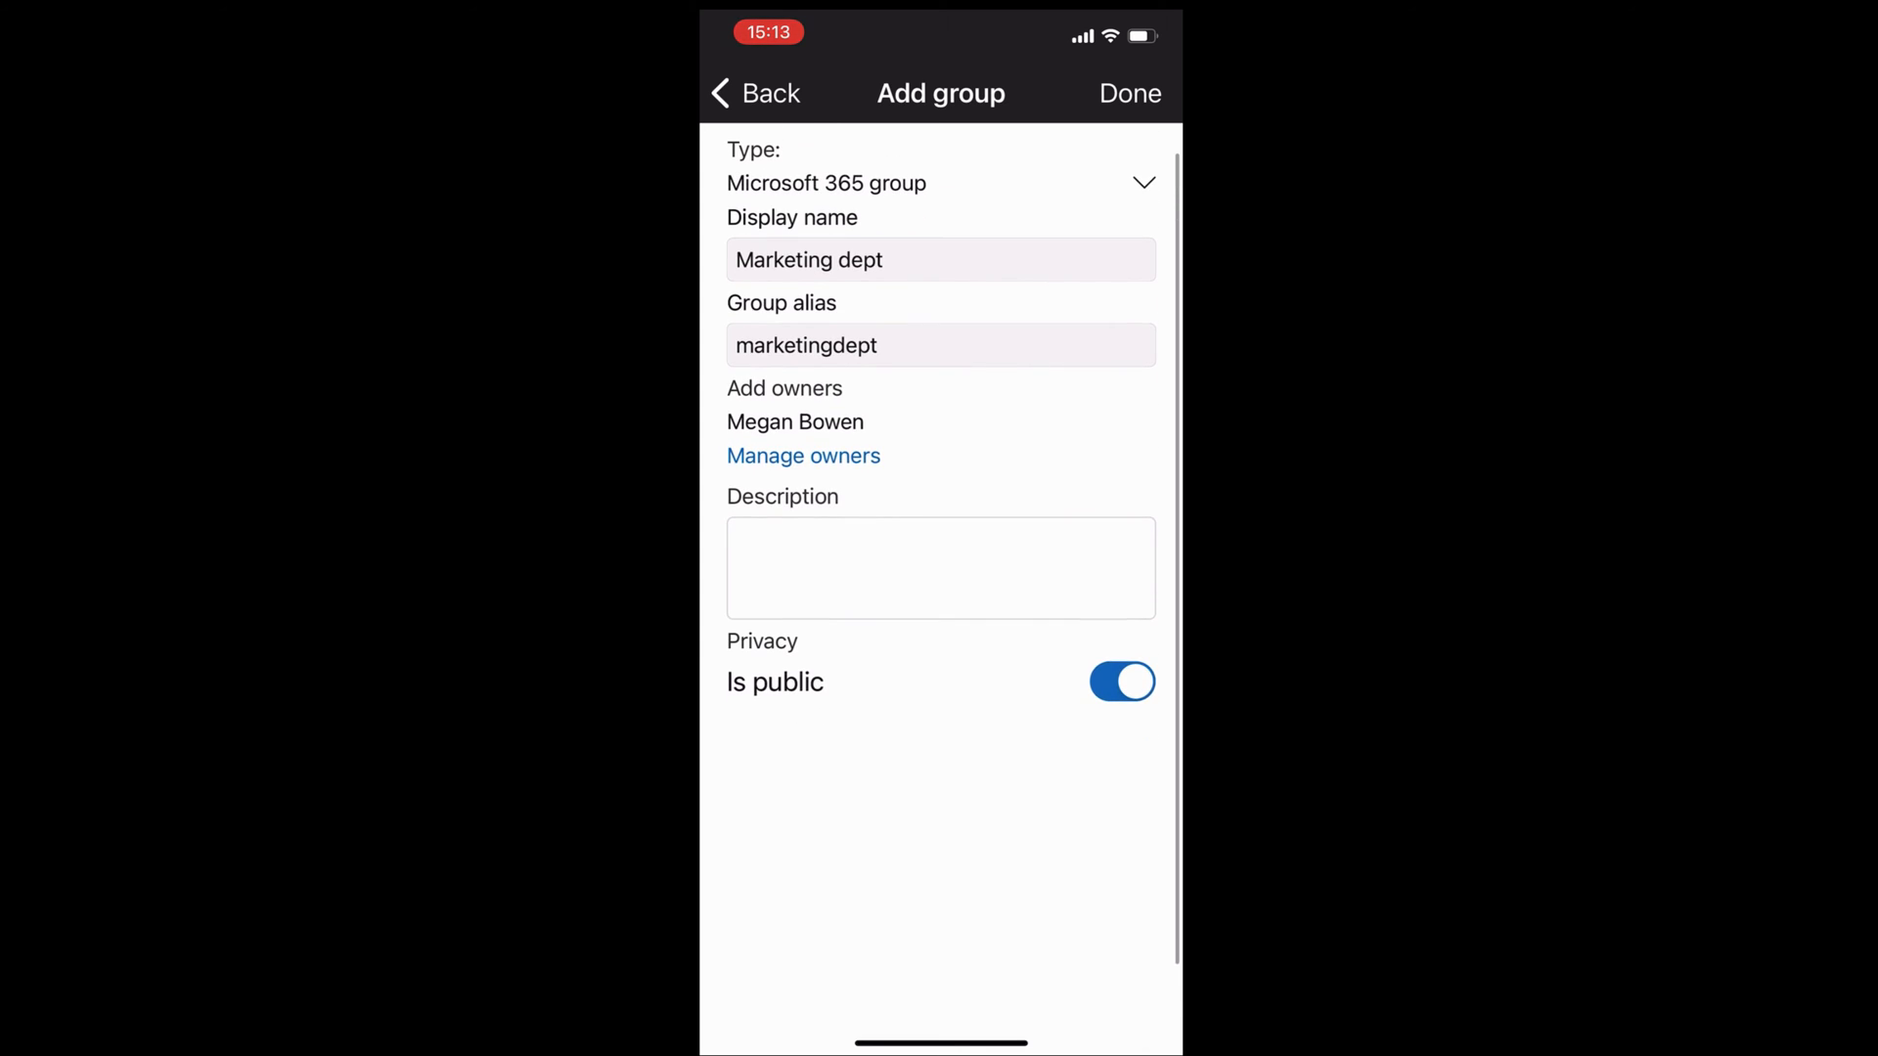
left_click(1129, 93)
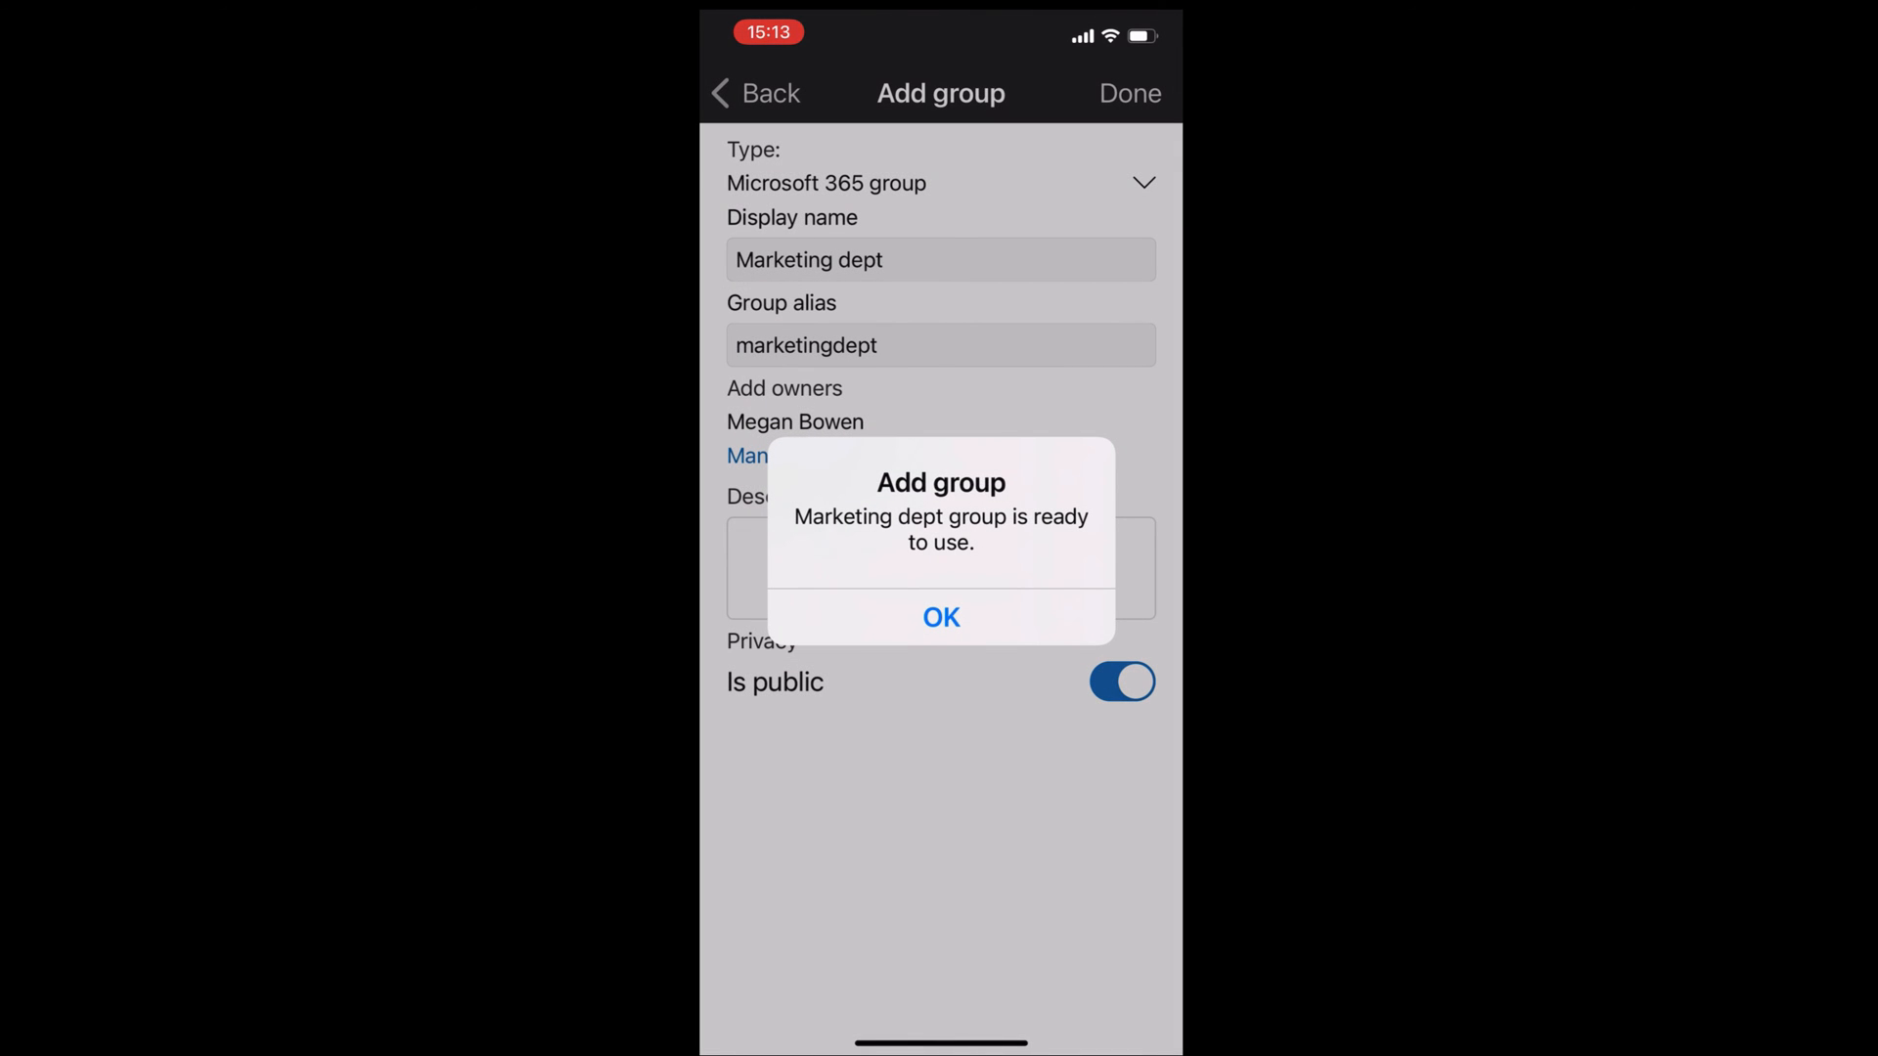
left_click(941, 617)
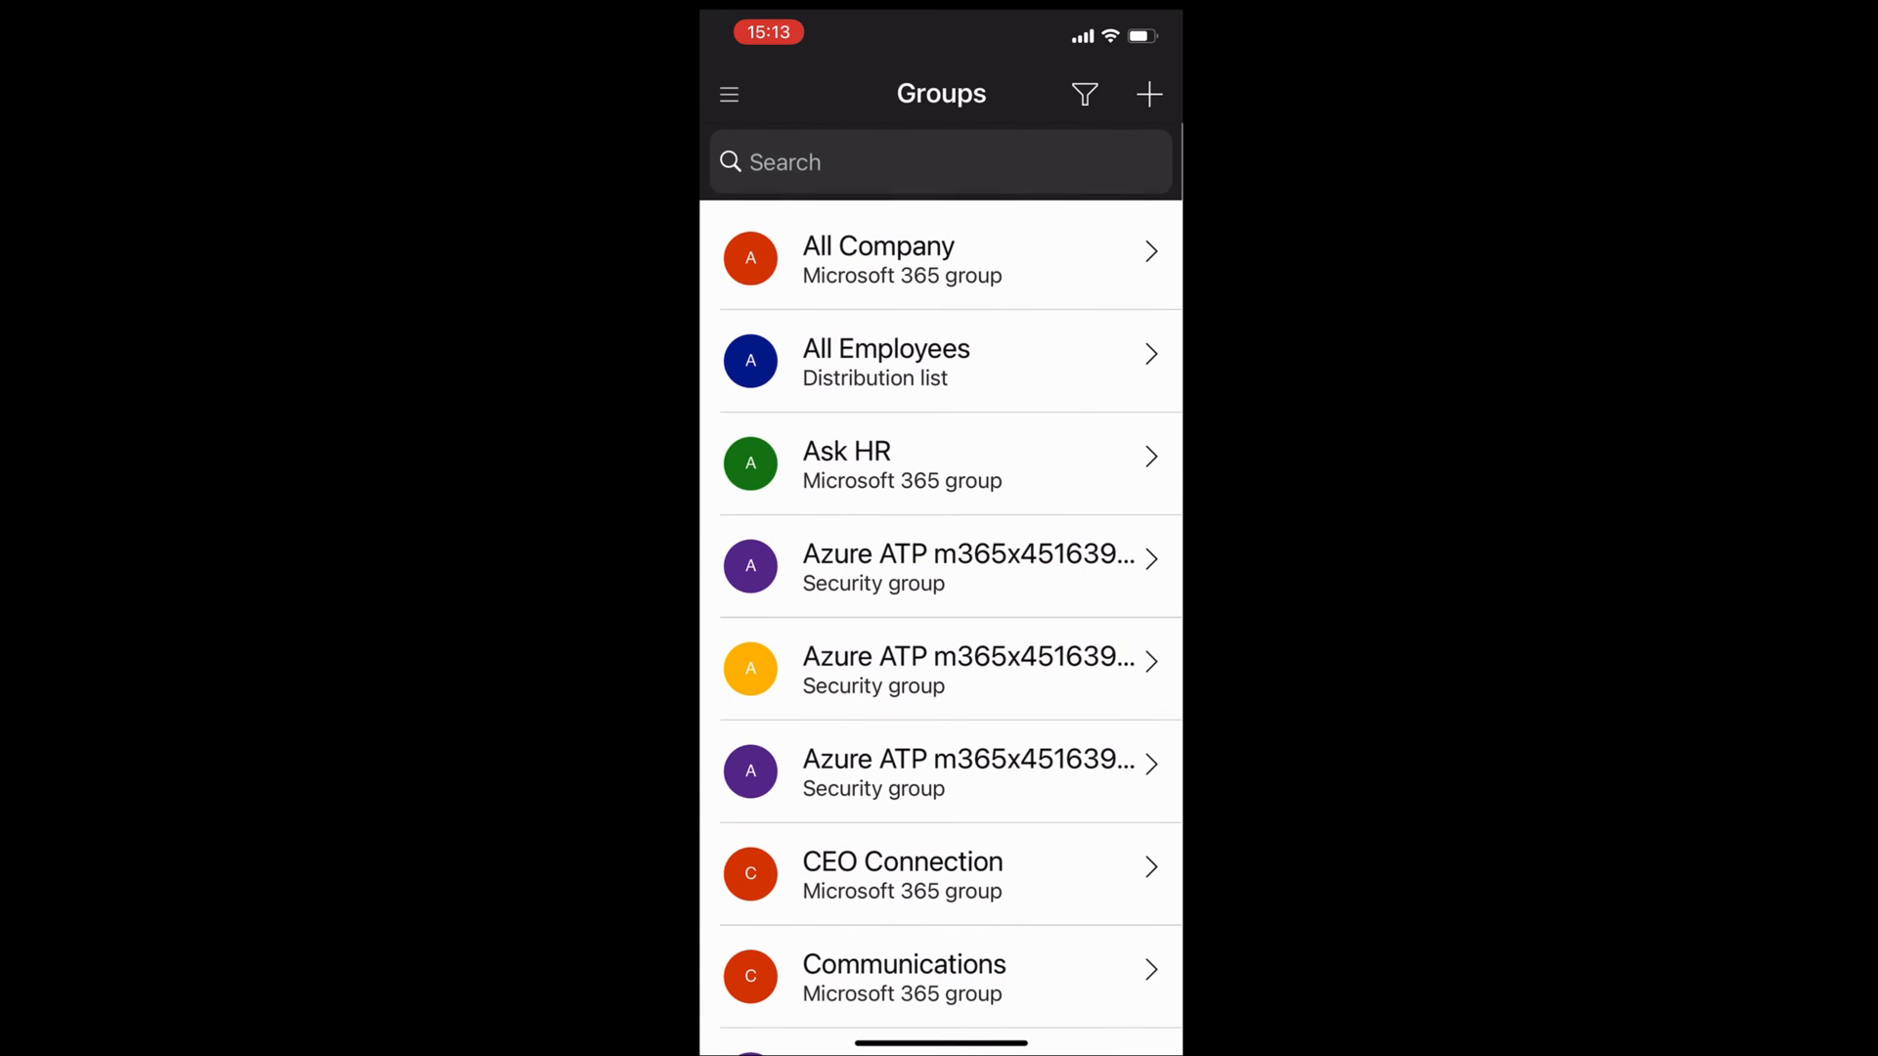
scroll("down", 3)
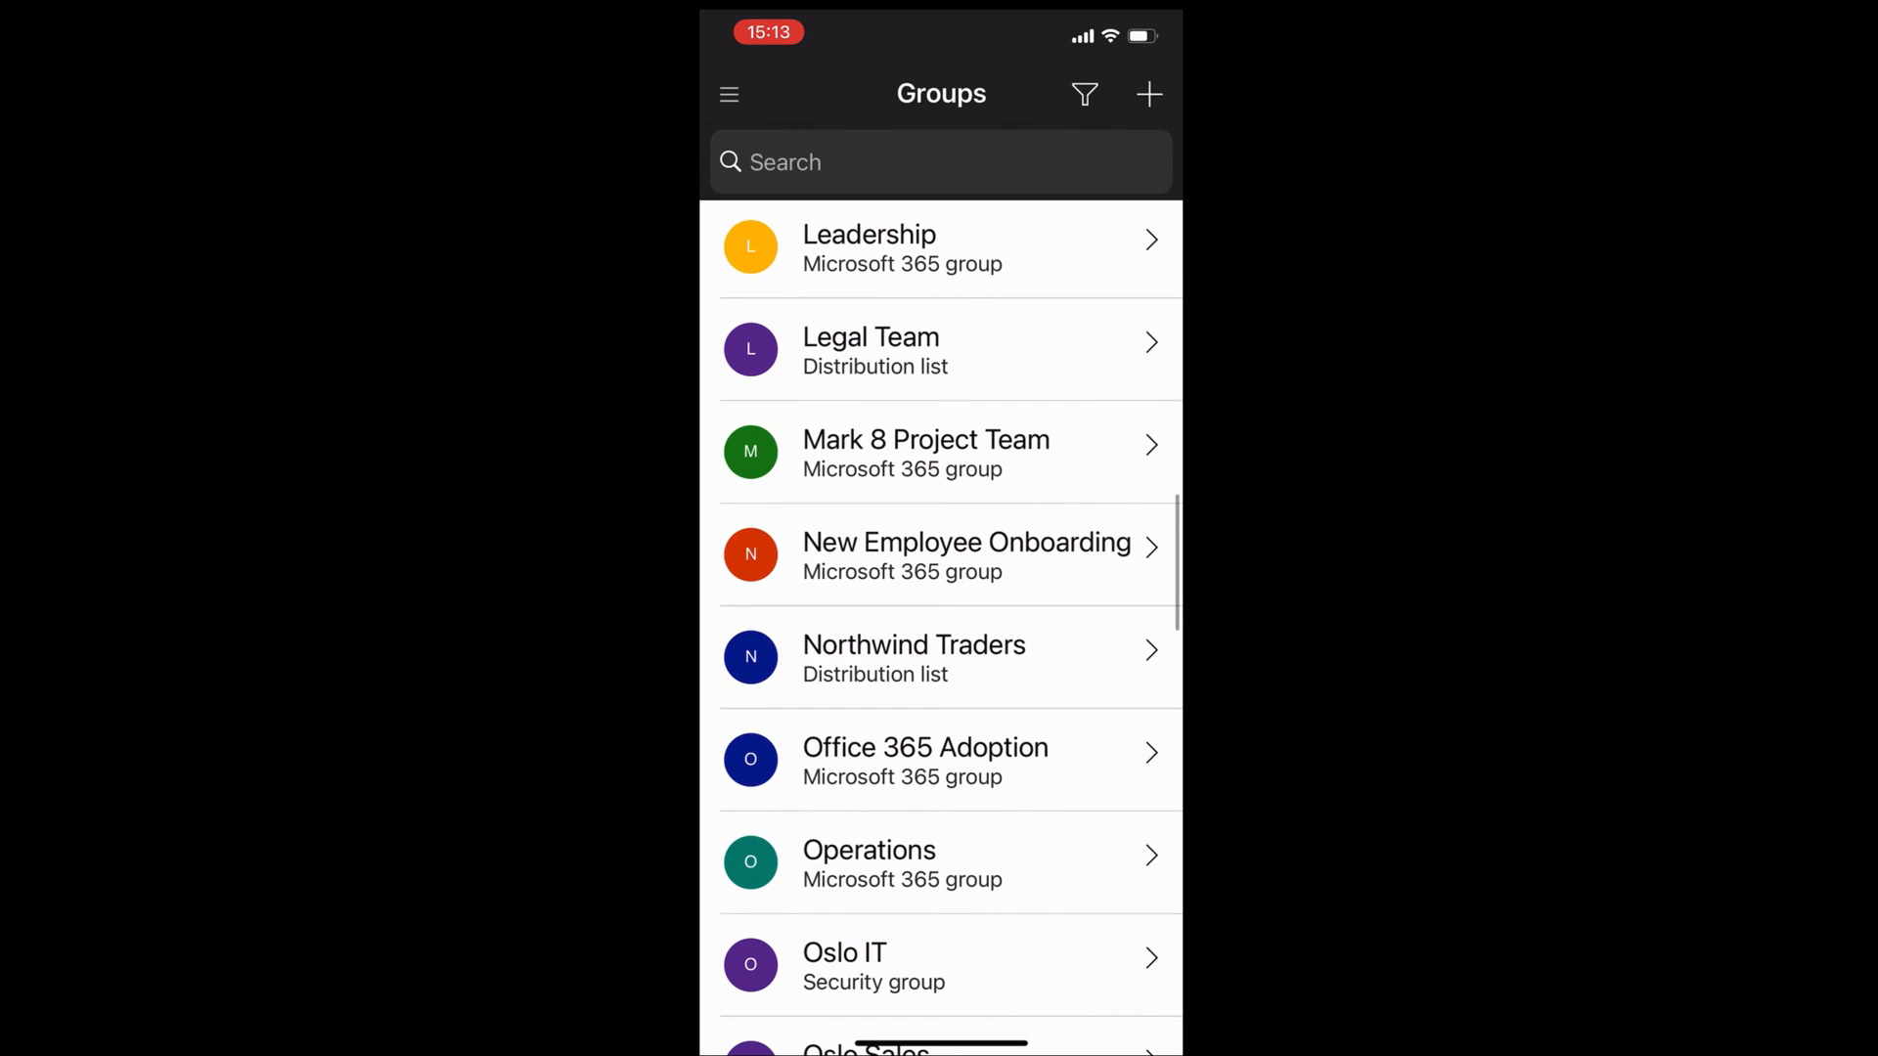
scroll("down", 3)
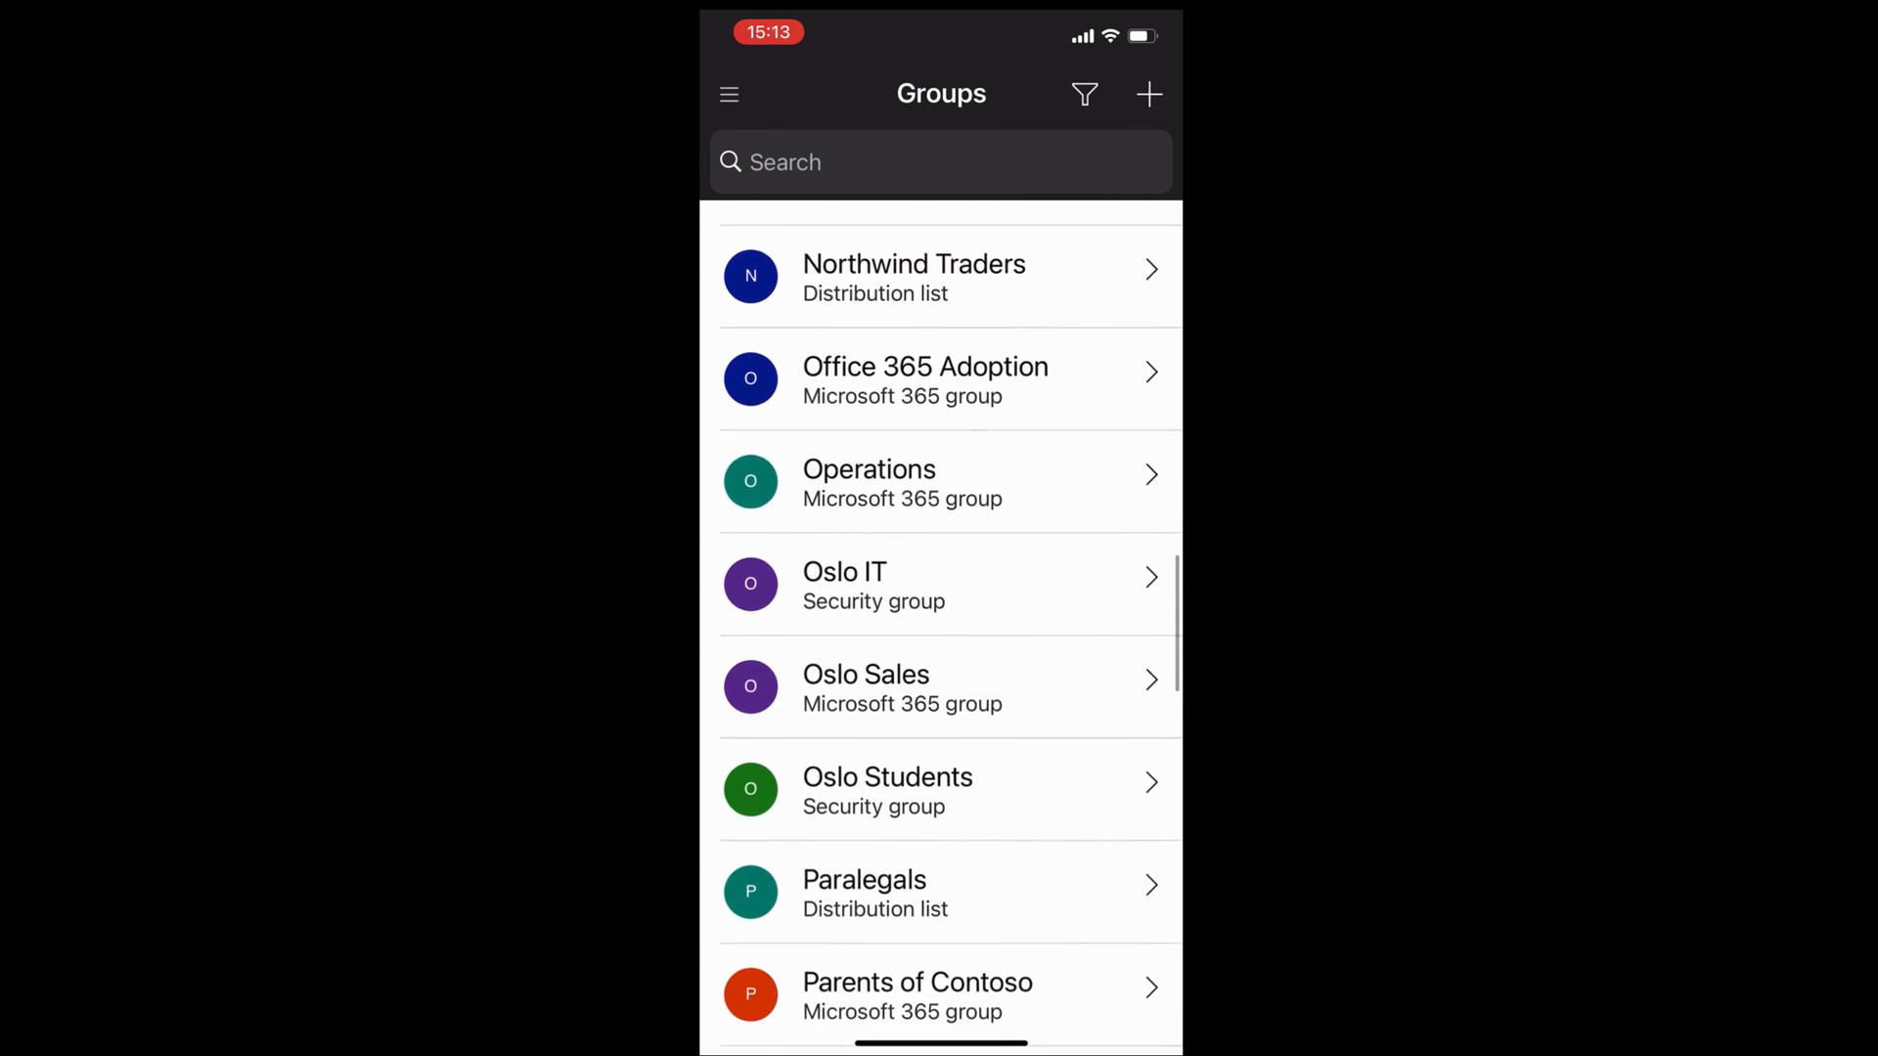
scroll("up", 3)
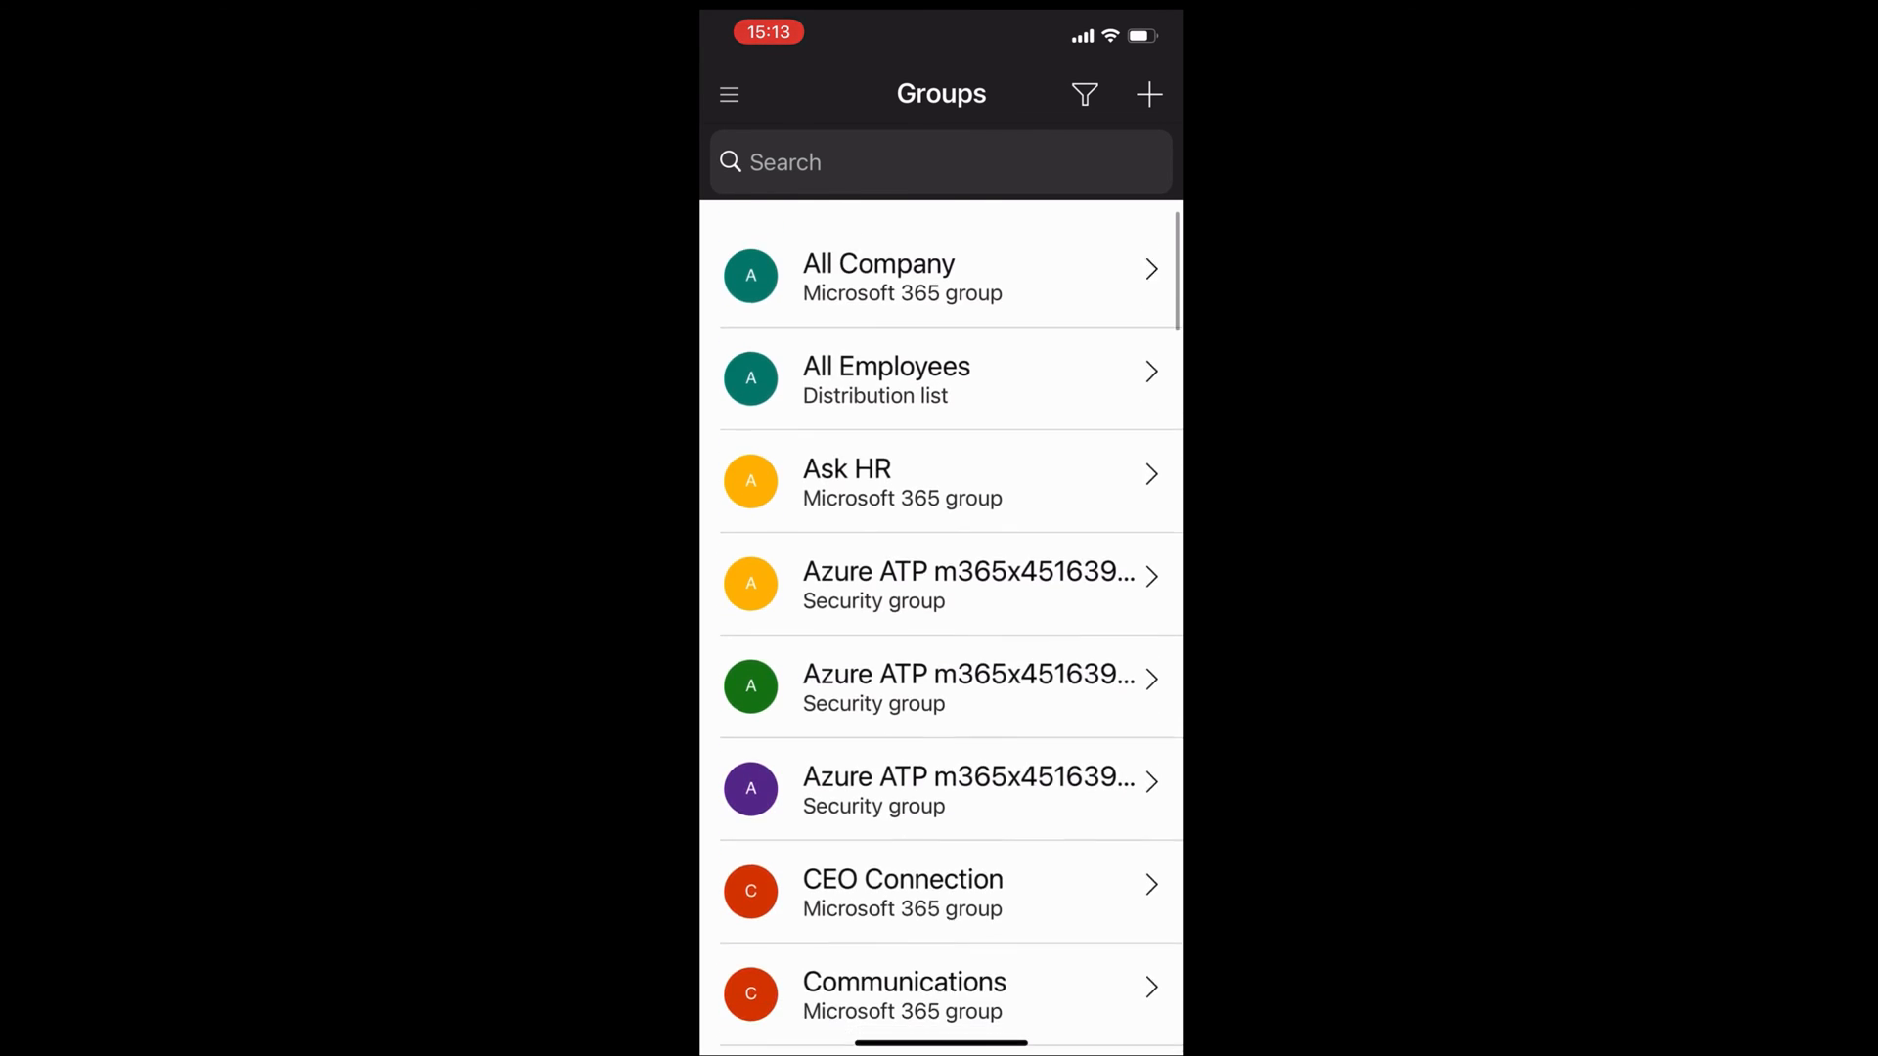
scroll("down", 3)
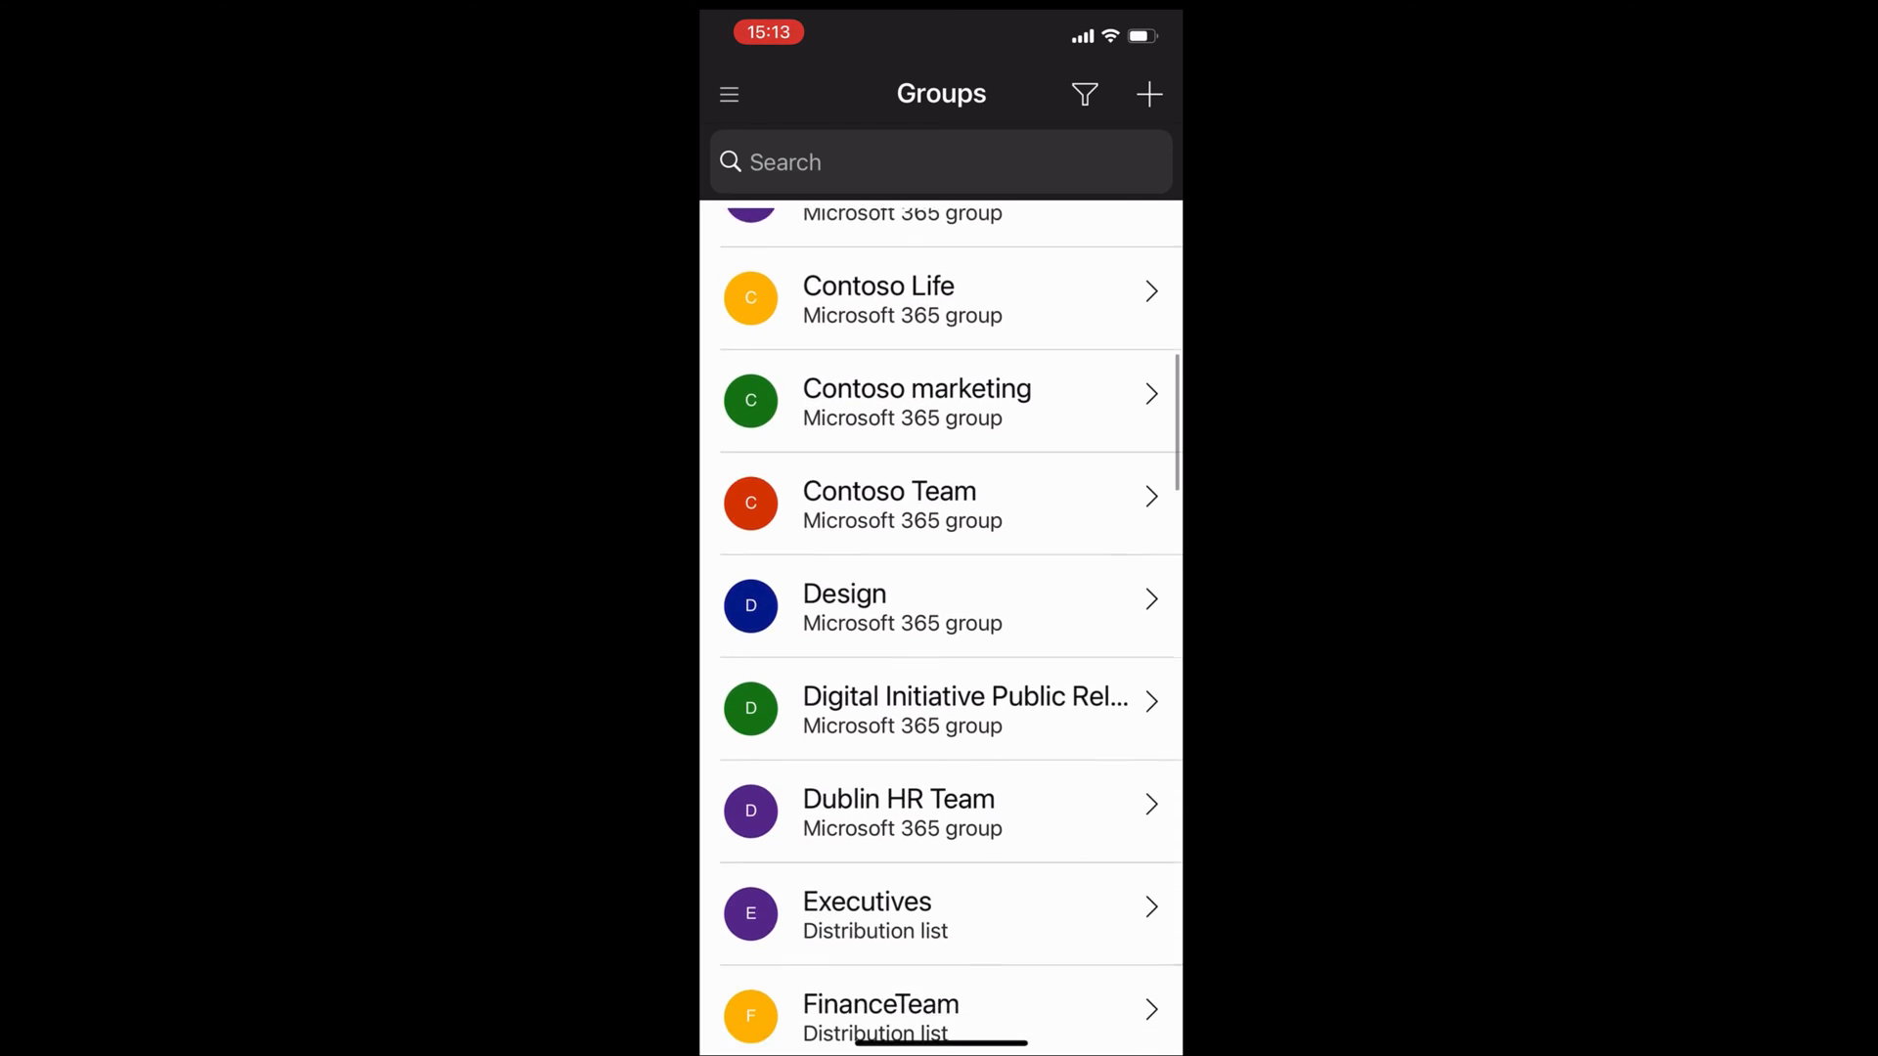
scroll("down", 3)
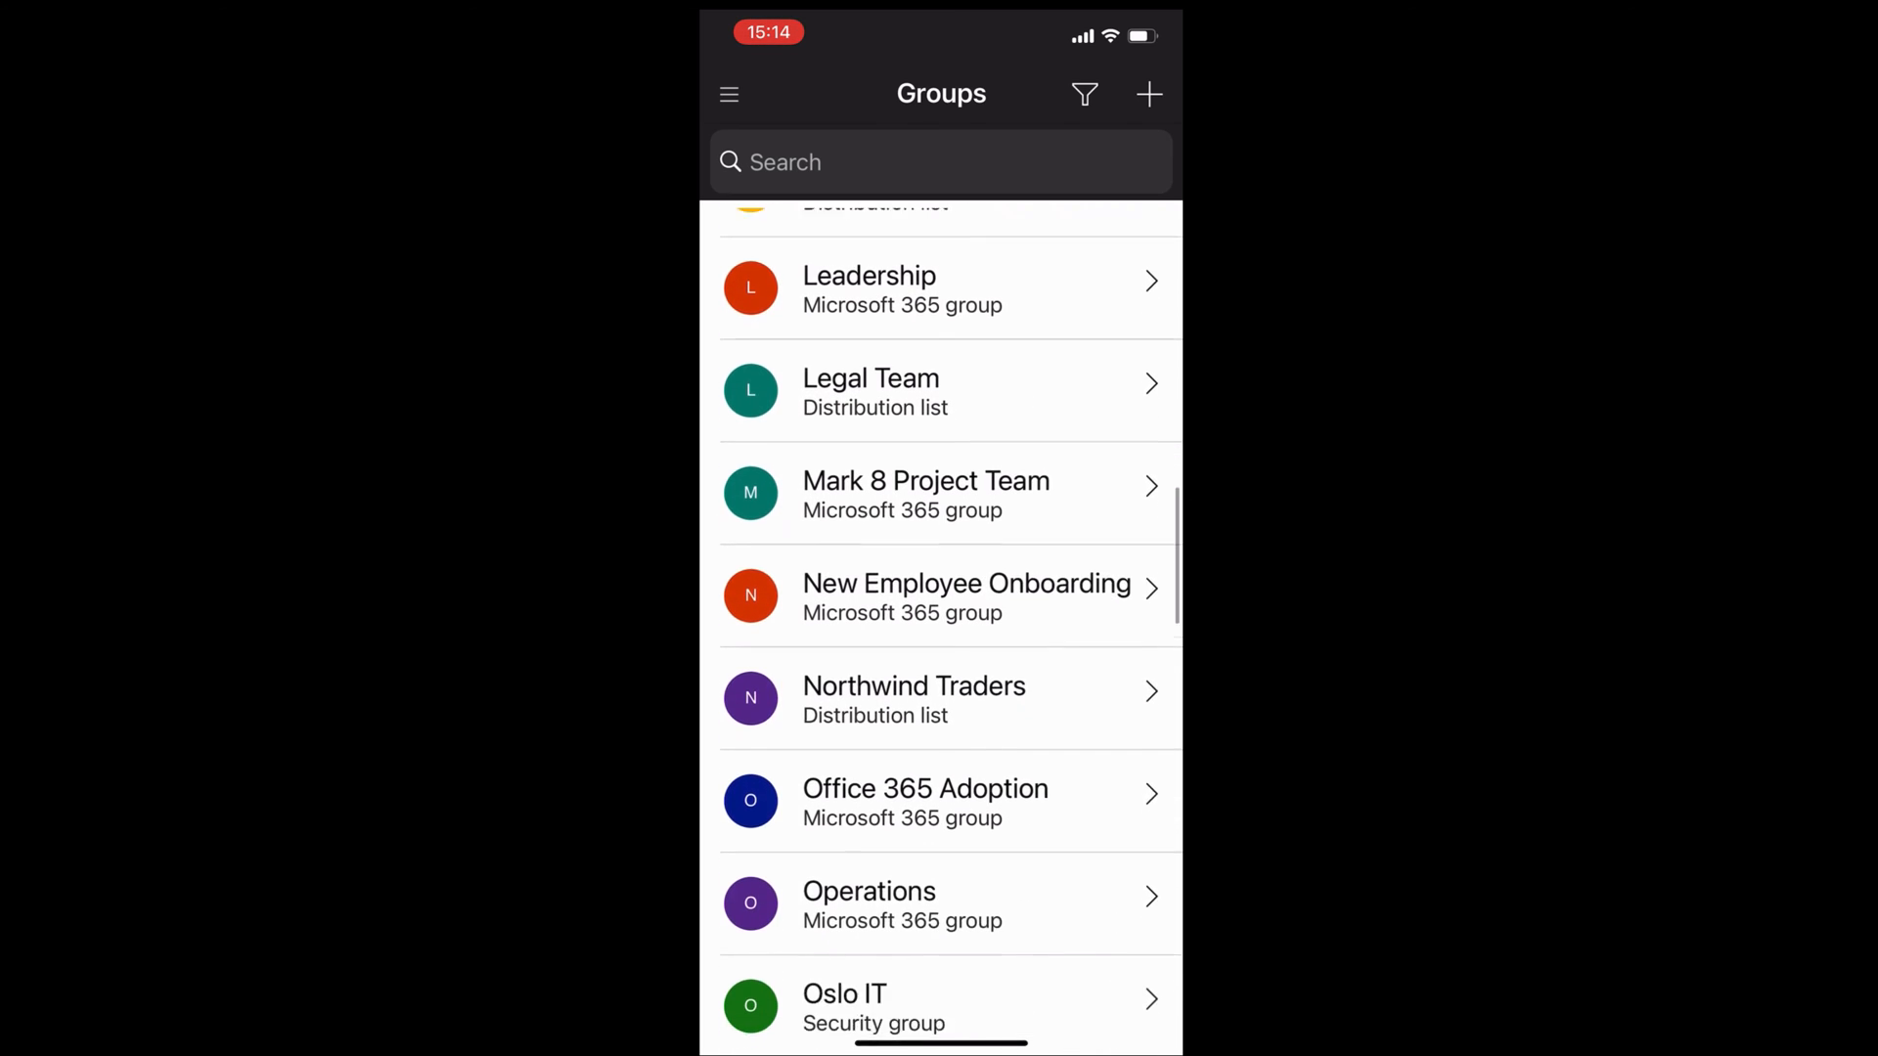
scroll("down", 3)
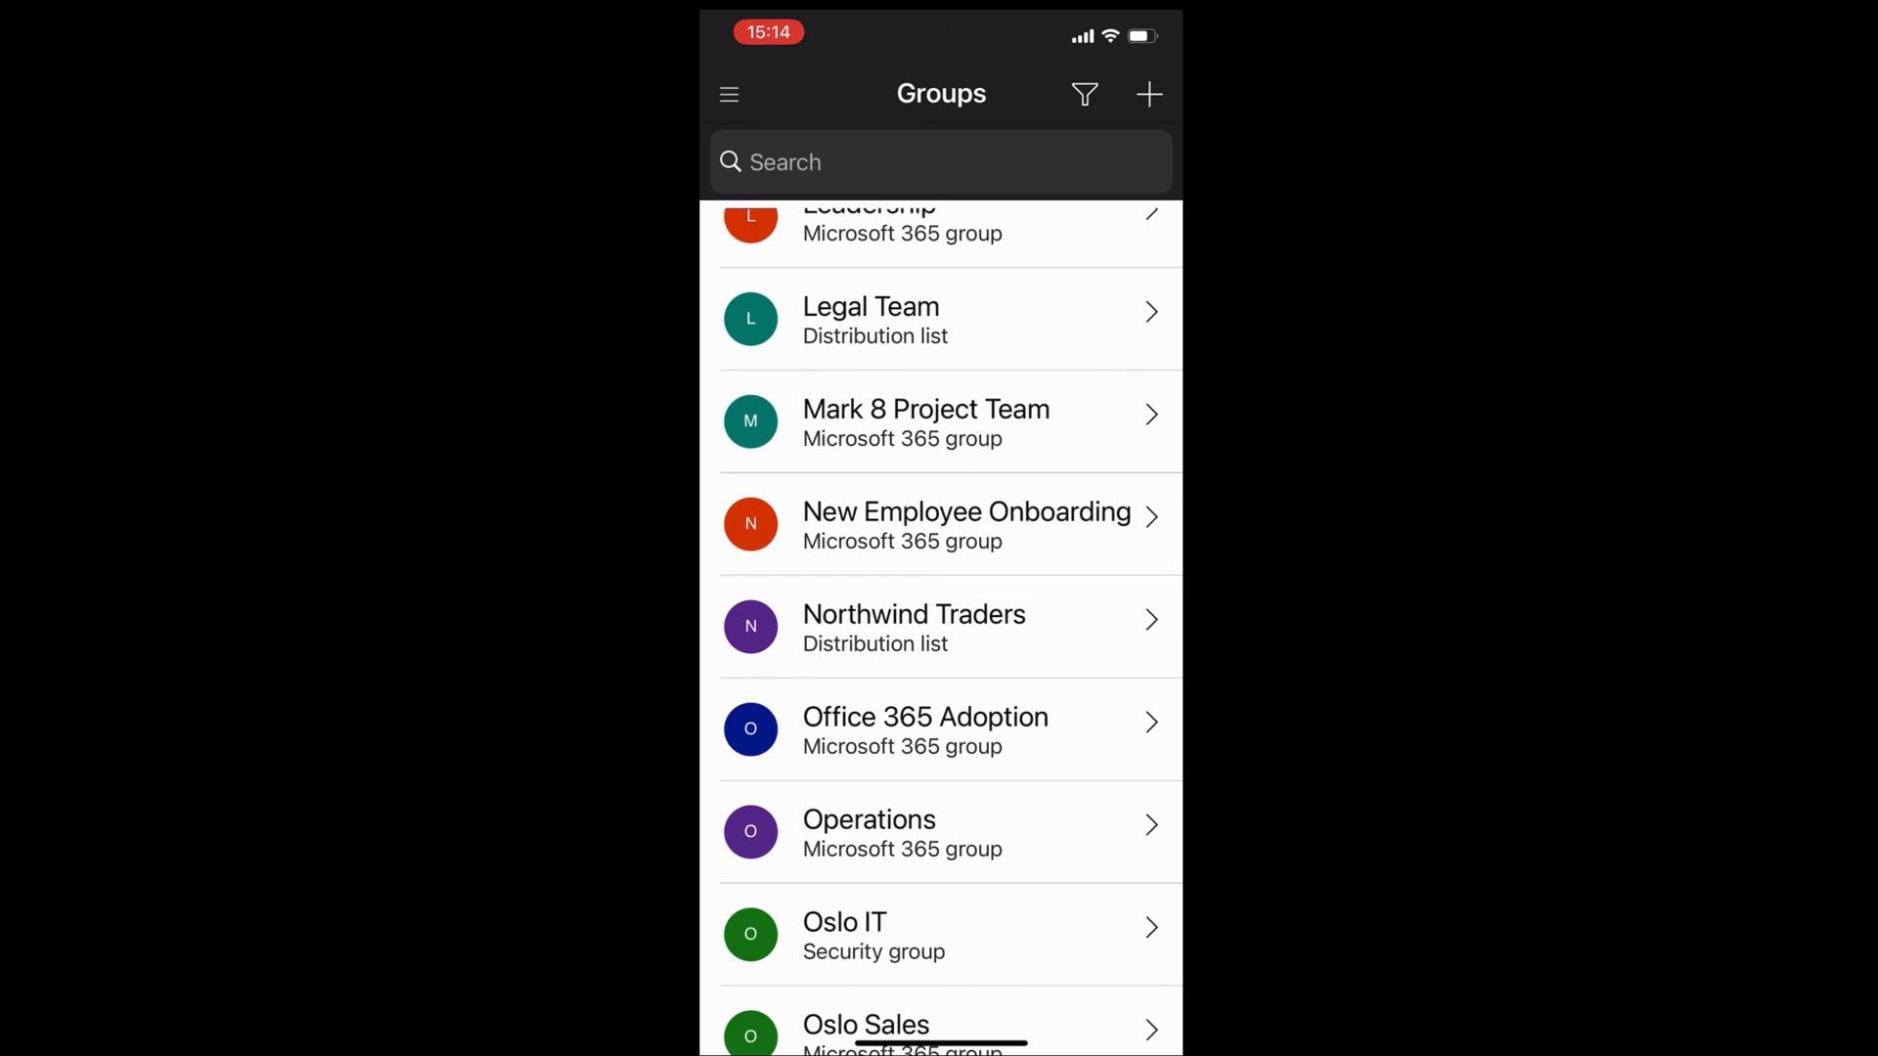
scroll("up", 3)
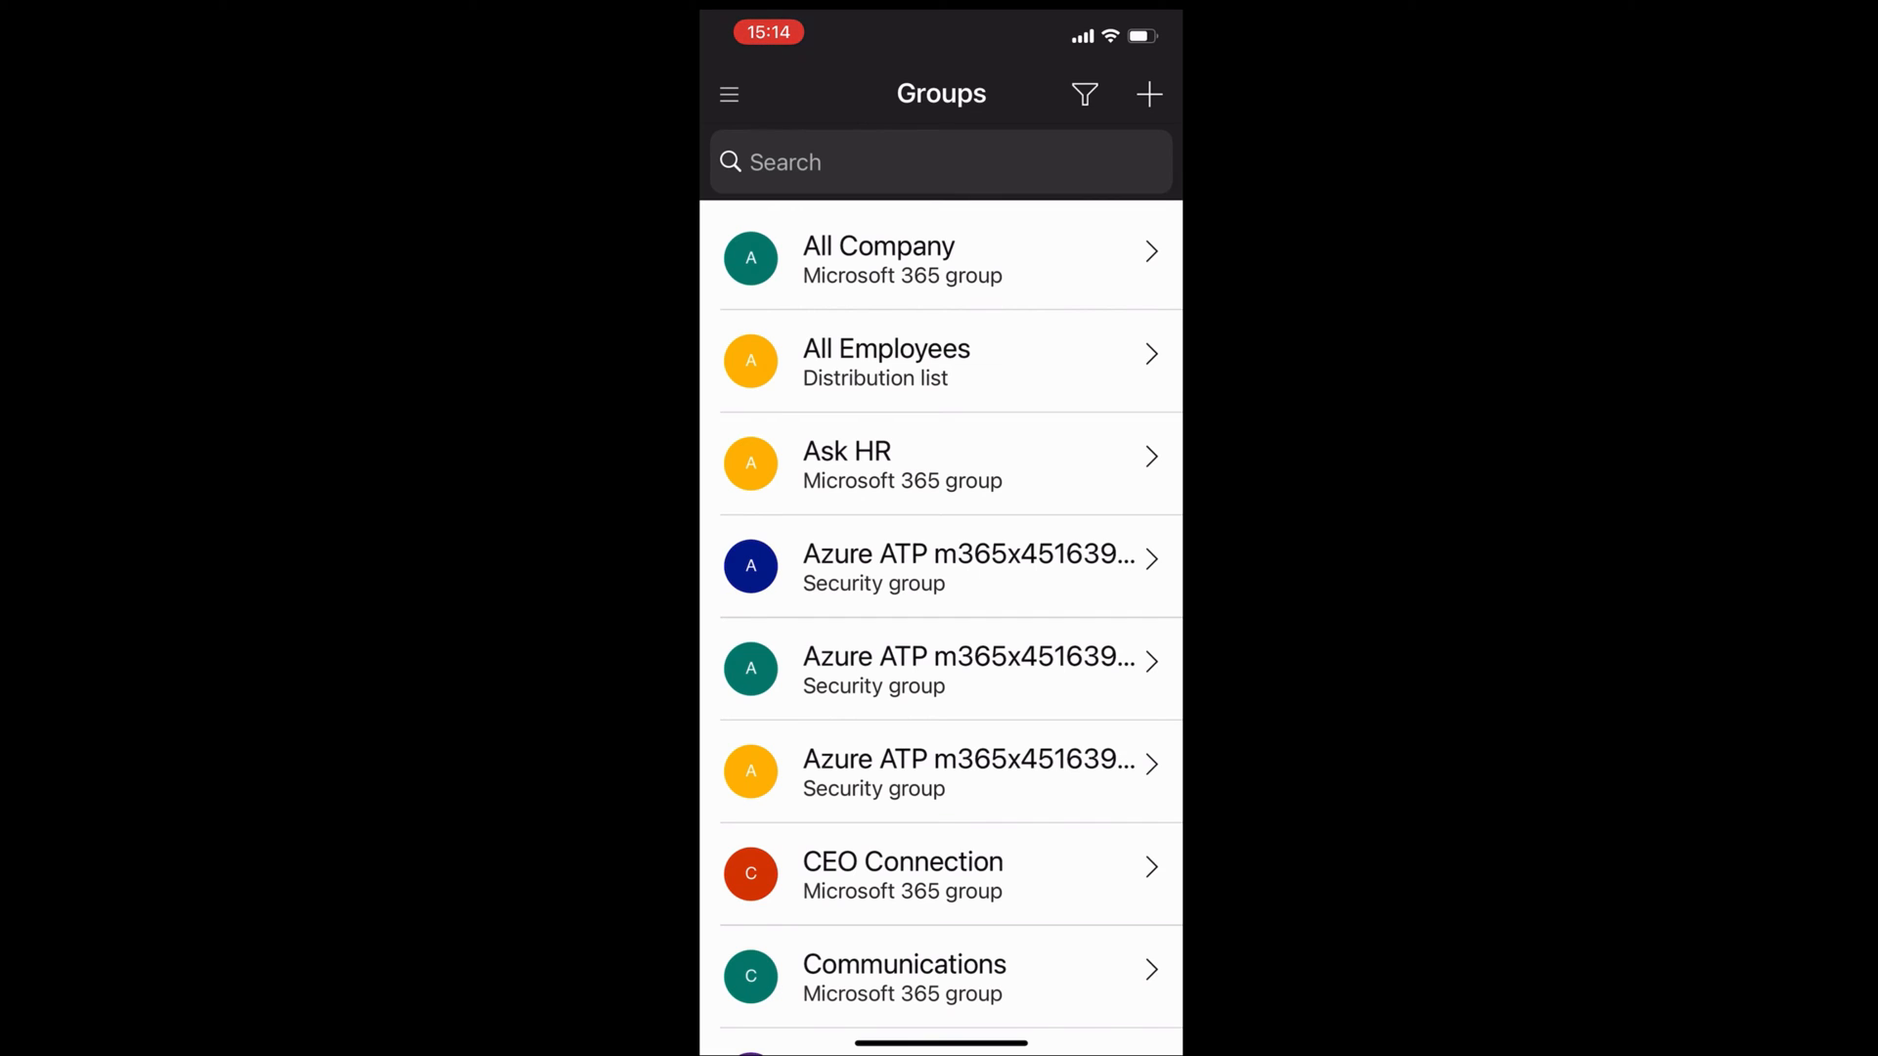
Search groups for 'Marketing' and briefly open the Marketing dept result.
left_click(897, 161)
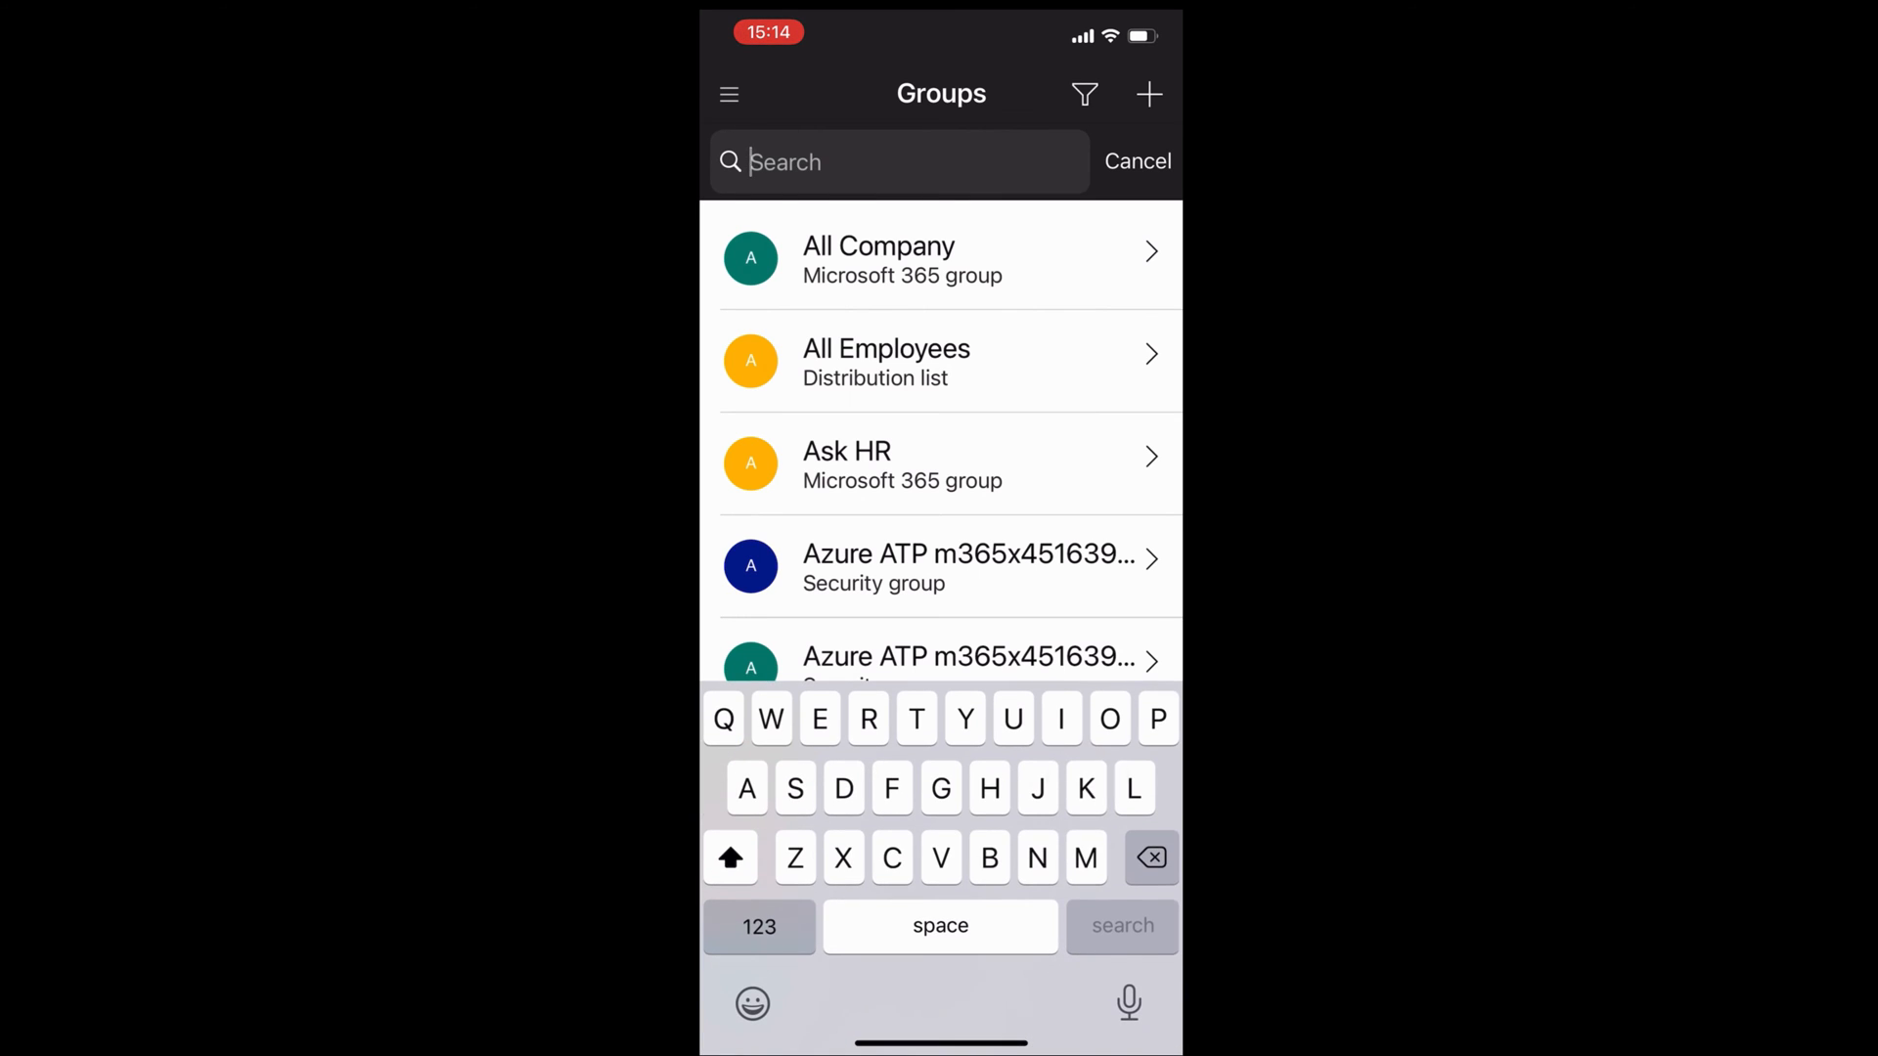
type("Markwt")
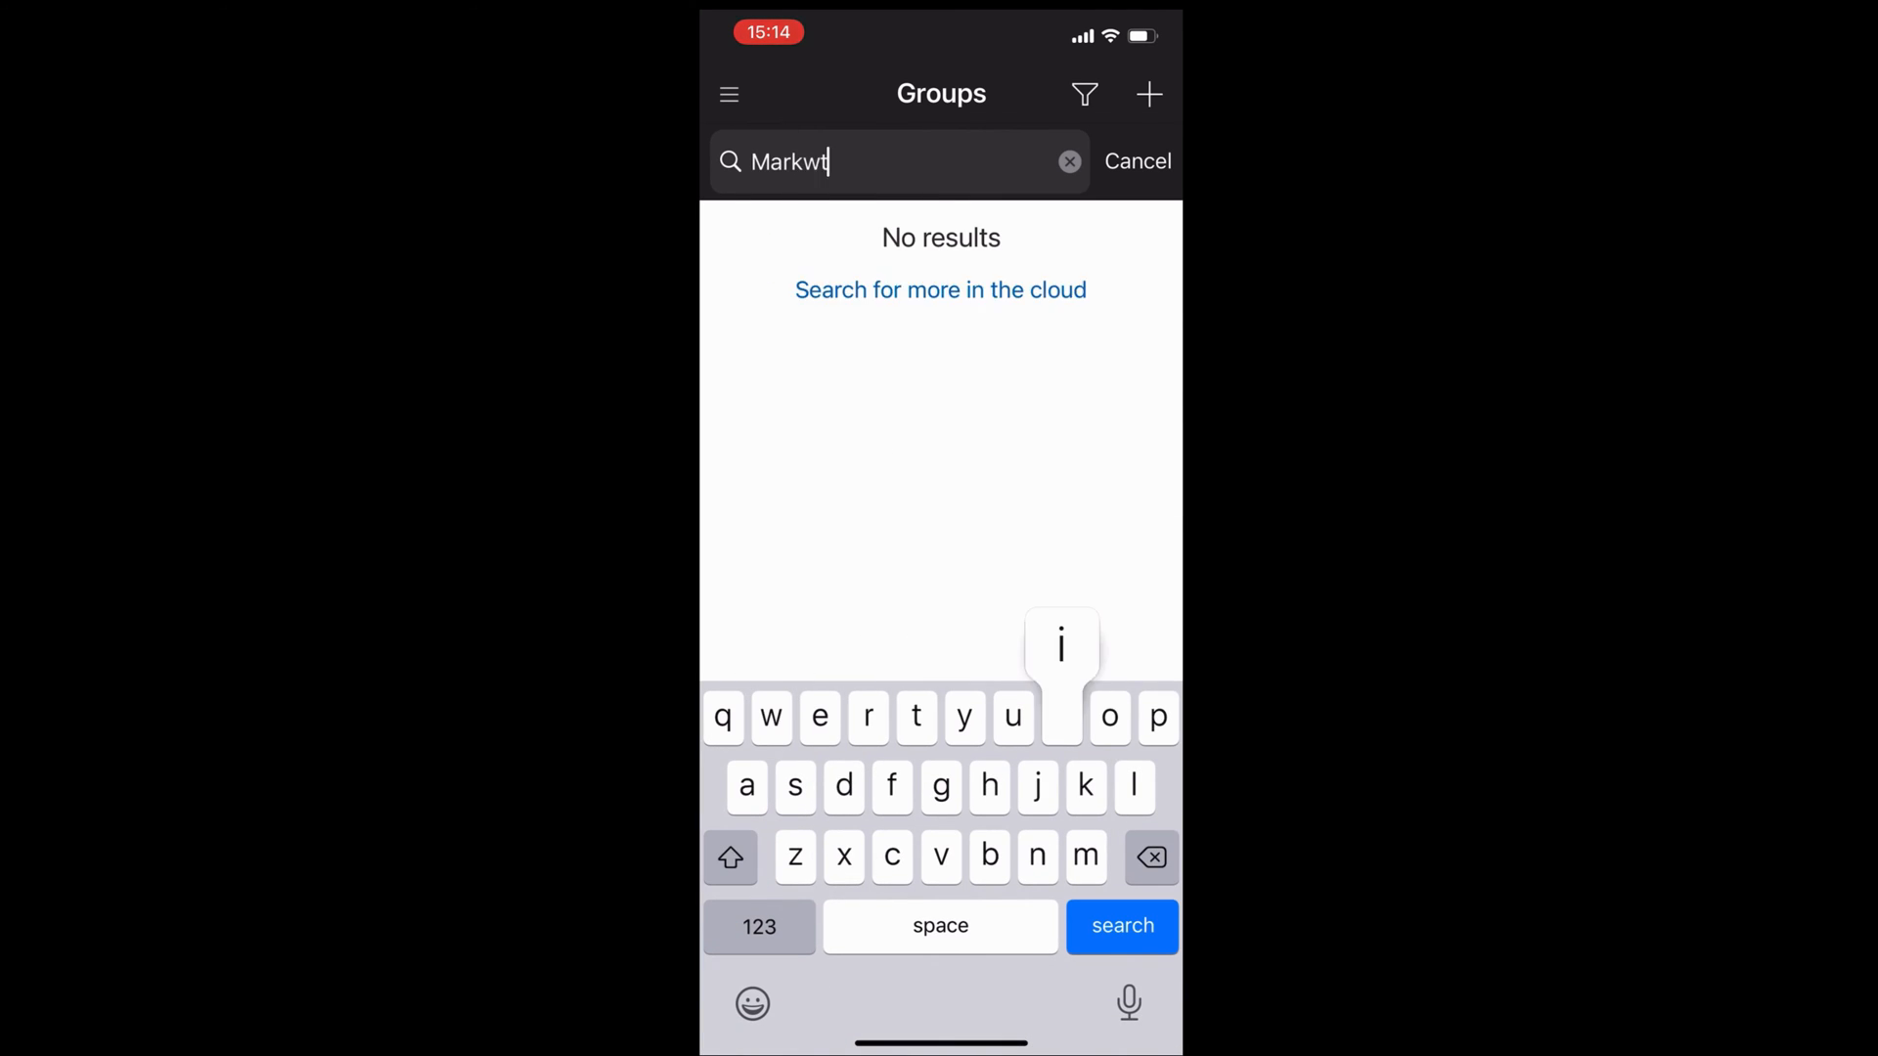
type("ing")
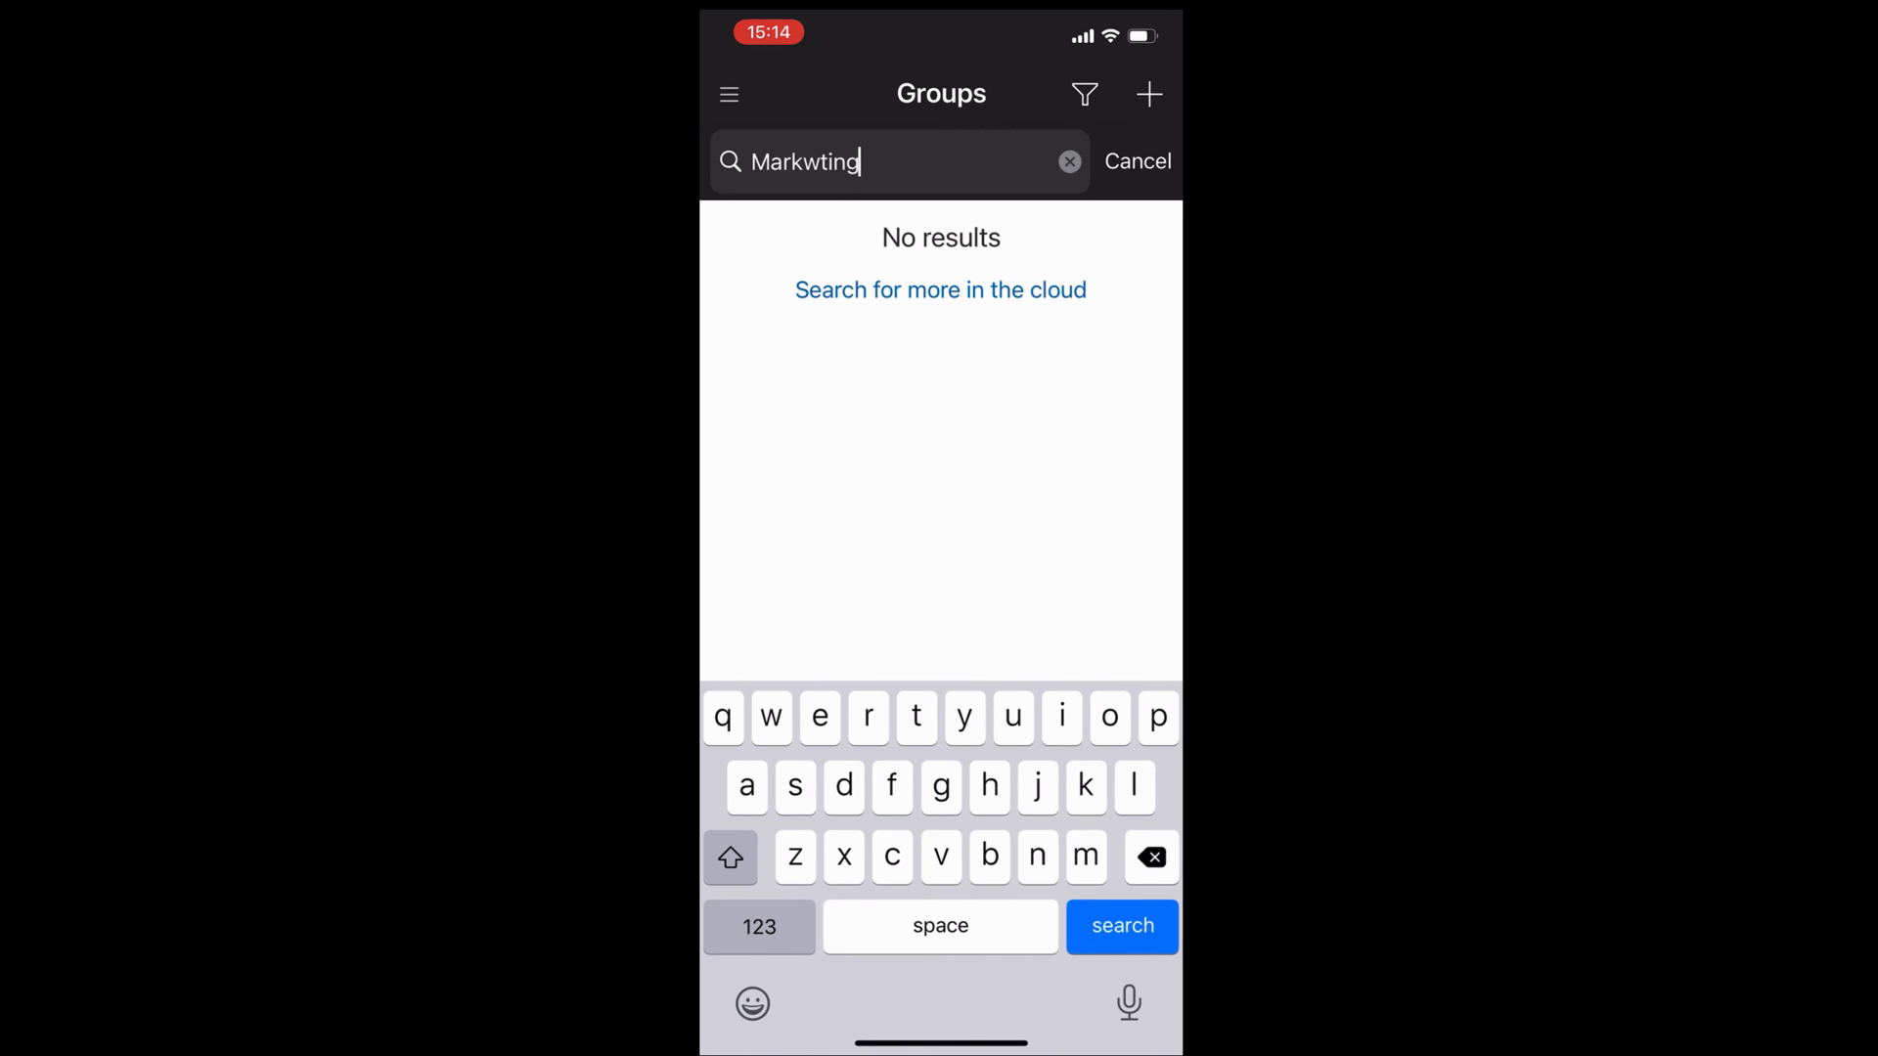
key("Backspace")
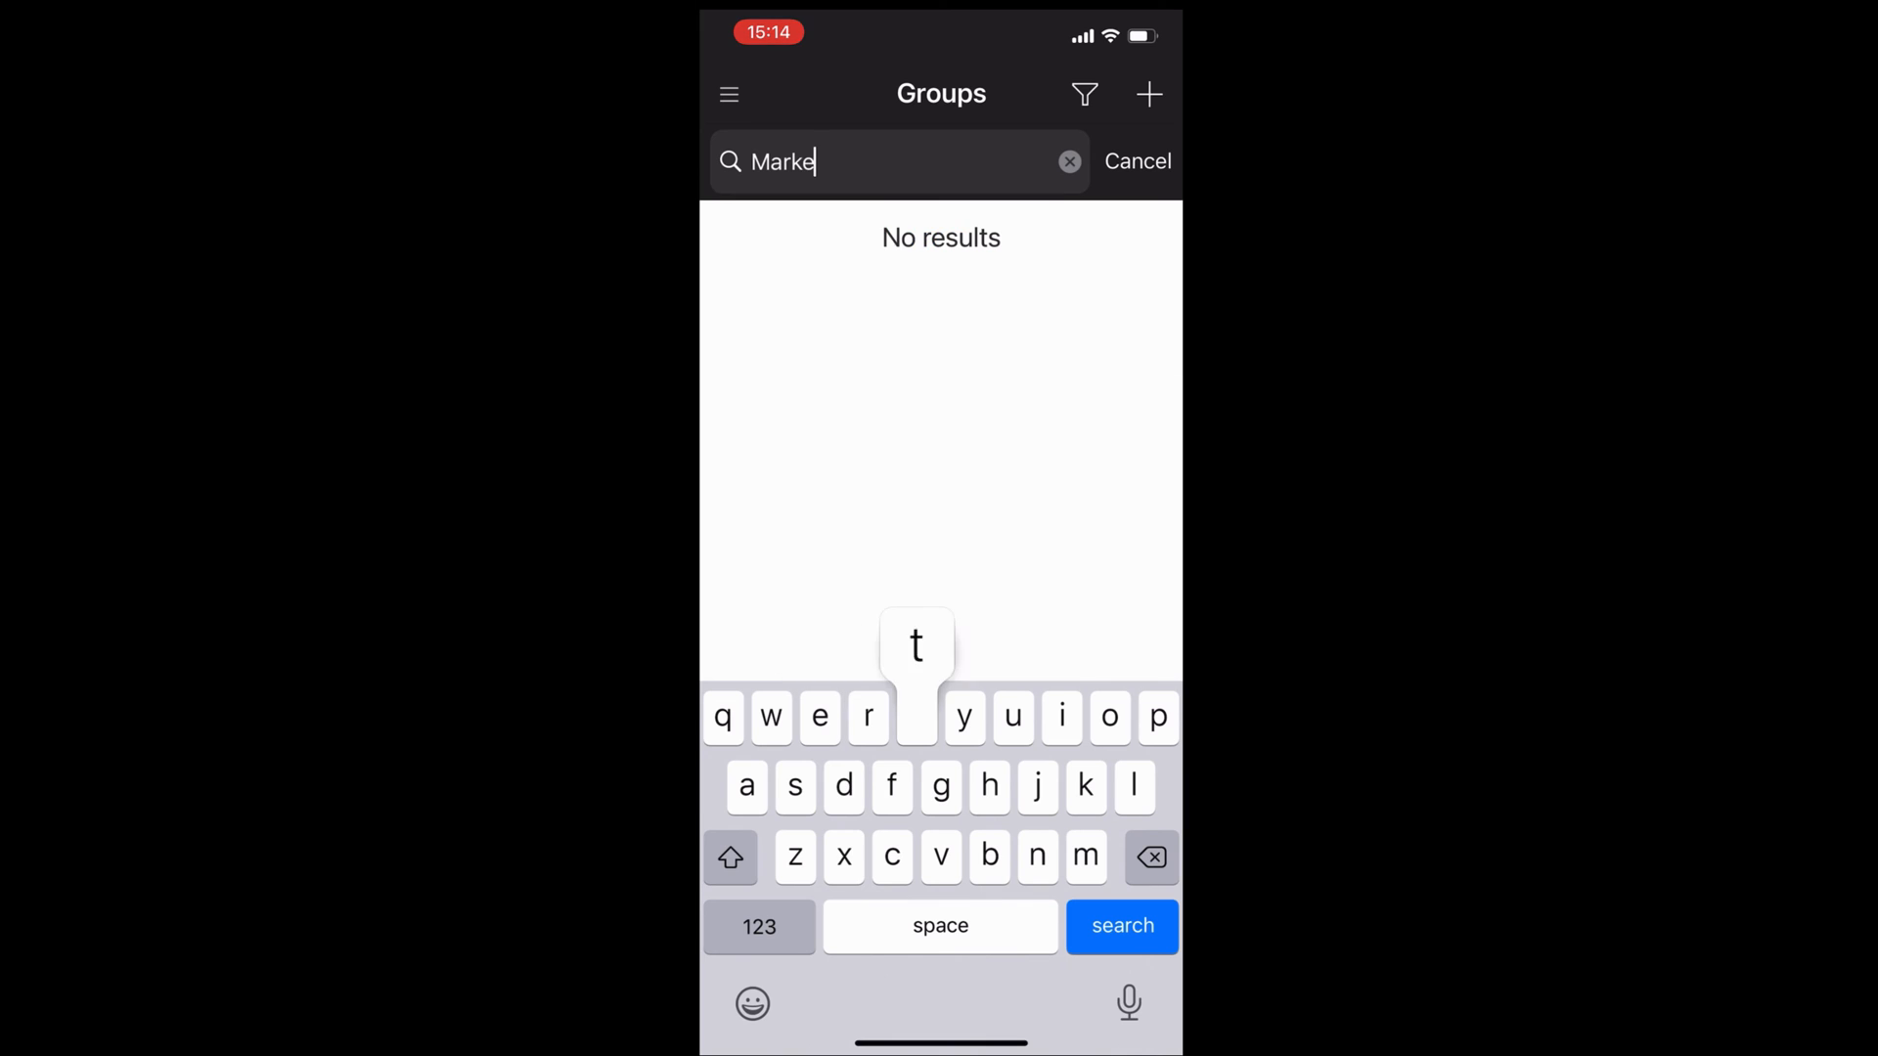
type("ting")
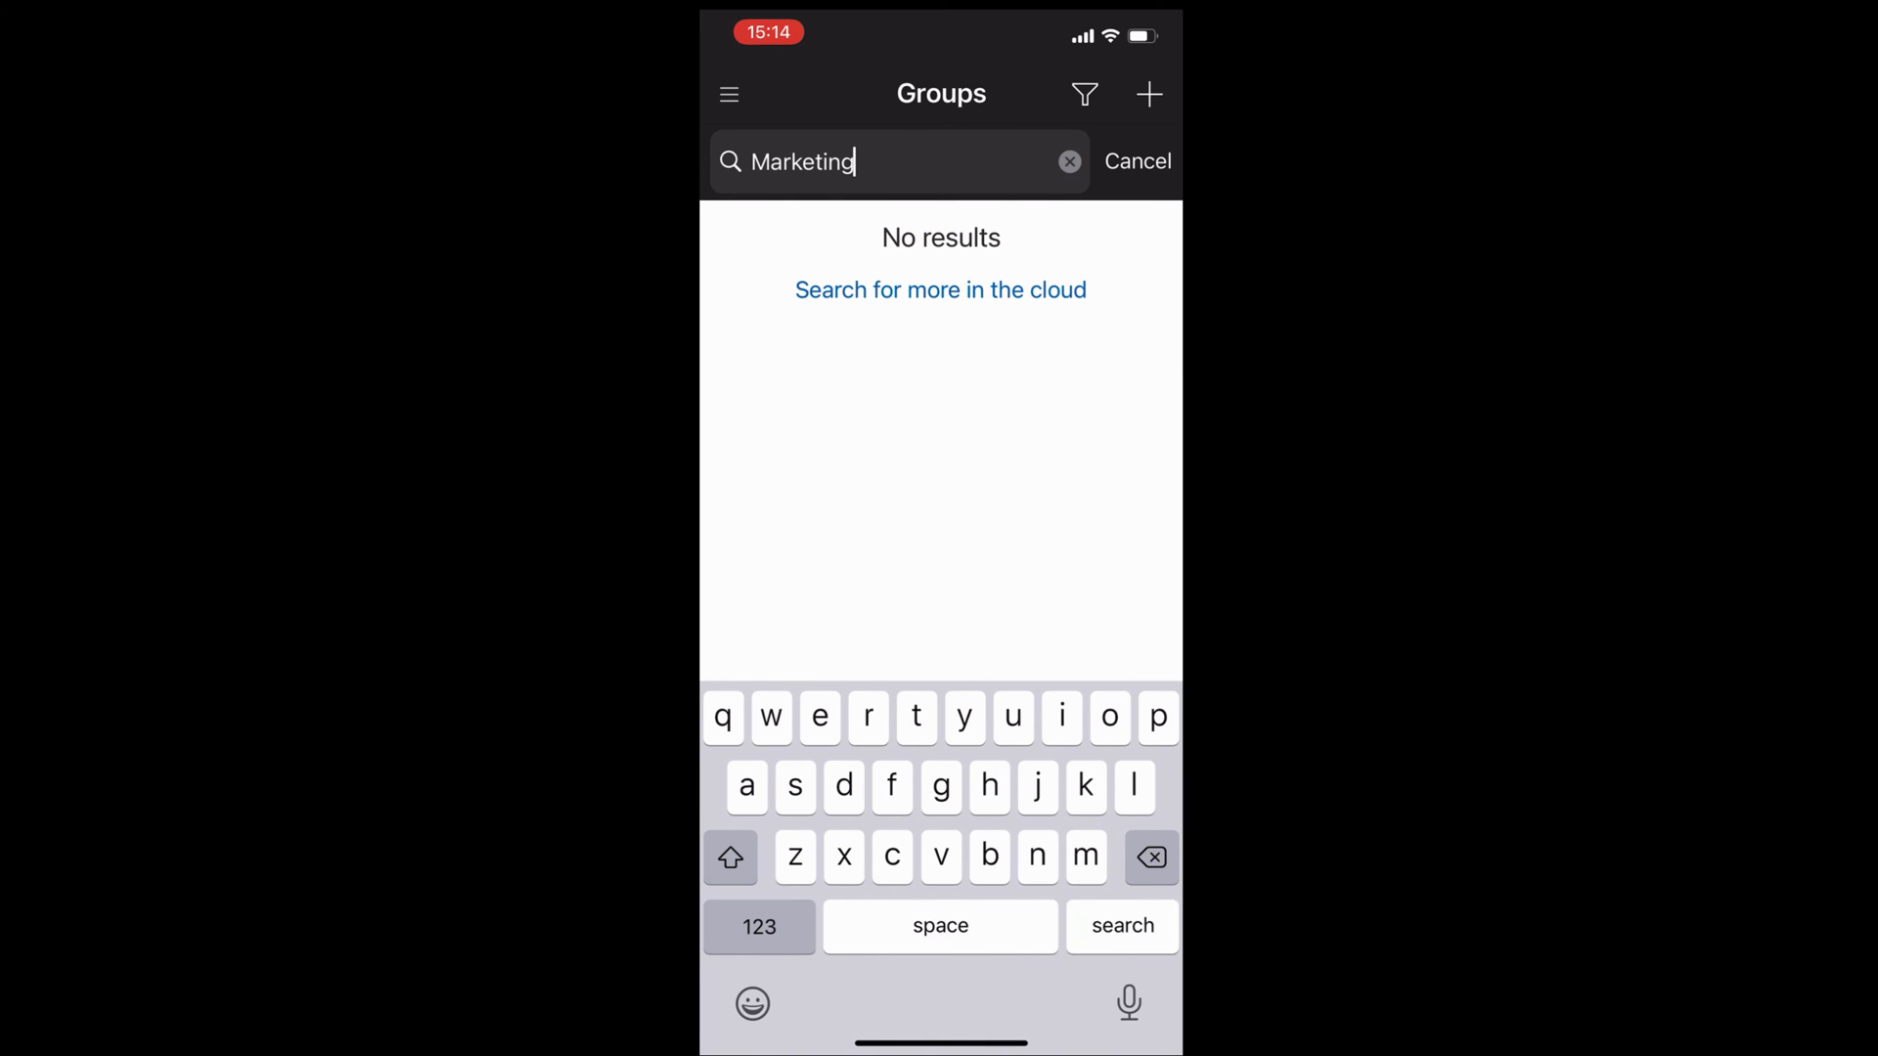
left_click(940, 289)
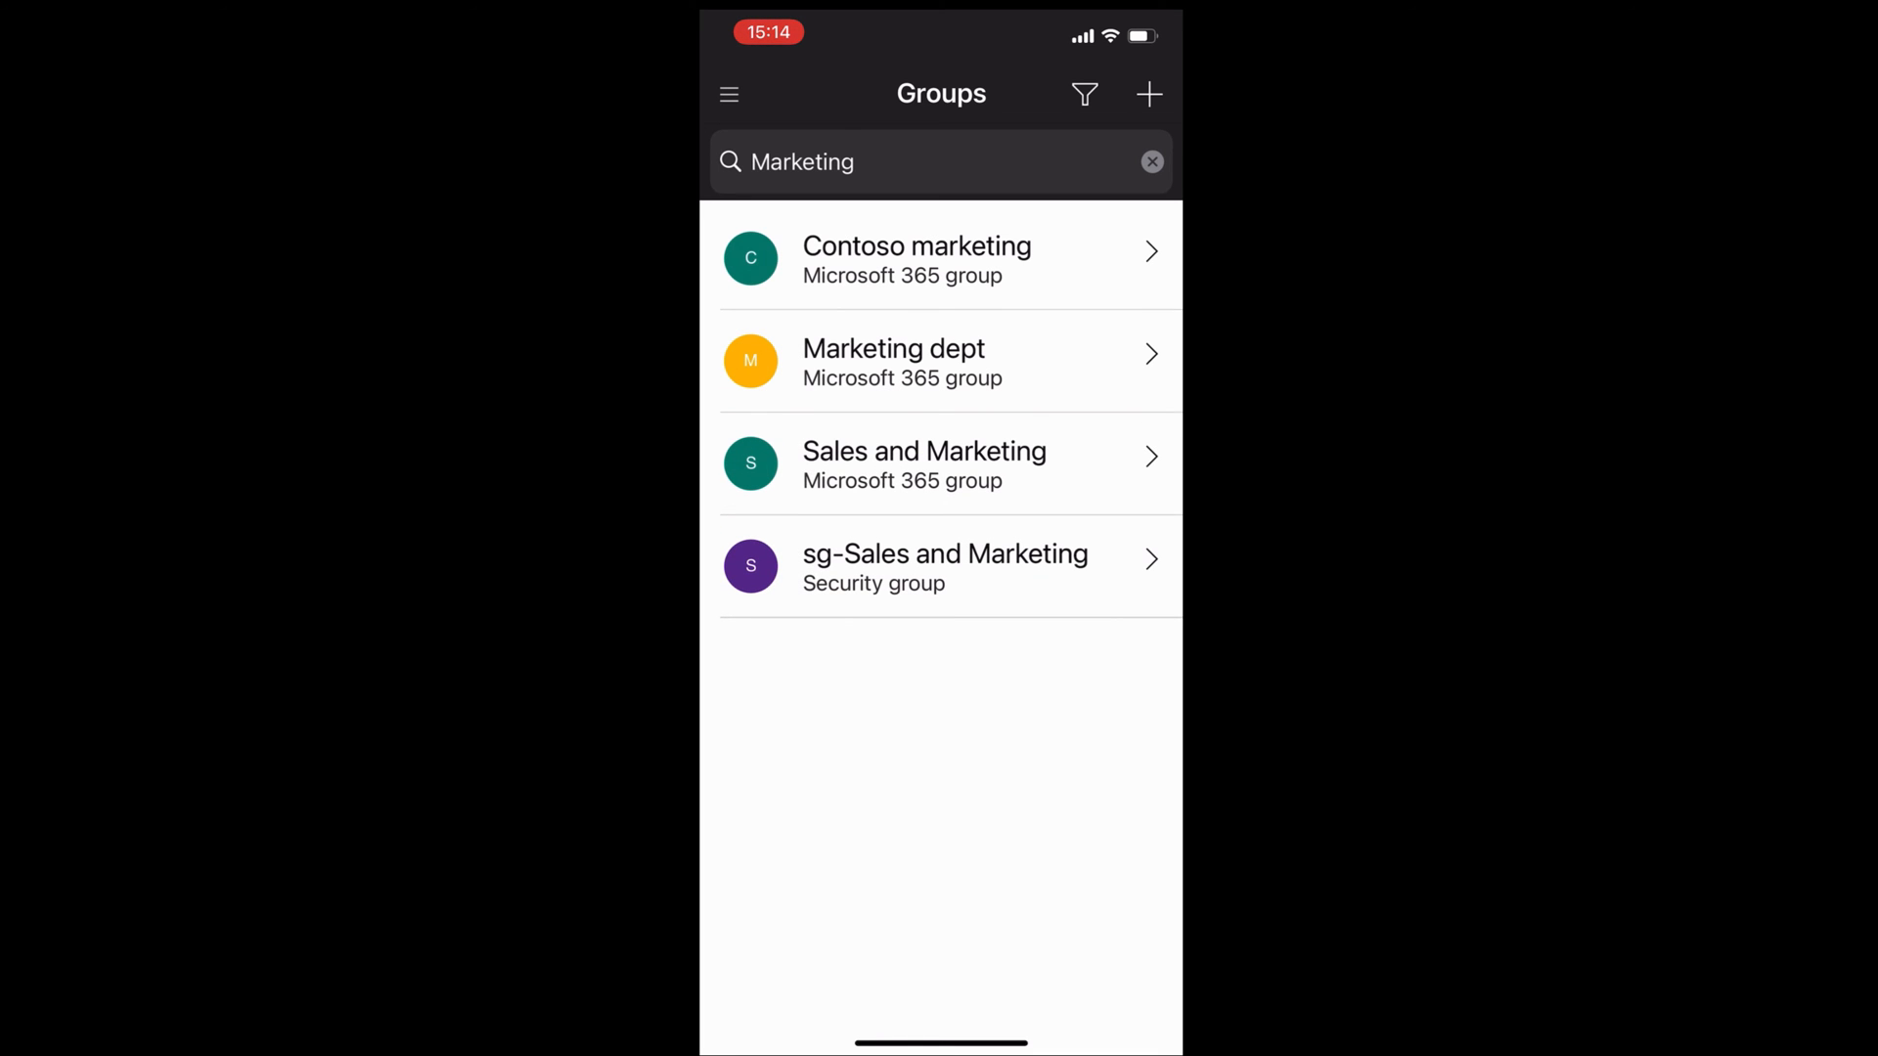
left_click(940, 362)
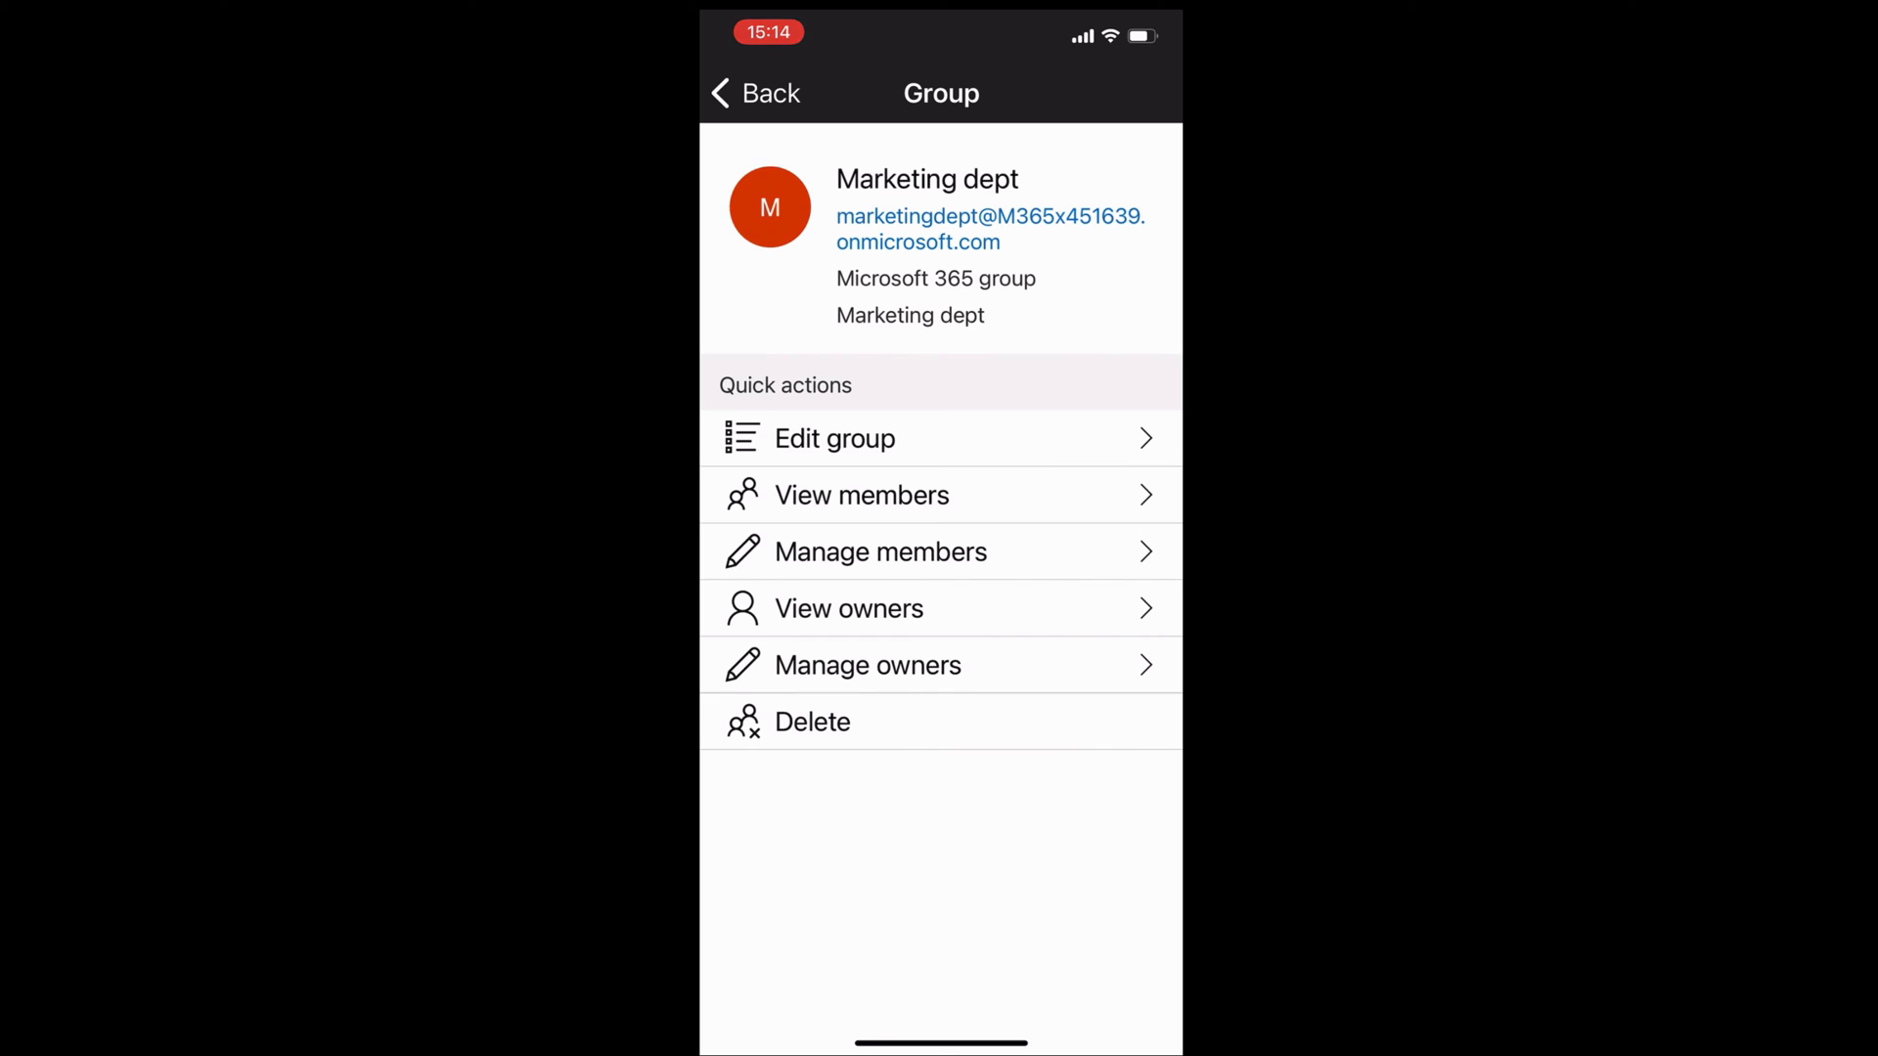
left_click(756, 93)
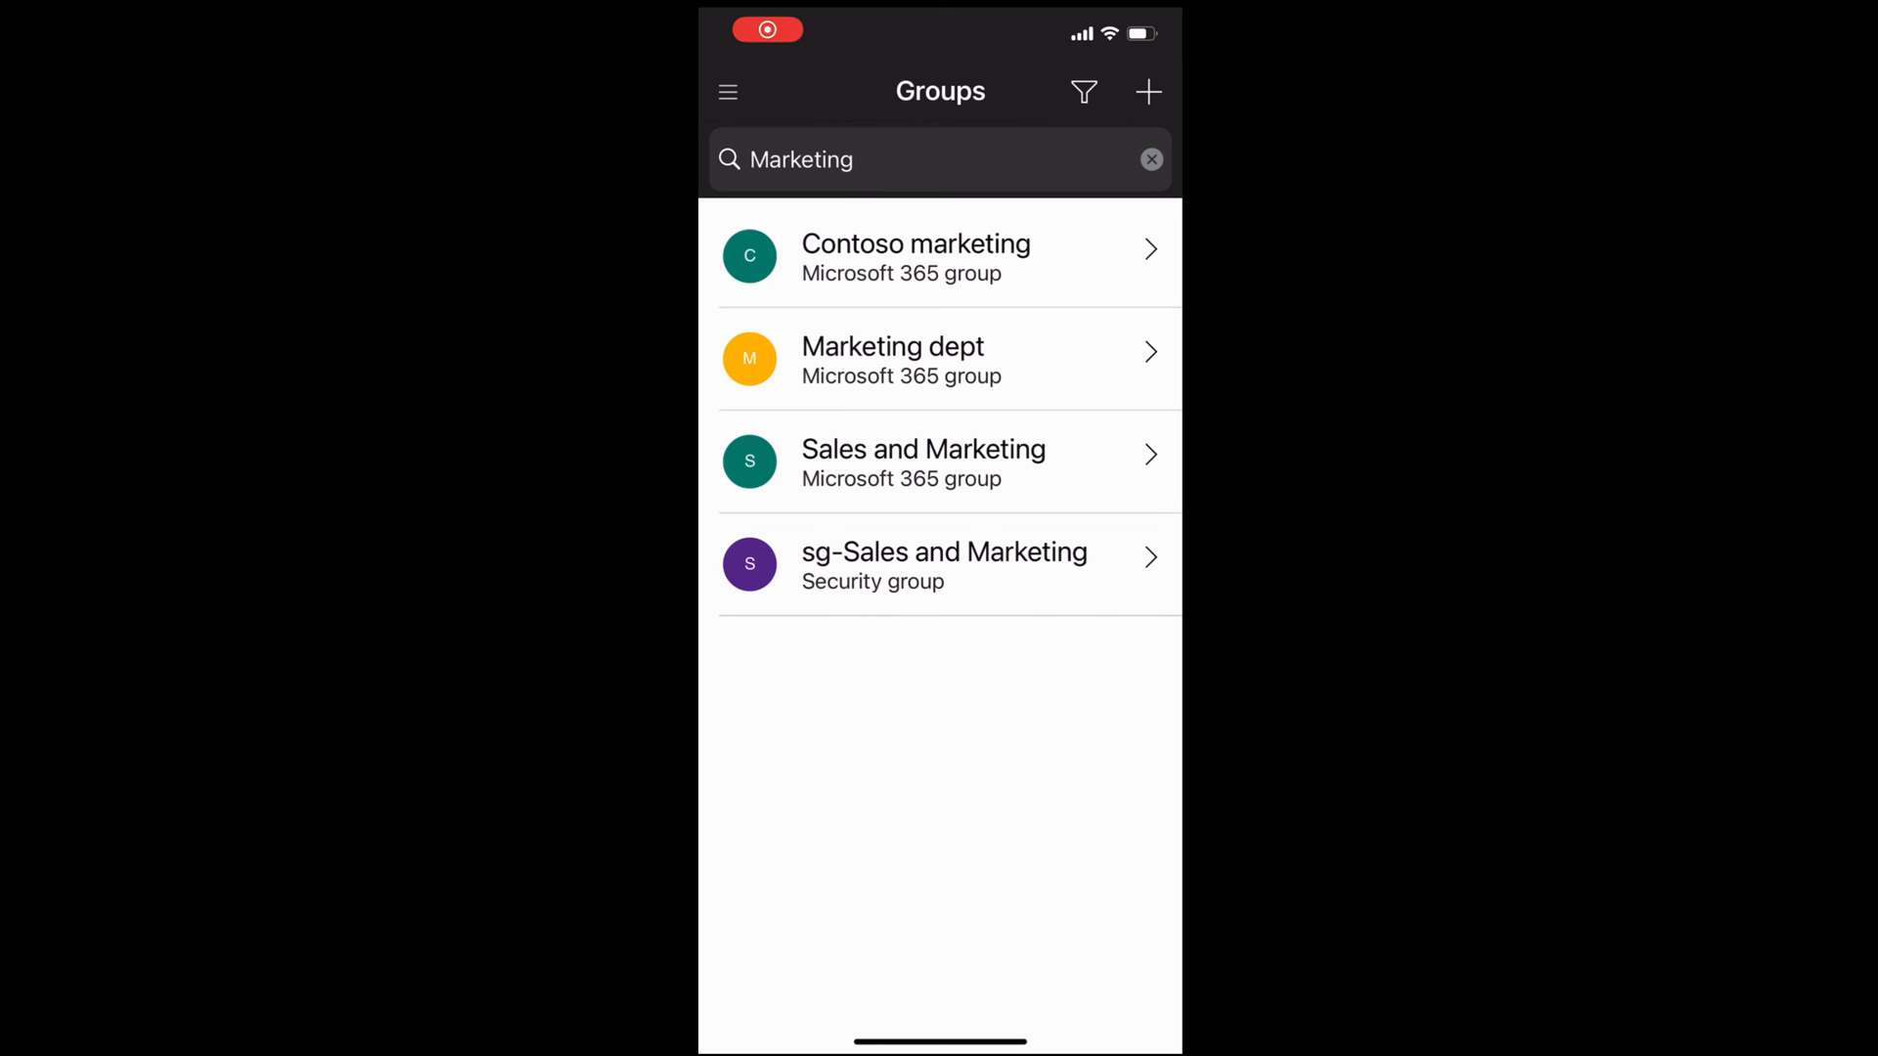
Browse the Shared mailboxes section, then the Contacts section, from the side menu.
left_click(728, 91)
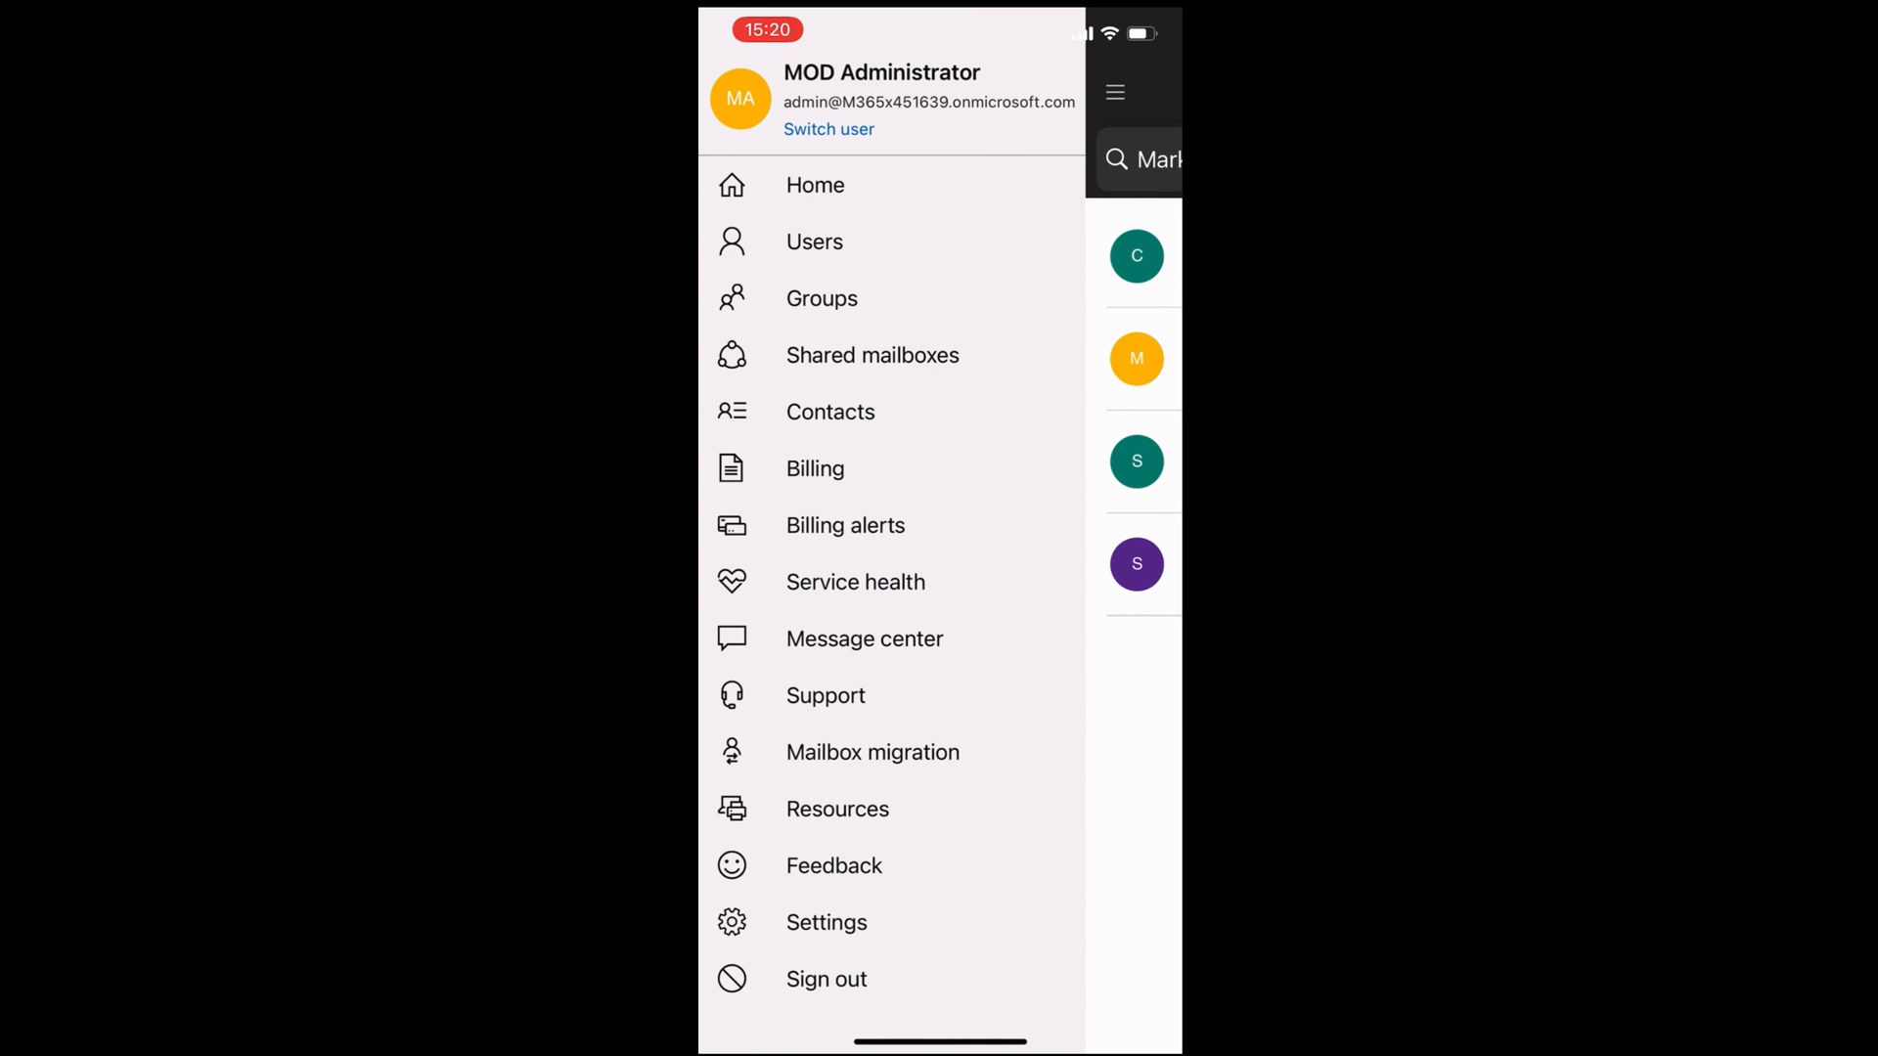
left_click(872, 355)
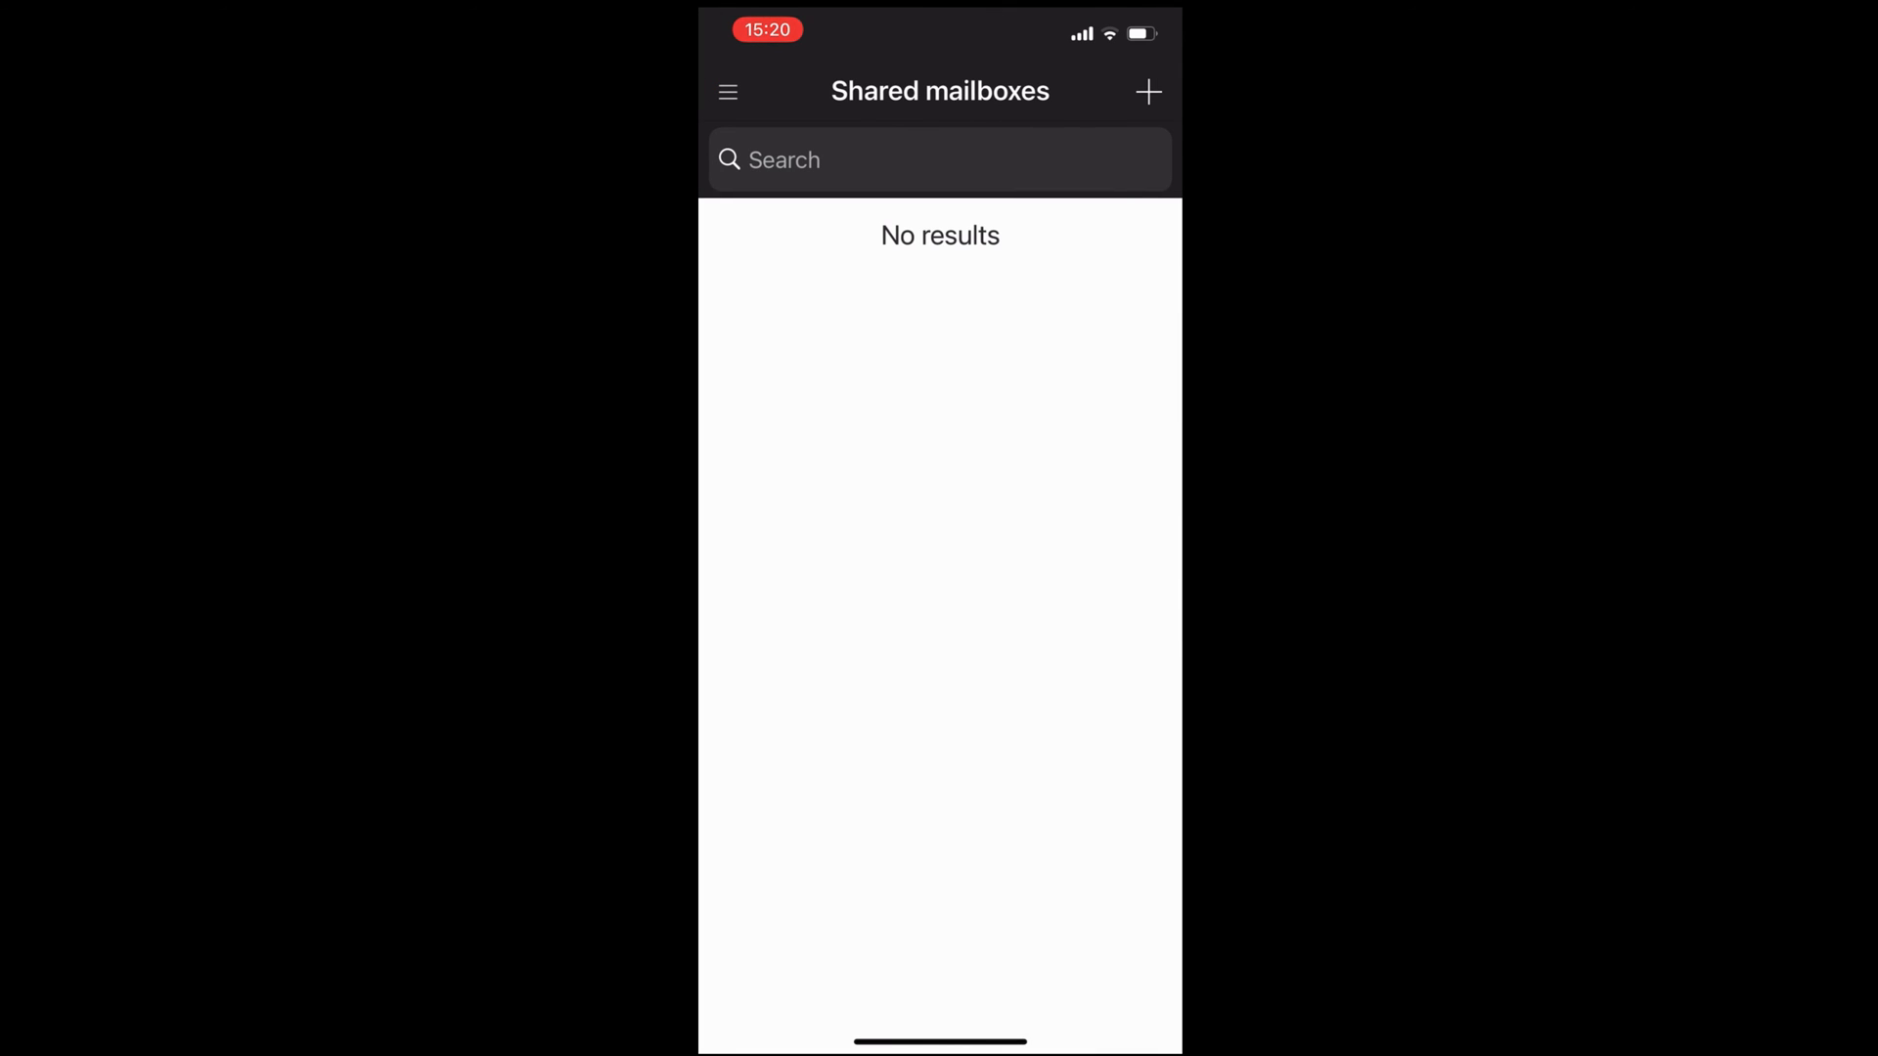
left_click(728, 92)
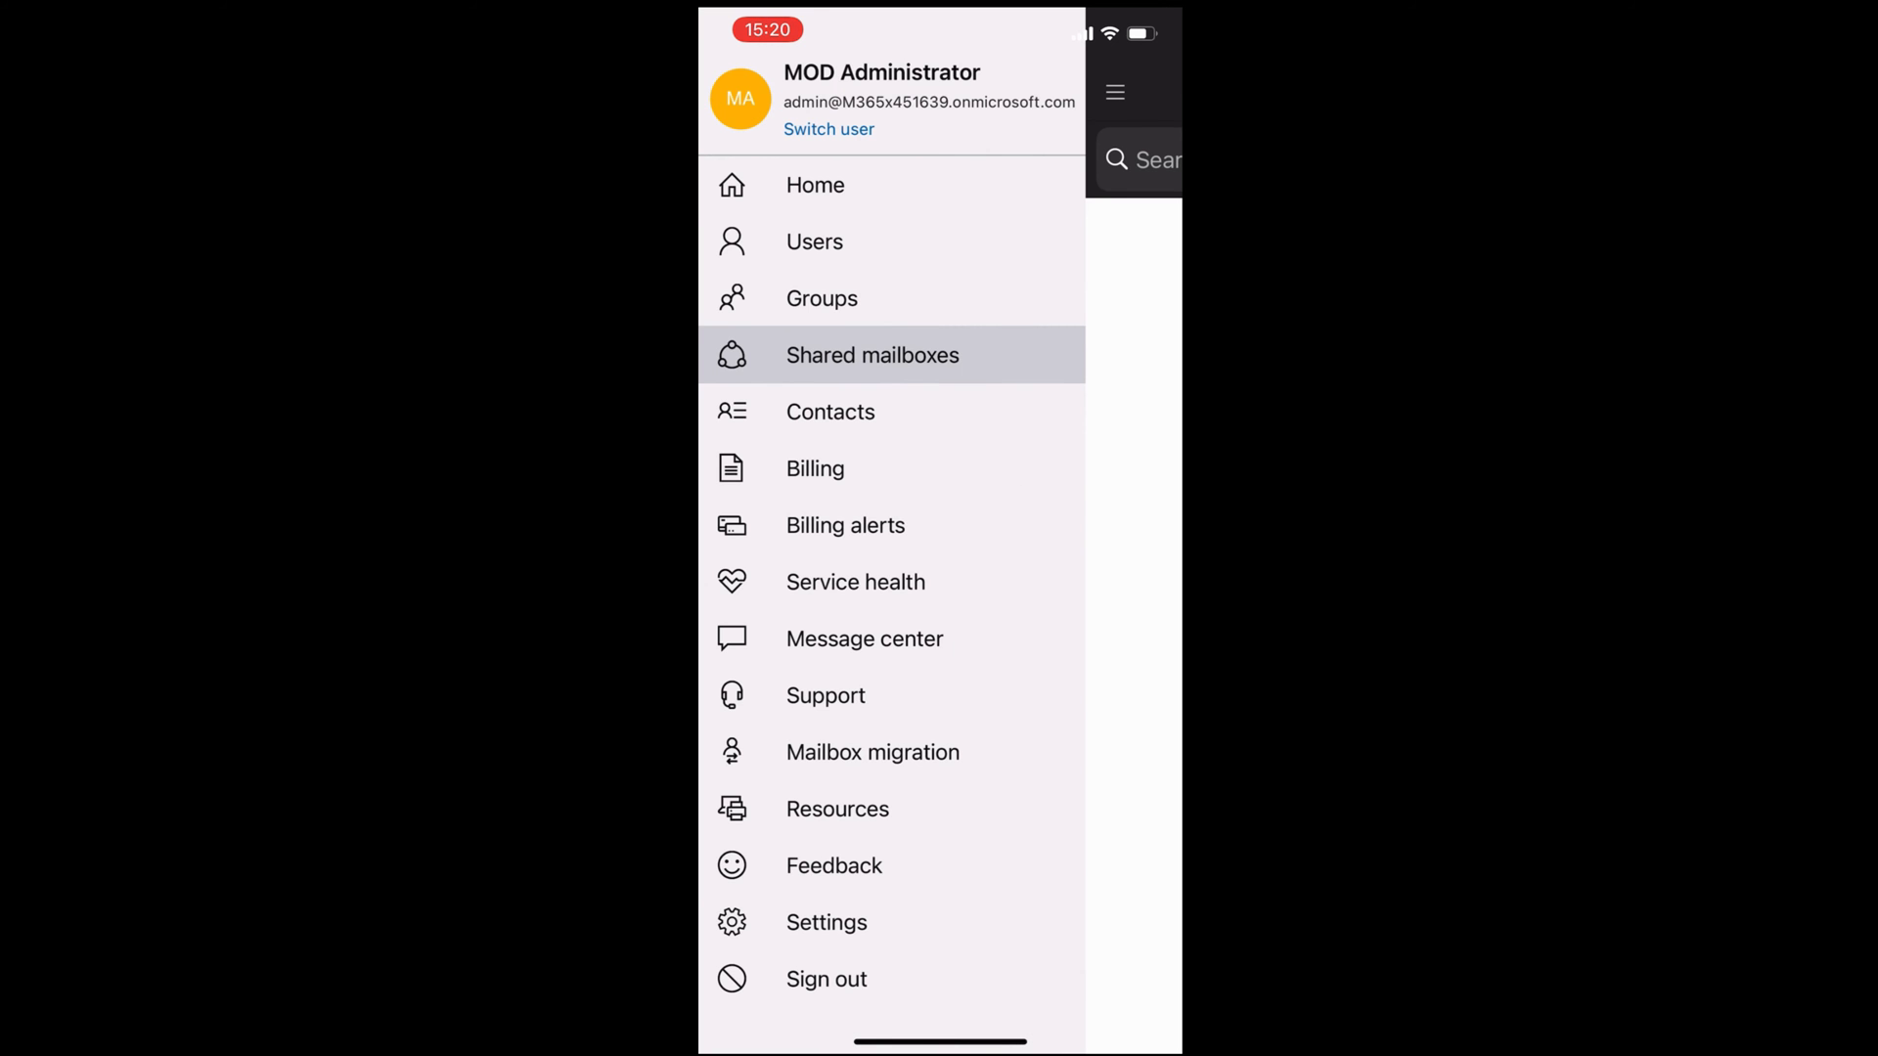
left_click(829, 412)
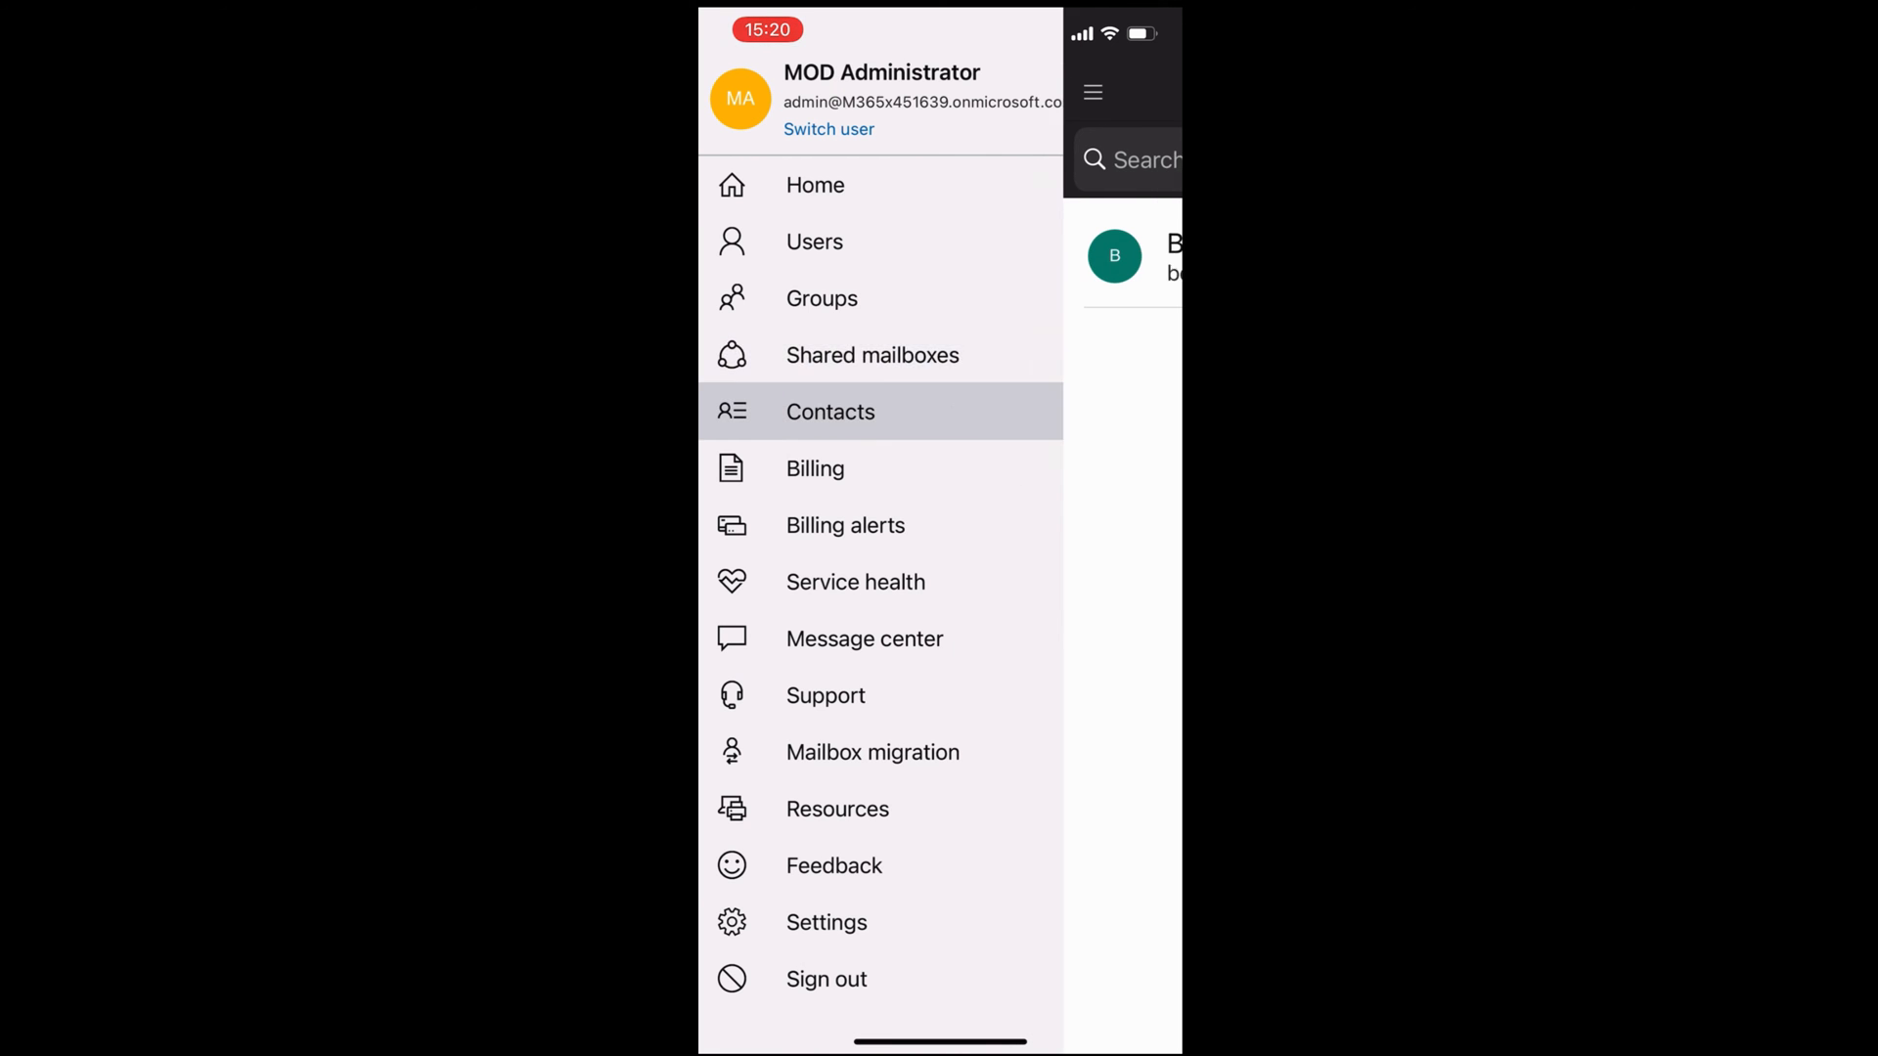
left_click(829, 411)
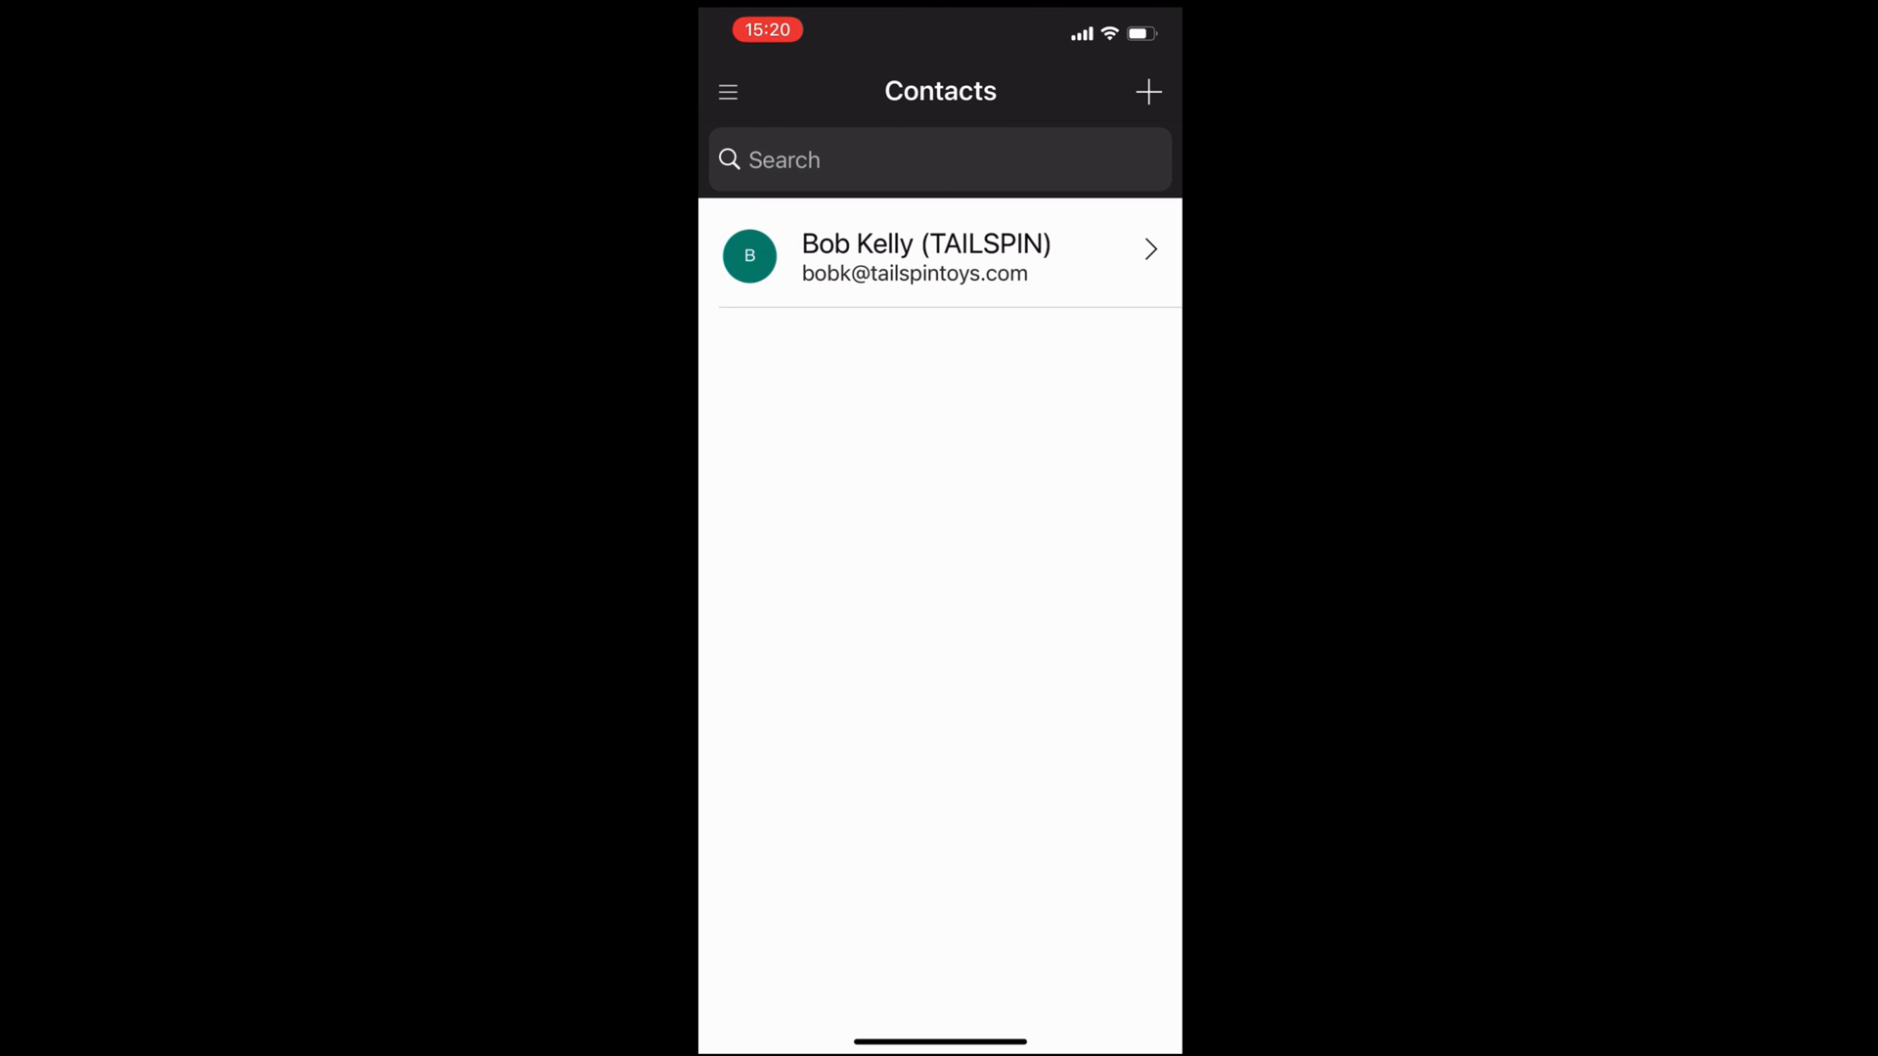
Visit Billing, then Mailbox migration (no migrations), and reopen the section list.
left_click(728, 91)
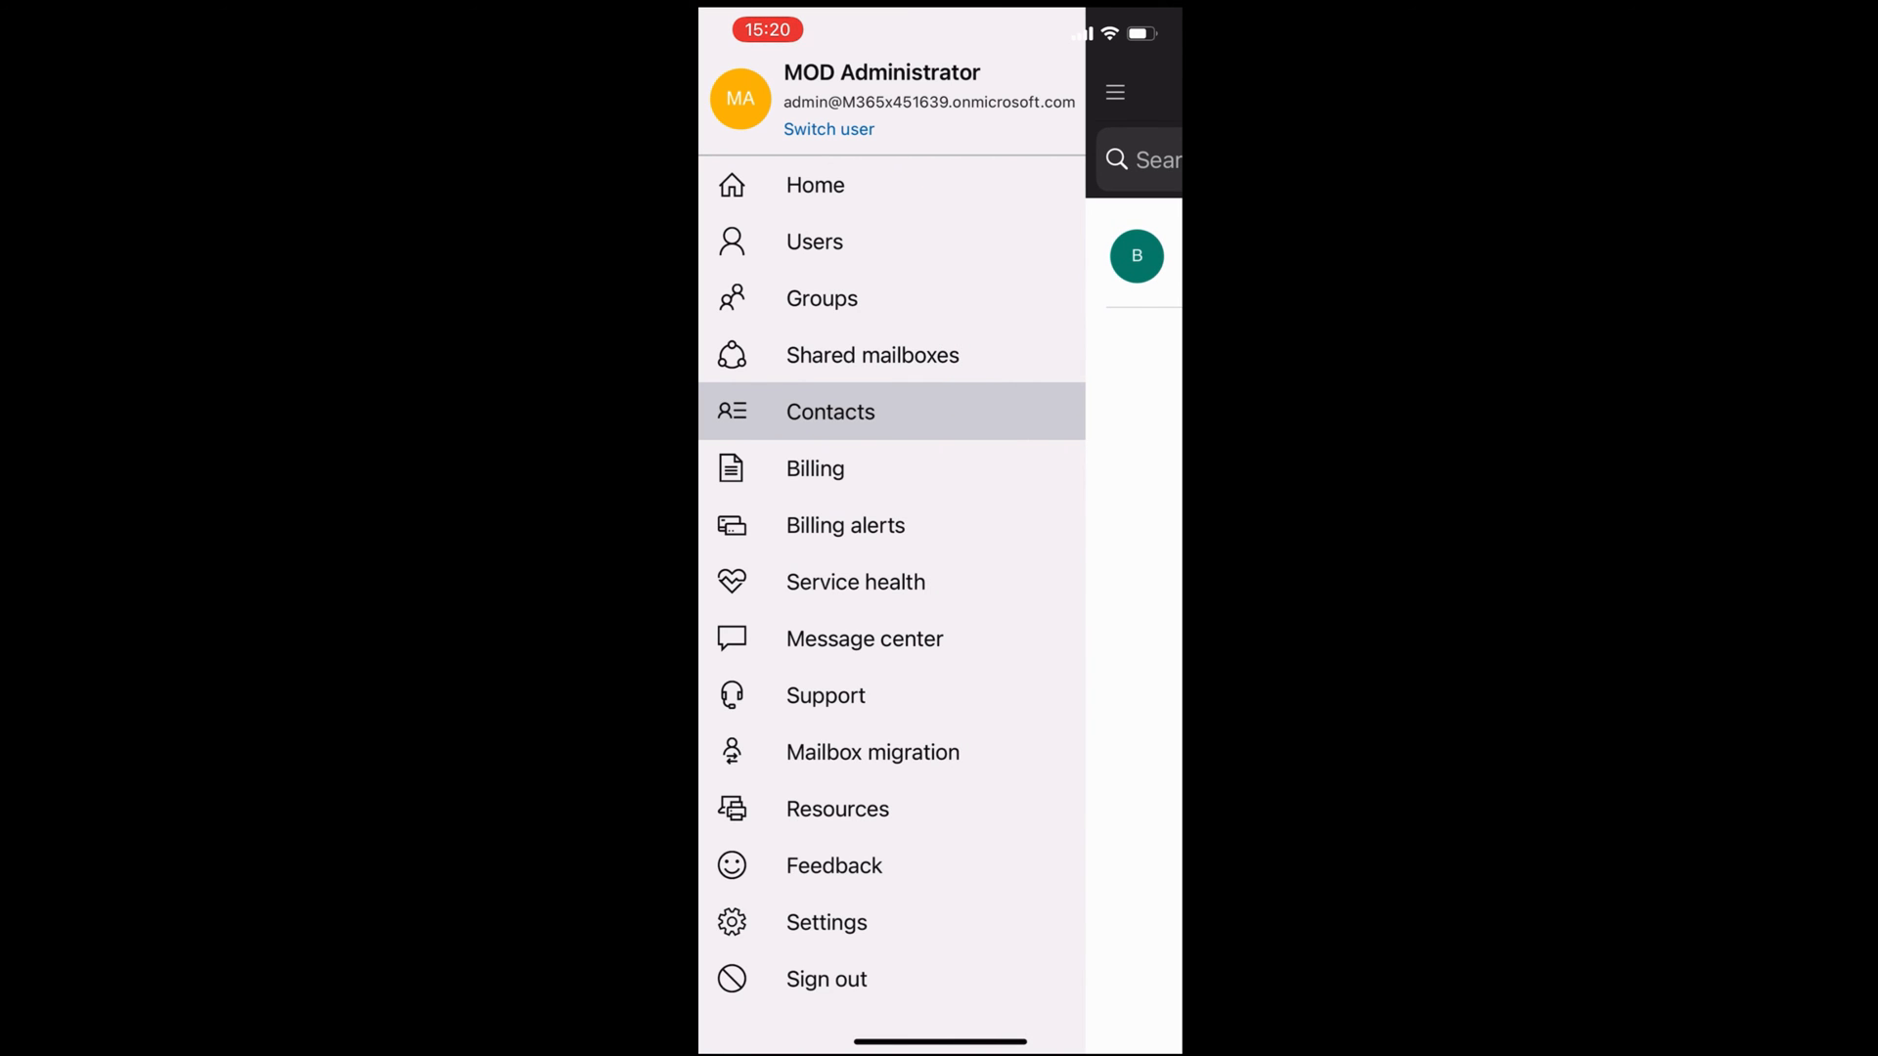
left_click(814, 468)
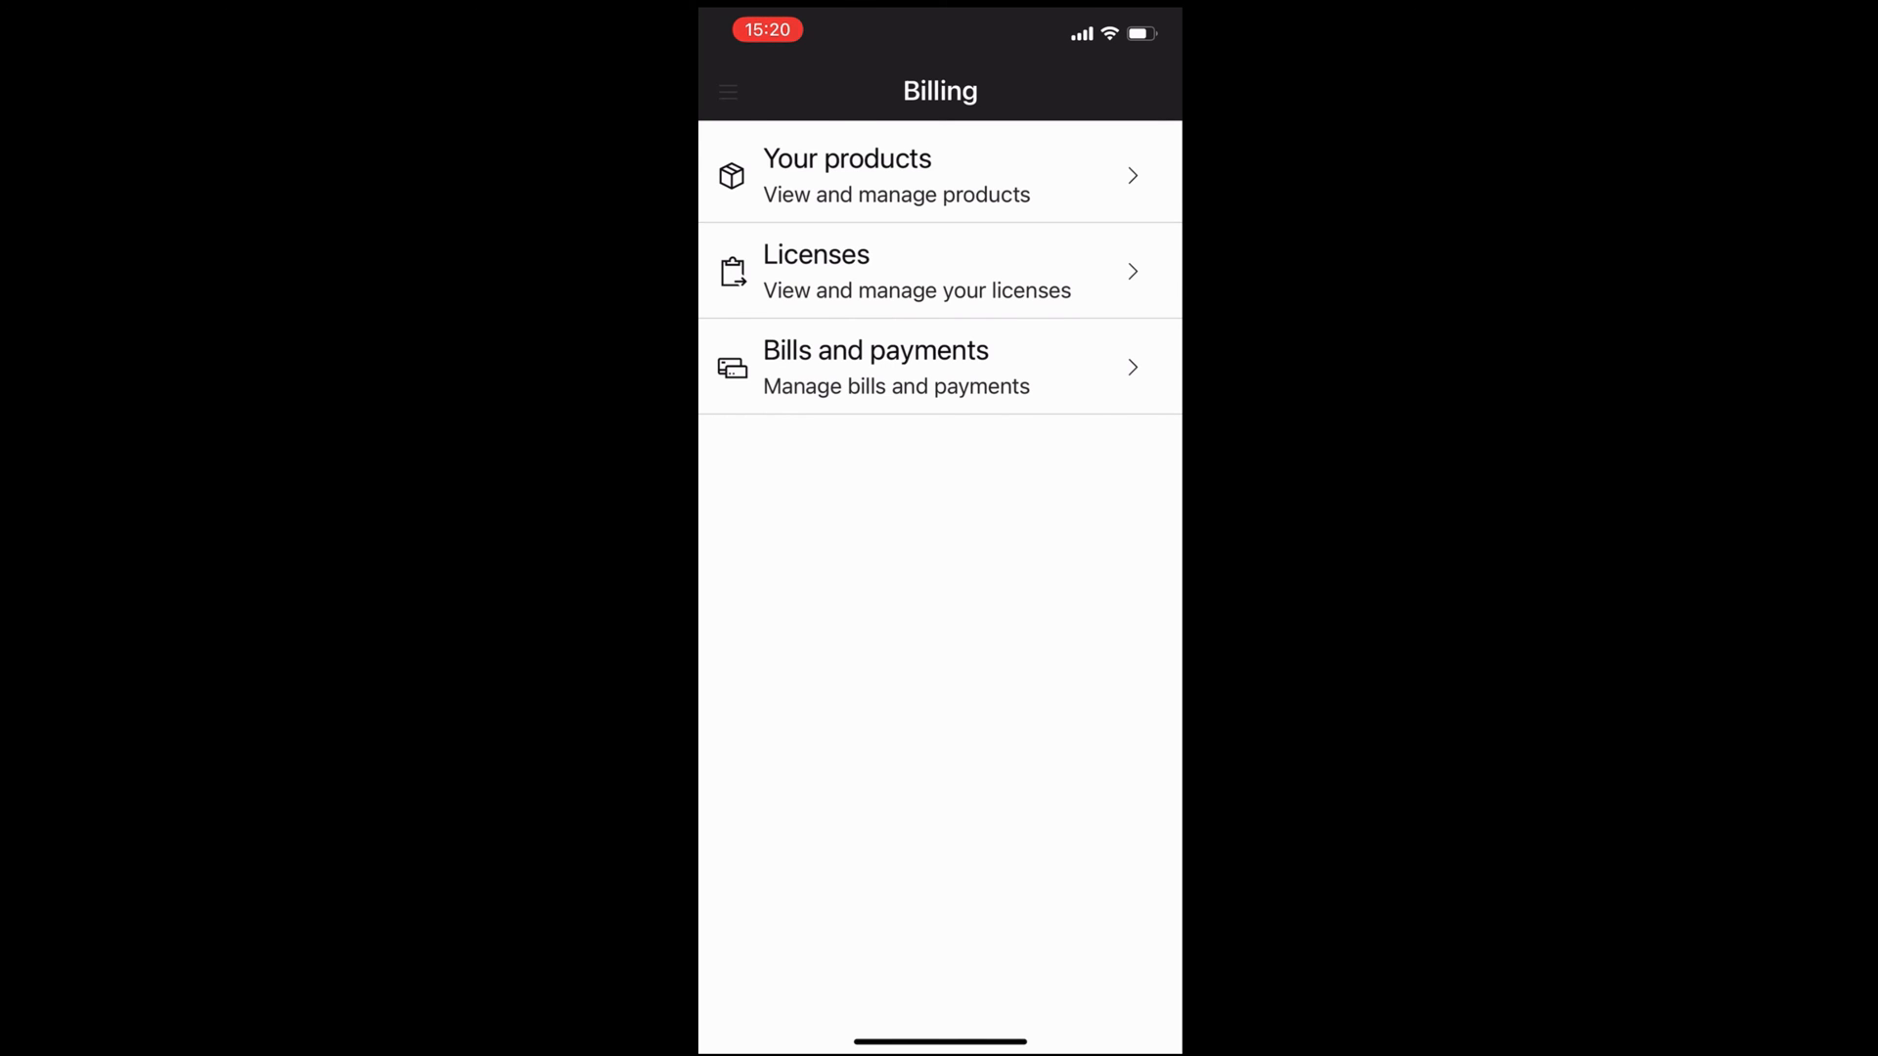
left_click(727, 92)
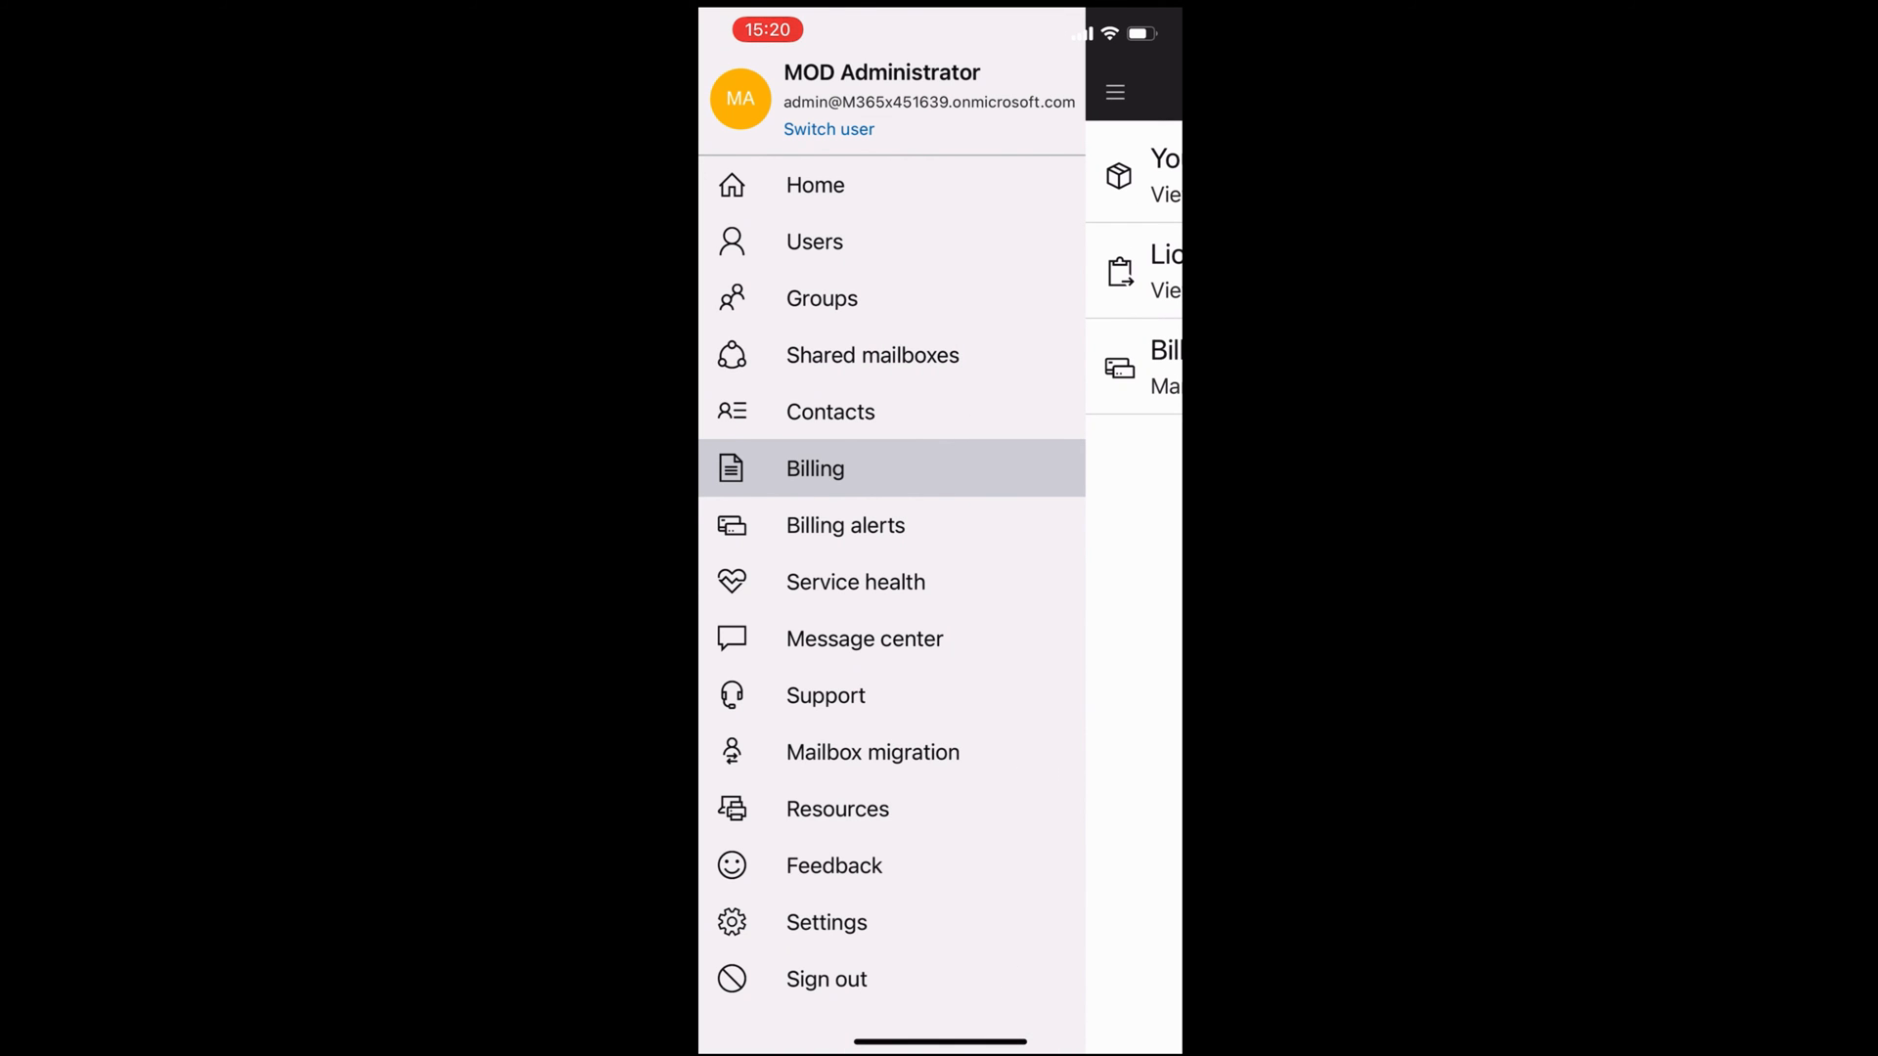
scroll("down", 3)
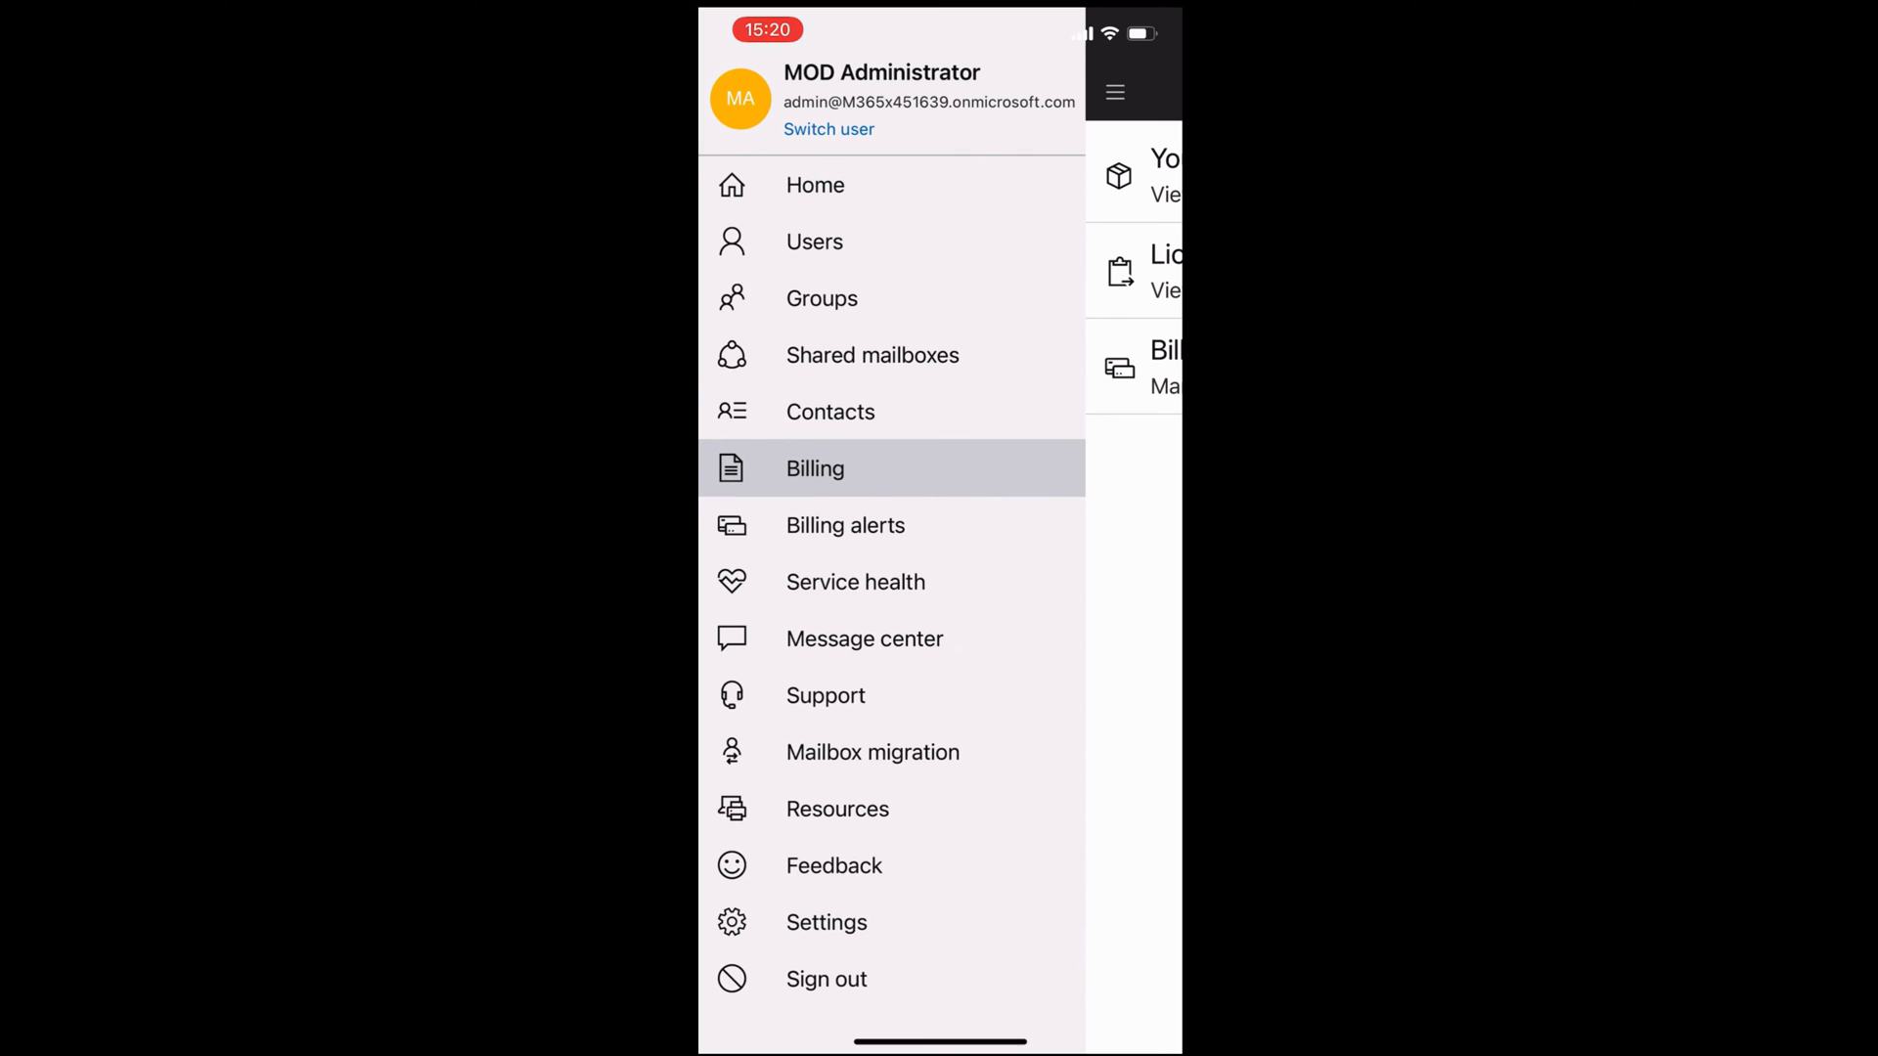
left_click(872, 752)
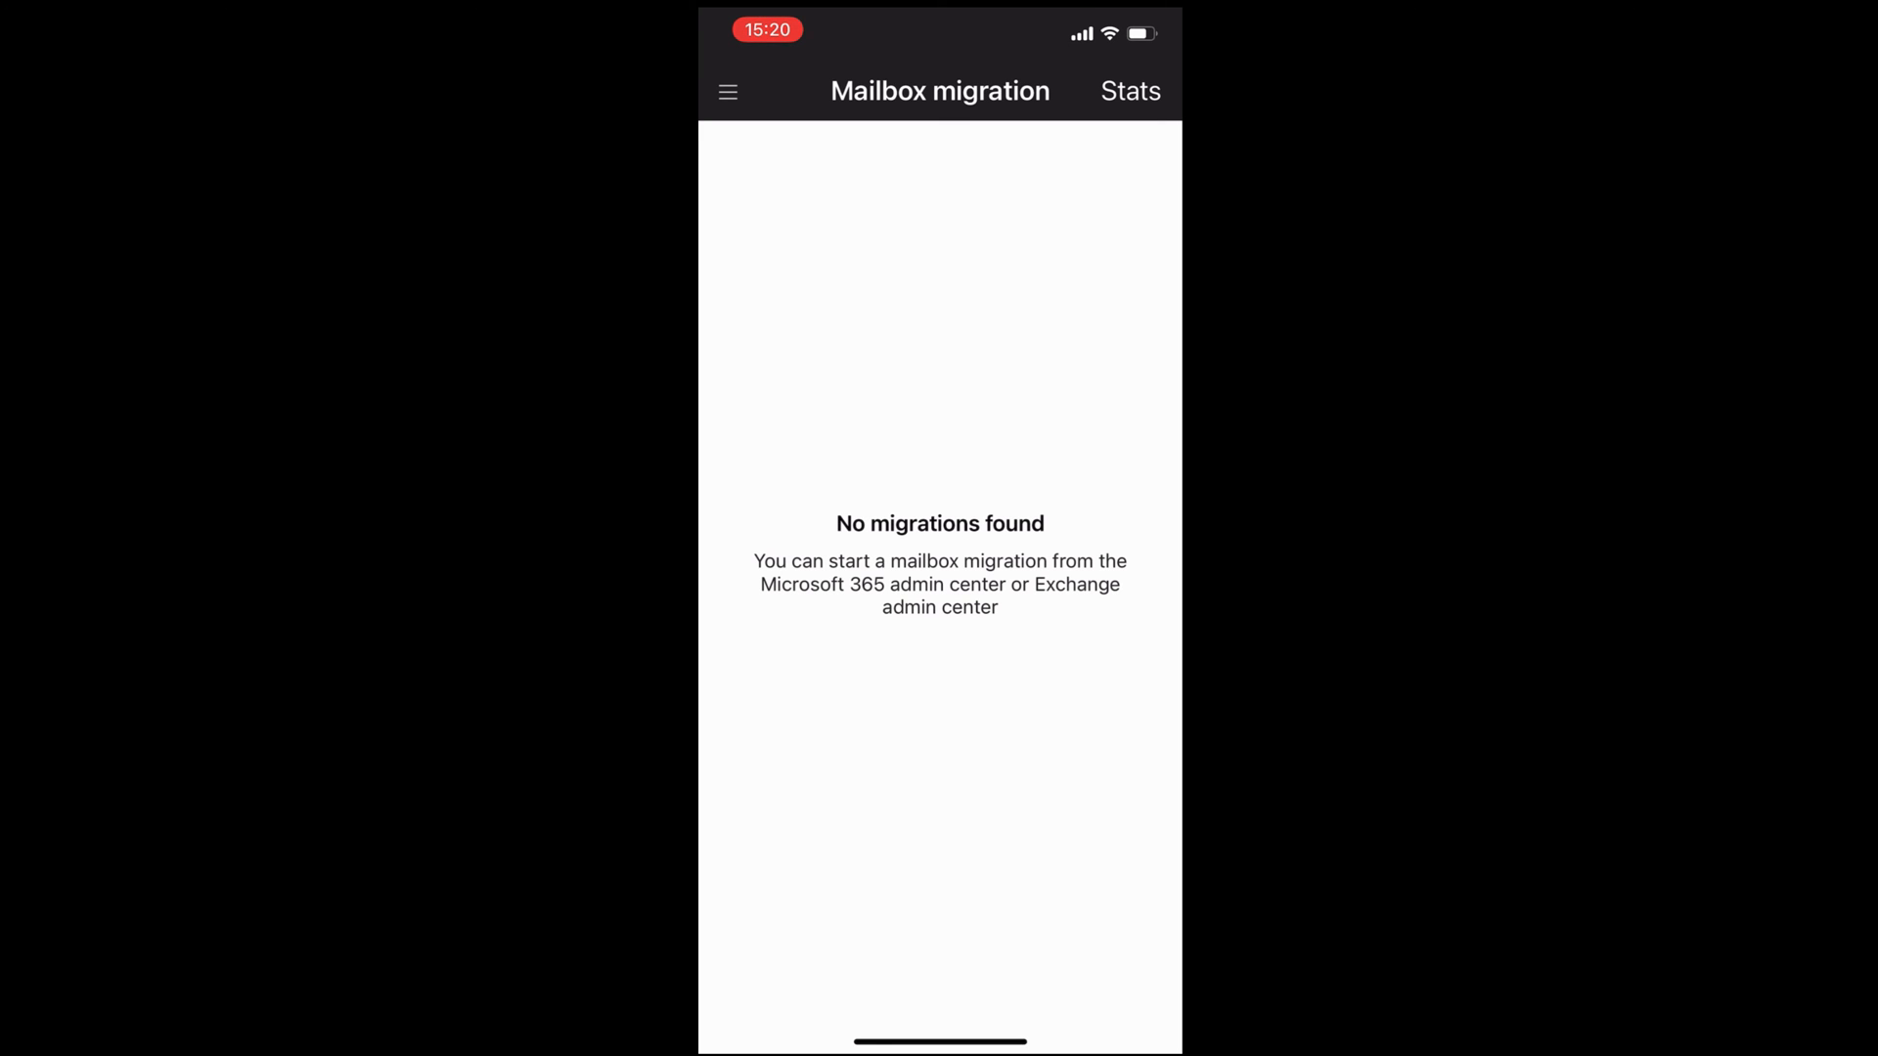
left_click(728, 92)
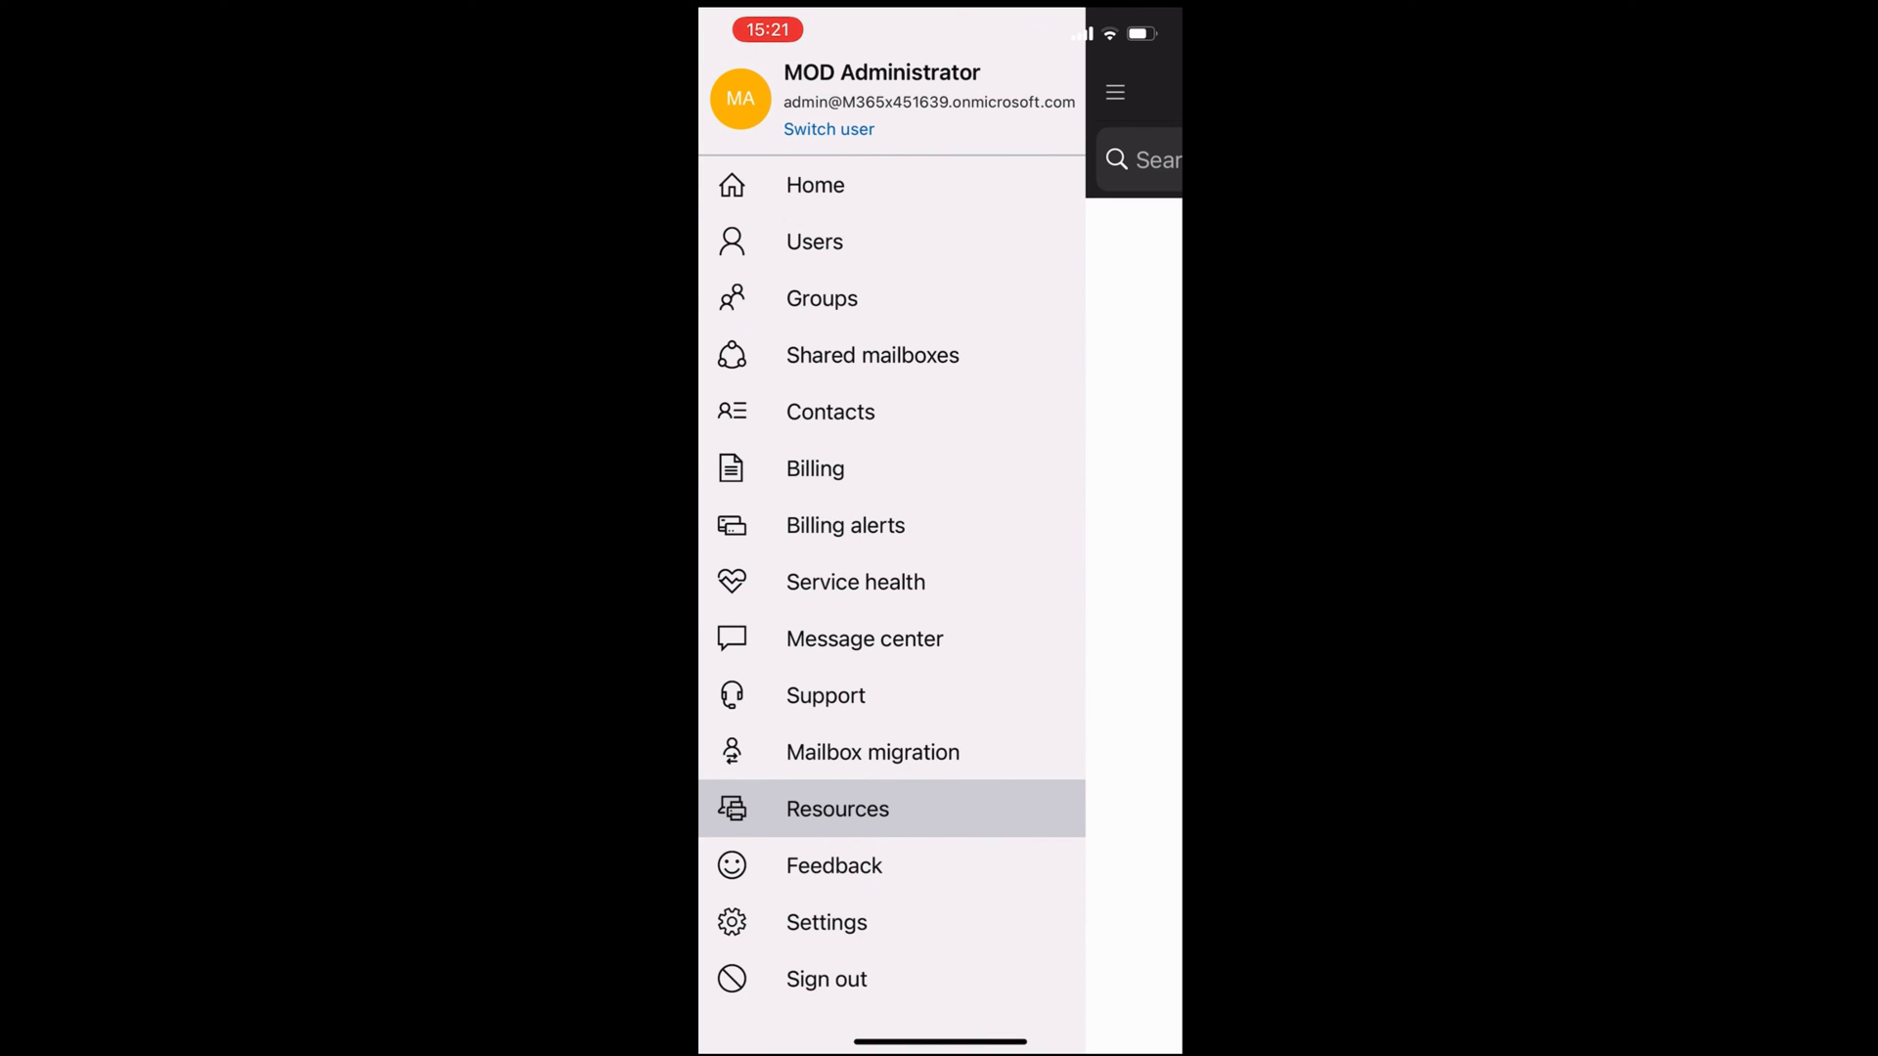
Open Settings and check Release preferences, leaving targeted release for everyone.
left_click(826, 922)
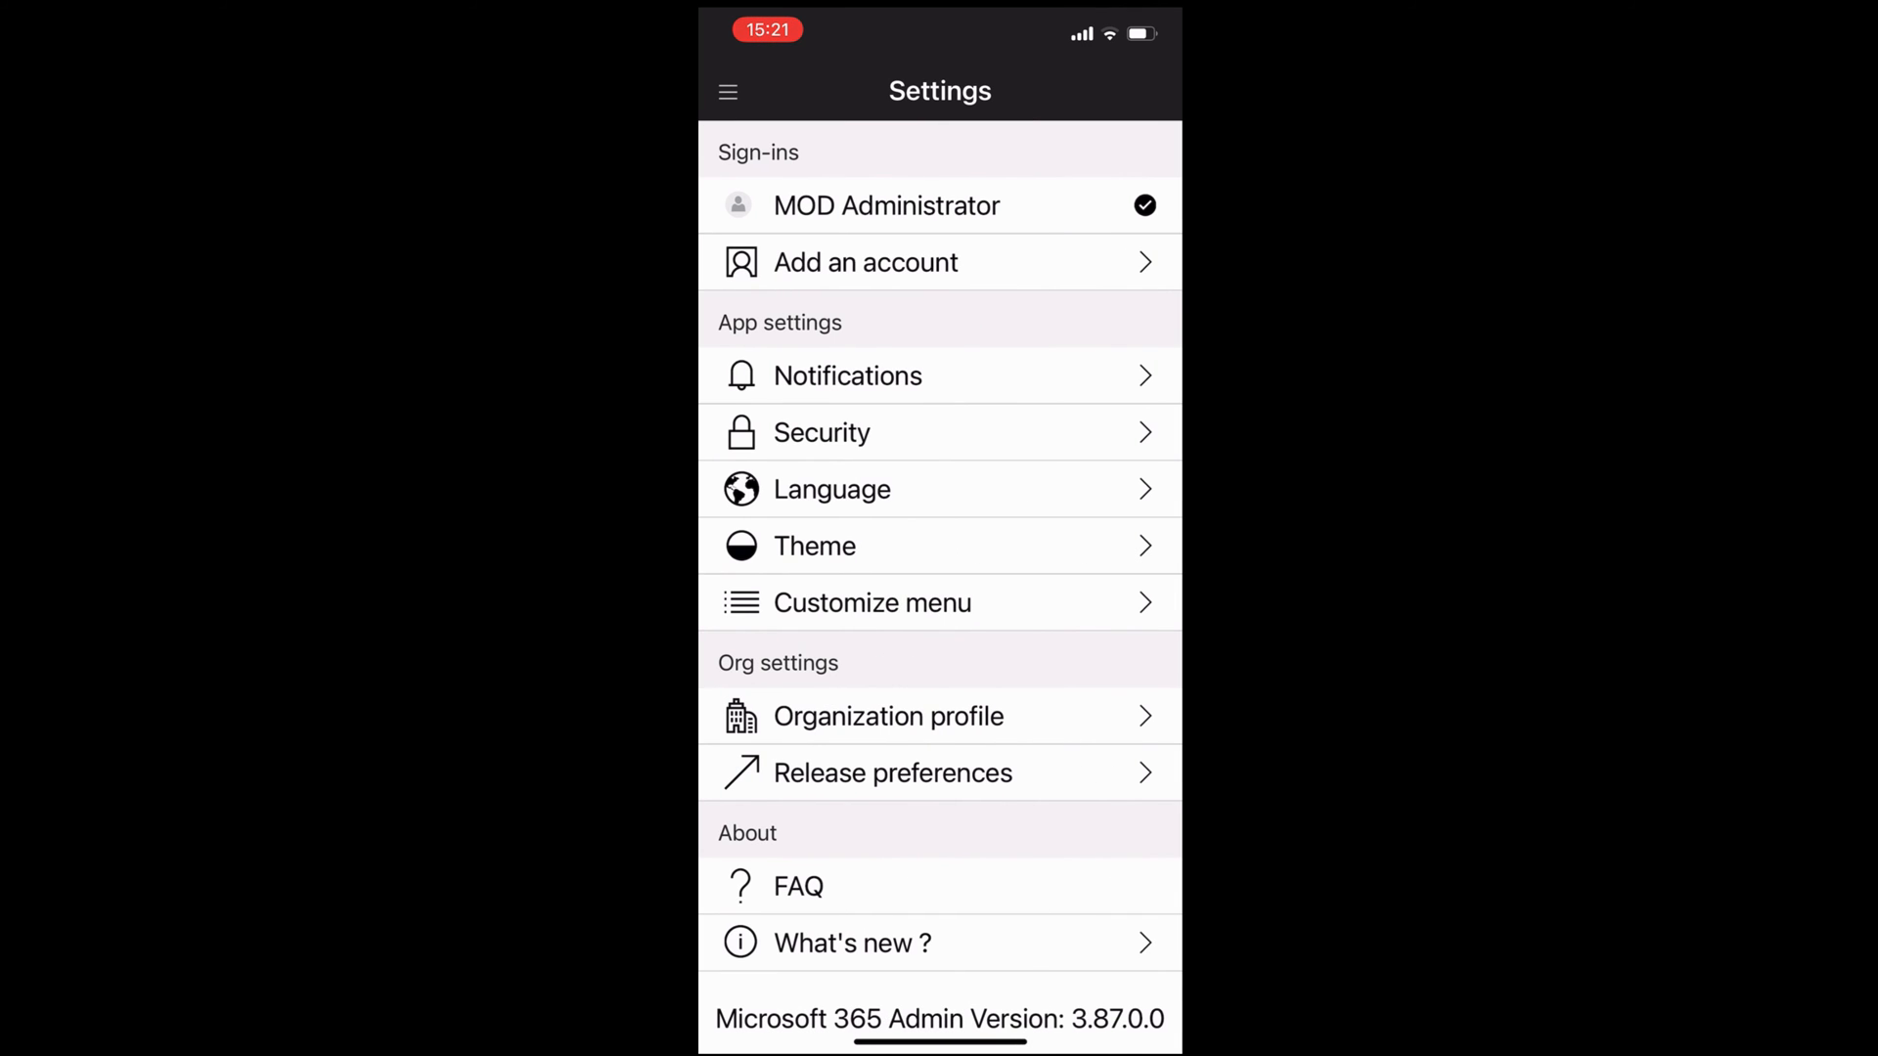
scroll("down", 3)
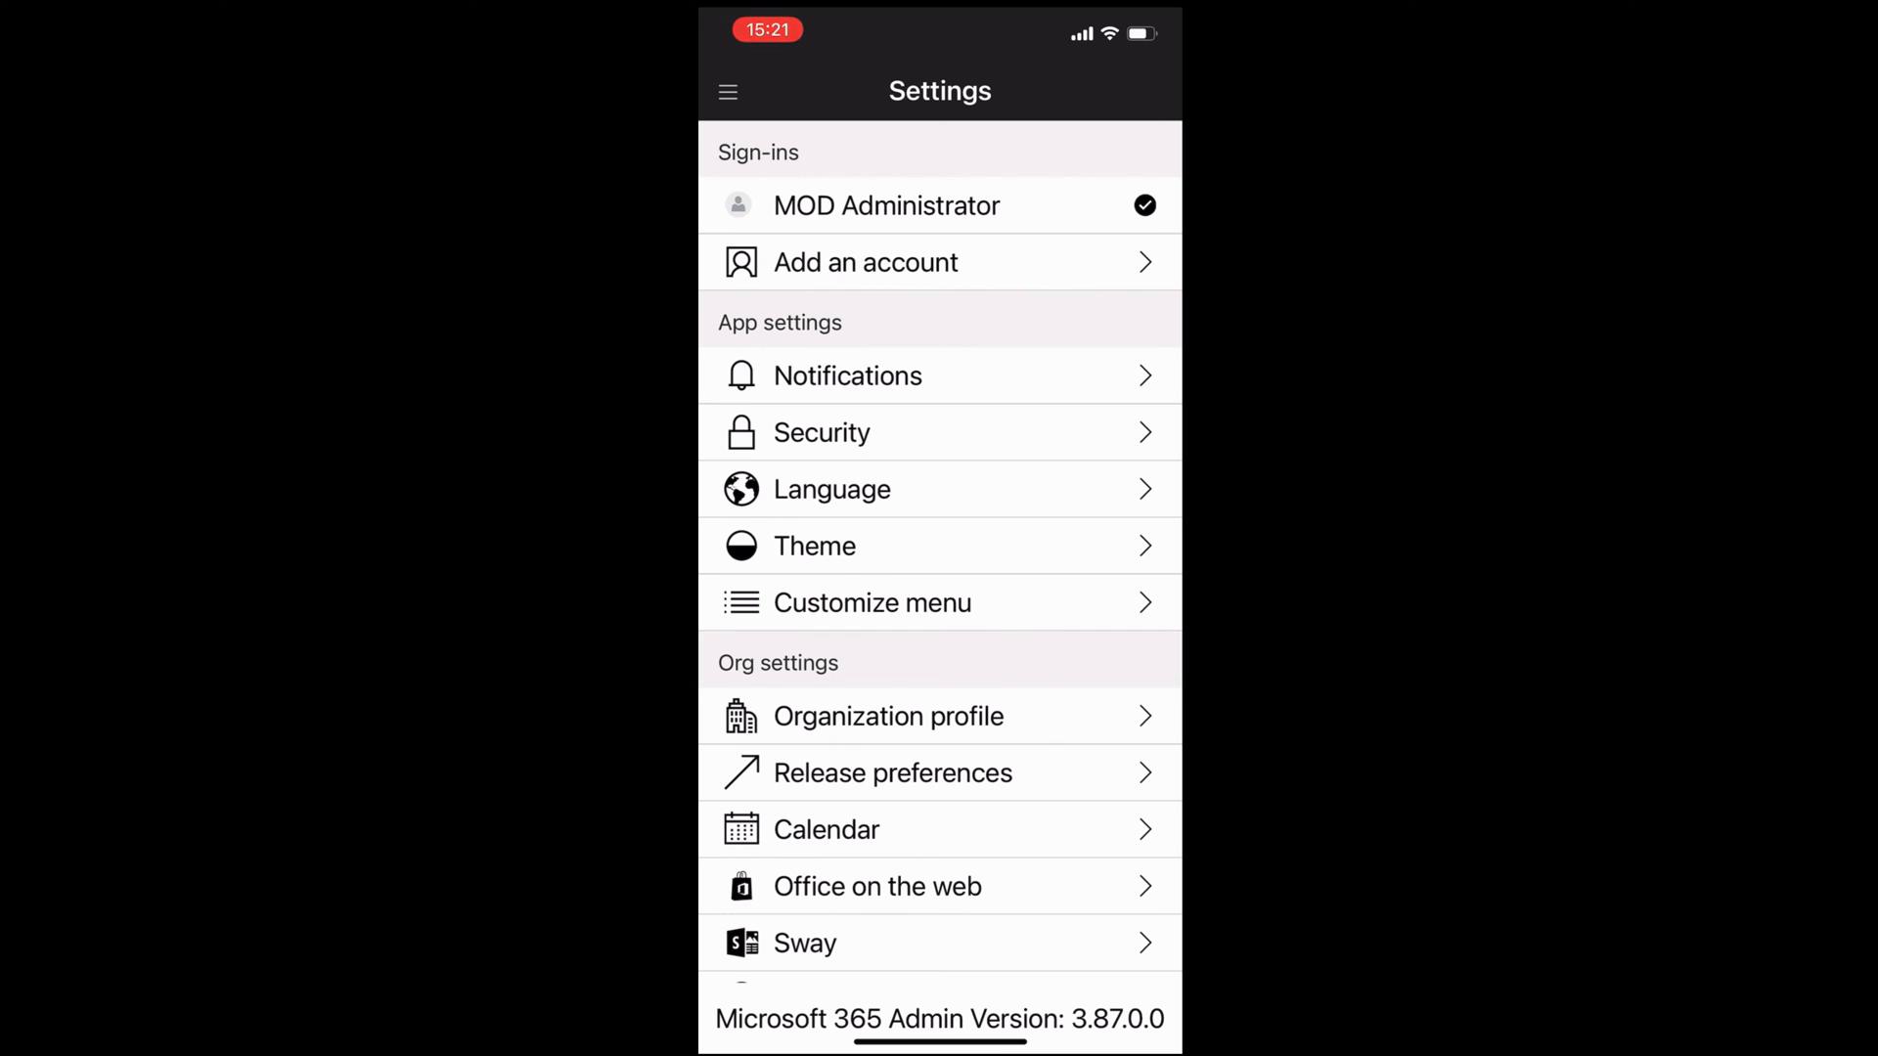
scroll("down", 3)
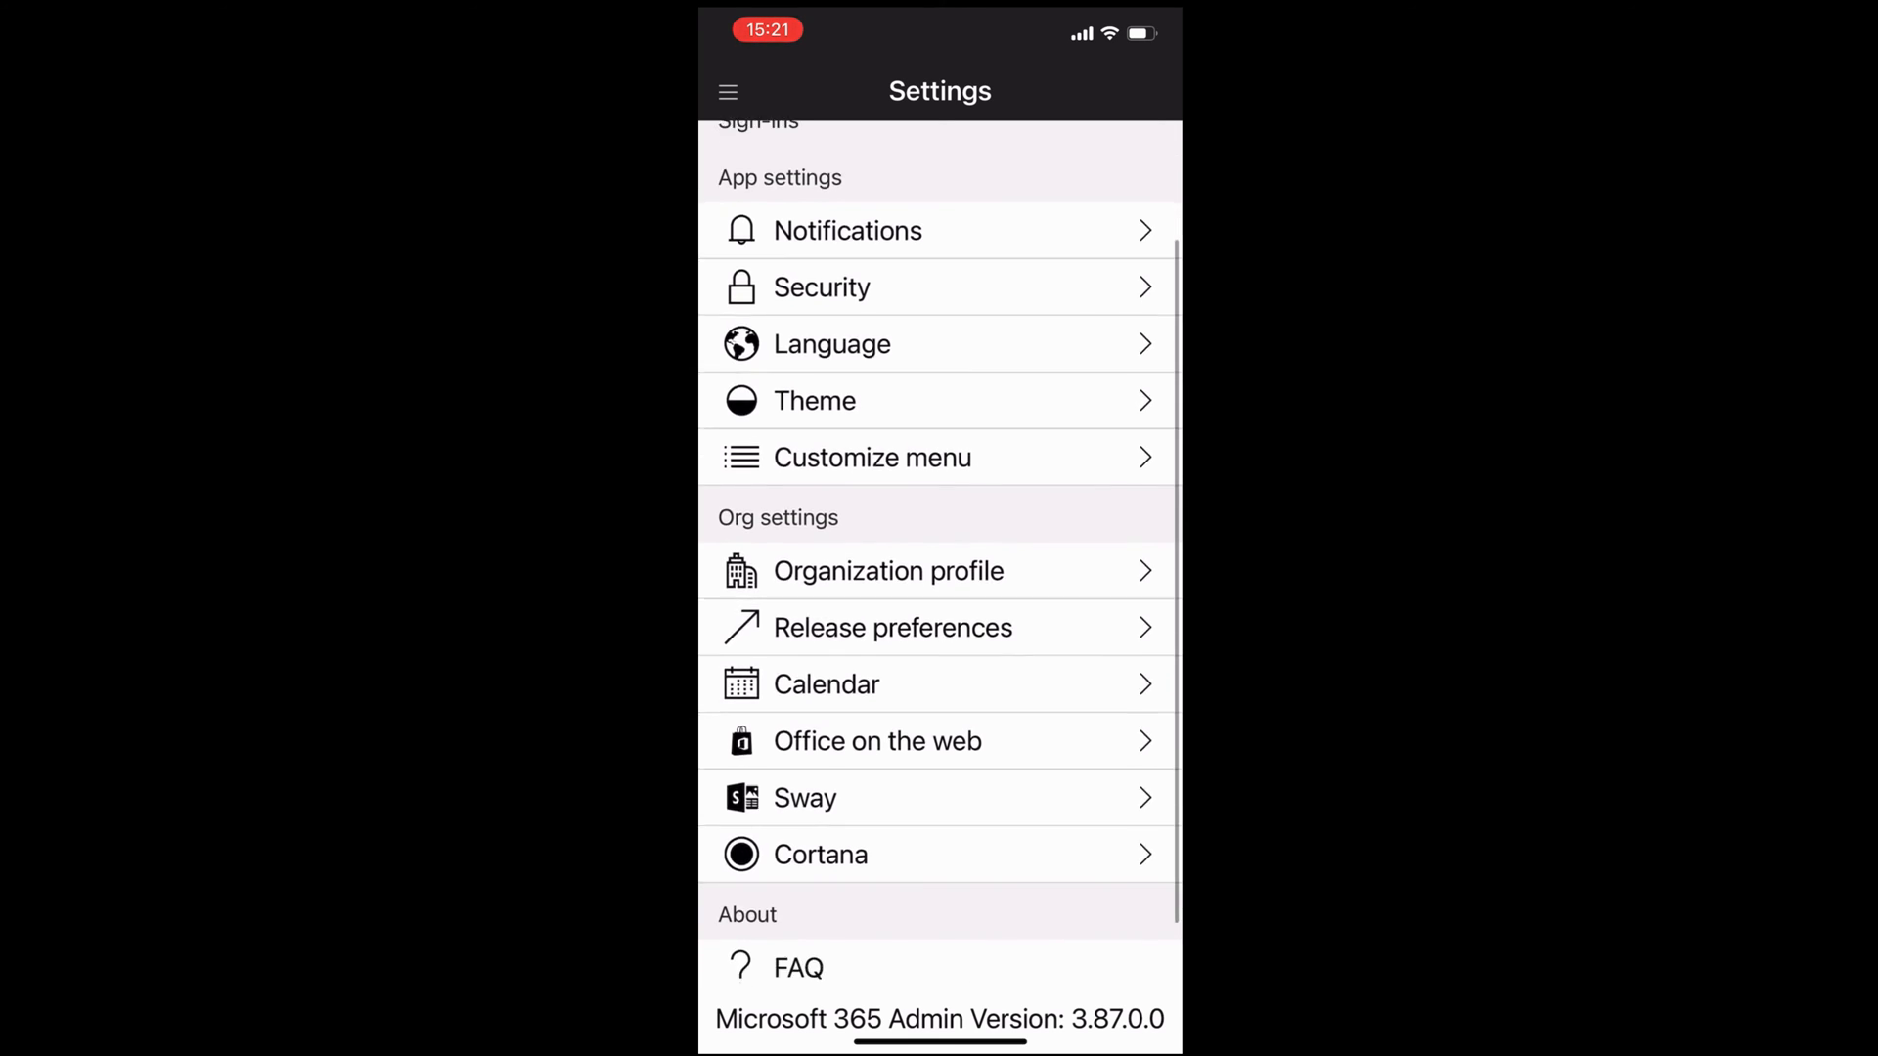
scroll("down", 3)
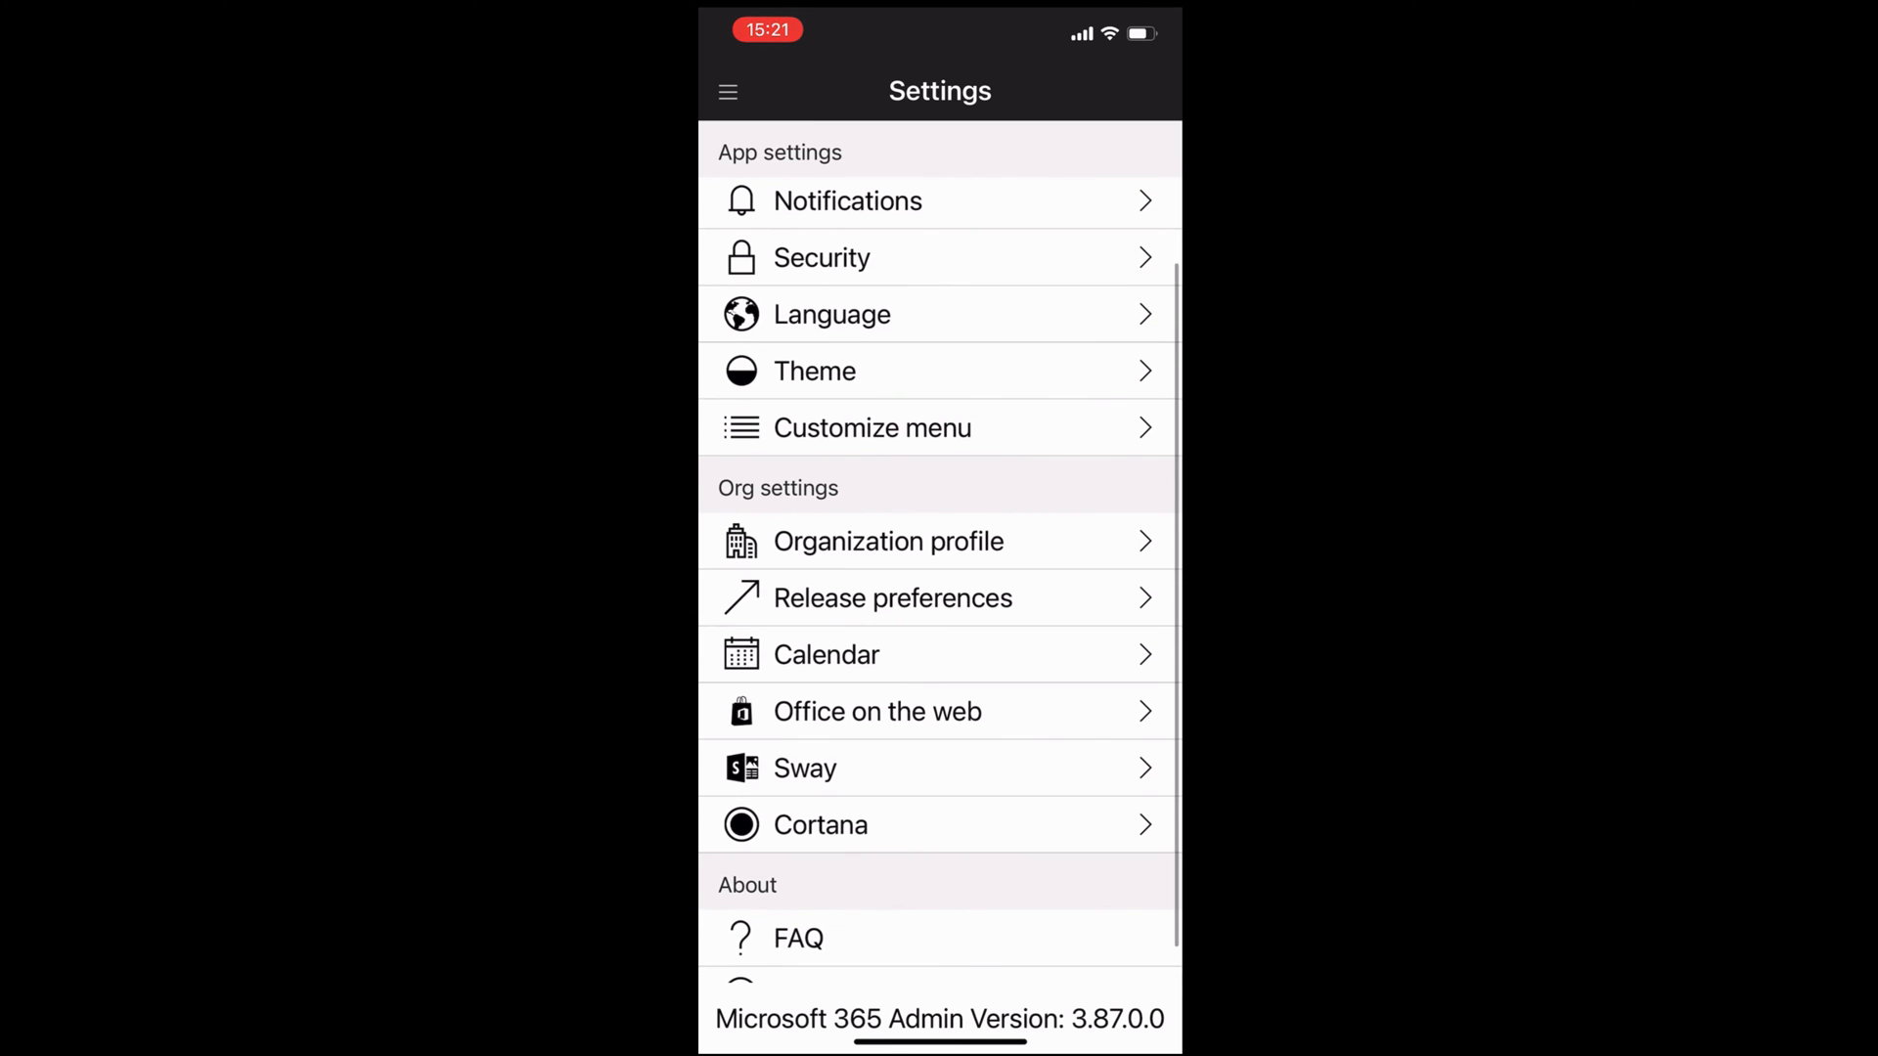
left_click(887, 542)
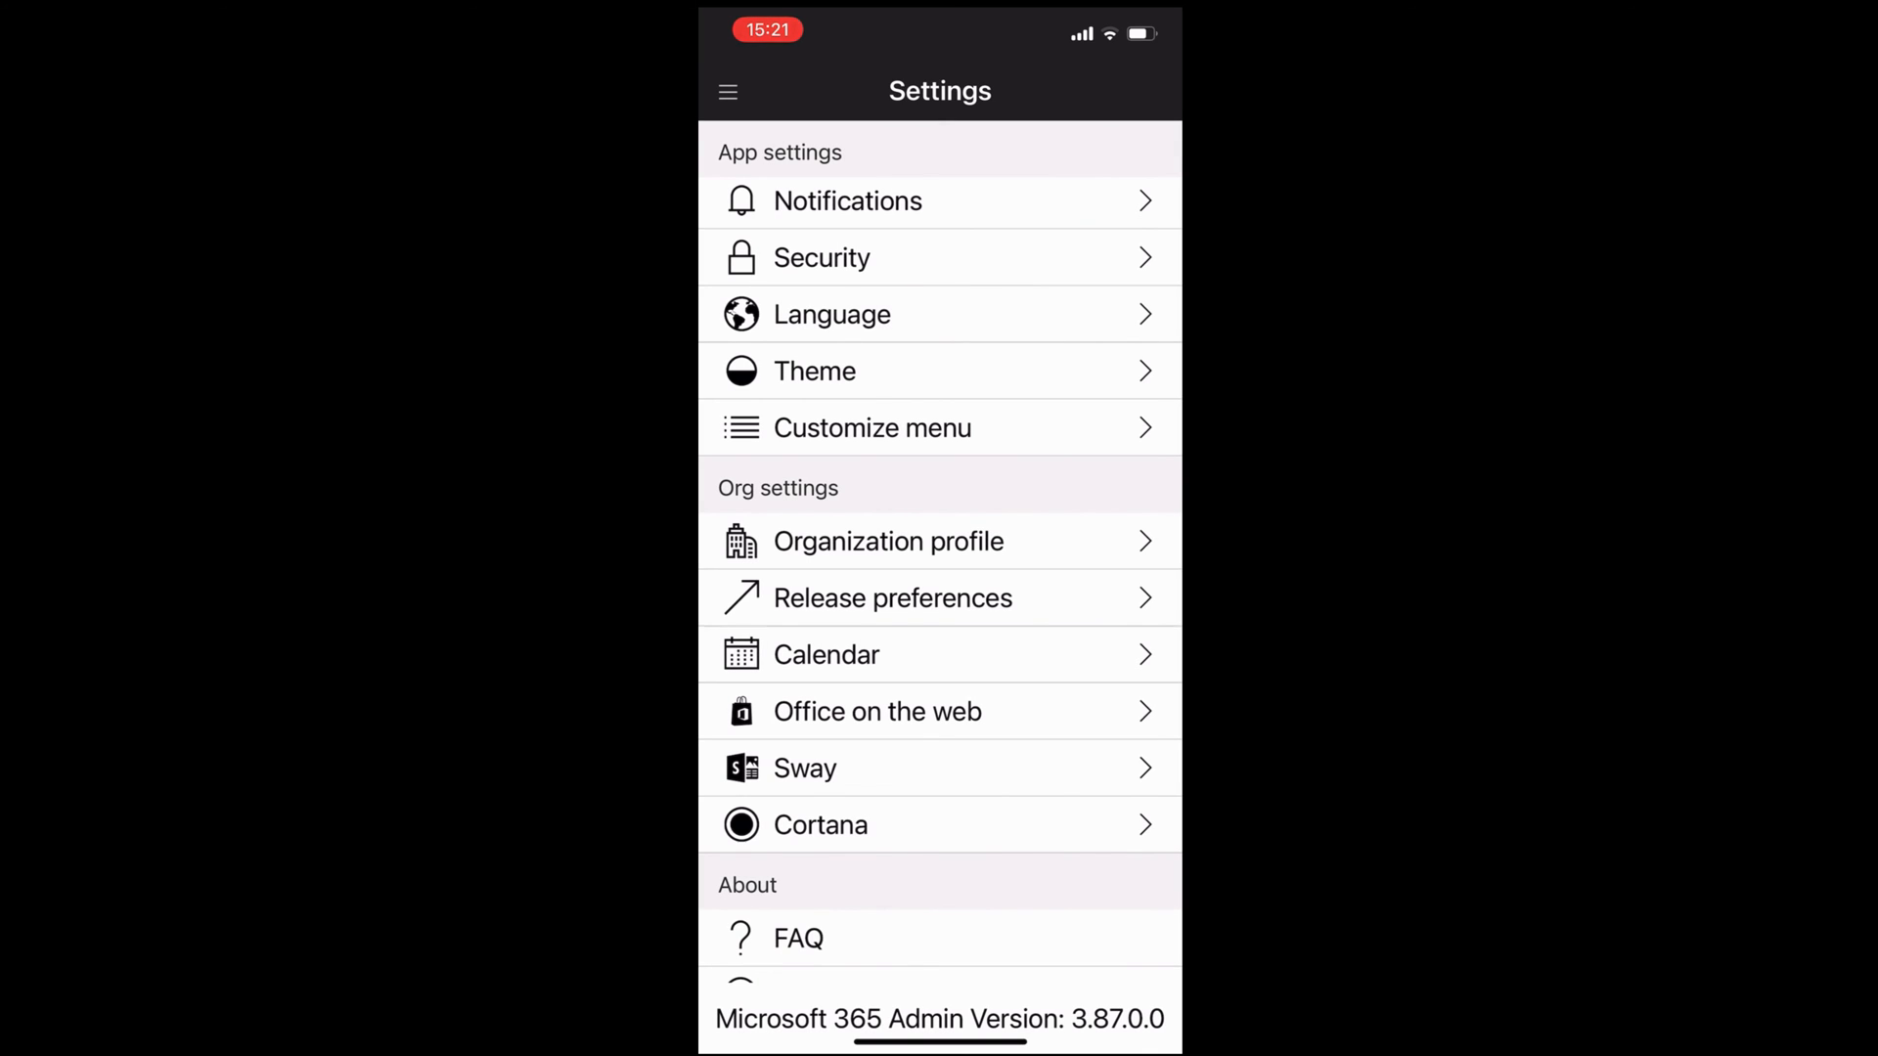
left_click(892, 597)
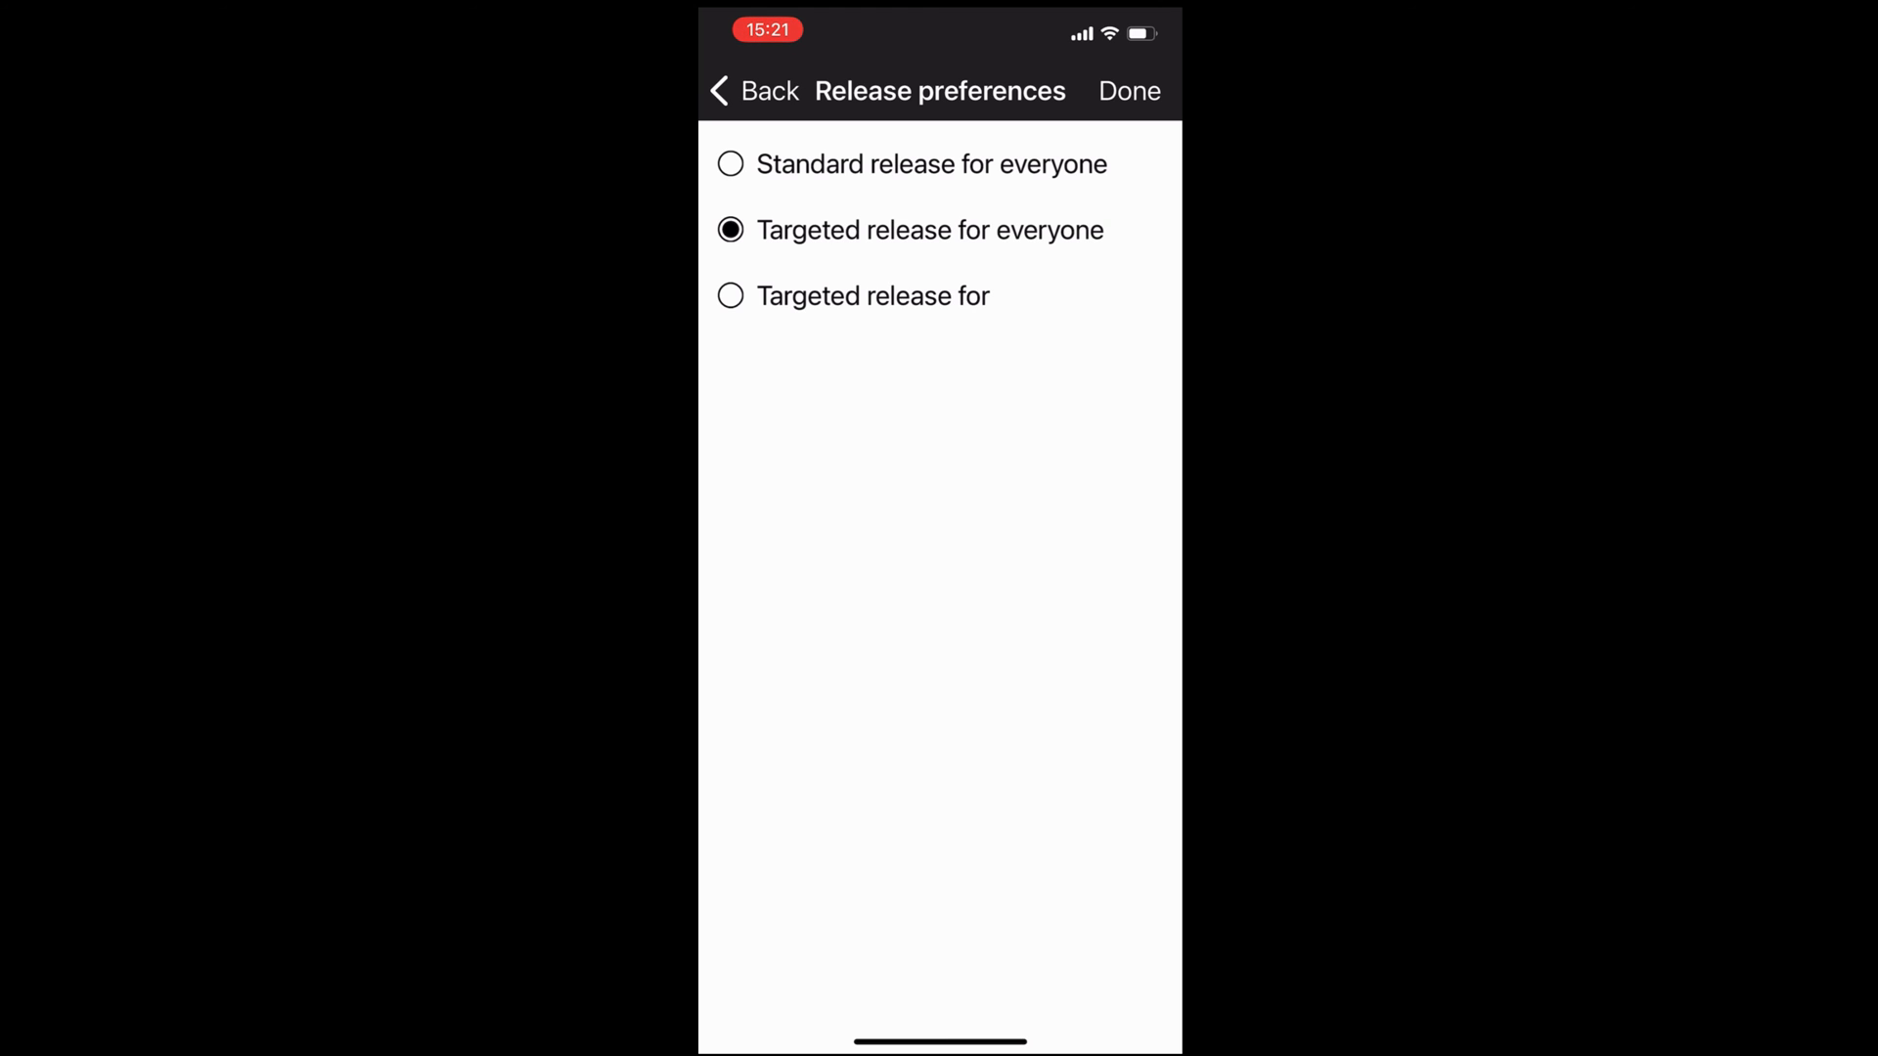
left_click(763, 91)
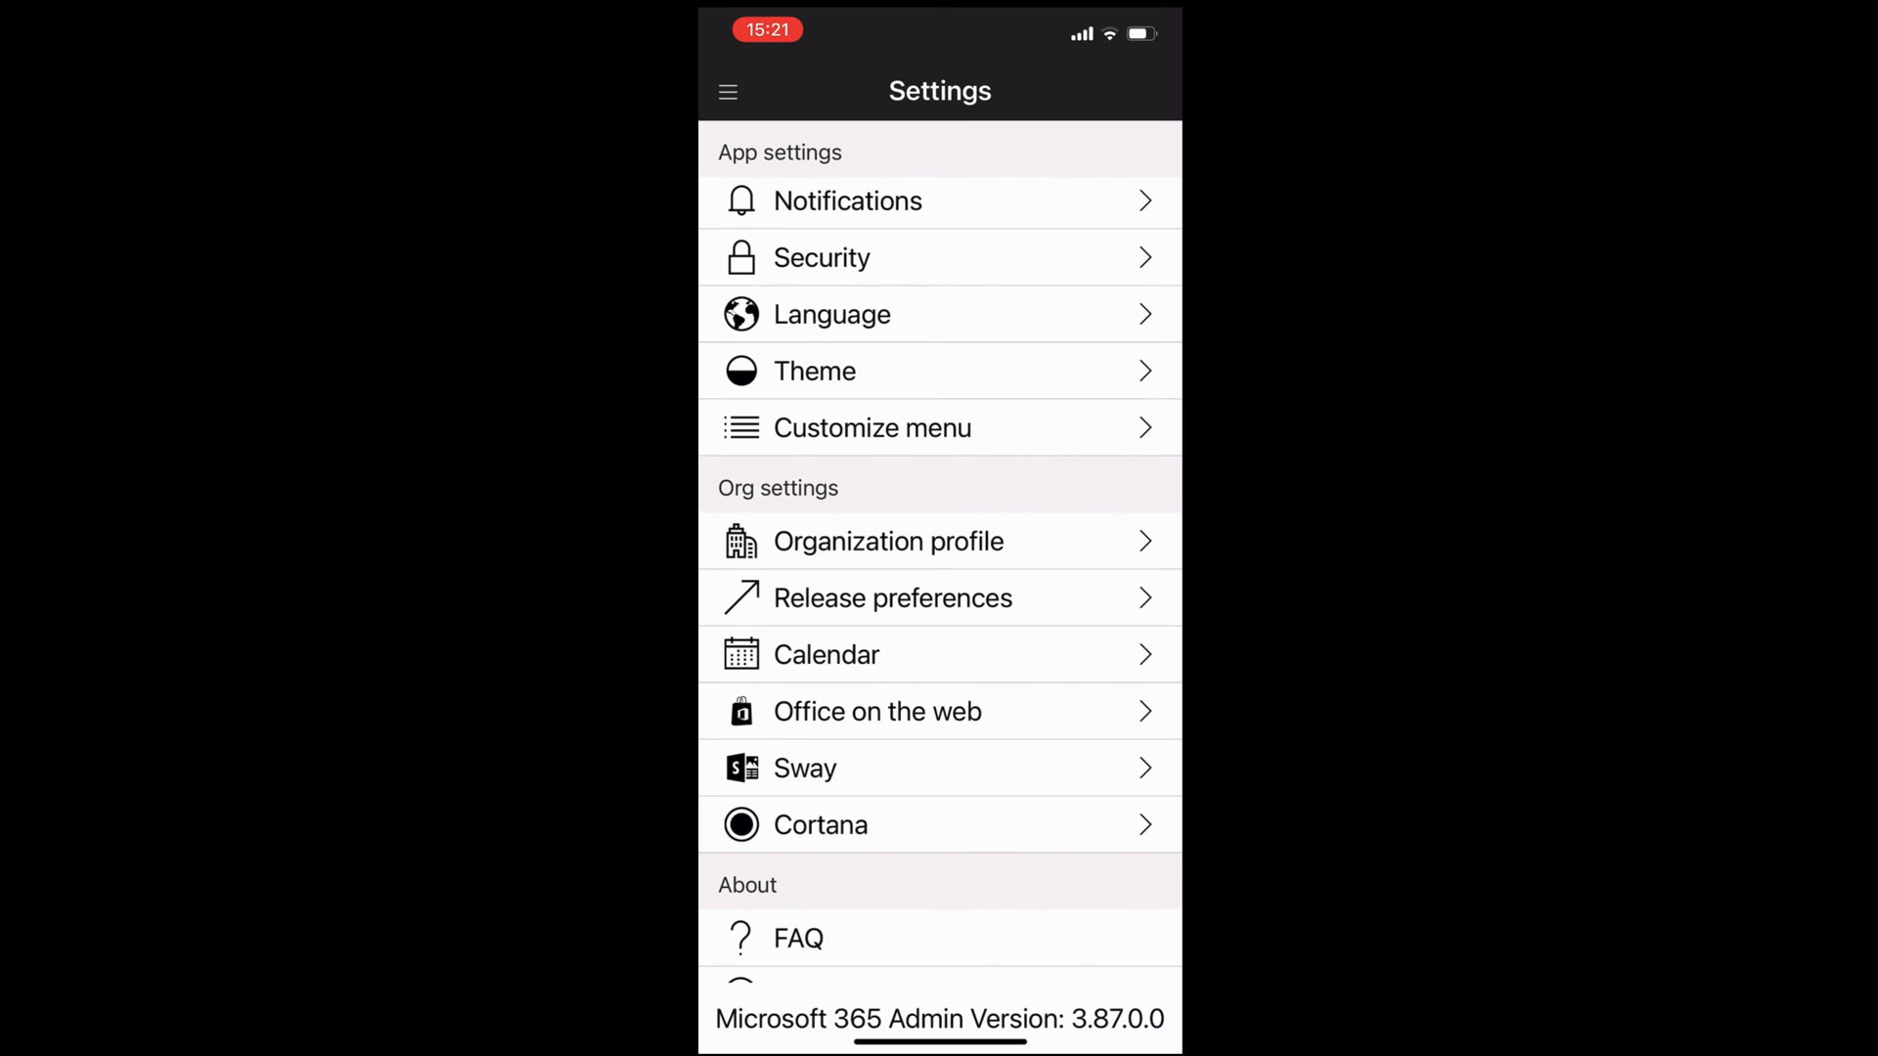
scroll("down", 3)
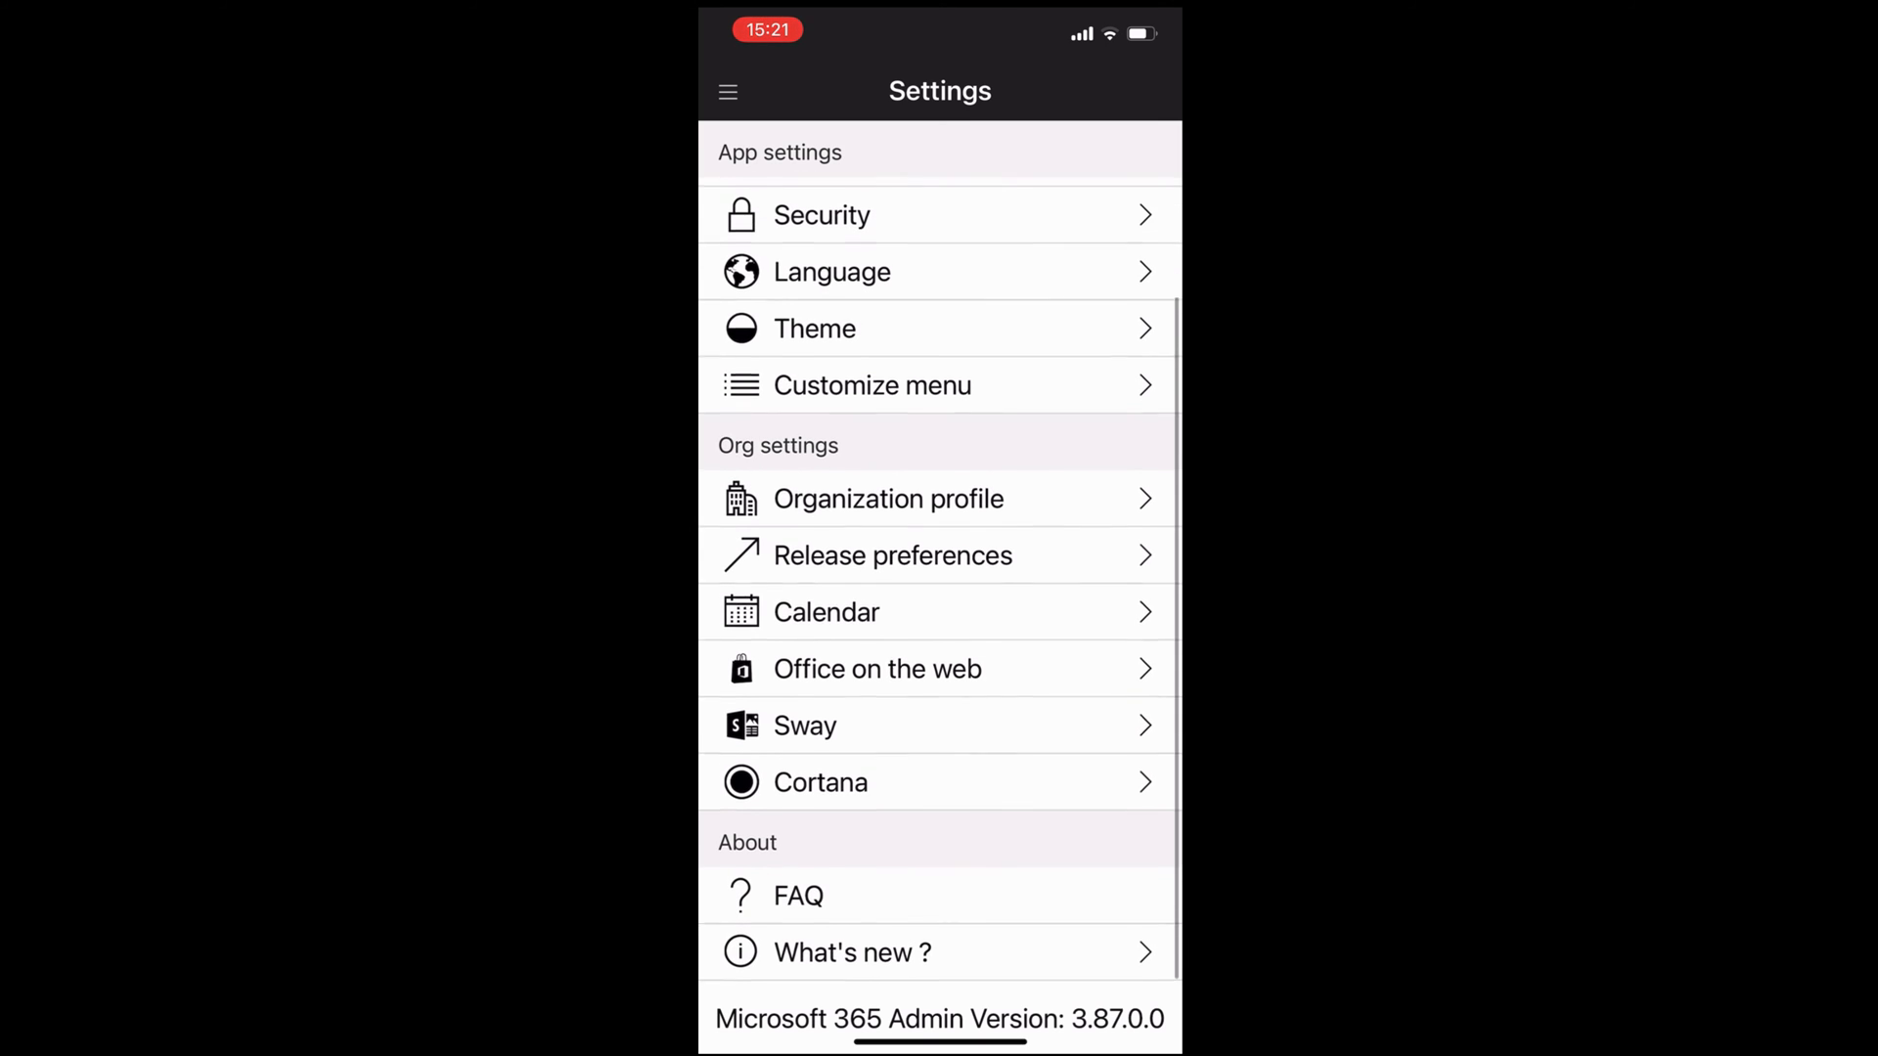
Read What's new, then turn off the app Passcode under Security.
left_click(852, 953)
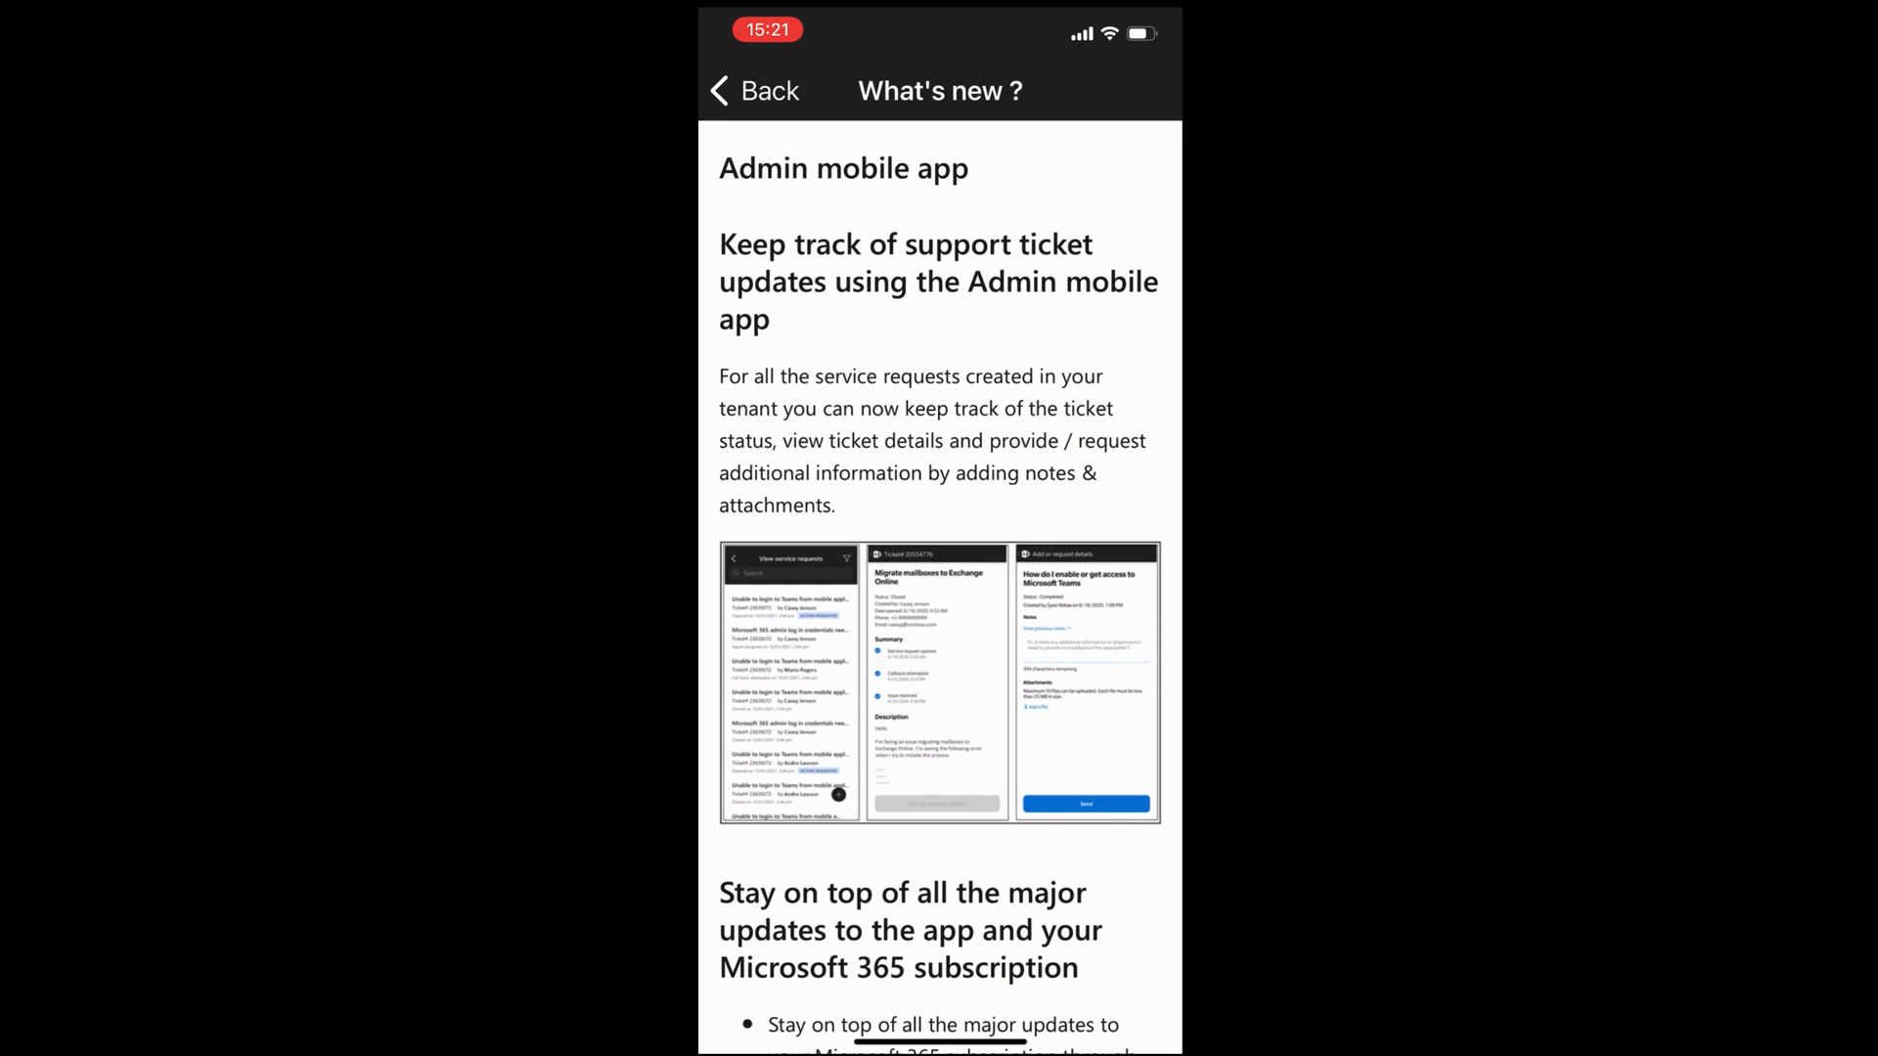
scroll("down", 3)
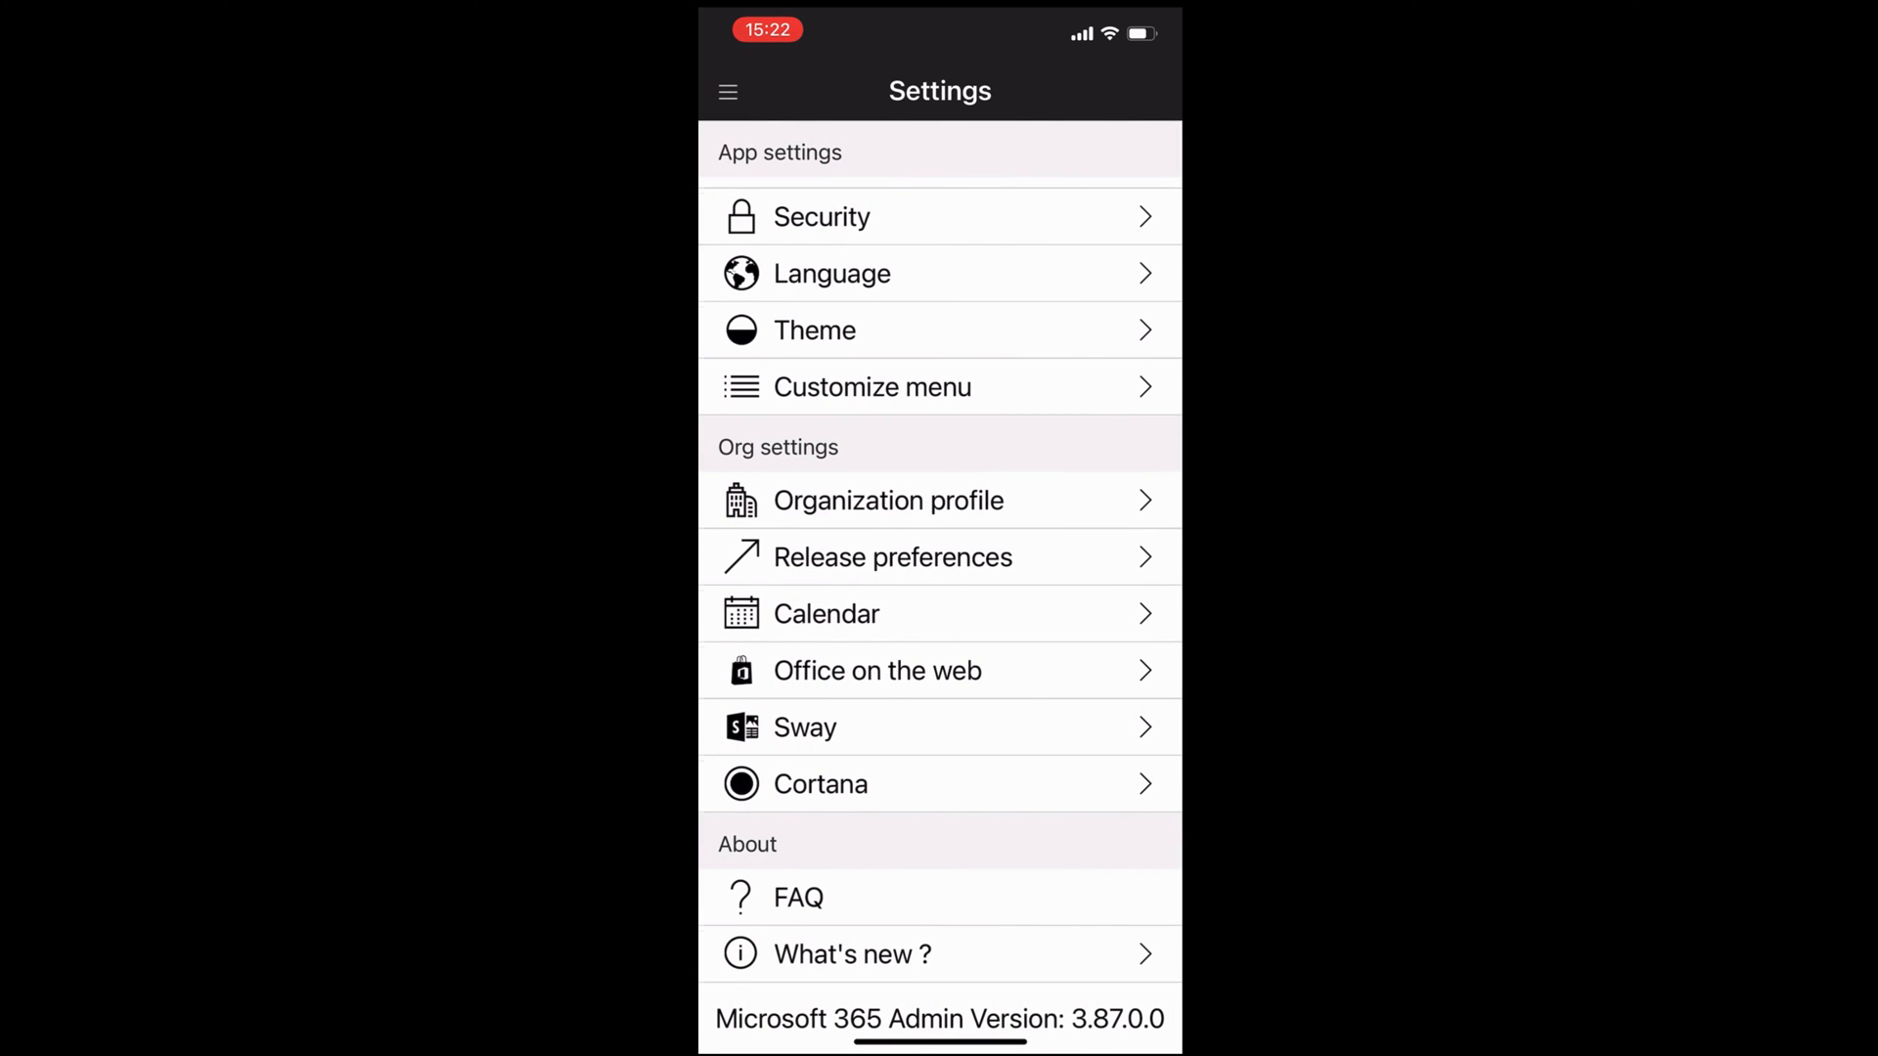
left_click(822, 217)
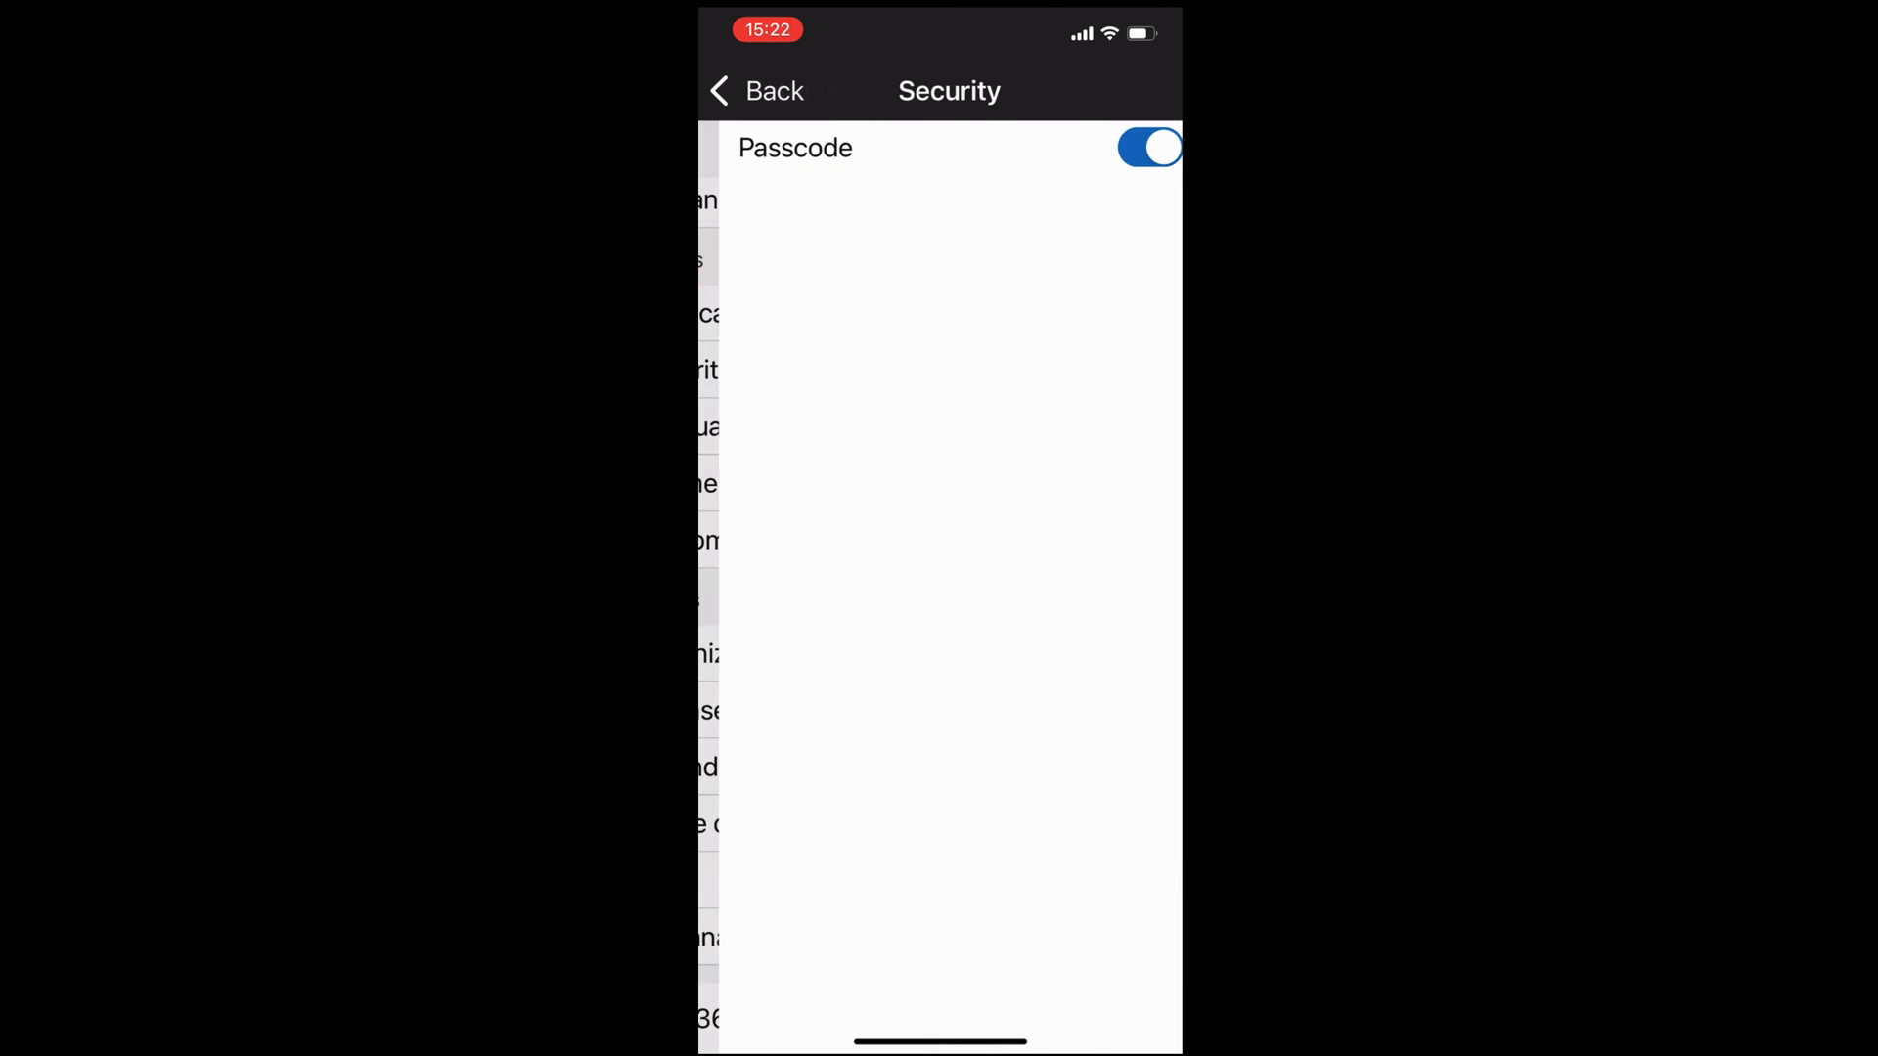
left_click(1149, 147)
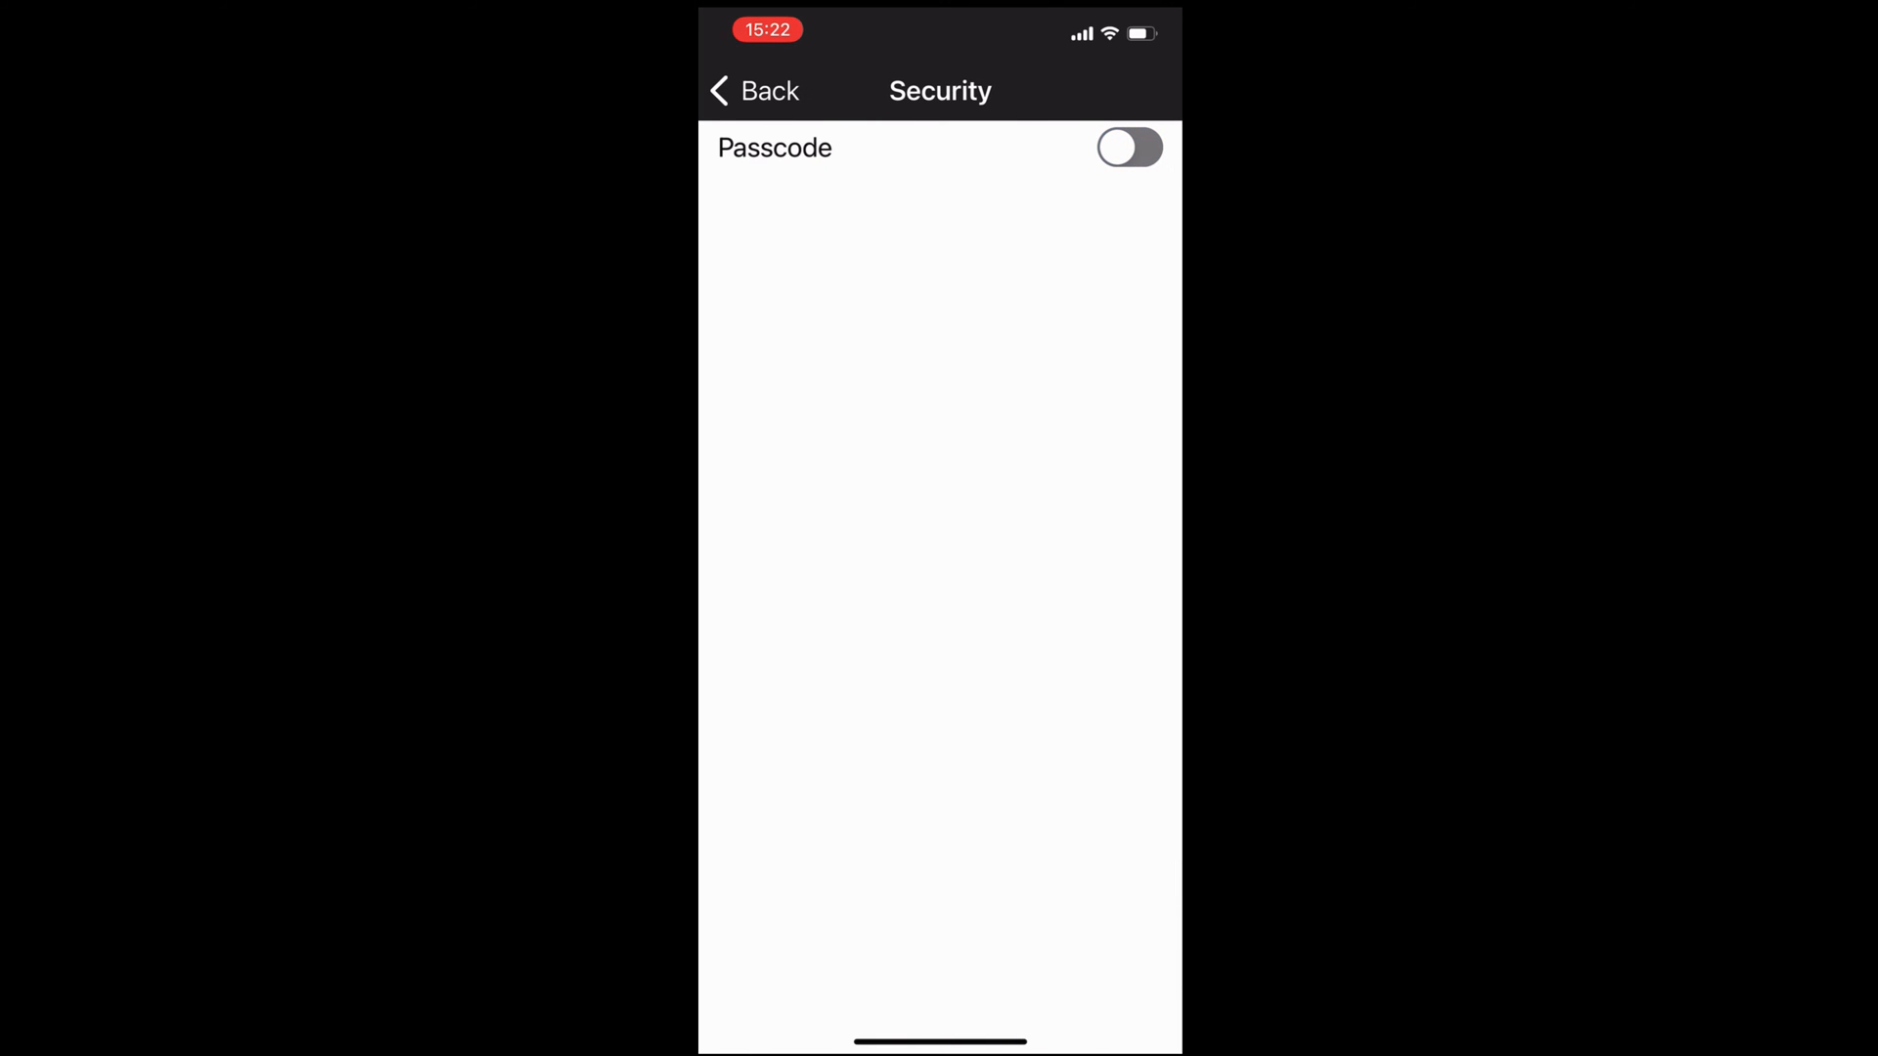
left_click(757, 90)
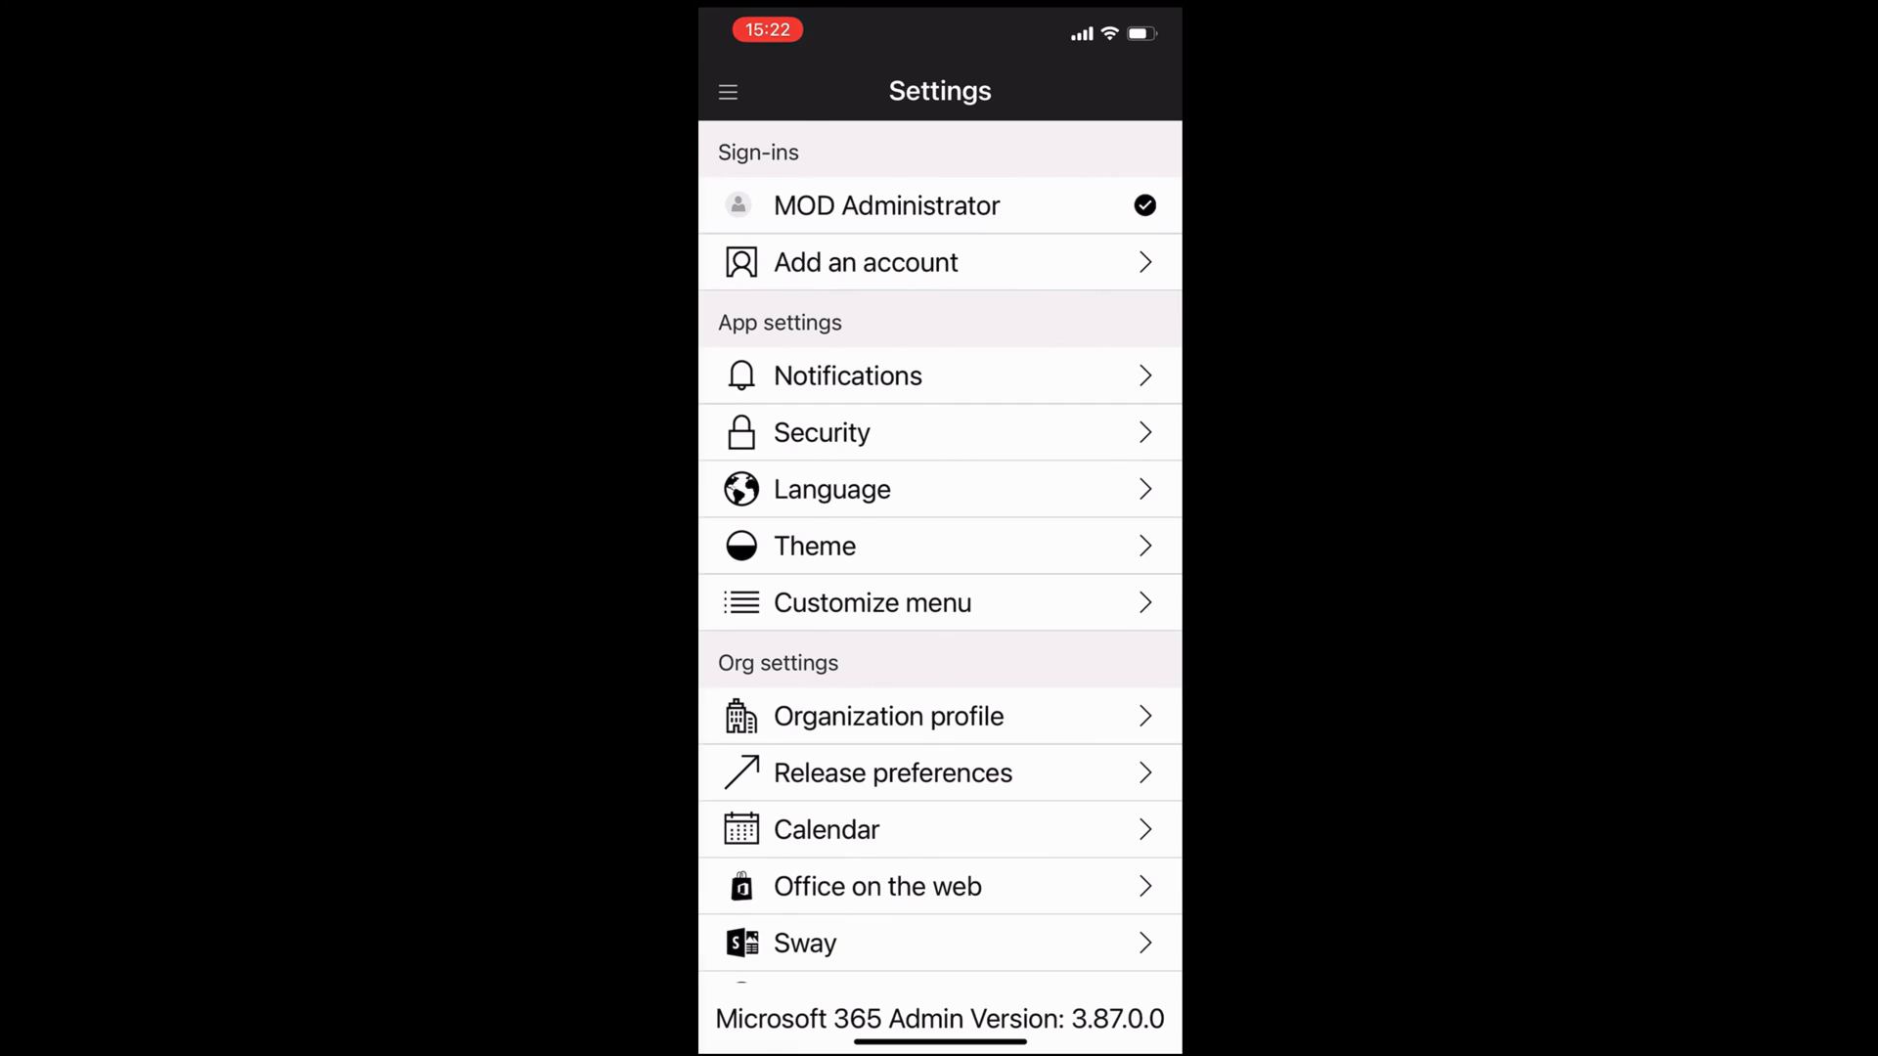
Set the app theme to Dark from the Home dashboard's Theme quick link.
left_click(726, 91)
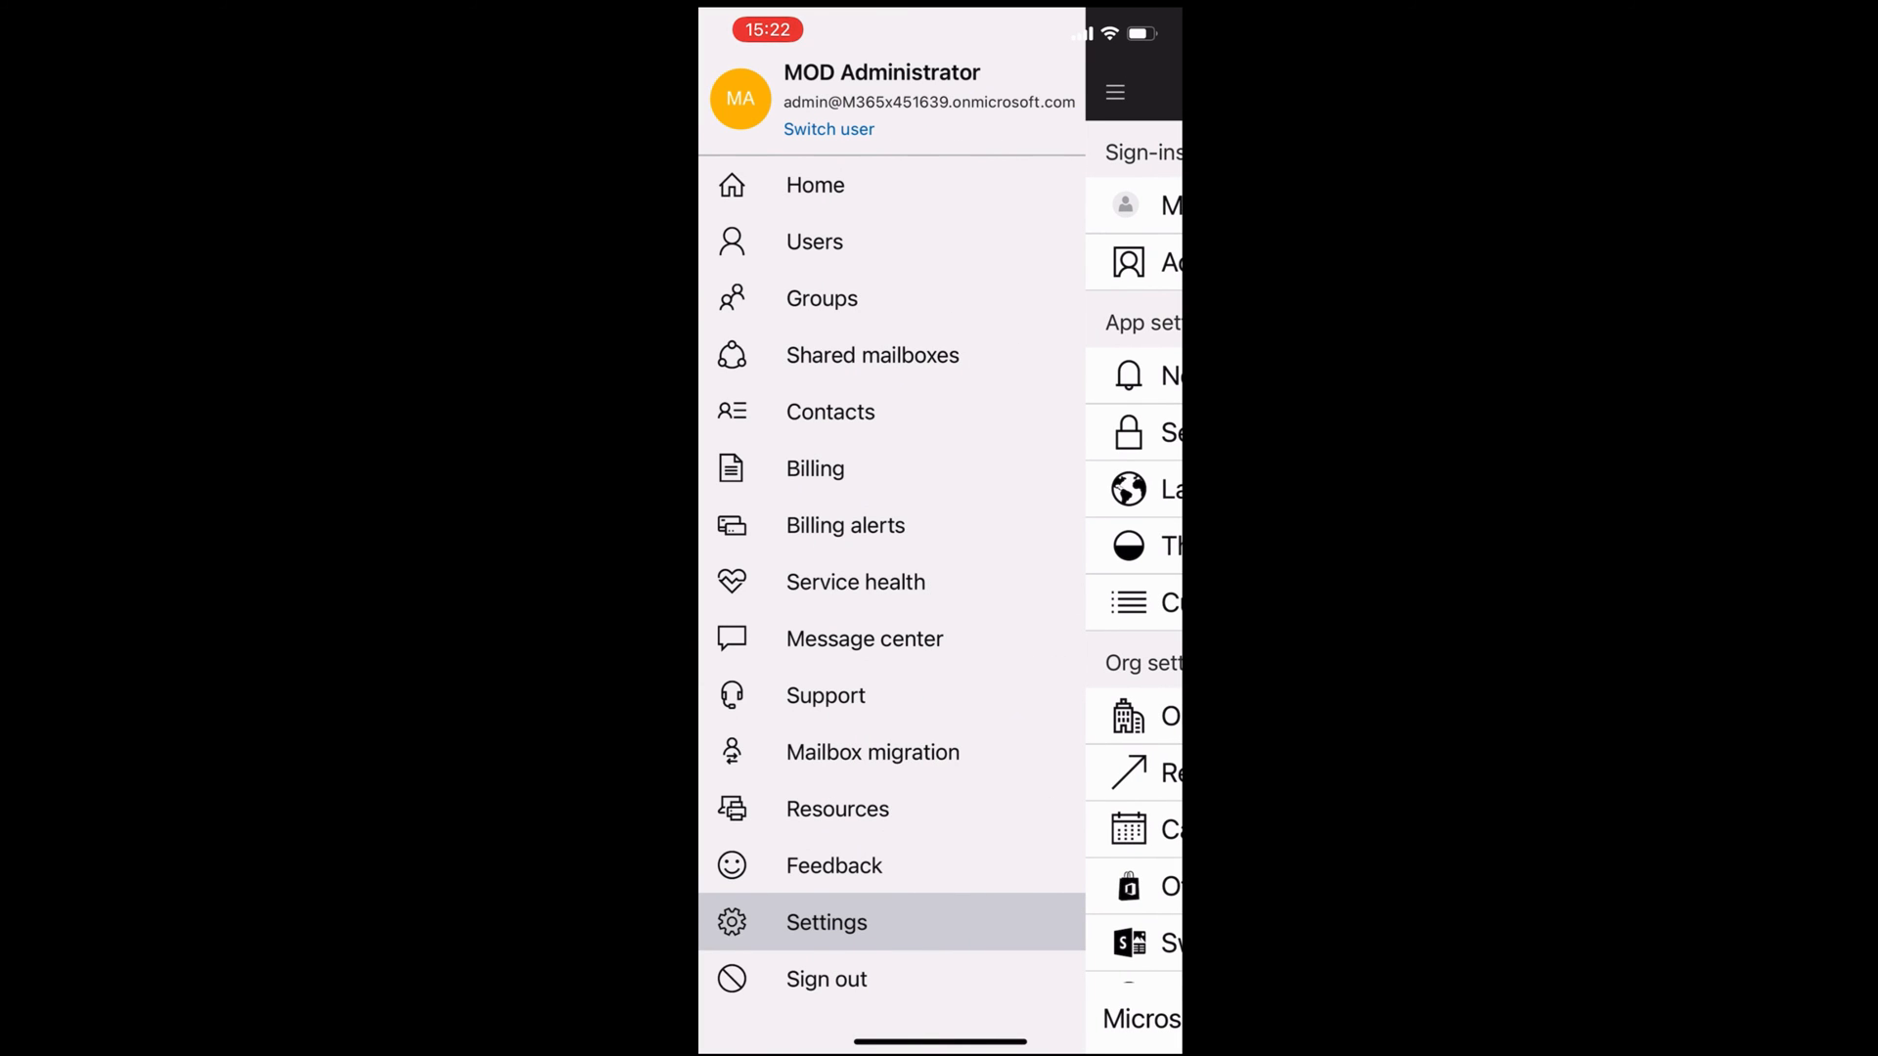
left_click(815, 186)
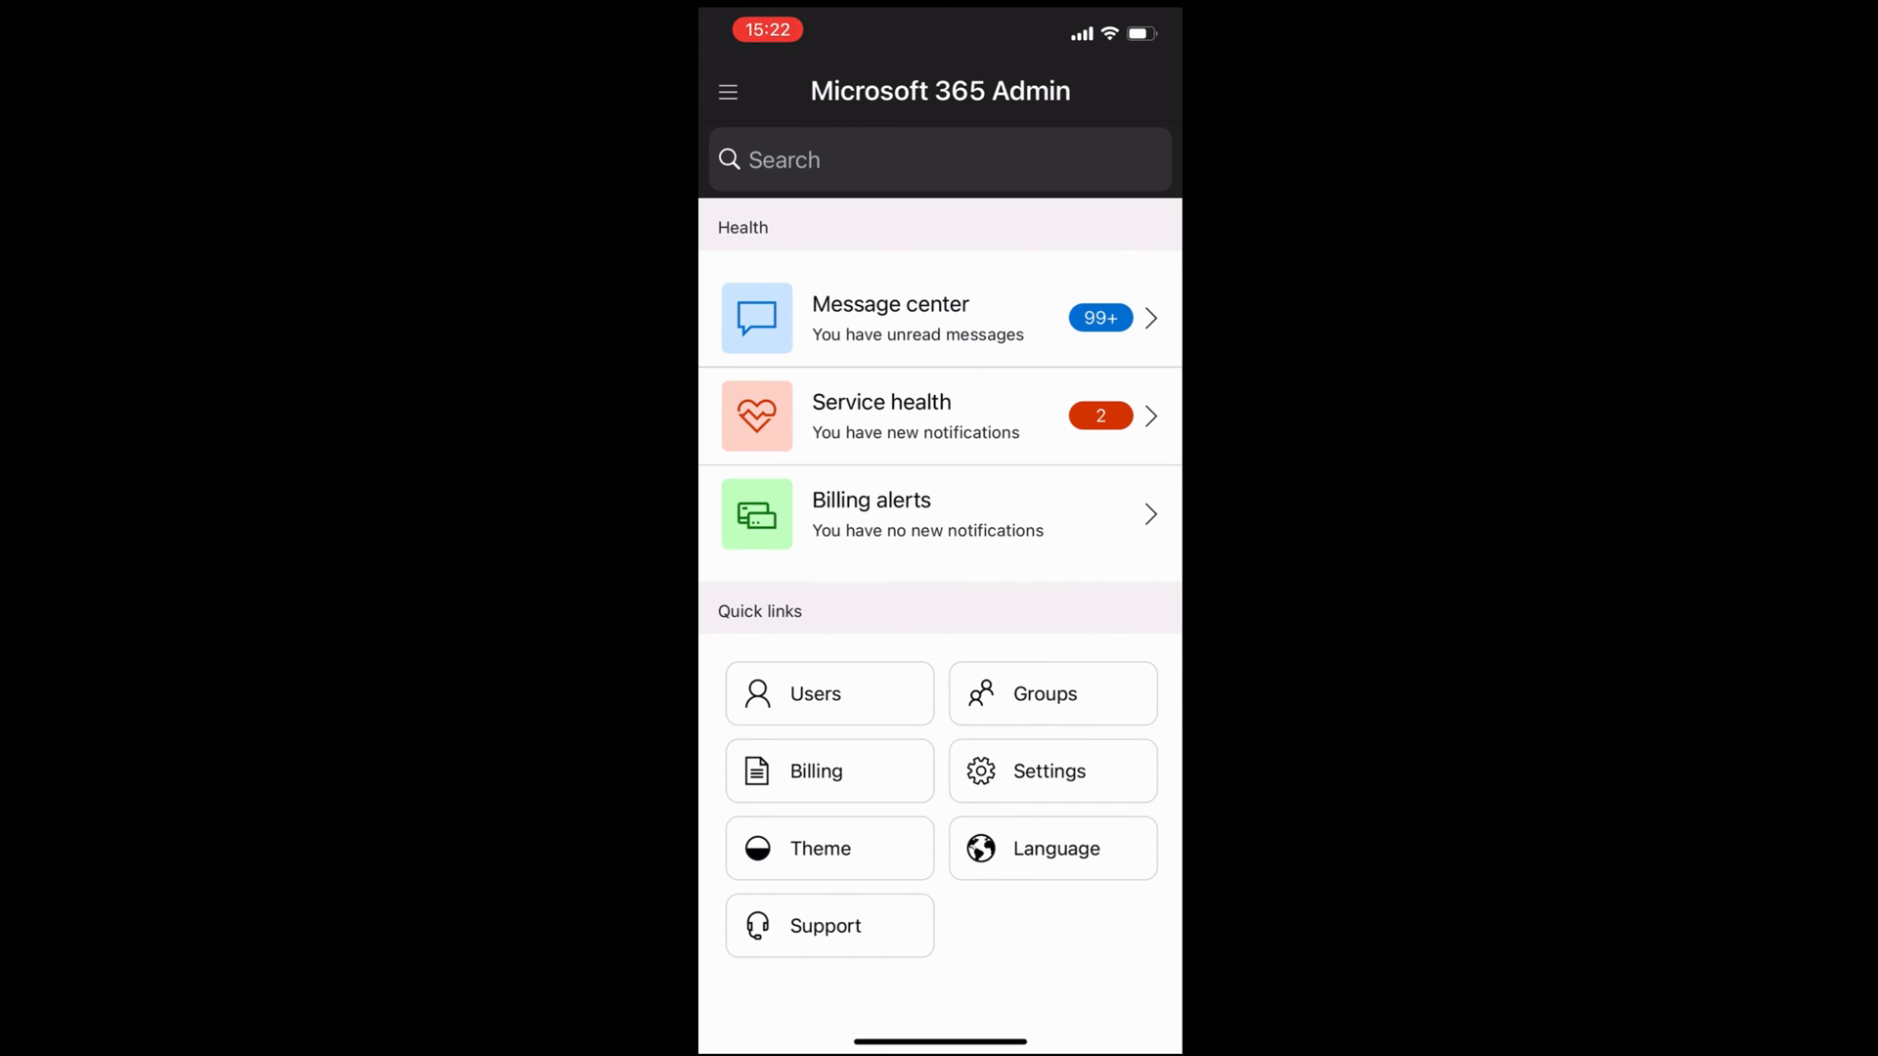
left_click(830, 848)
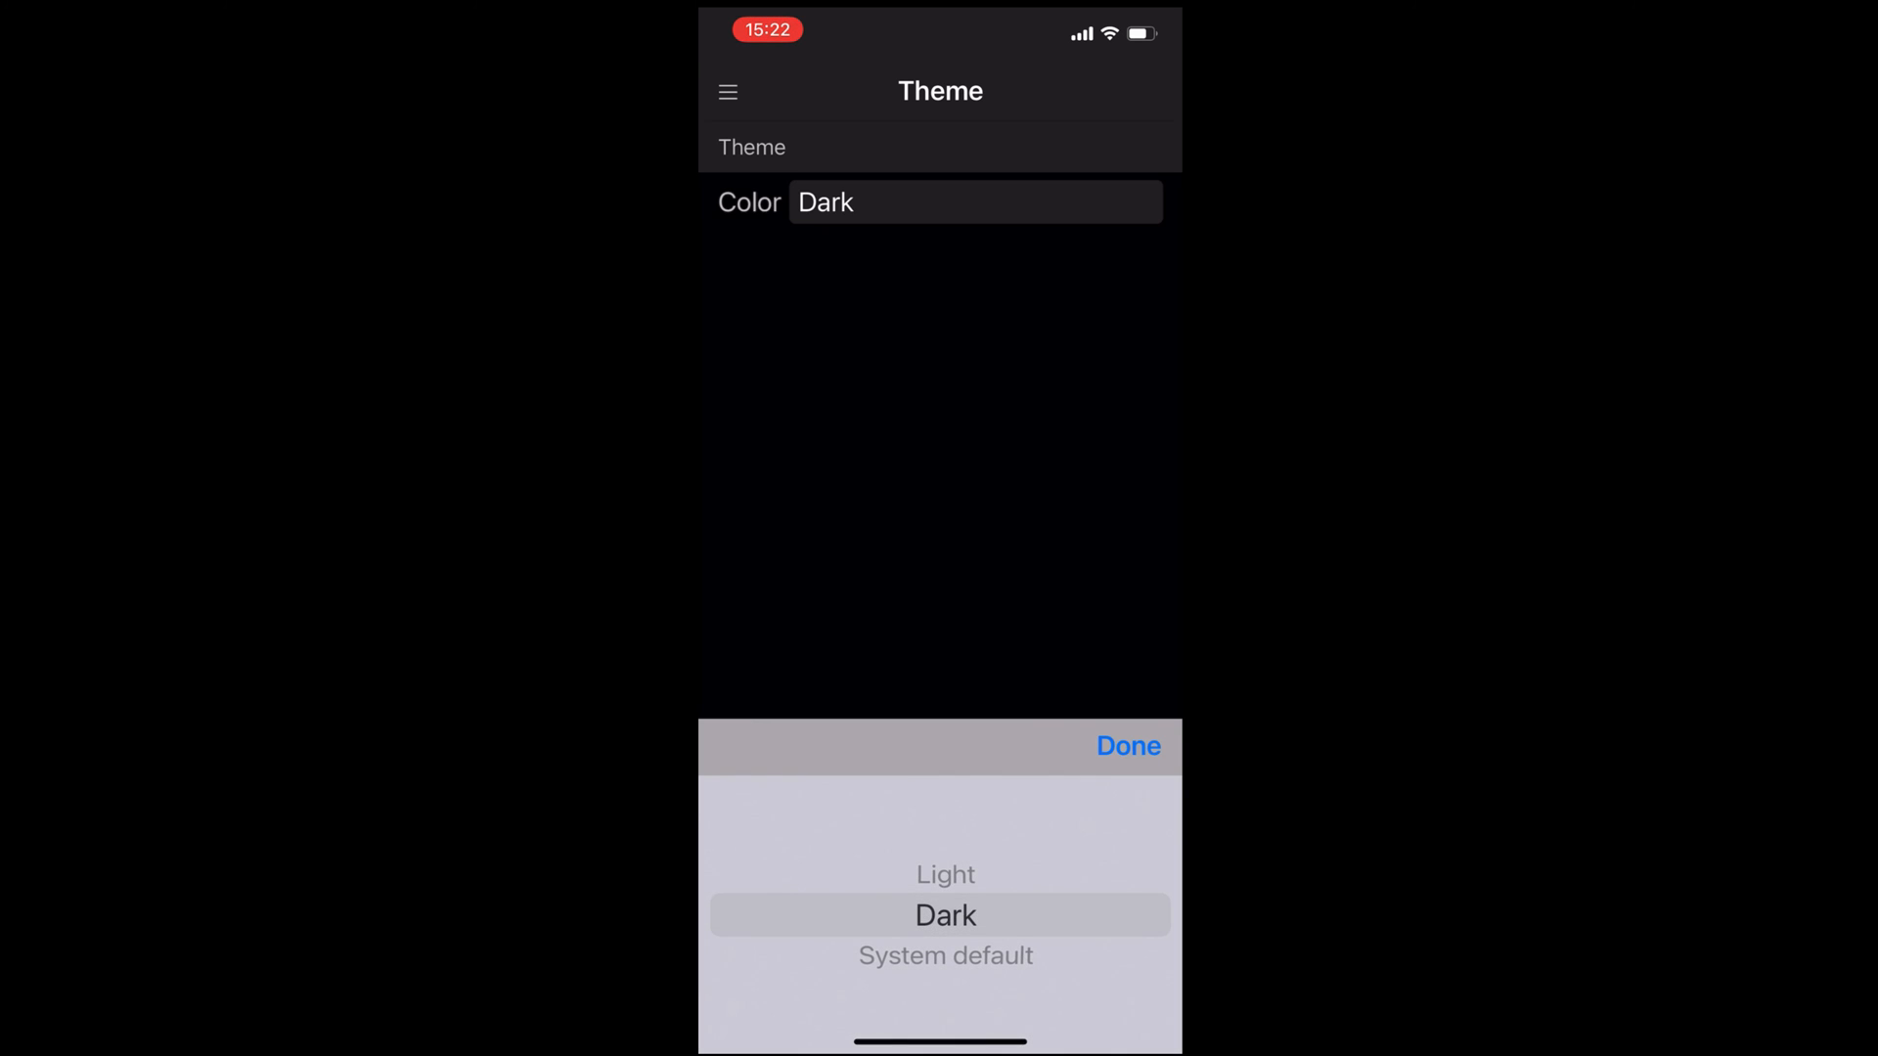
left_click(1127, 746)
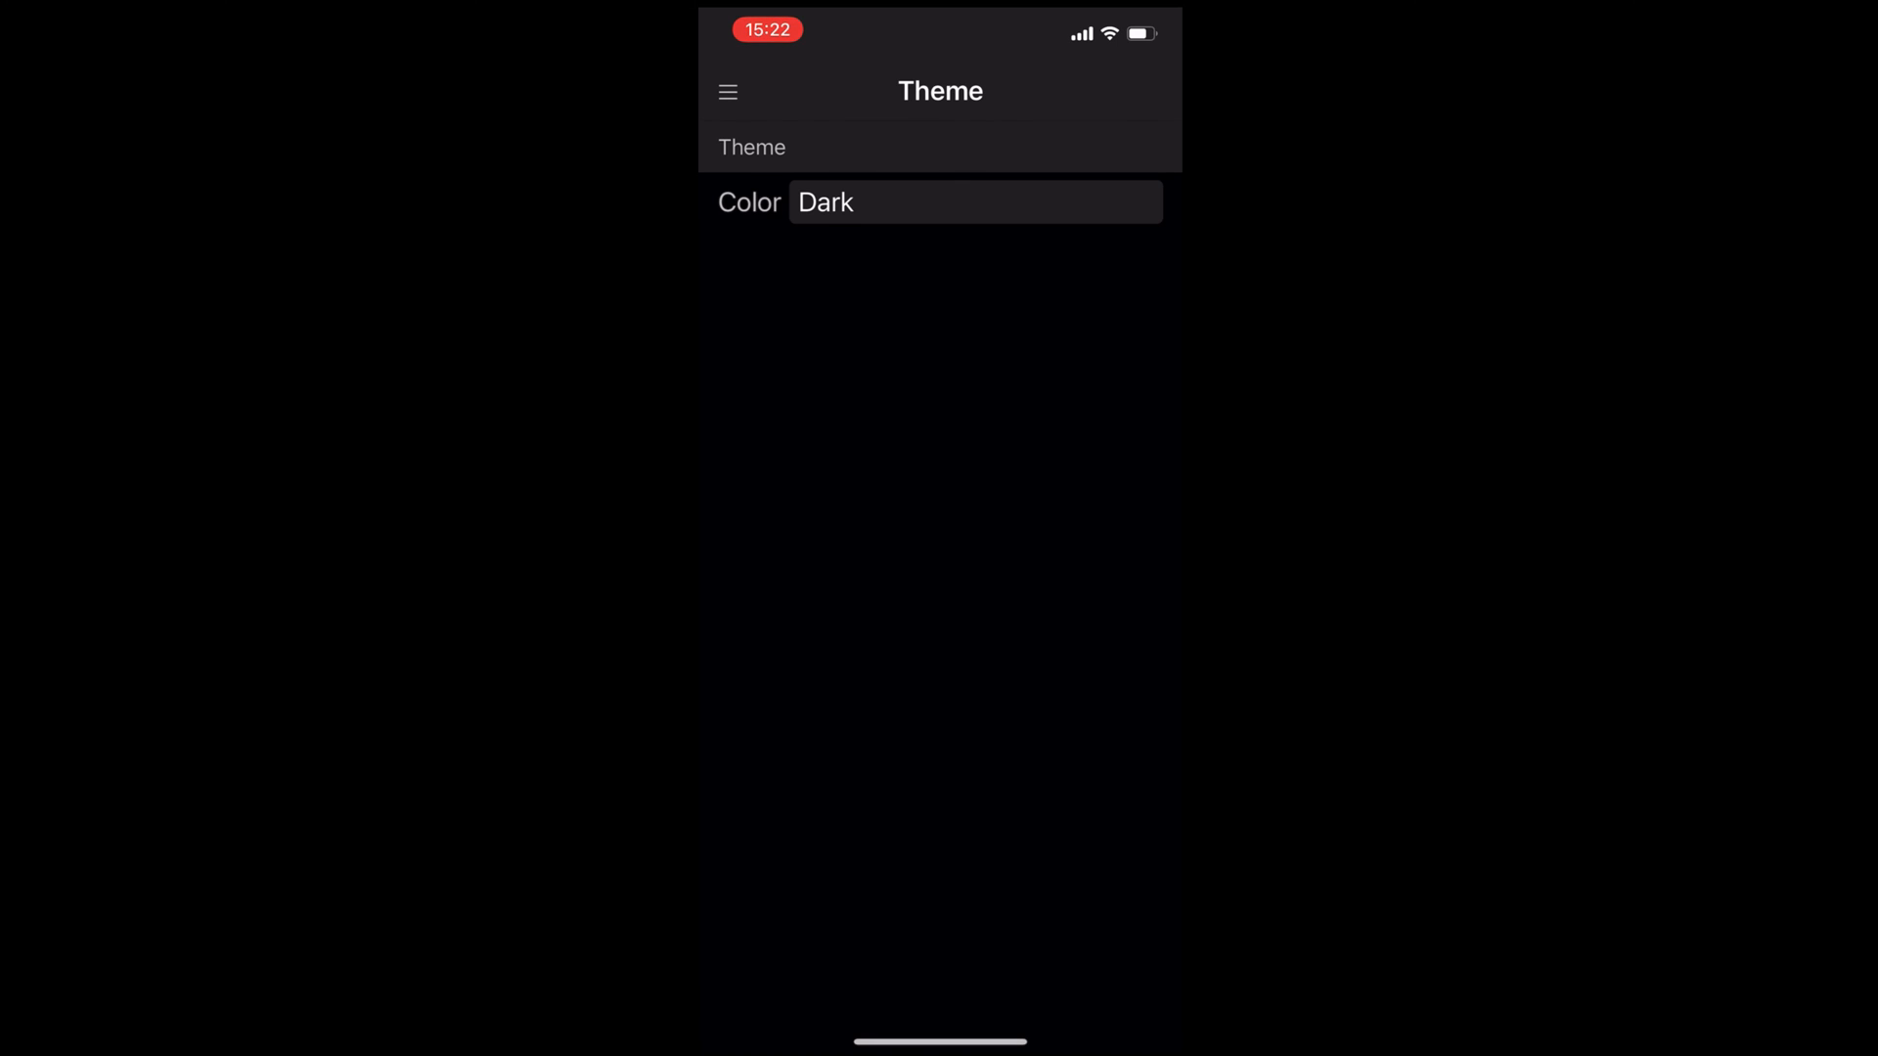
left_click(728, 91)
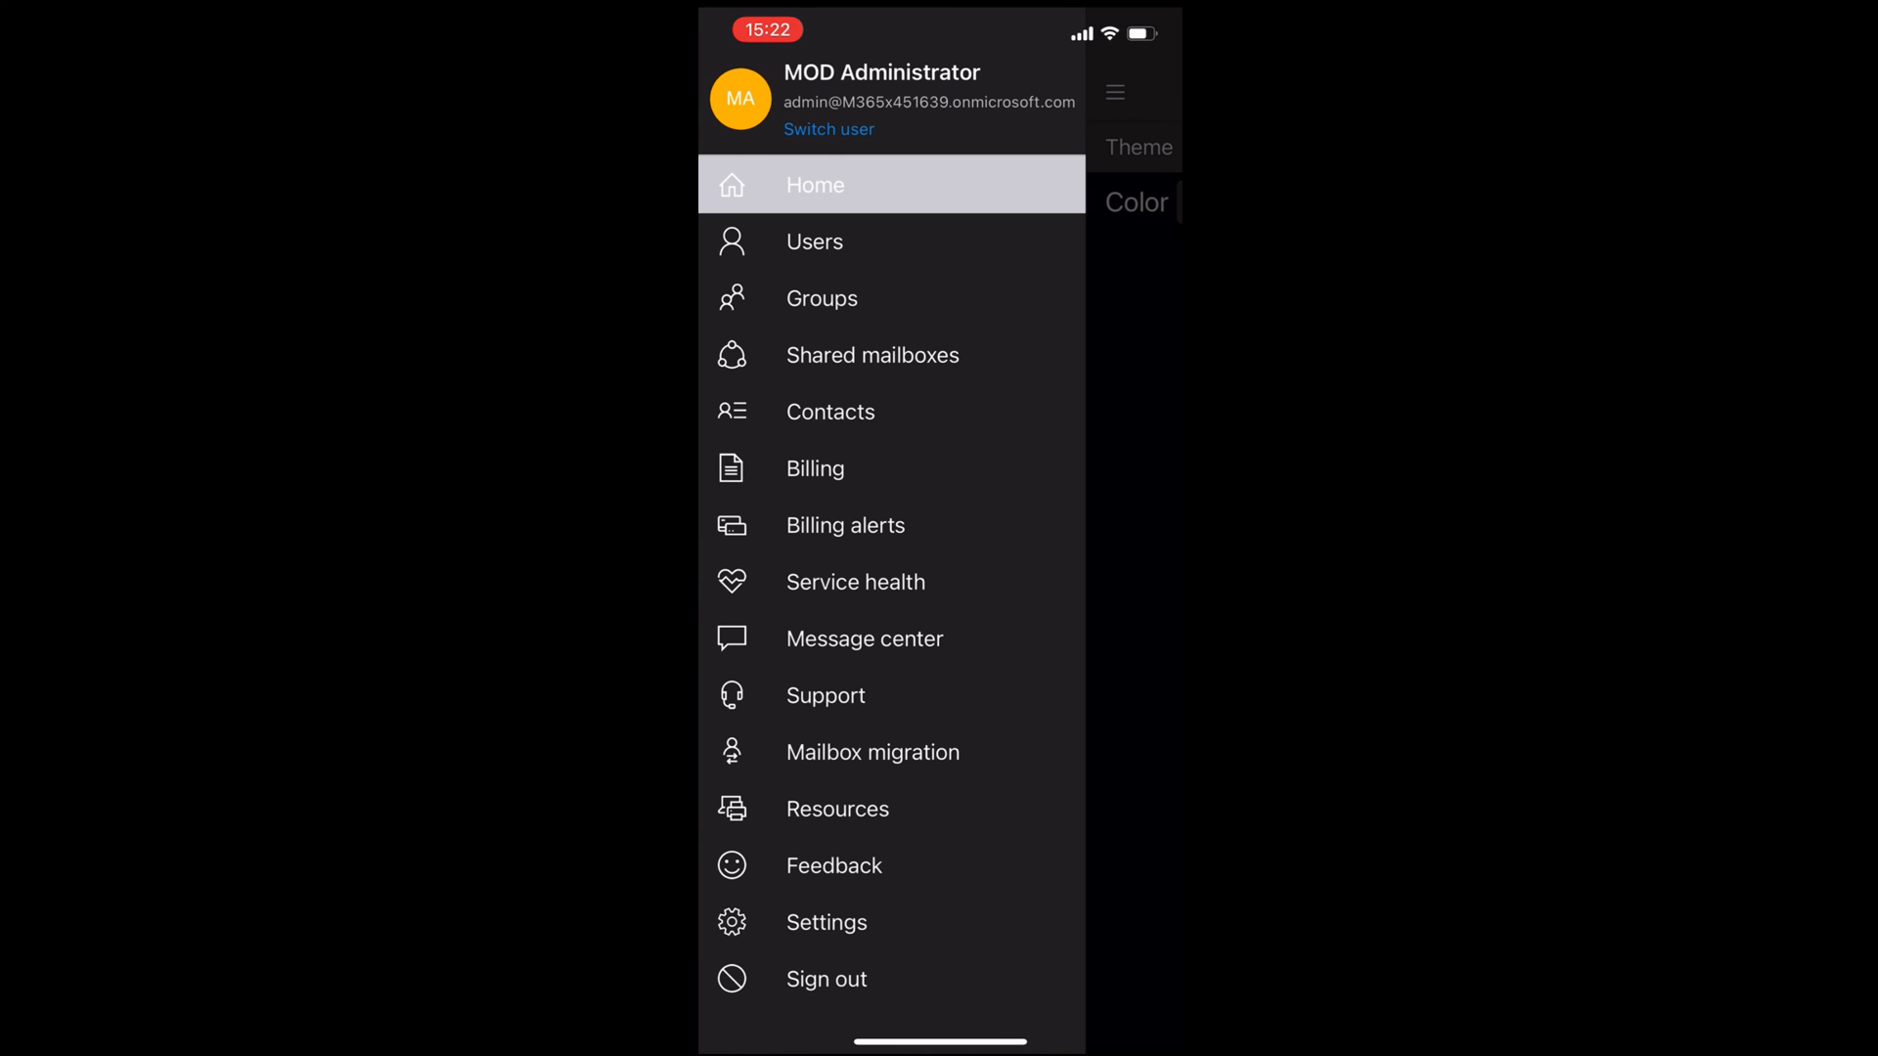